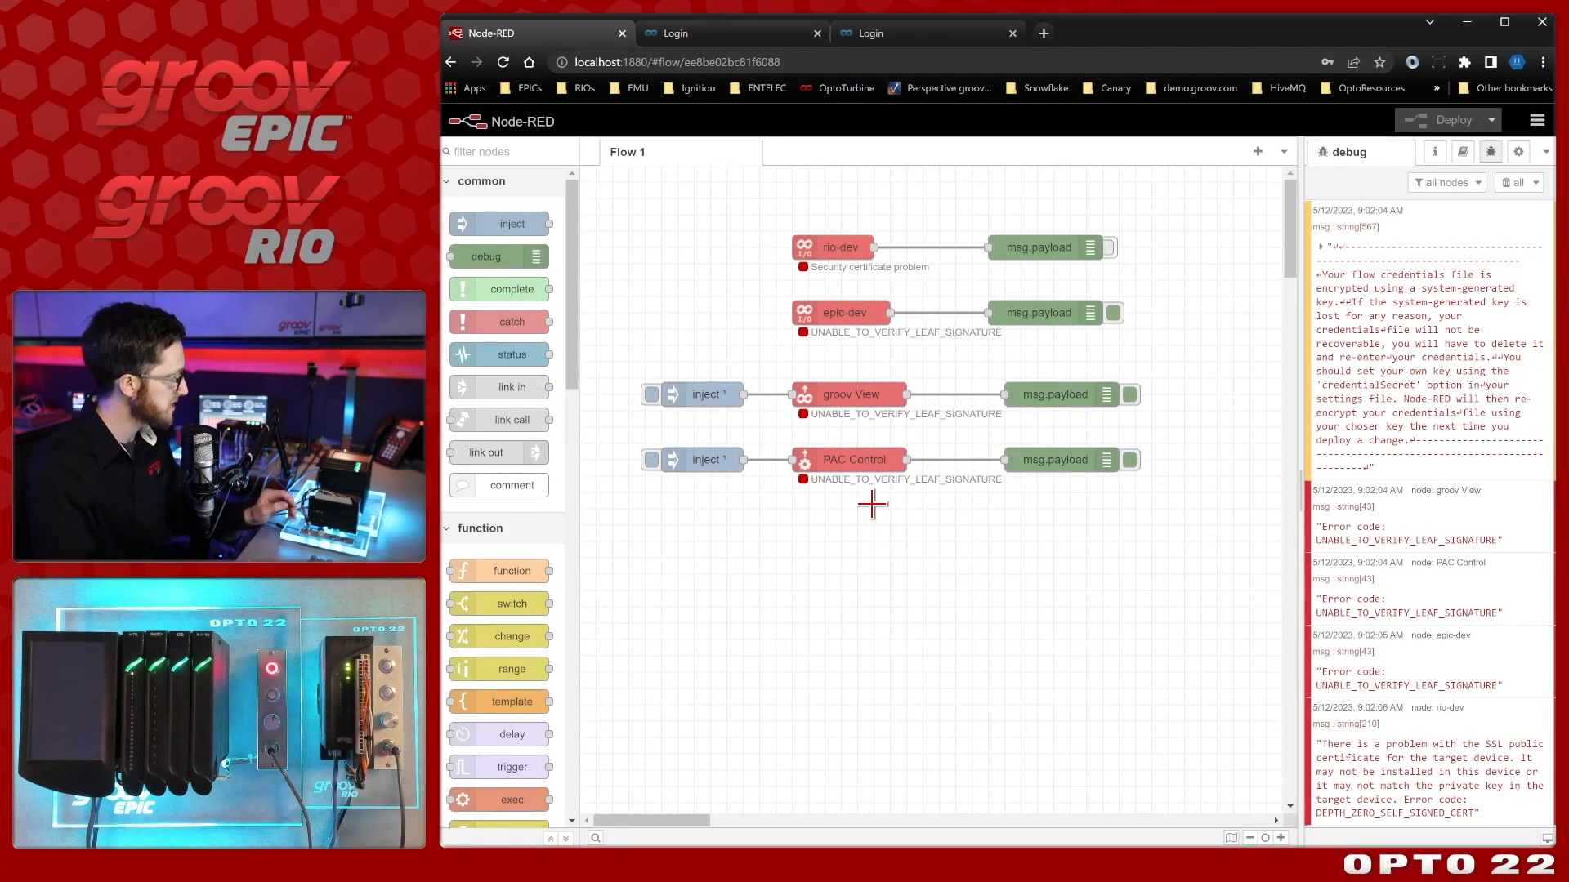
pyautogui.moveTo(871, 517)
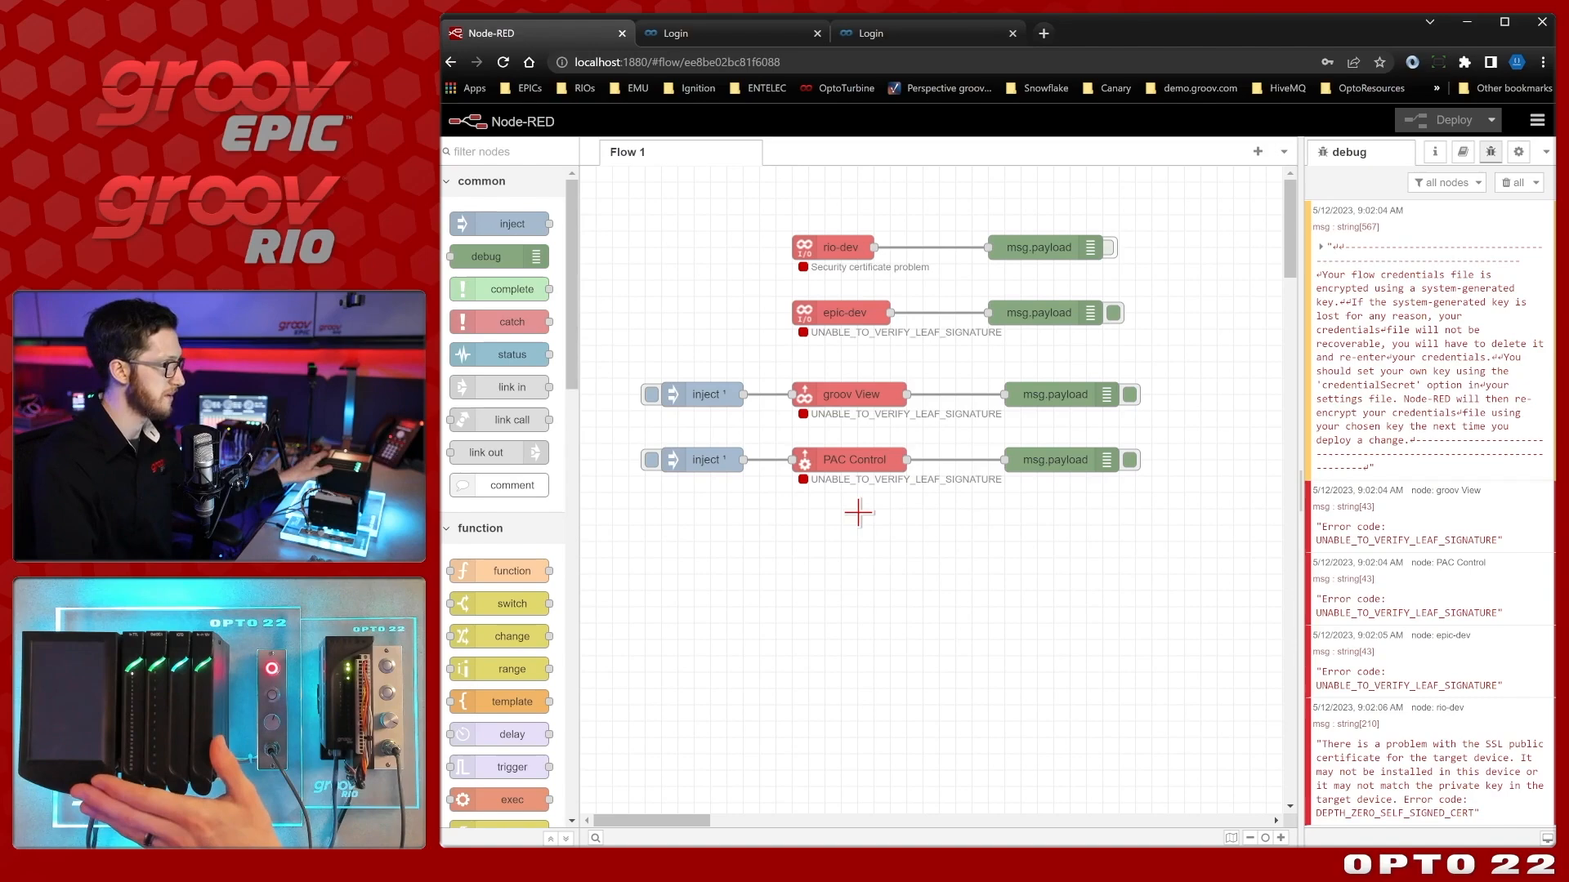
pyautogui.moveTo(862, 428)
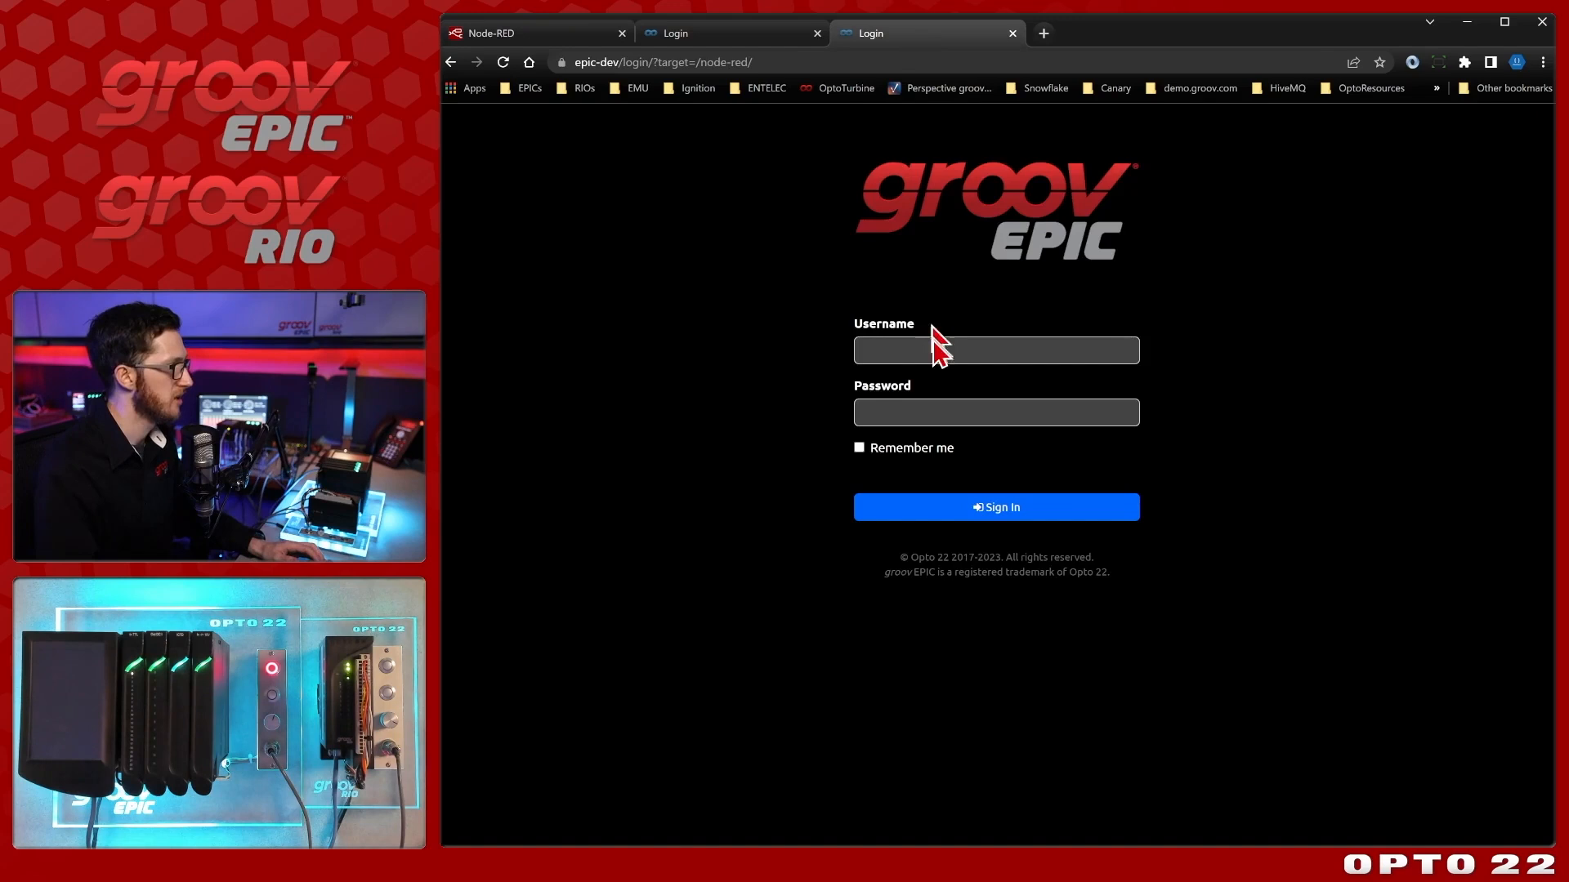
# Sign in to epic-dev Node-RED and restart flows to show the DEPTH_ZERO_SELF_SIGNED_CERT error.
pyautogui.click(995, 350)
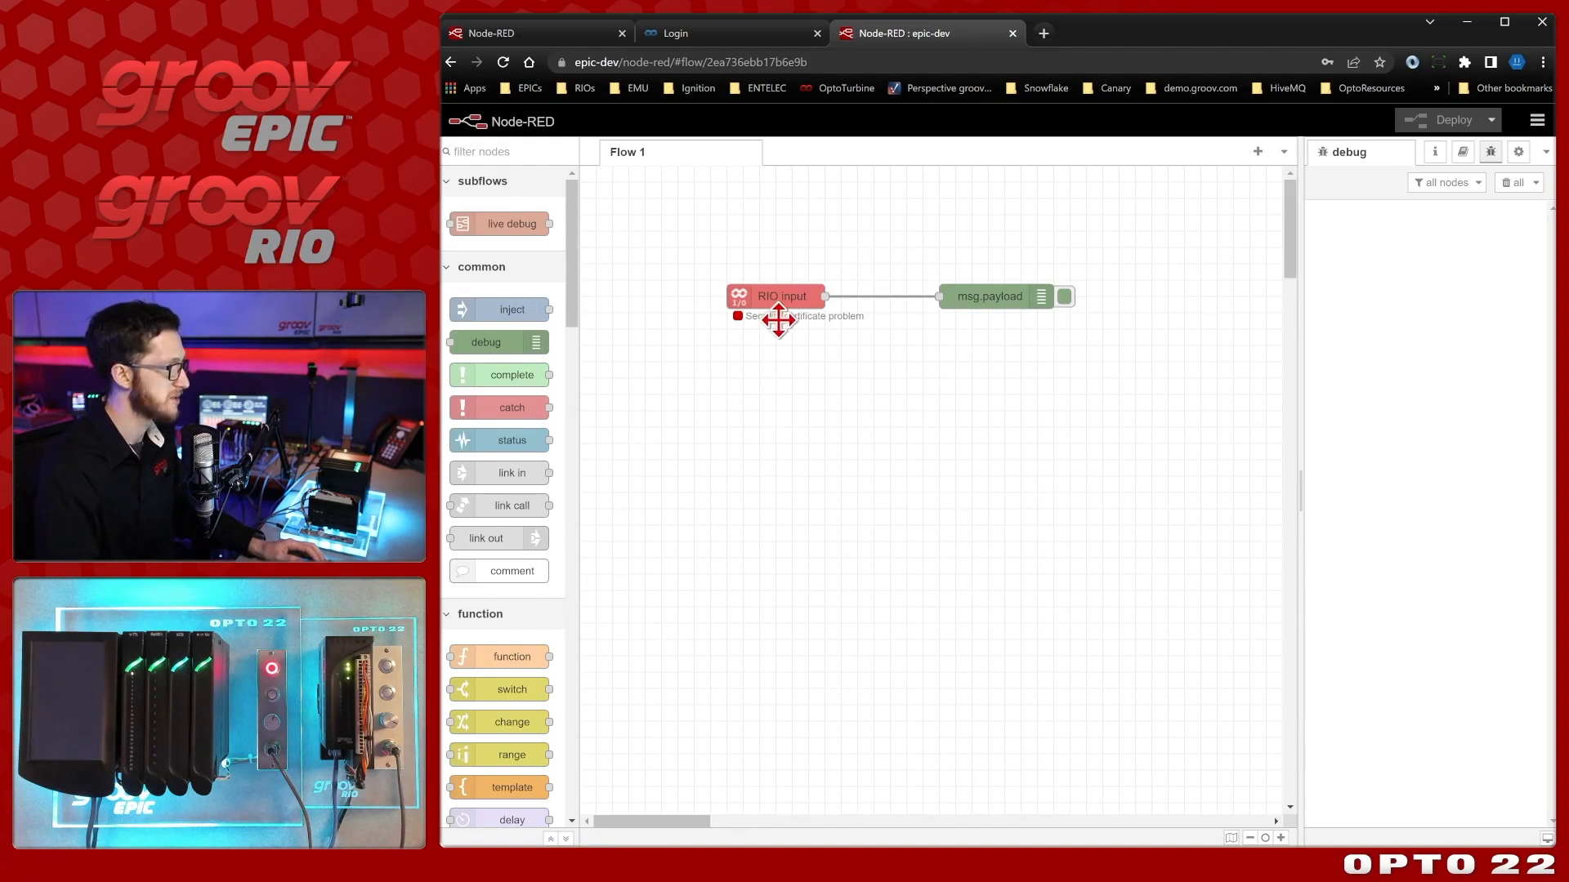
pyautogui.moveTo(779, 318)
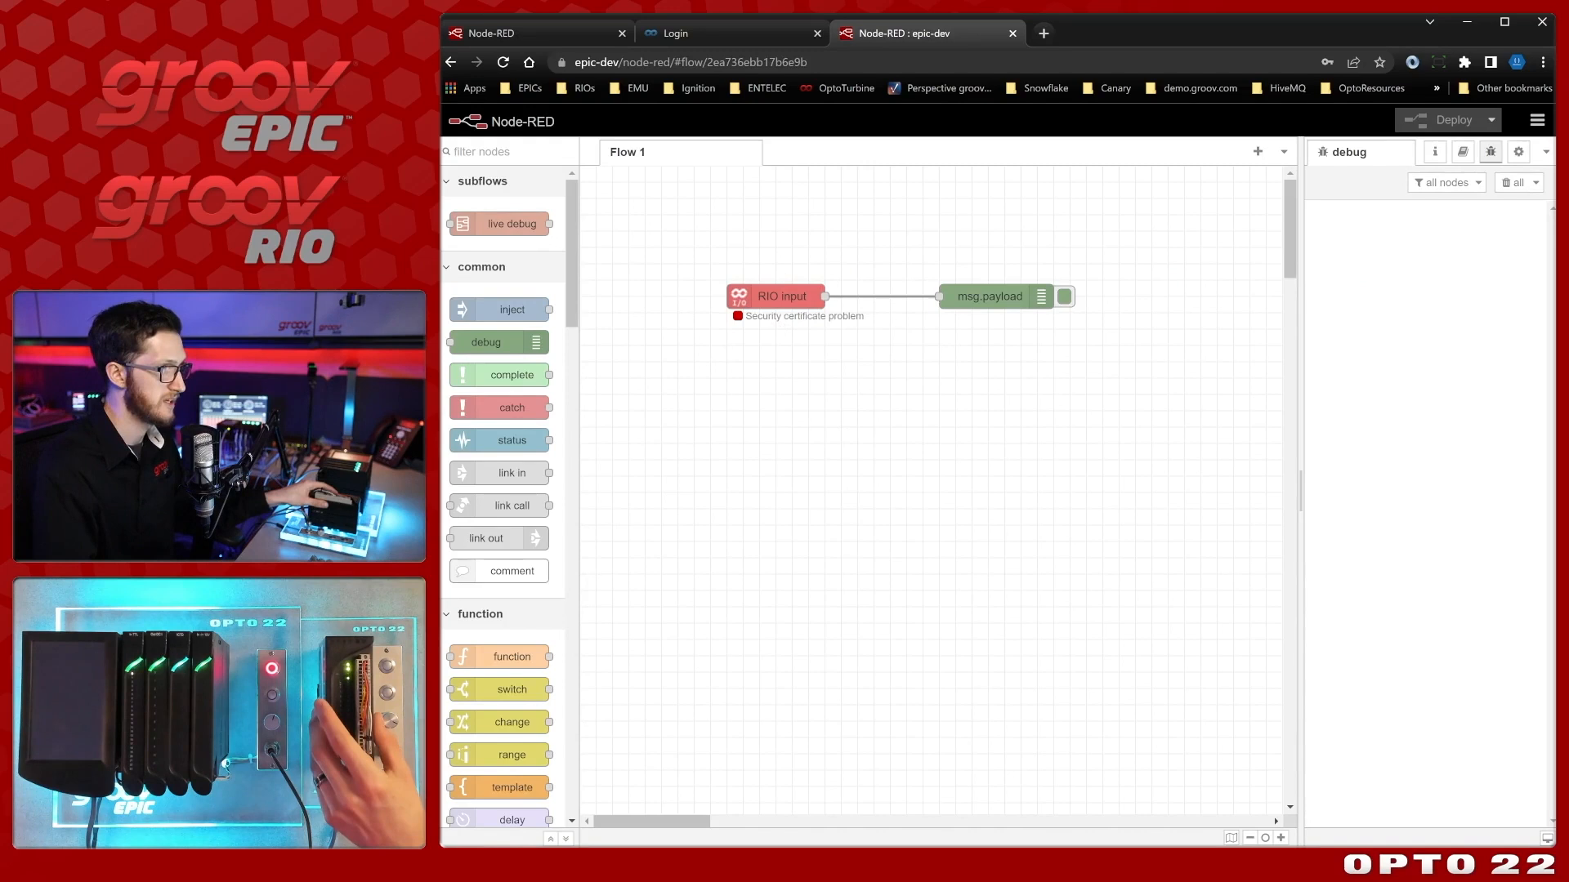
pyautogui.click(1536, 120)
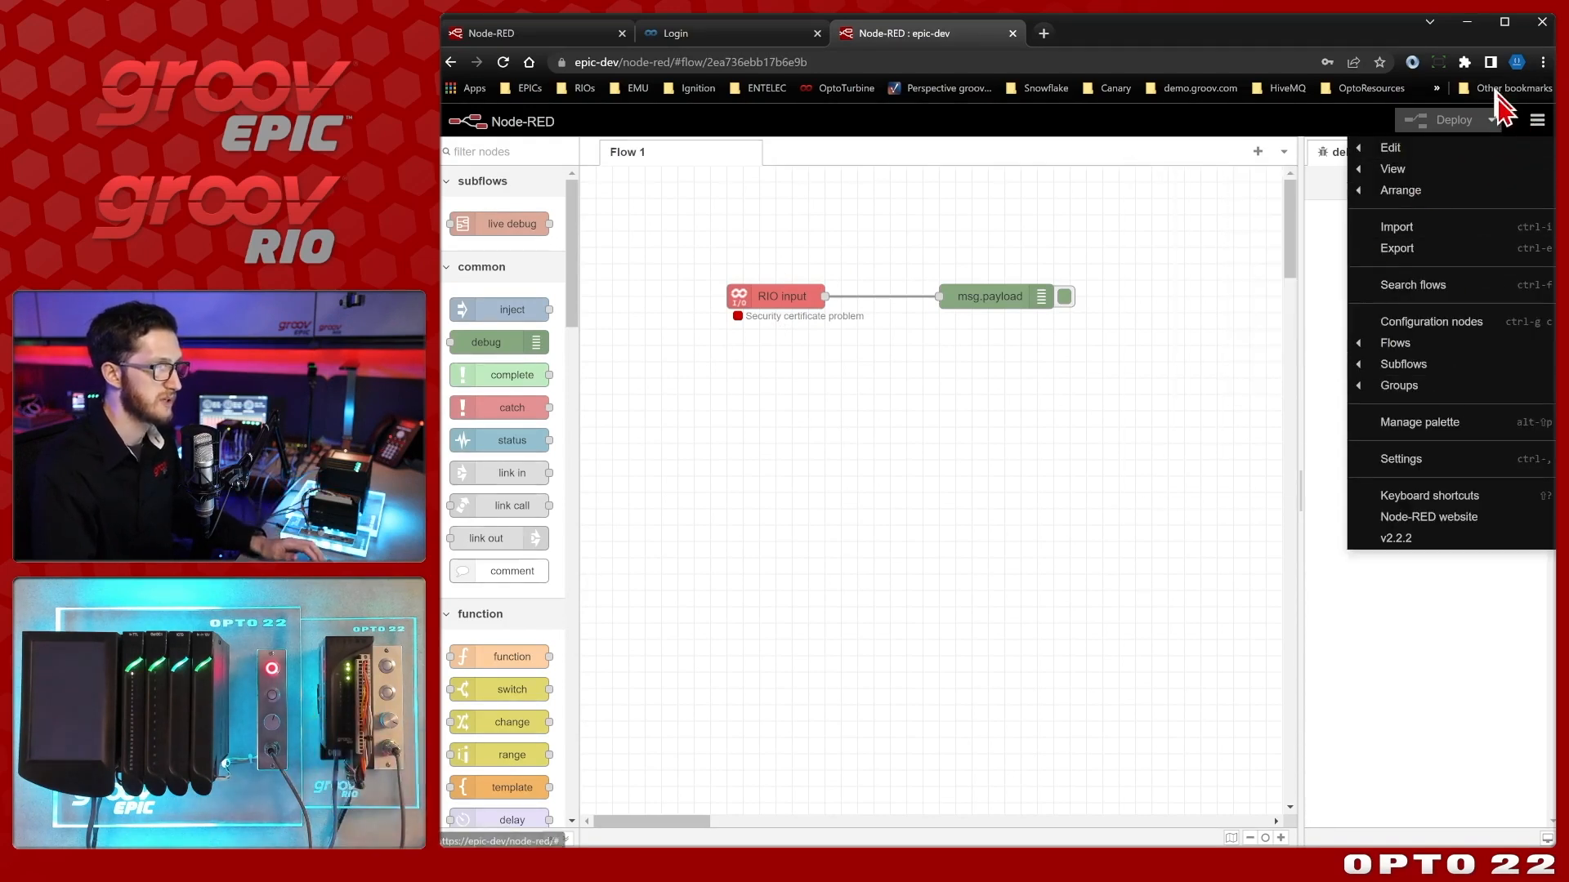
pyautogui.click(1448, 120)
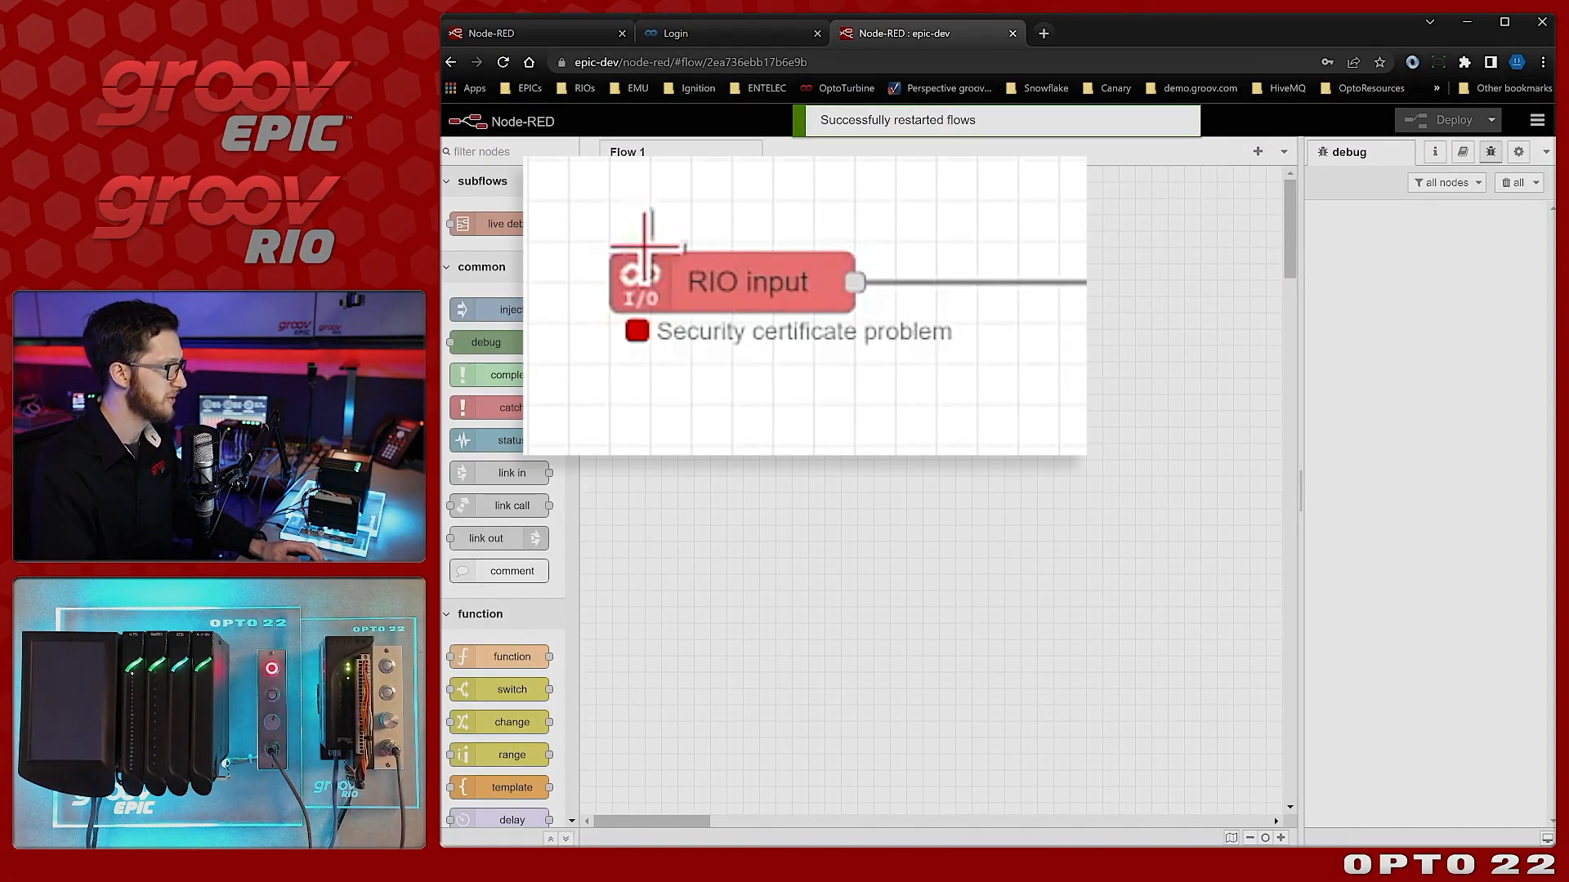
pyautogui.click(634, 281)
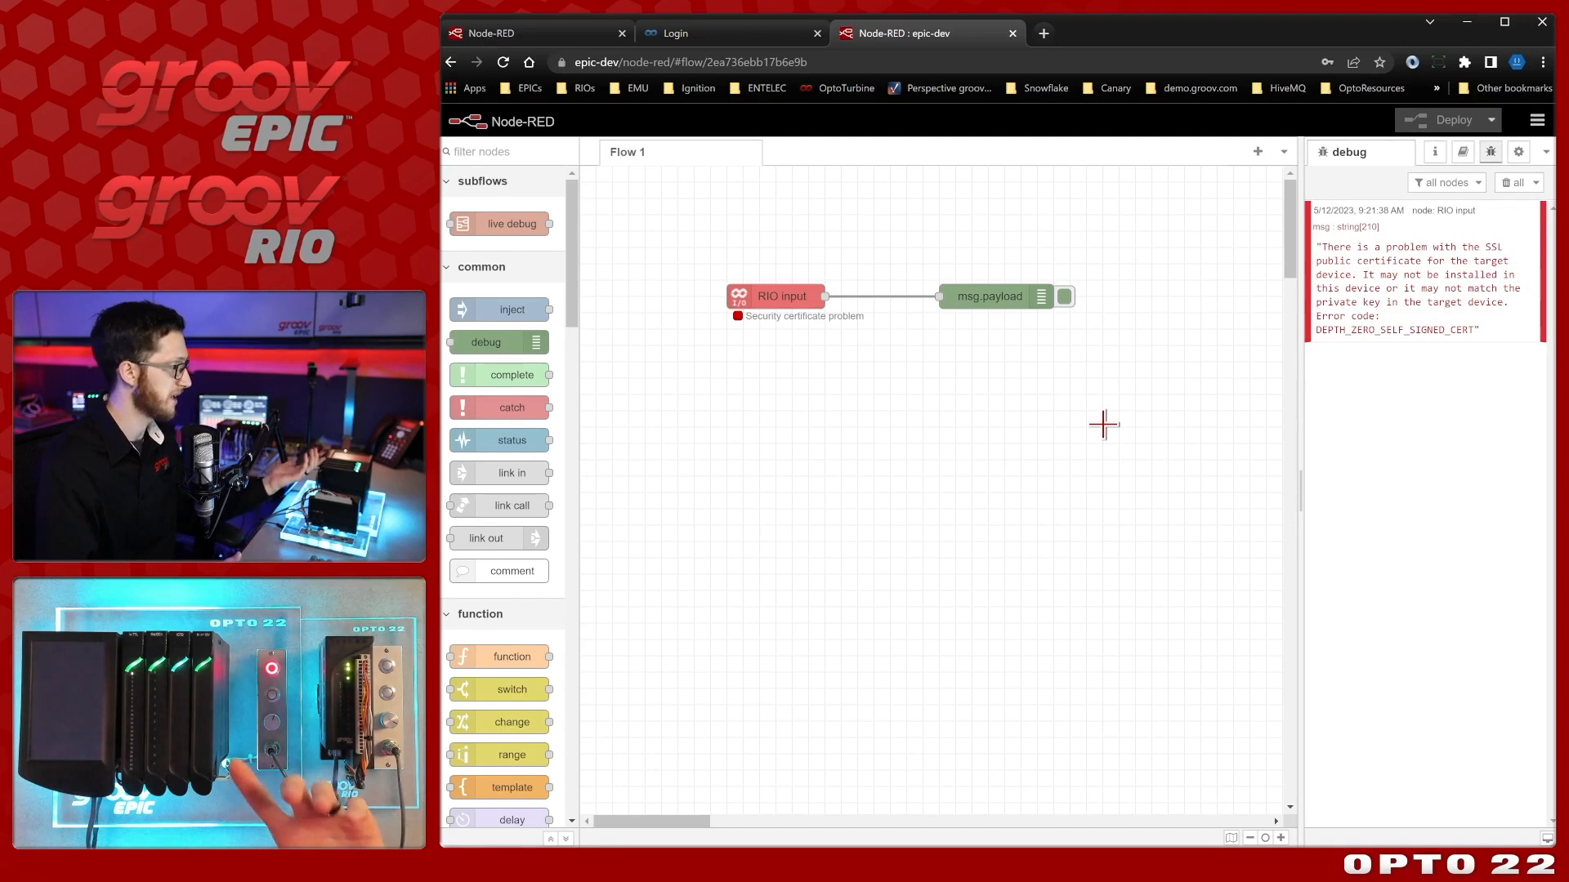
pyautogui.moveTo(1089, 440)
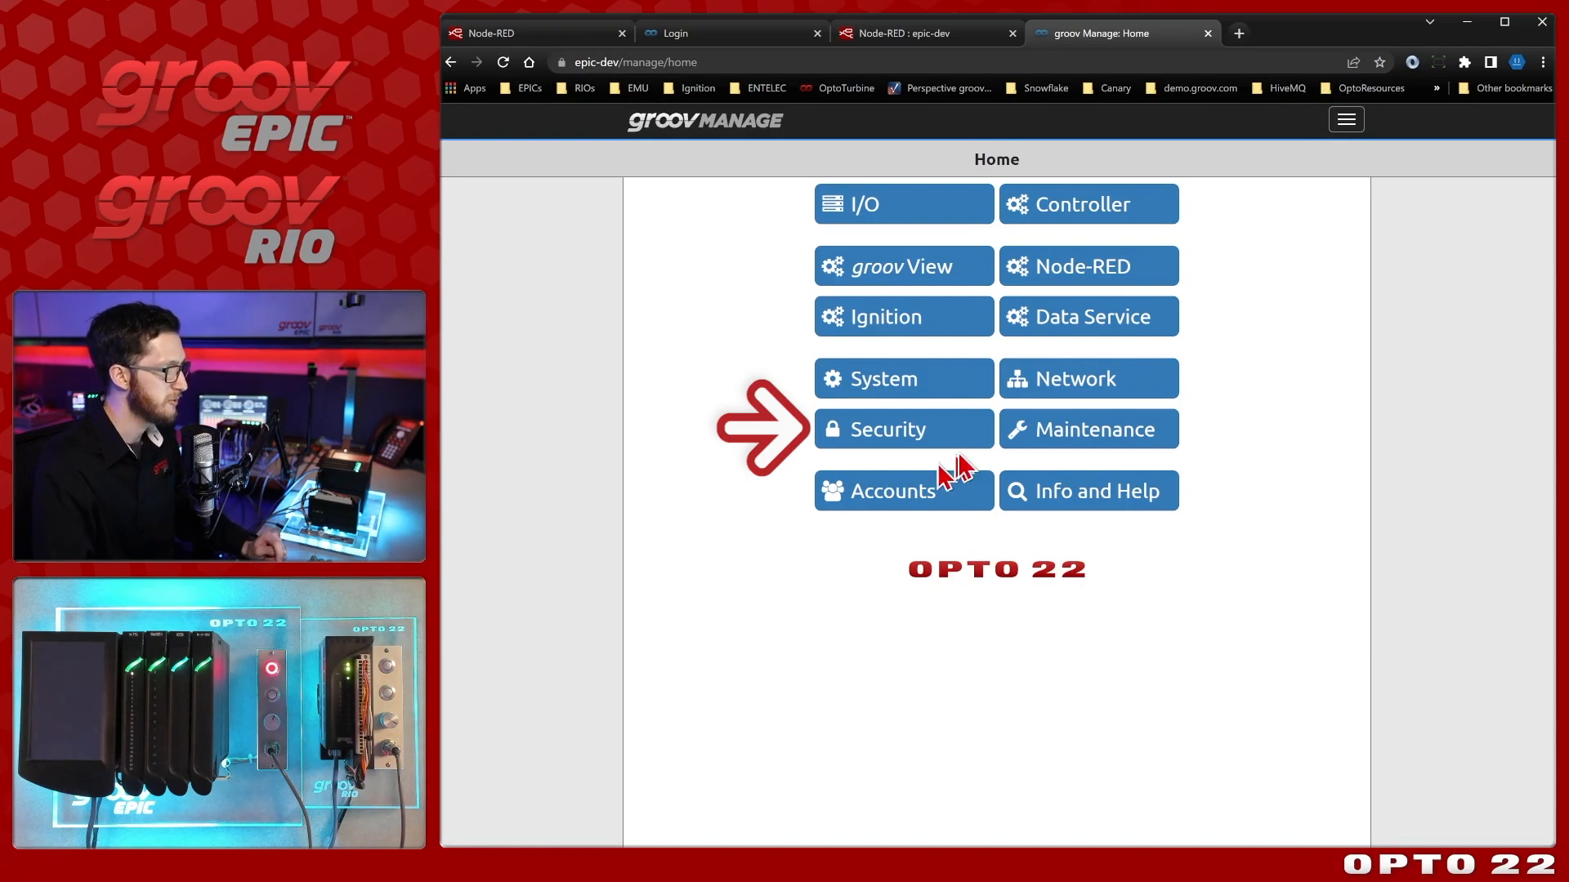
# Open Security > Certificate Trust Store on the EPIC, which shows no installed certificates.
pyautogui.click(899, 428)
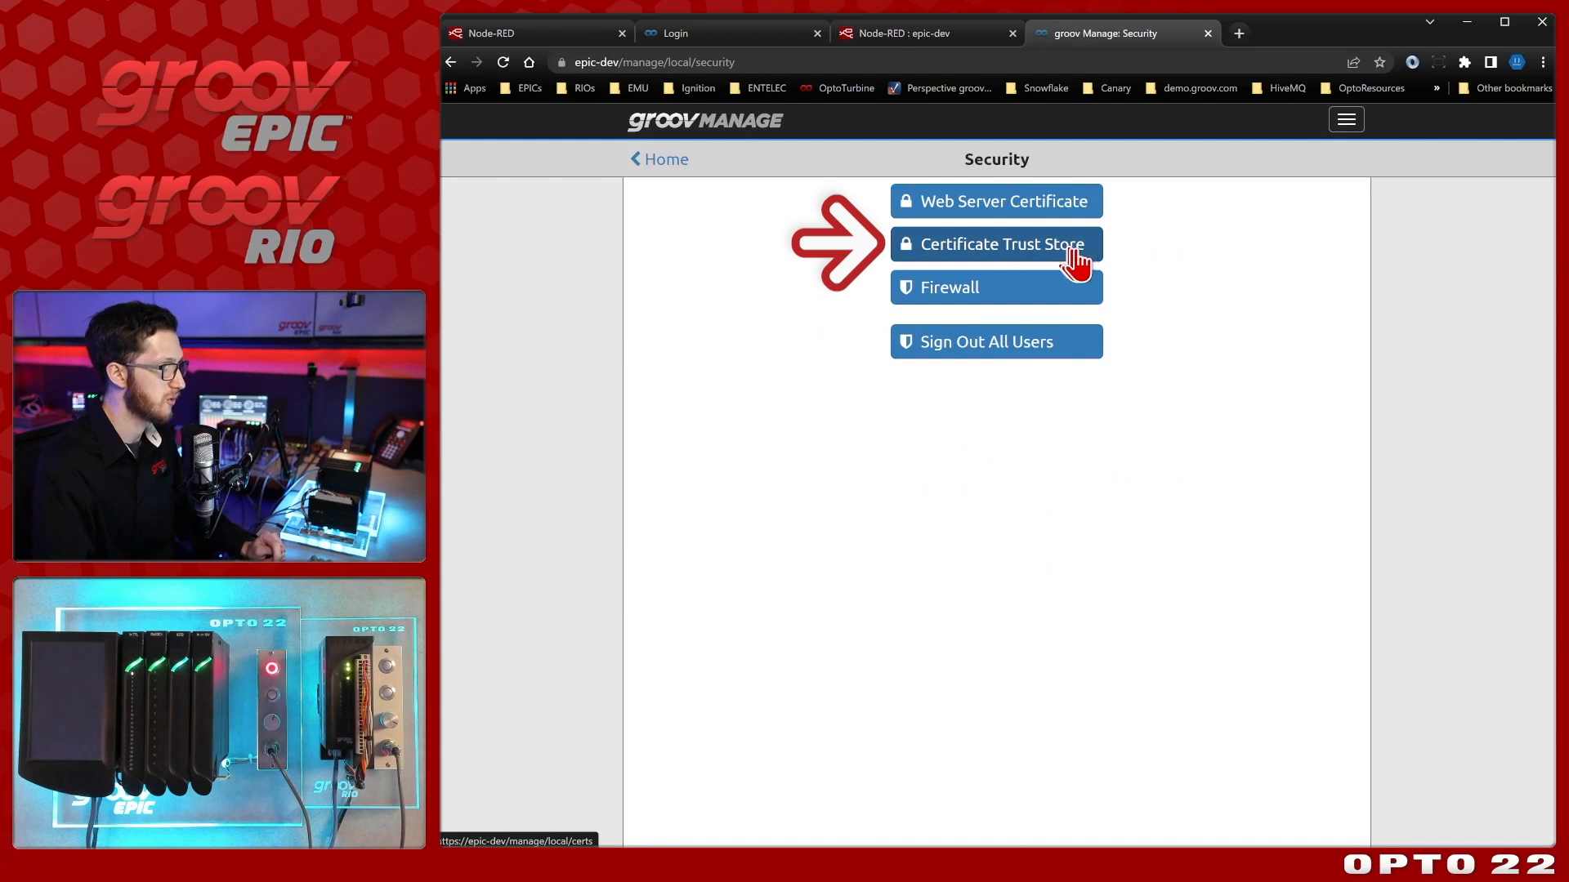
pyautogui.click(995, 243)
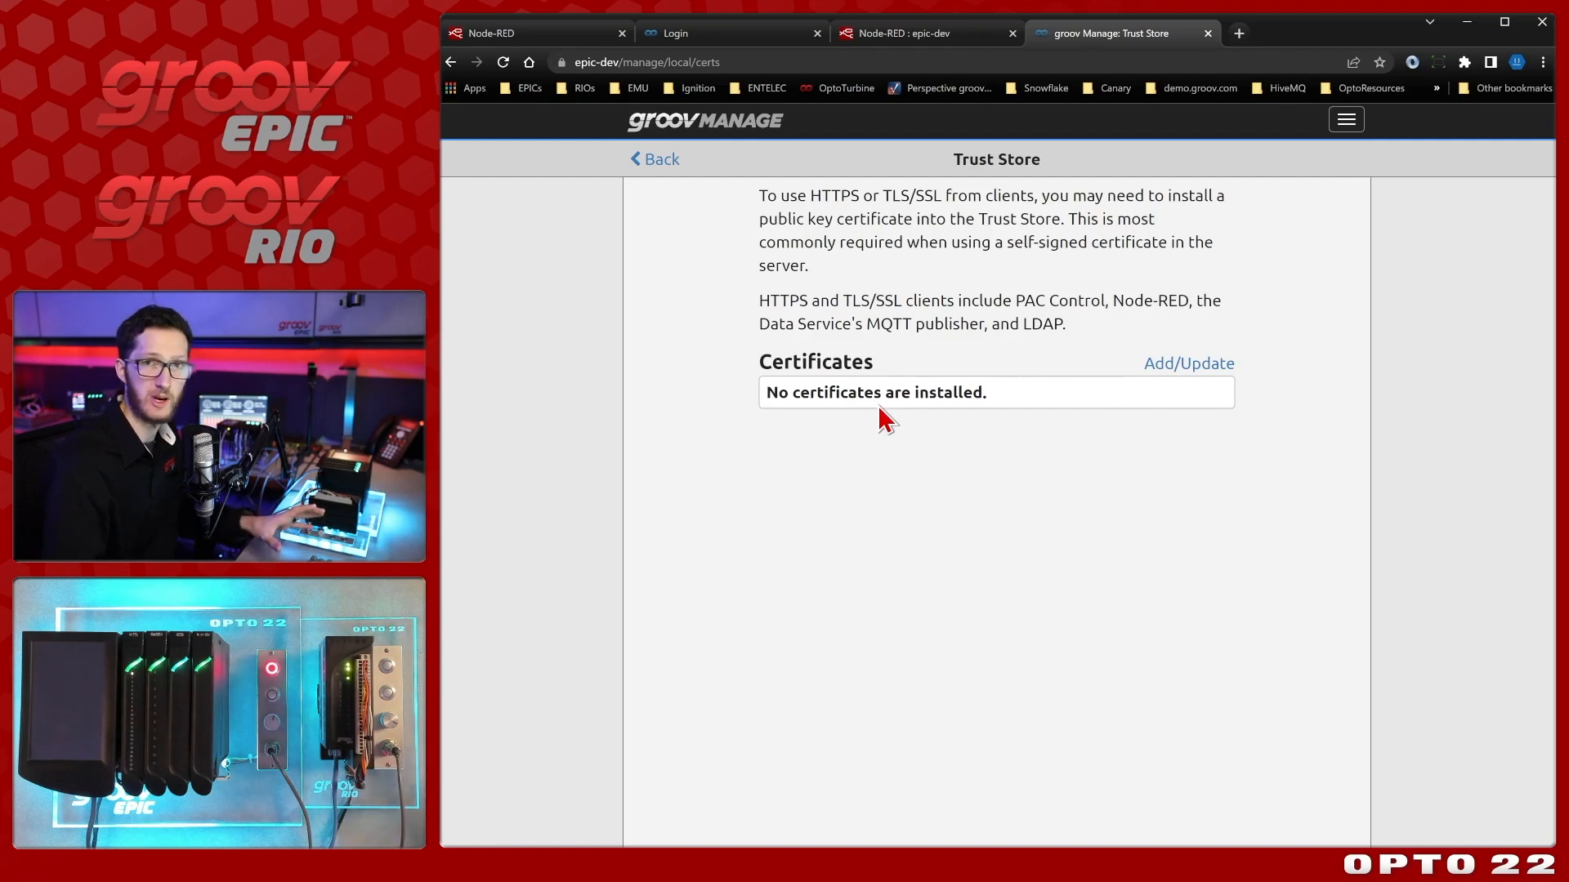
pyautogui.moveTo(876, 436)
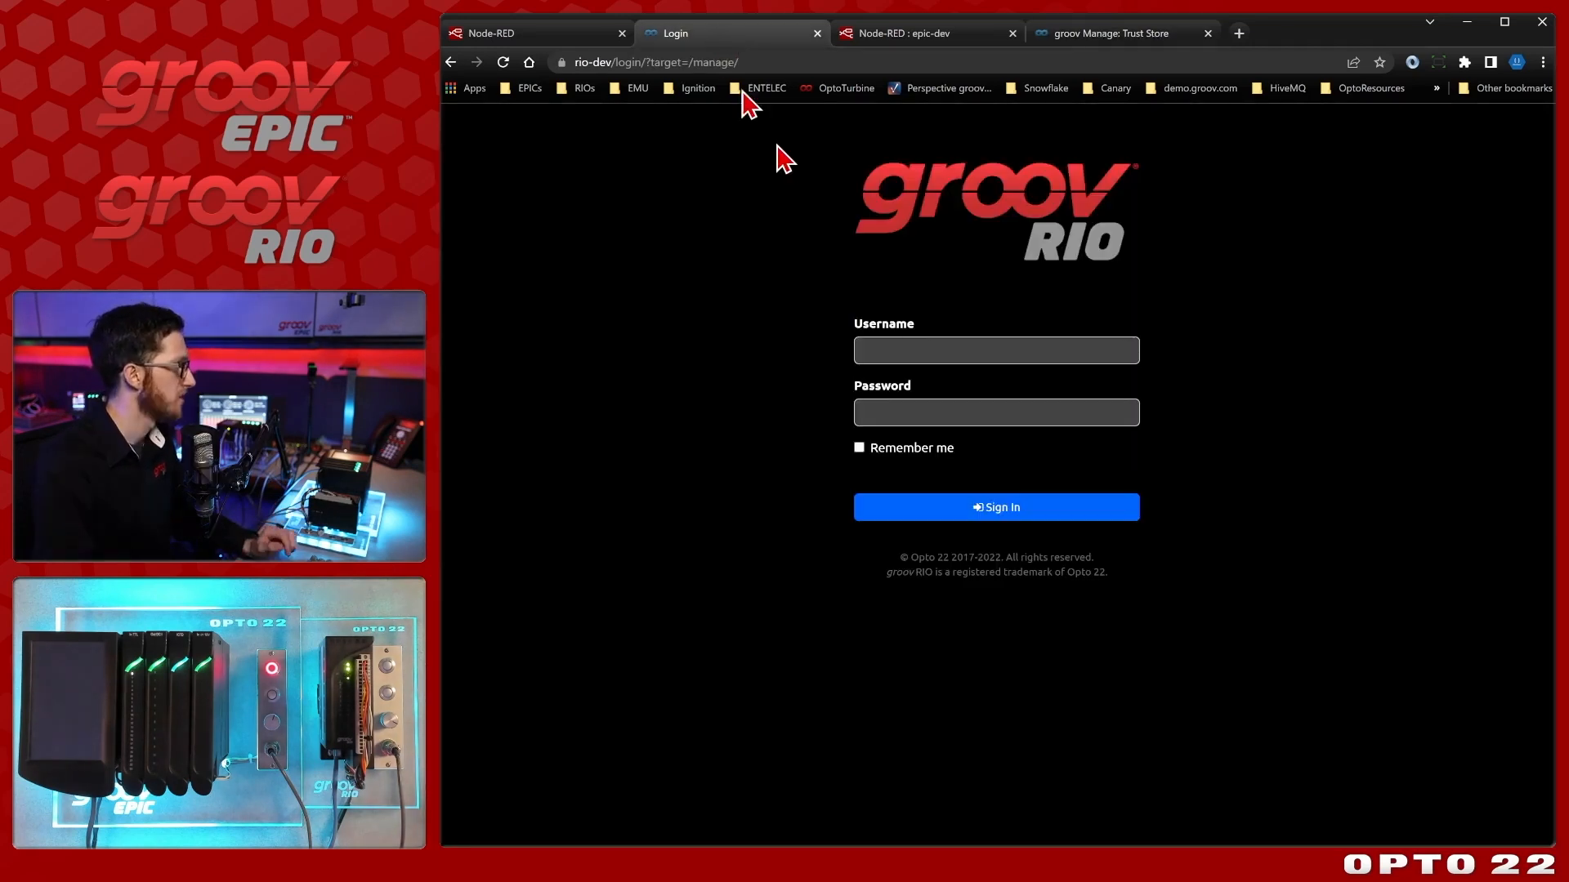
# Sign in to rio-dev's groov Manage and open Security > Web Server Certificate.
pyautogui.click(994, 507)
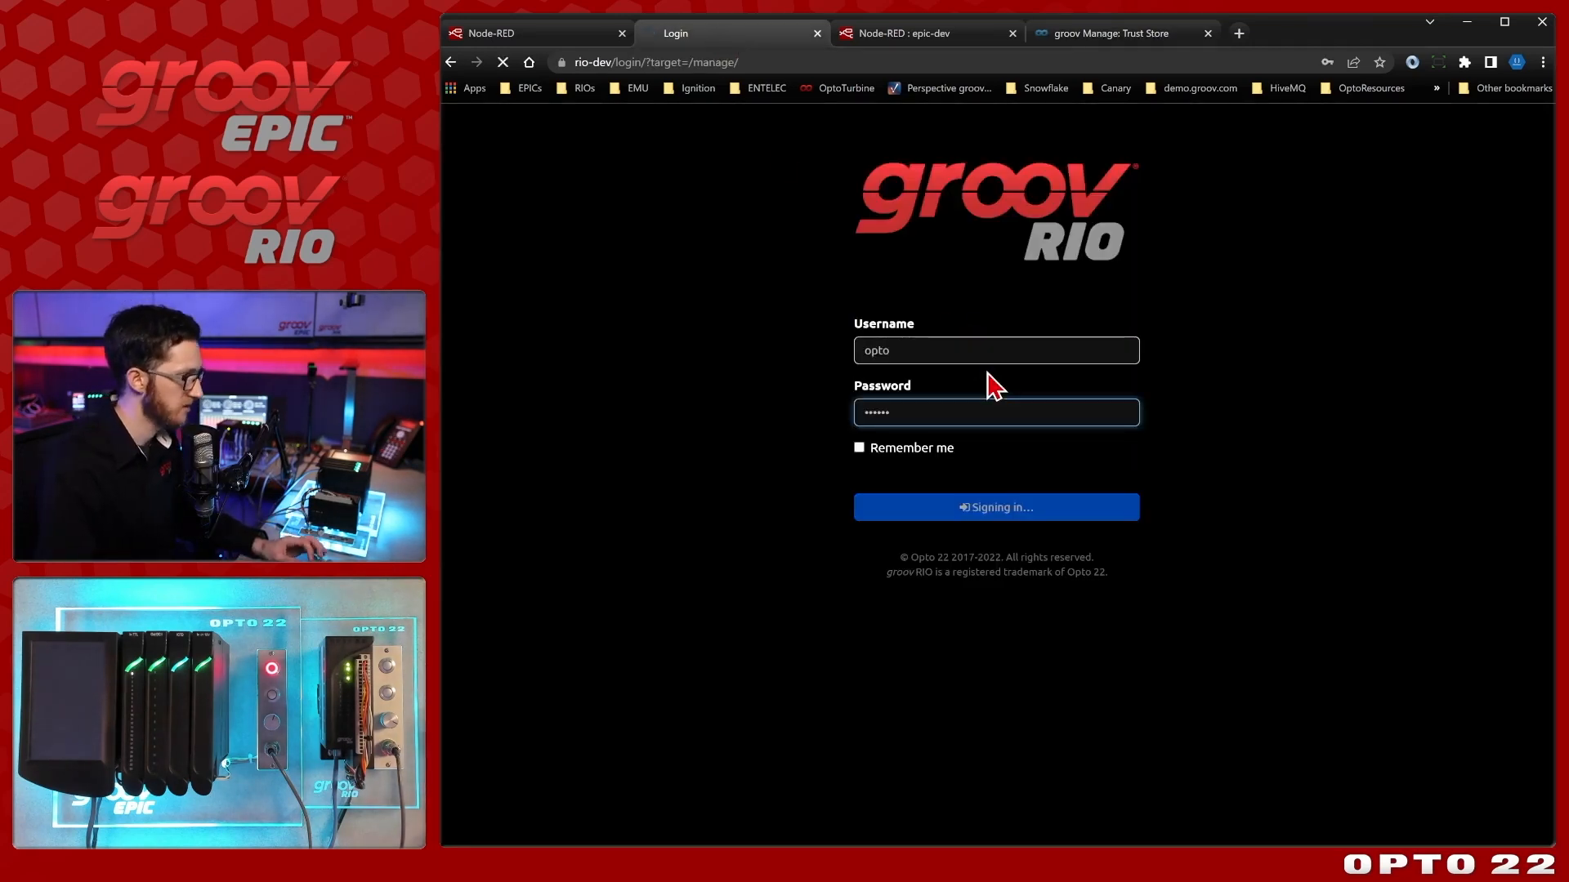
pyautogui.click(994, 506)
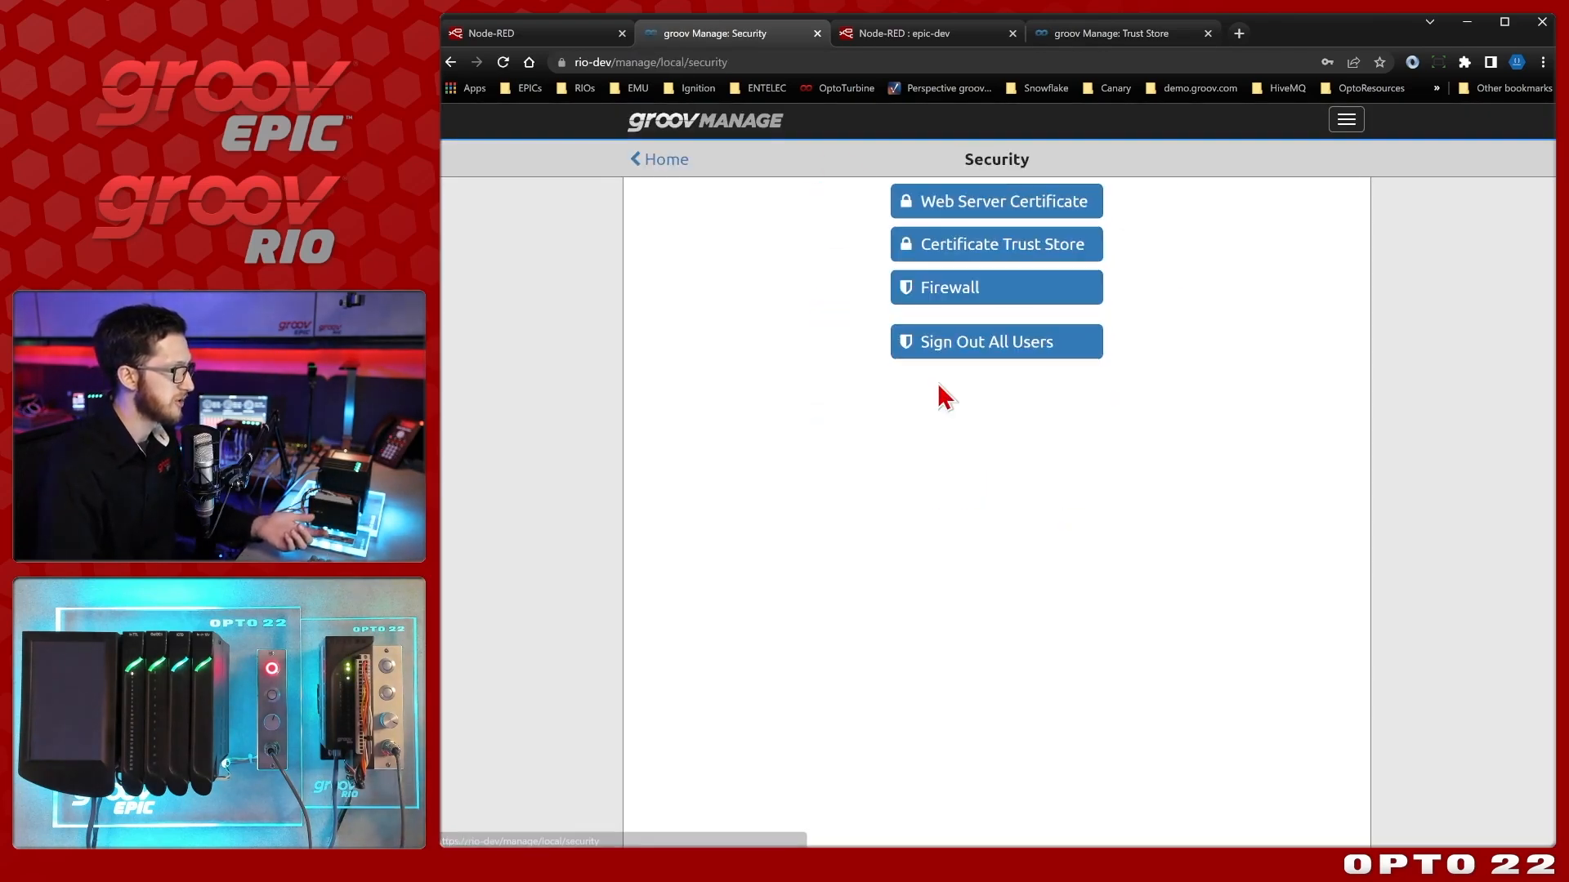
pyautogui.moveTo(1076, 208)
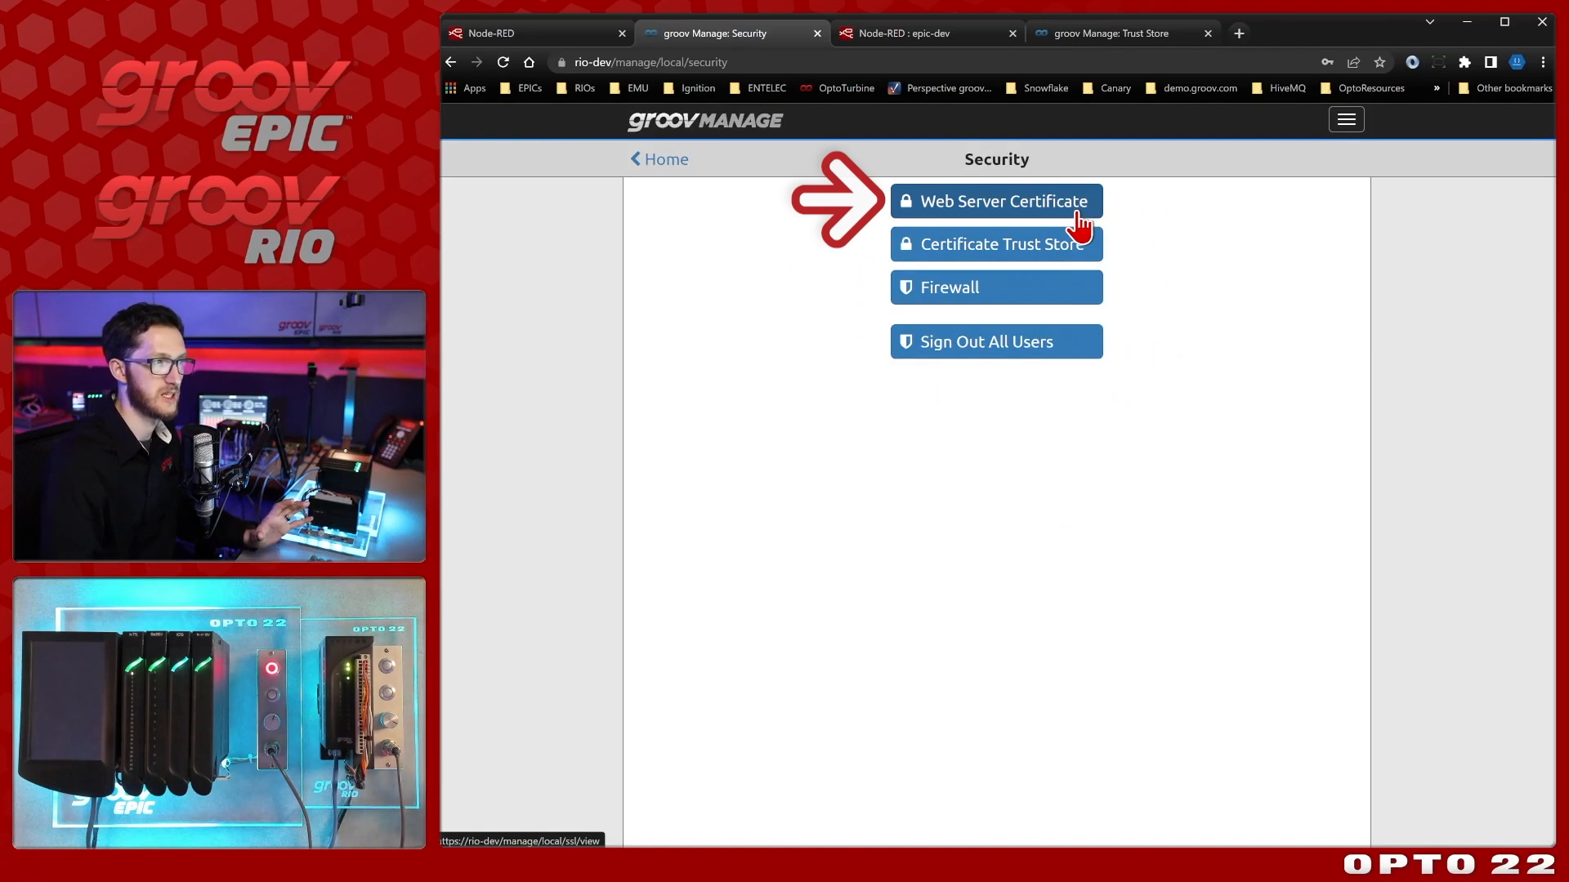
pyautogui.click(995, 201)
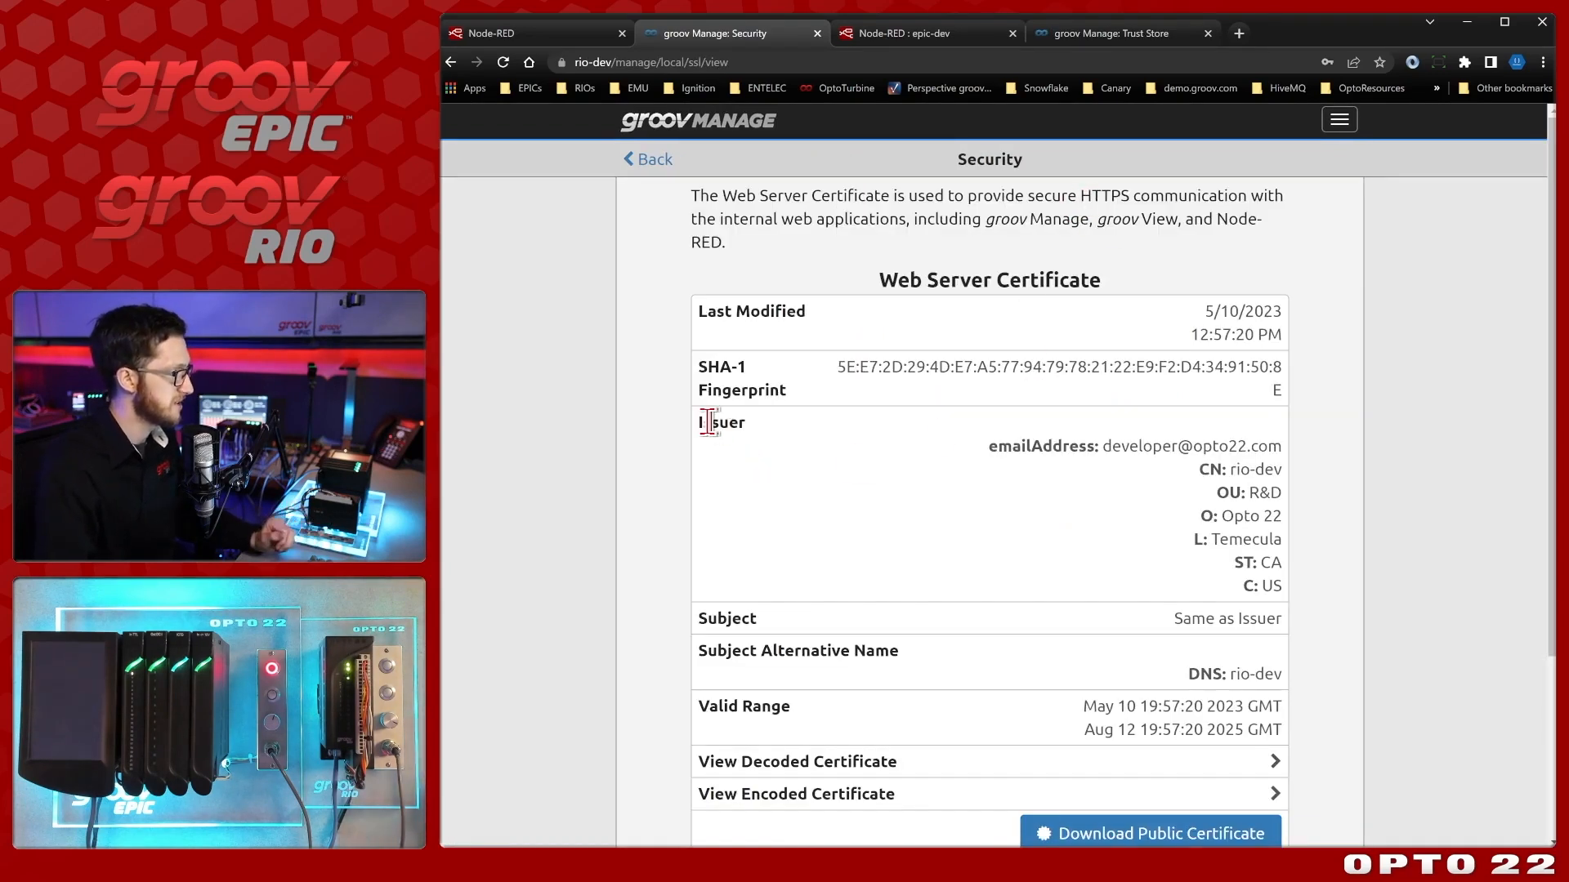
# Highlight the certificate's Issuer CN rio-dev and Subject 'Same as Issuer'.
pyautogui.doubleClick(720, 422)
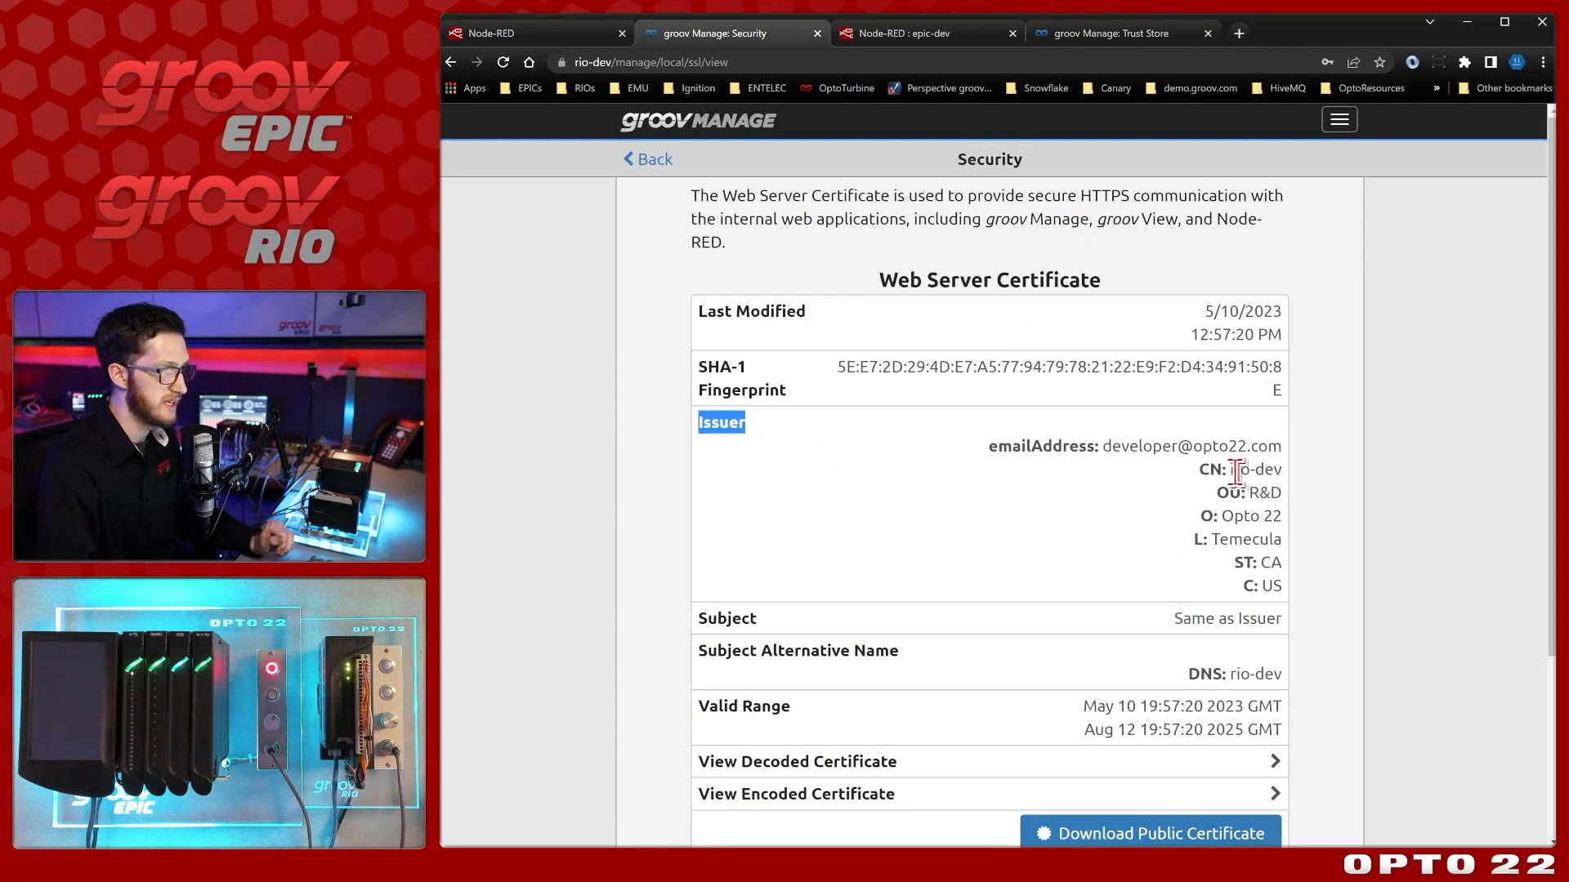
pyautogui.doubleClick(1252, 469)
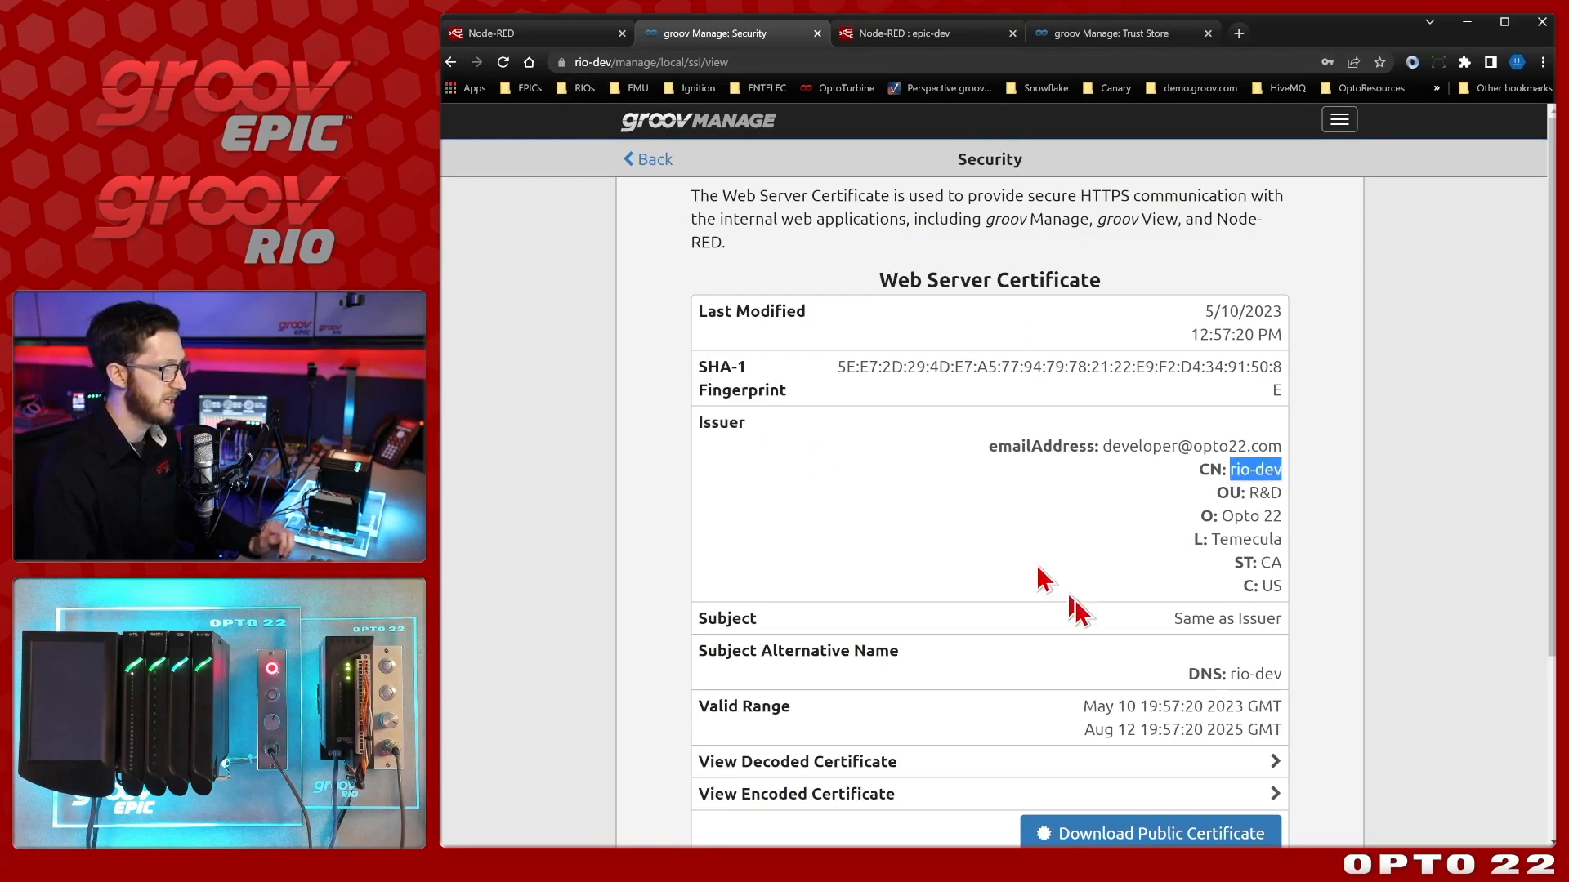
pyautogui.doubleClick(1227, 619)
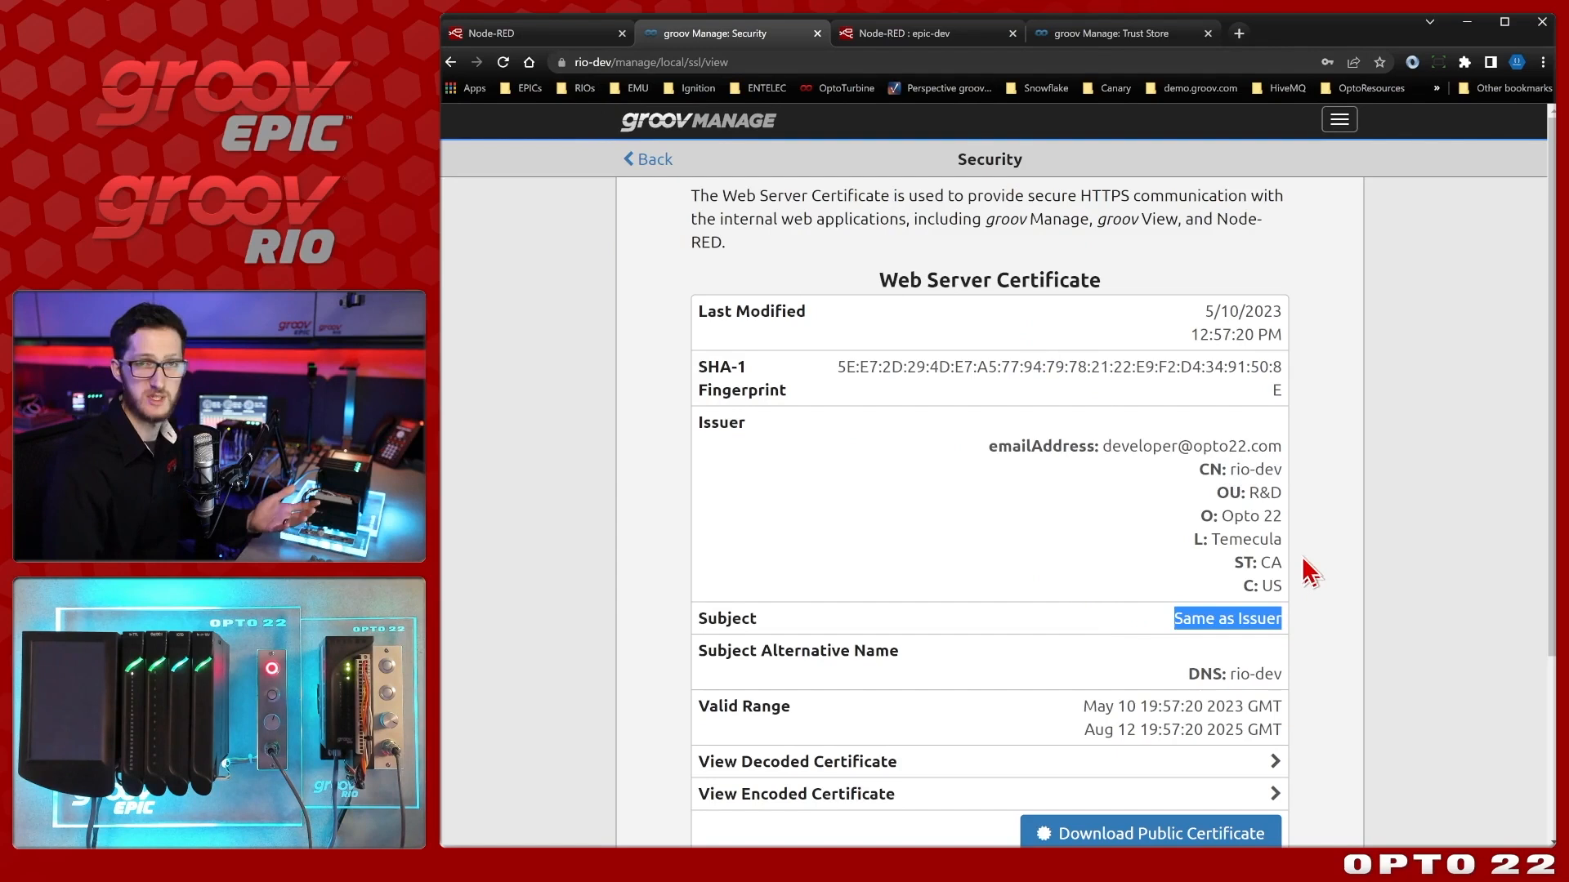
pyautogui.scroll(-3)
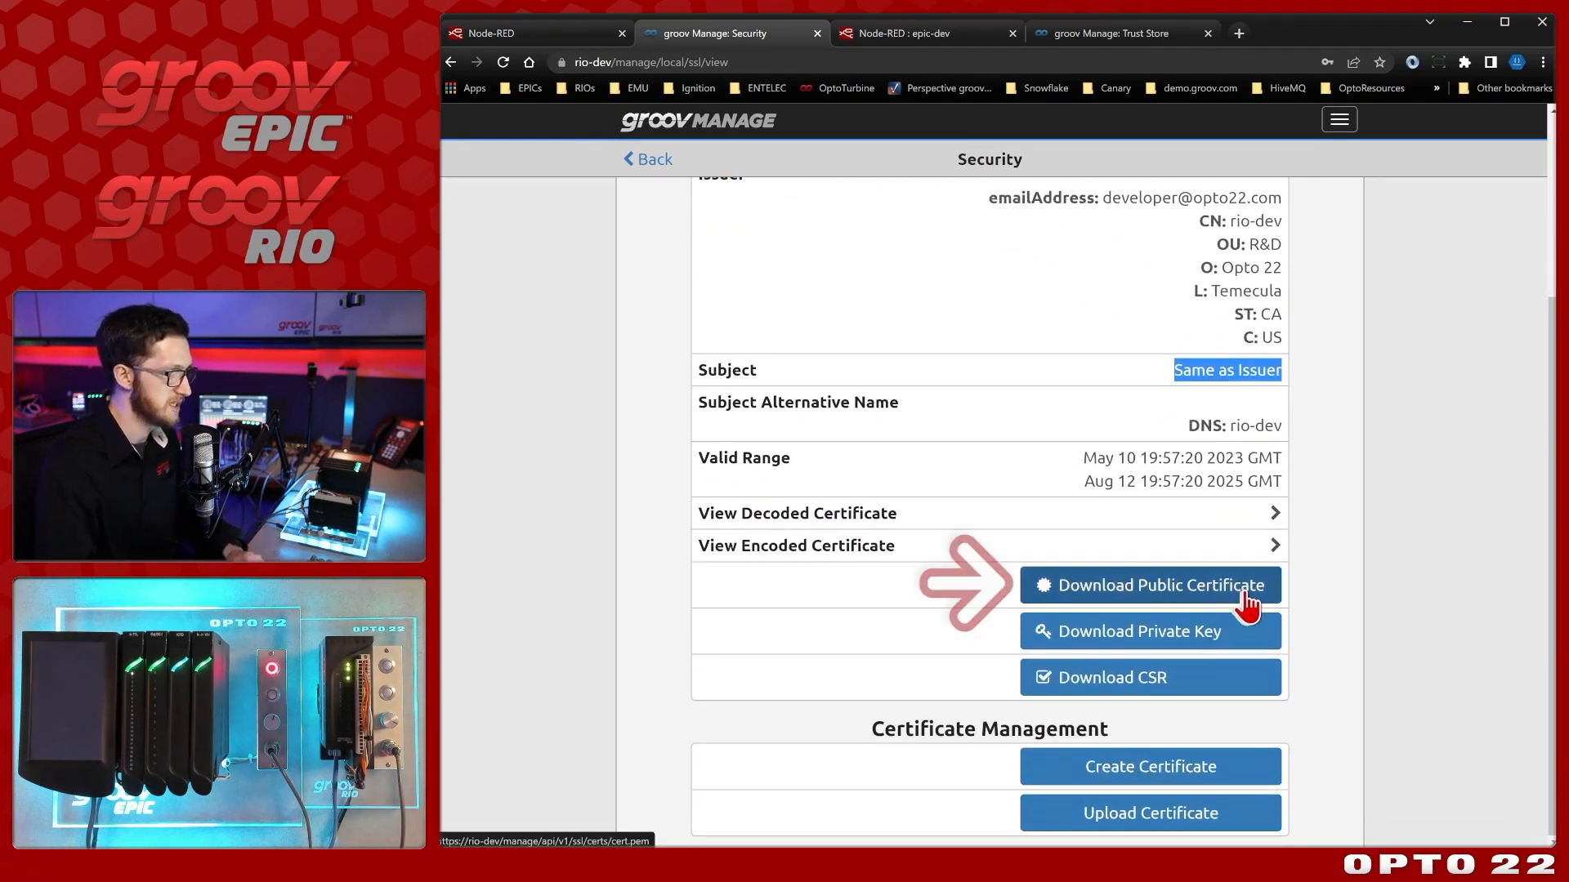
# Download the RIO's public certificate and save it to Downloads as rio-dev_pub.pem.
pyautogui.click(1149, 585)
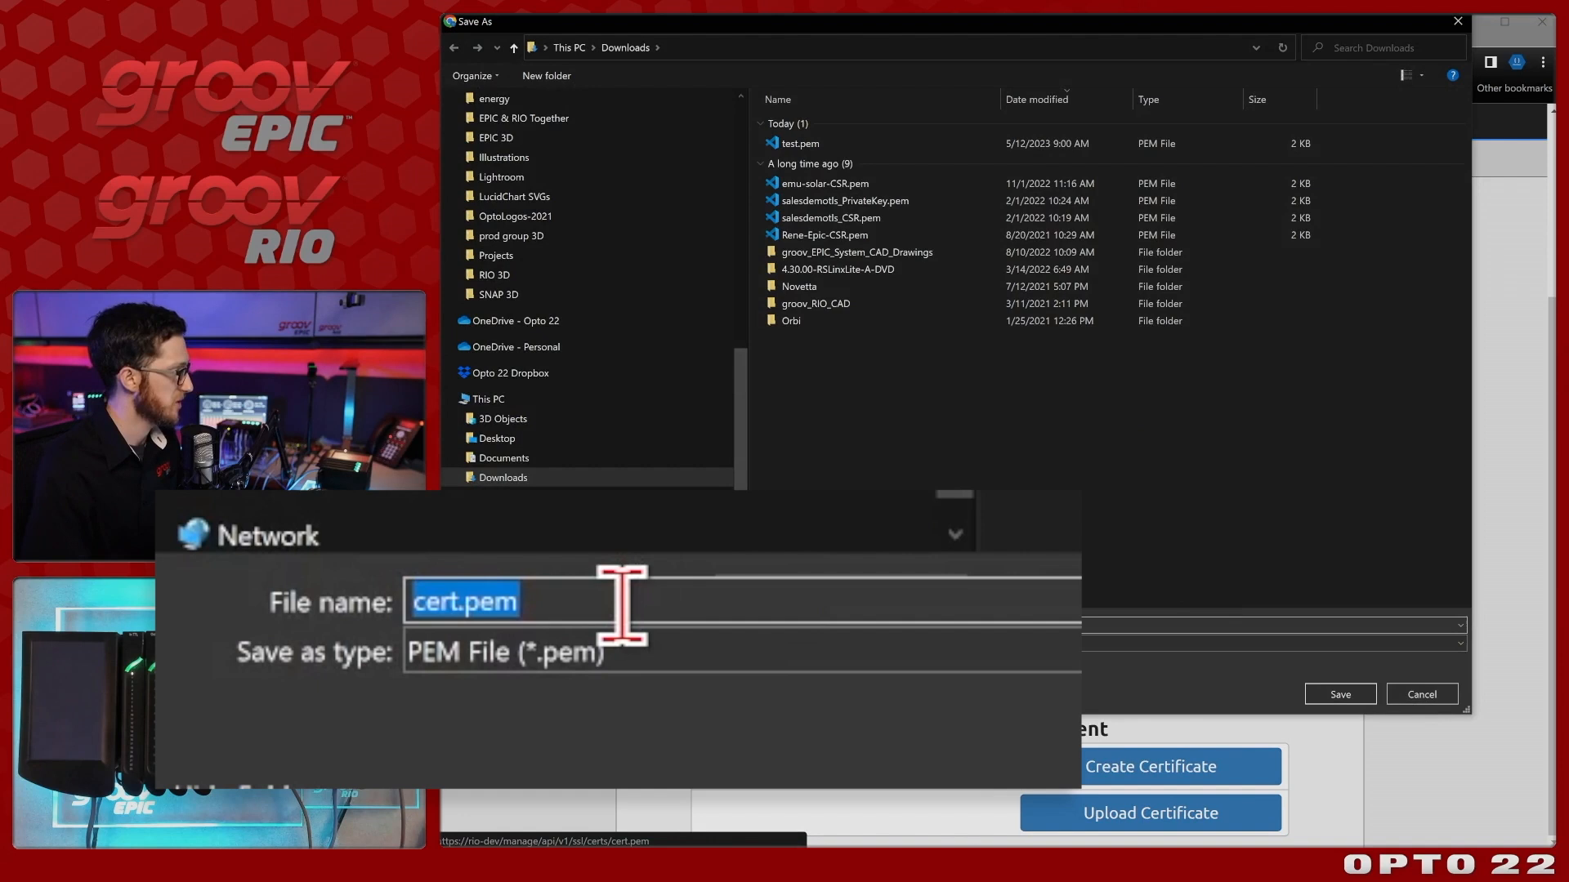
pyautogui.write('rio-dev')
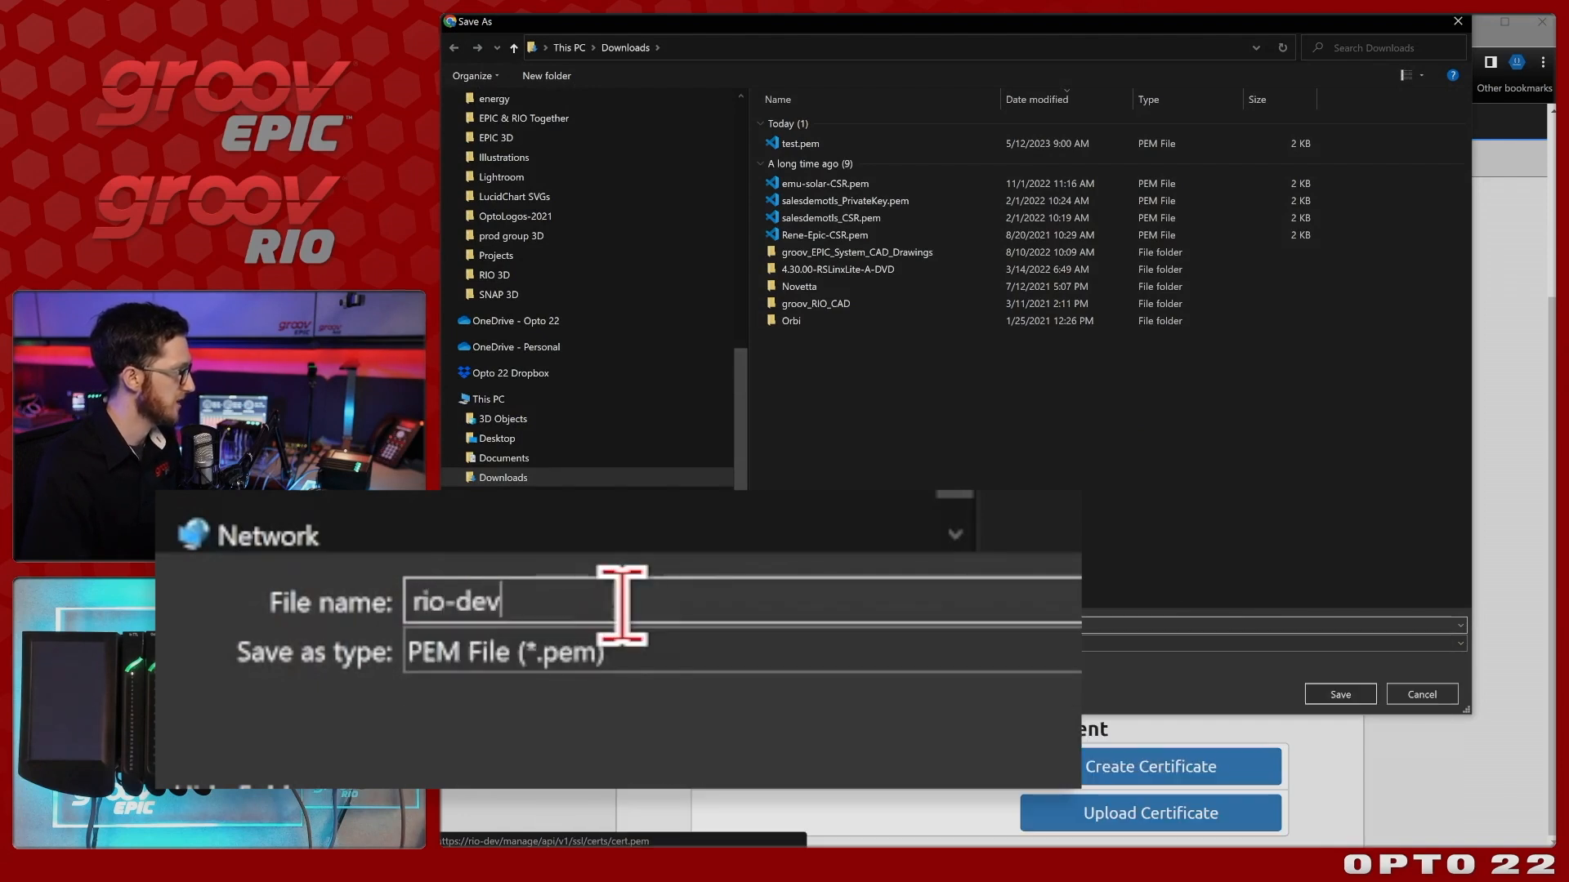
pyautogui.write('_pub')
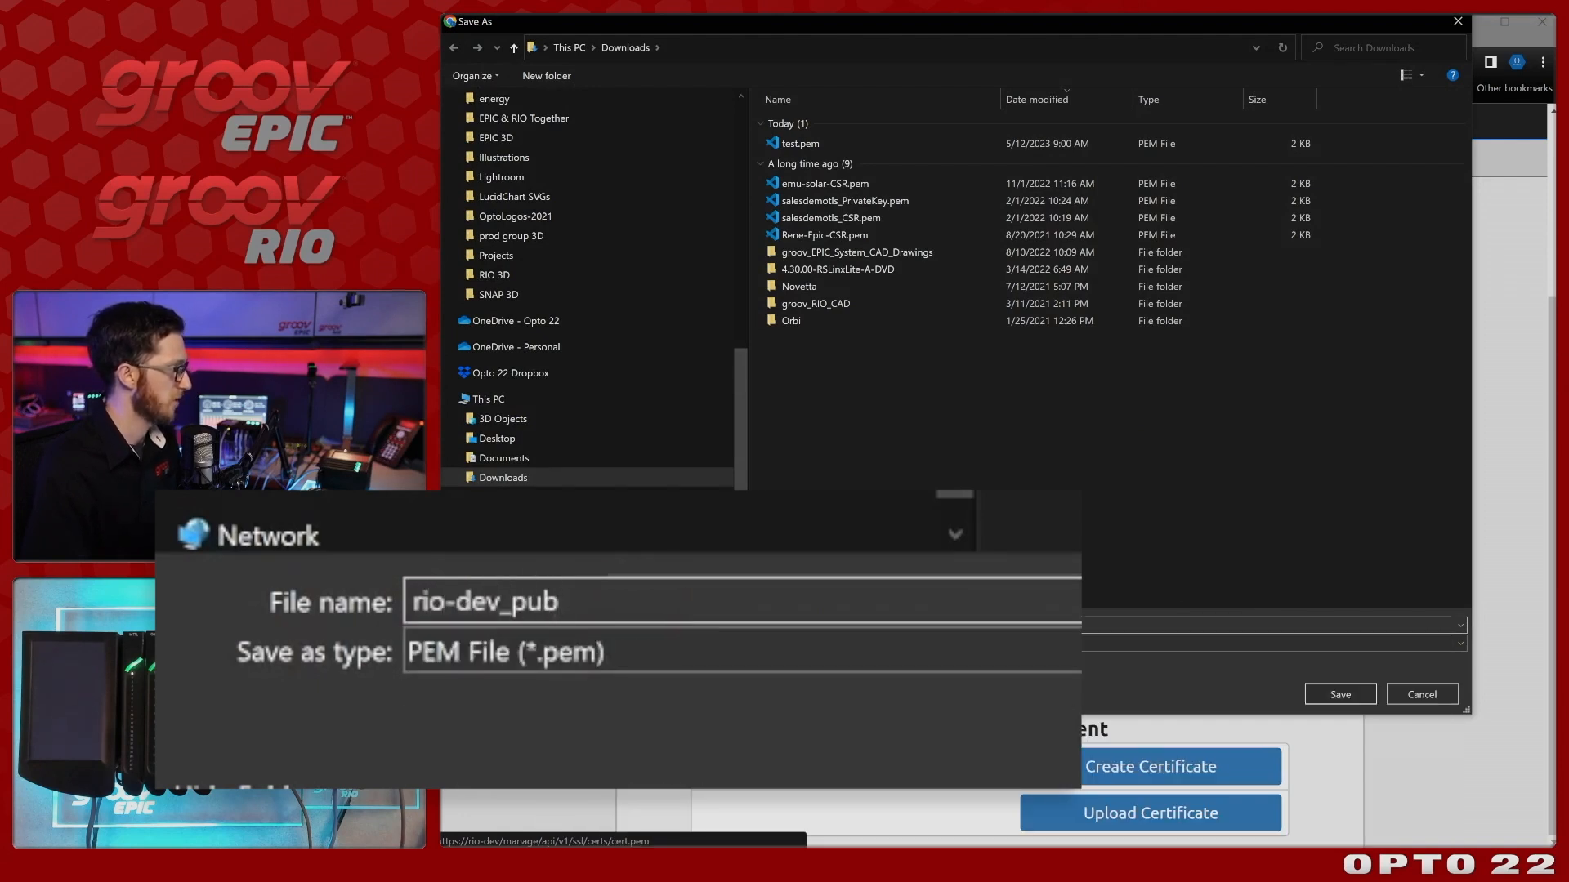
pyautogui.write('.pem')
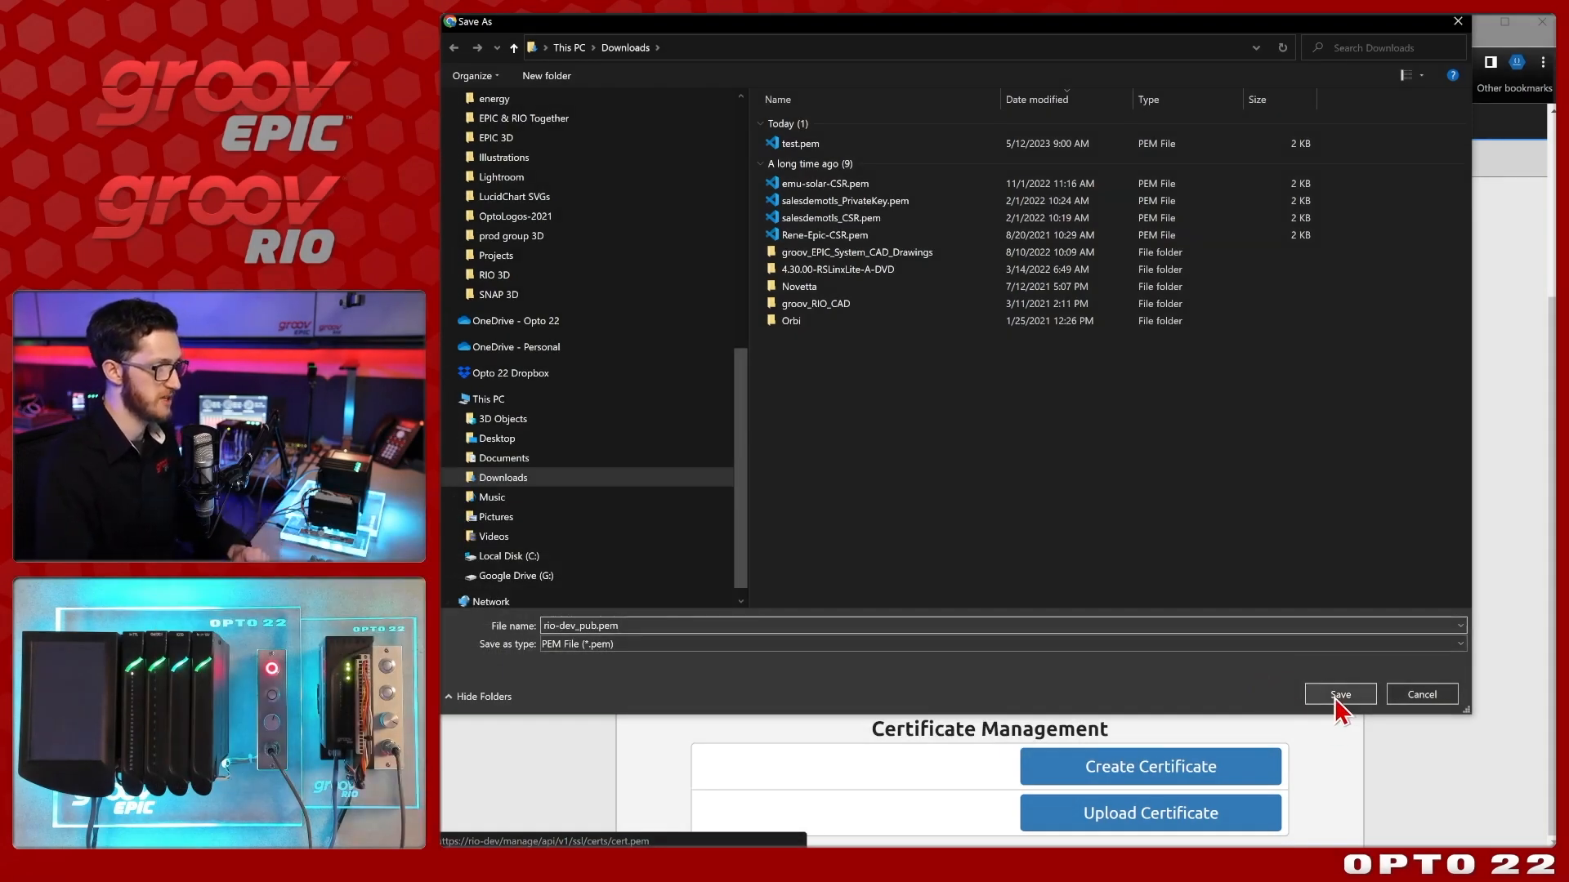
pyautogui.click(1339, 694)
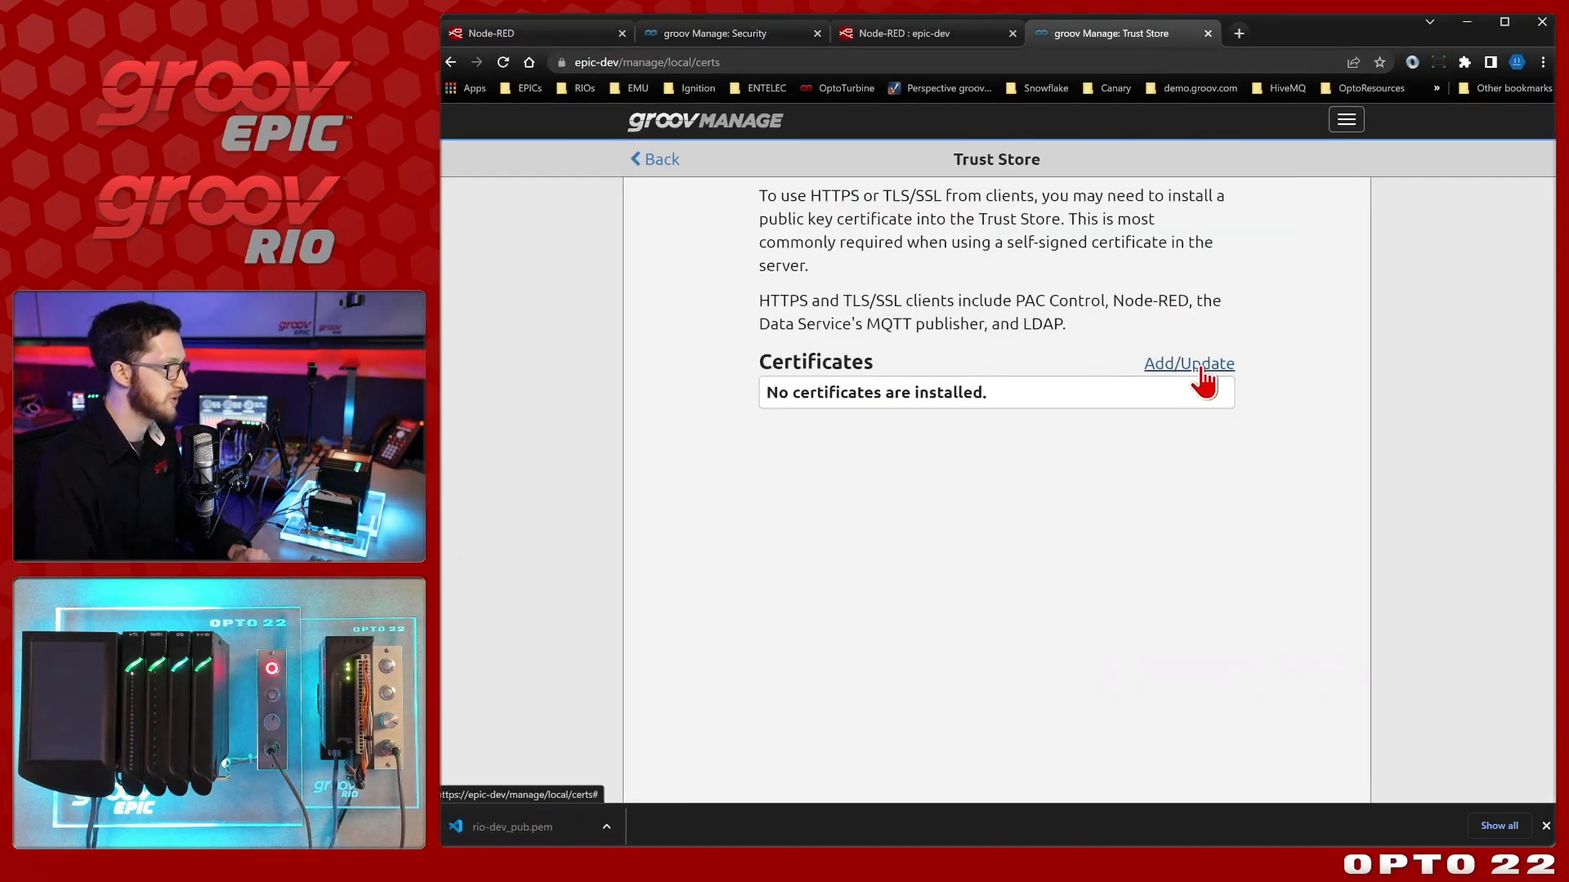
# Install rio-dev_pub.pem into the EPIC's Trust Store and dismiss the restart notice.
pyautogui.click(1188, 363)
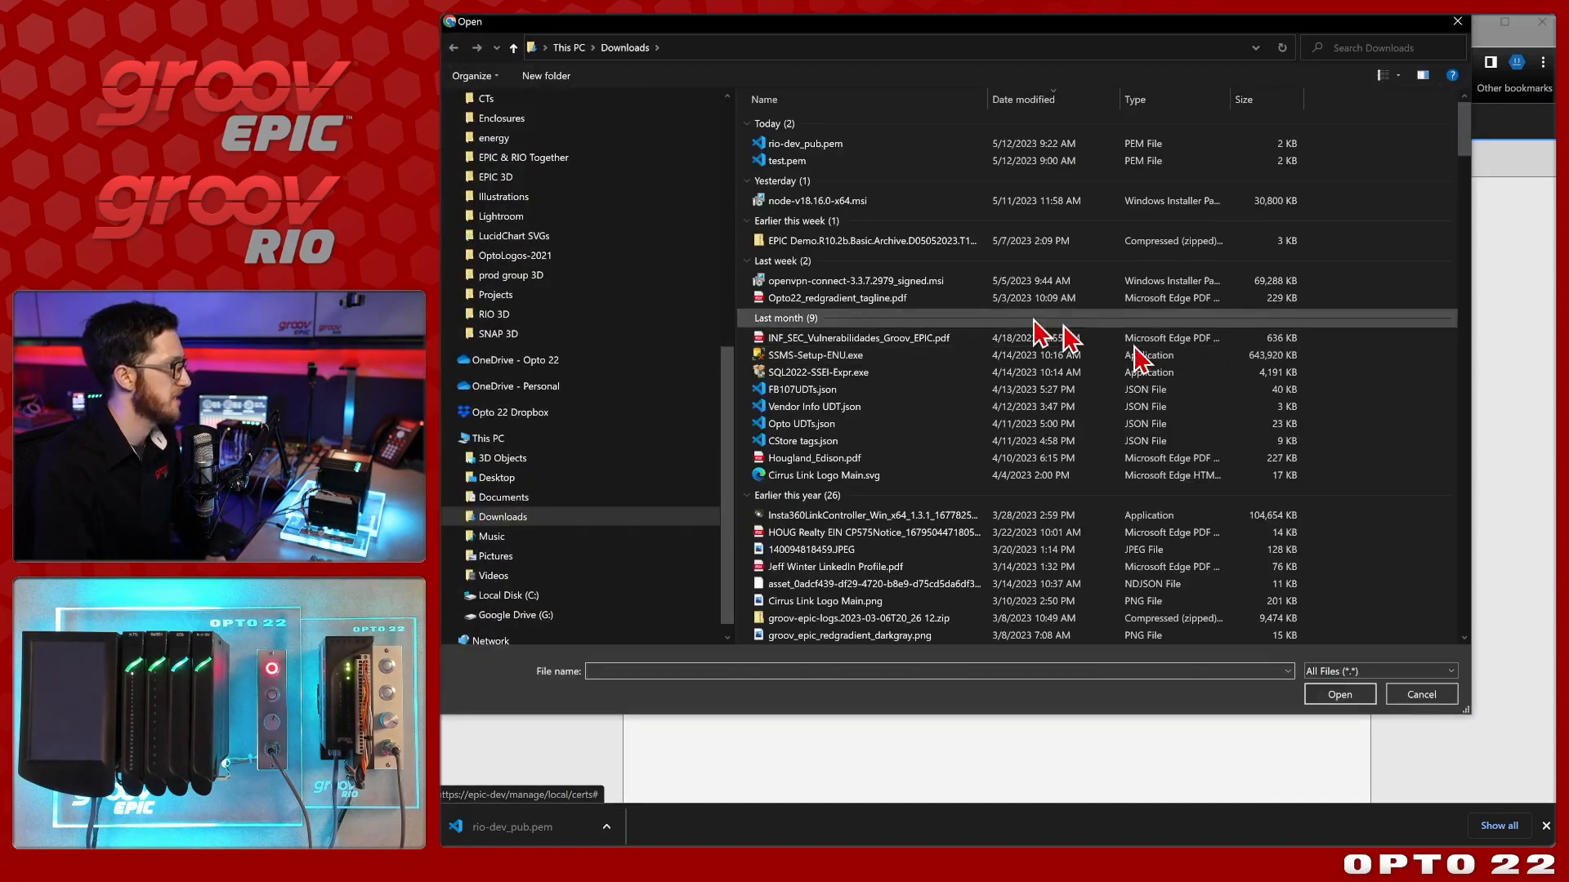
pyautogui.click(803, 143)
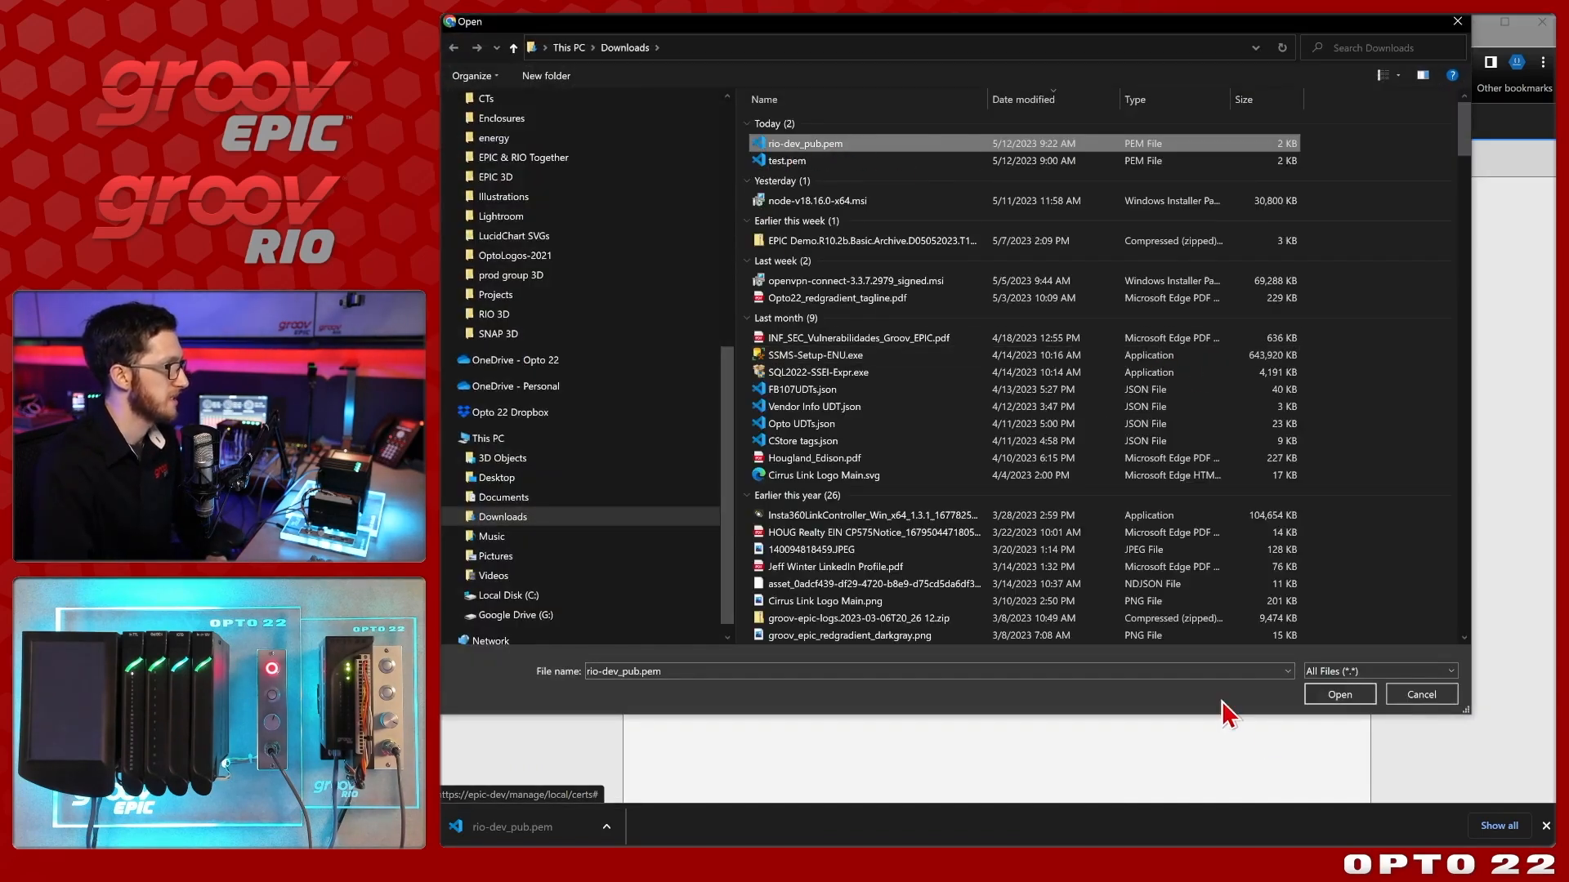
pyautogui.click(1337, 694)
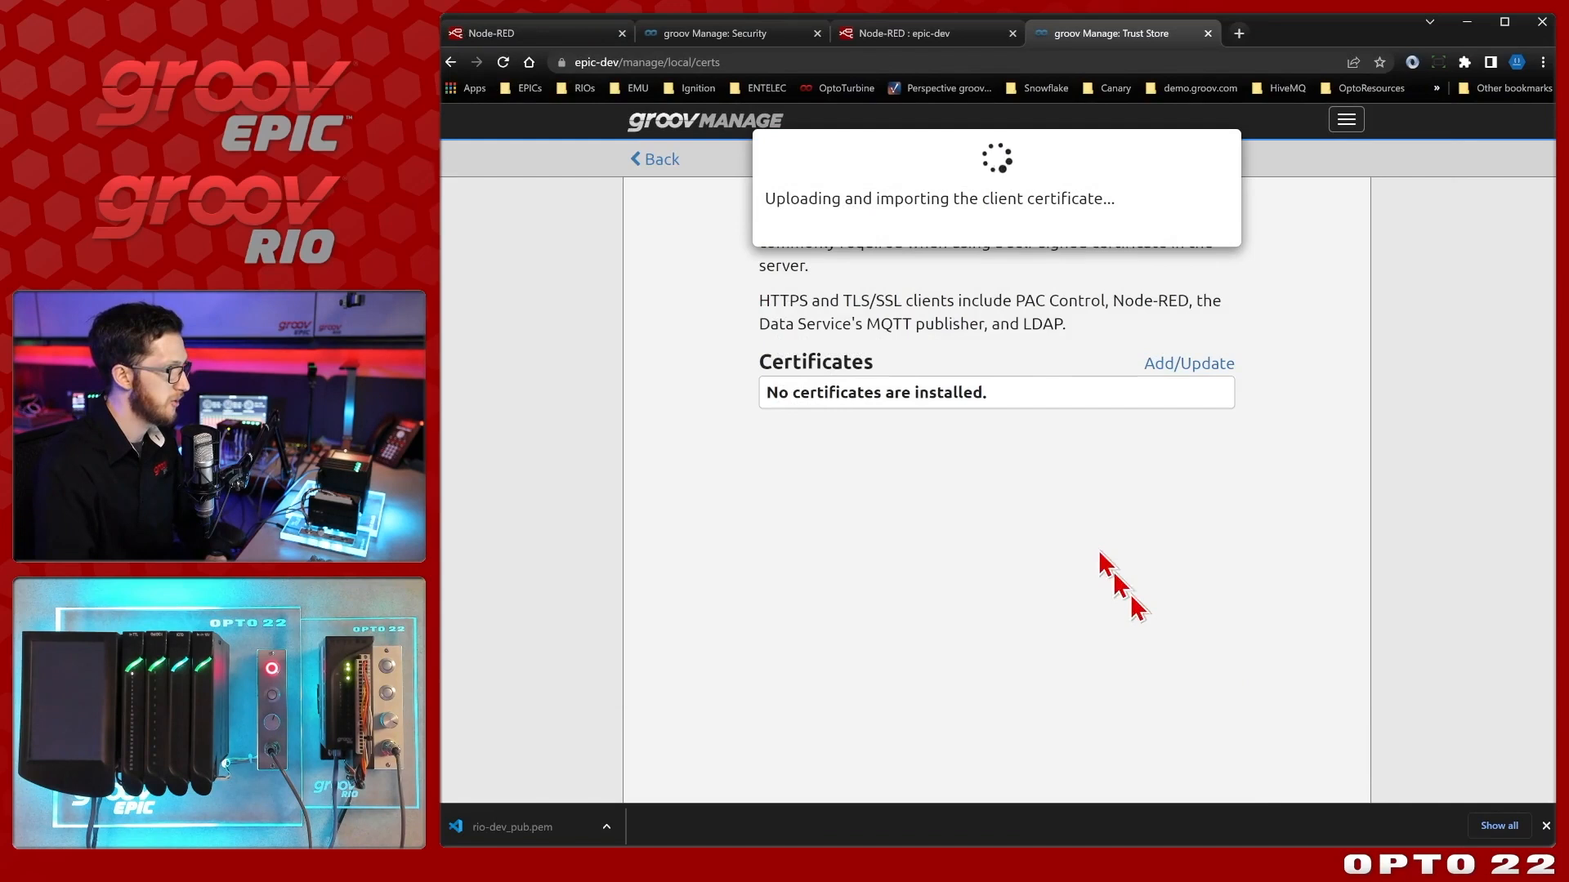
pyautogui.moveTo(1040, 446)
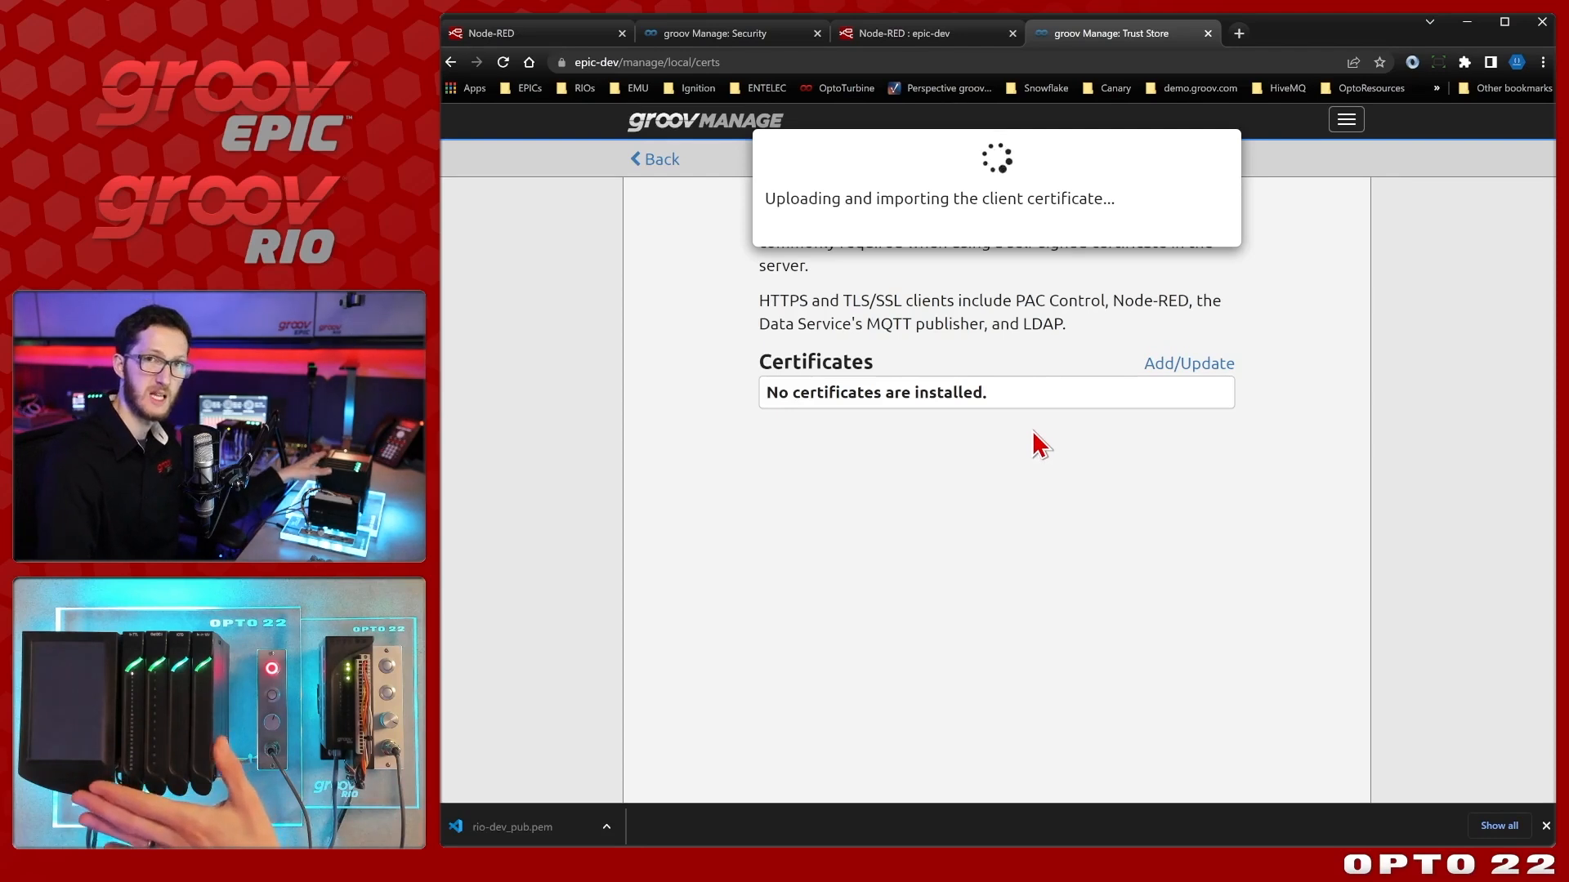
pyautogui.moveTo(1028, 461)
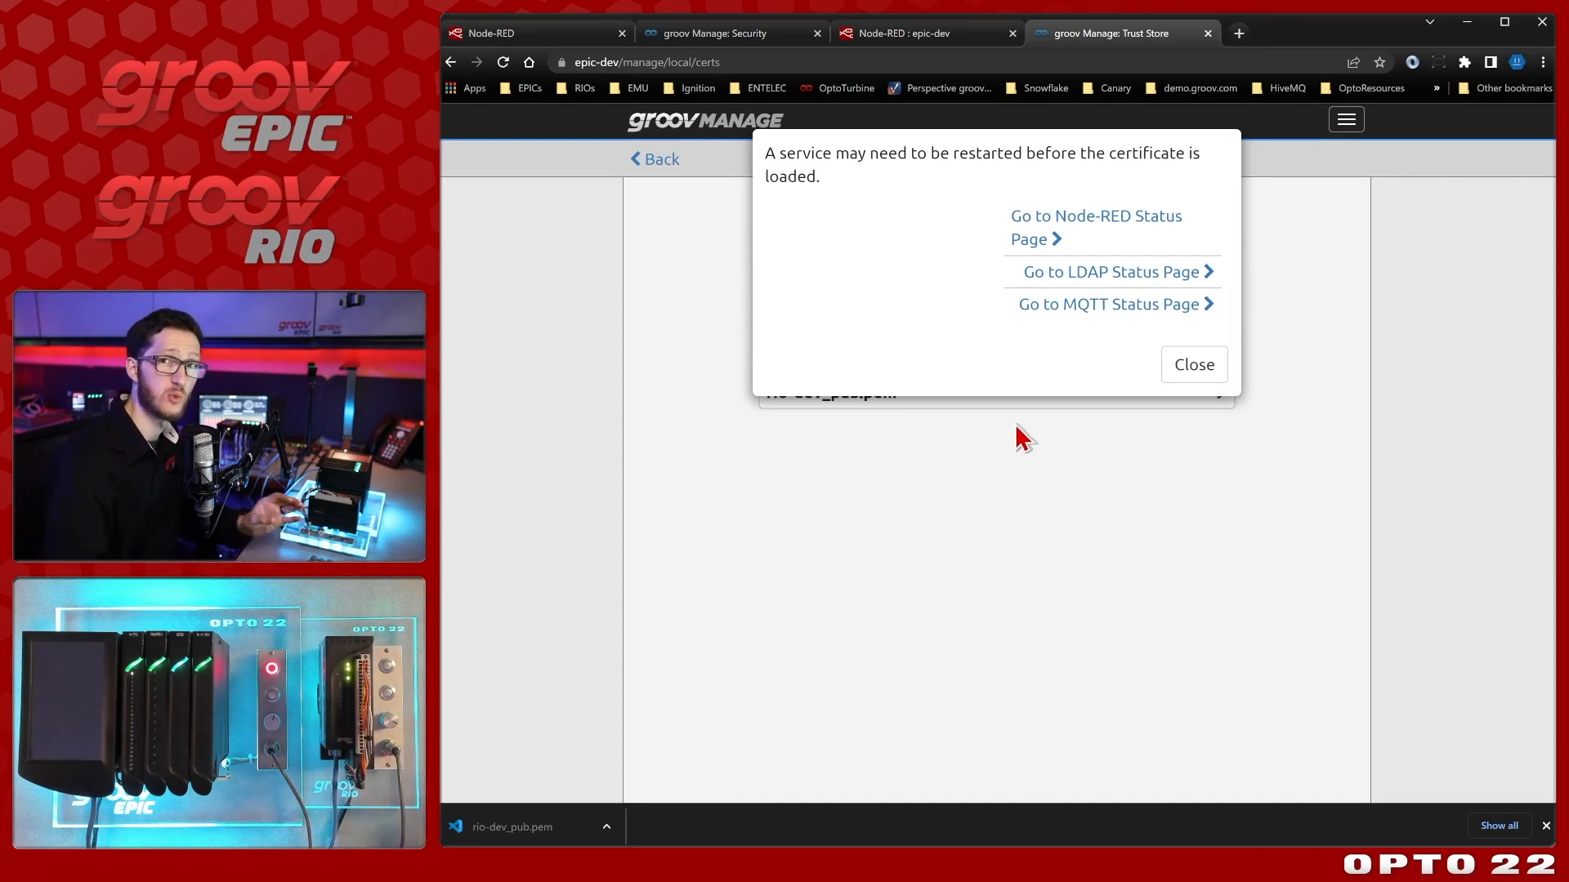
pyautogui.moveTo(980, 462)
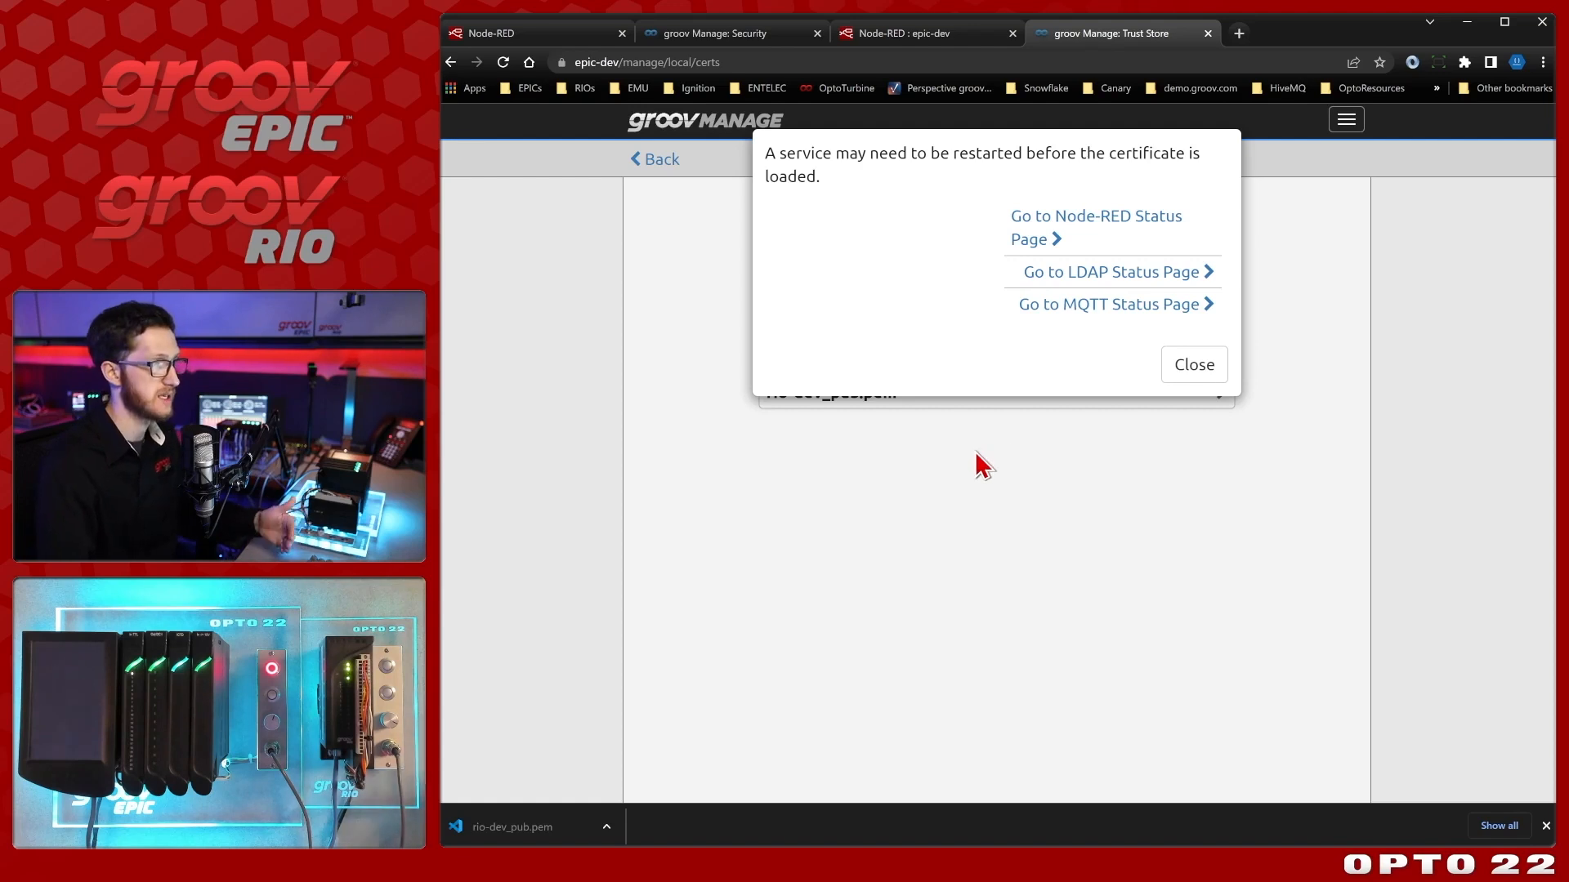
pyautogui.click(1192, 364)
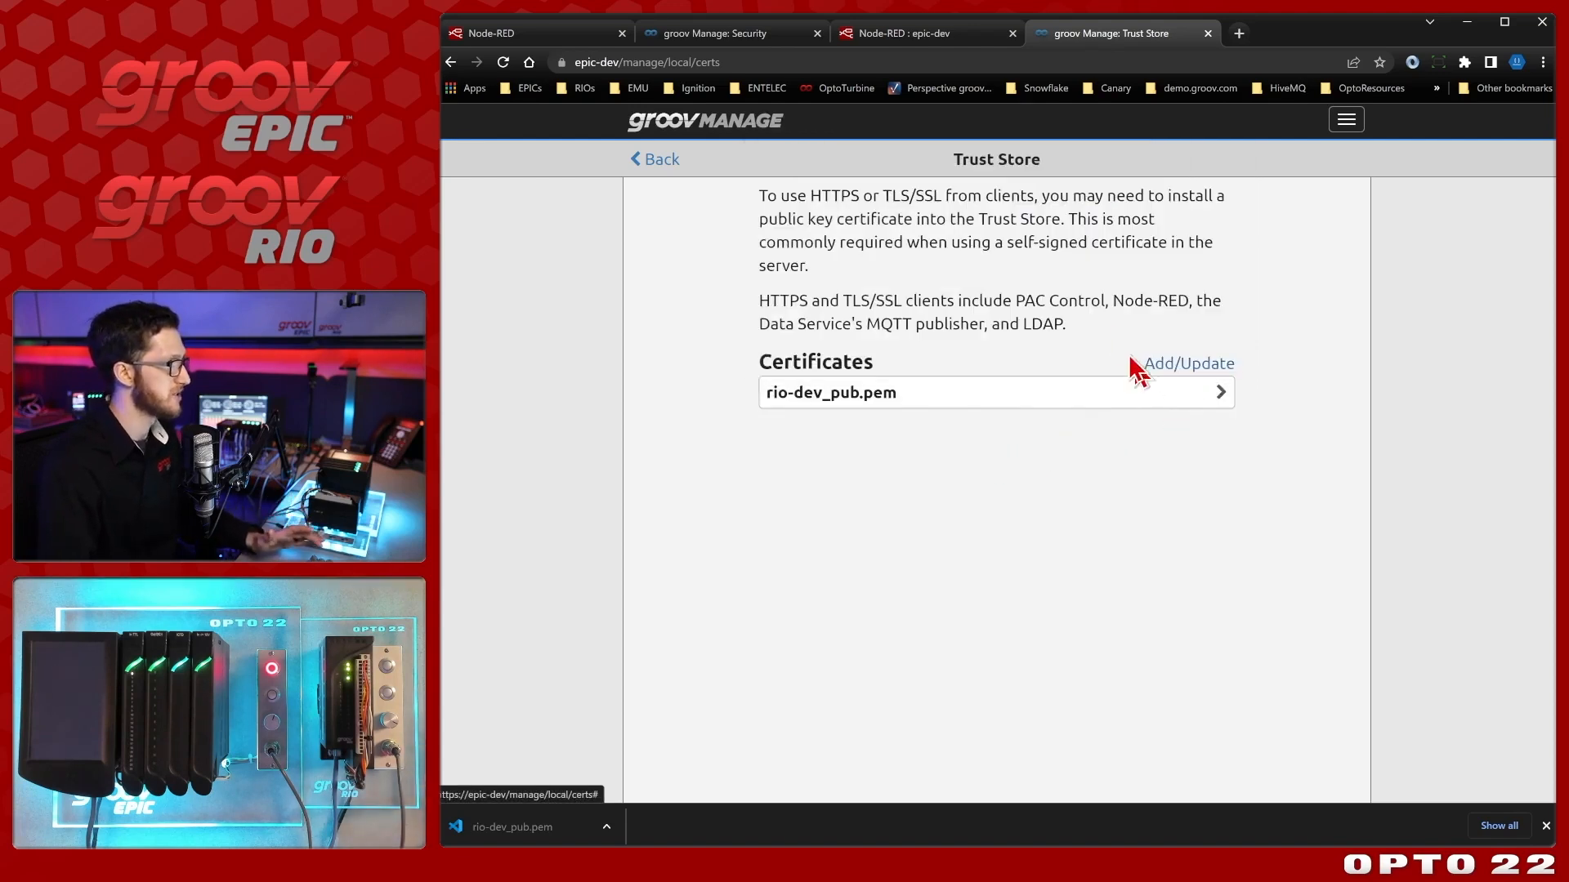
pyautogui.click(905, 33)
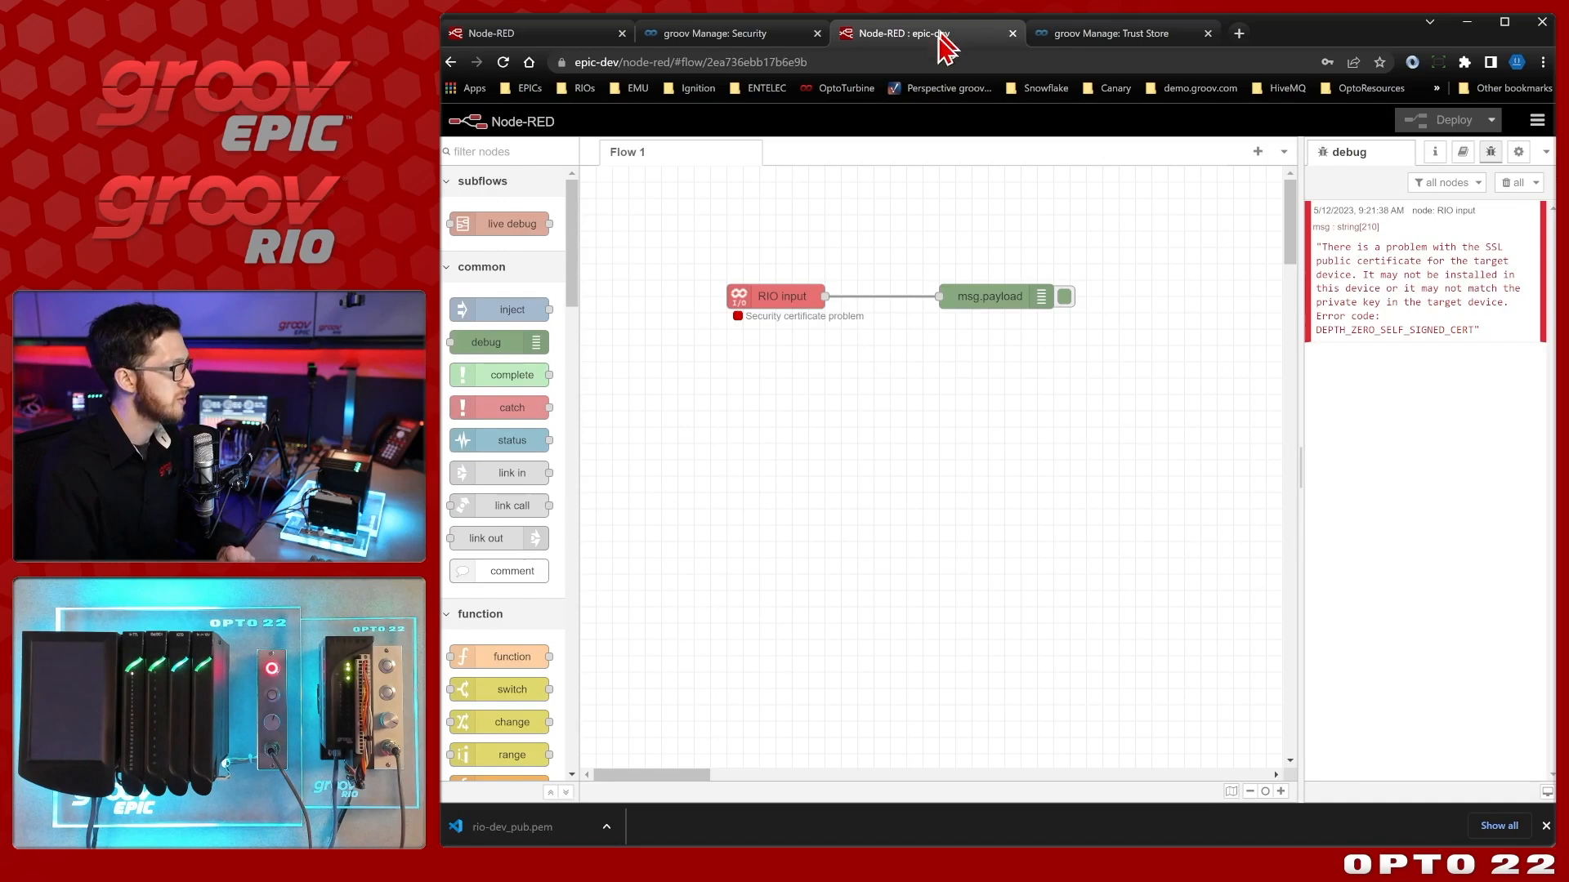
# Set the rio-dev device's CA or Self-Signed certificate to rio-dev_pub.pem and close the RIO input.
pyautogui.doubleClick(784, 296)
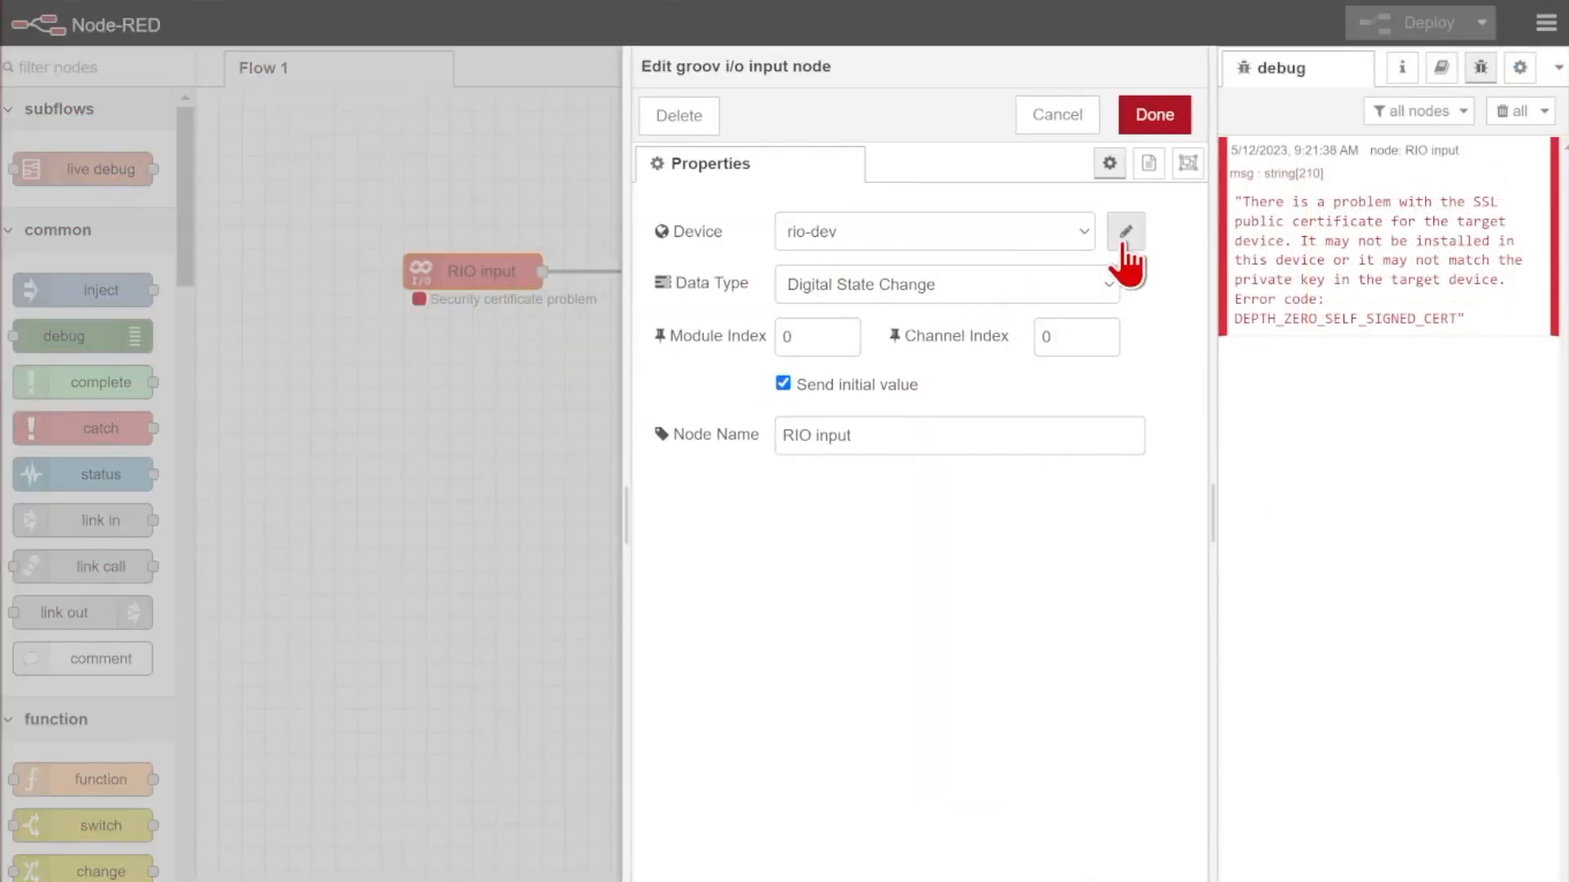
pyautogui.click(1125, 231)
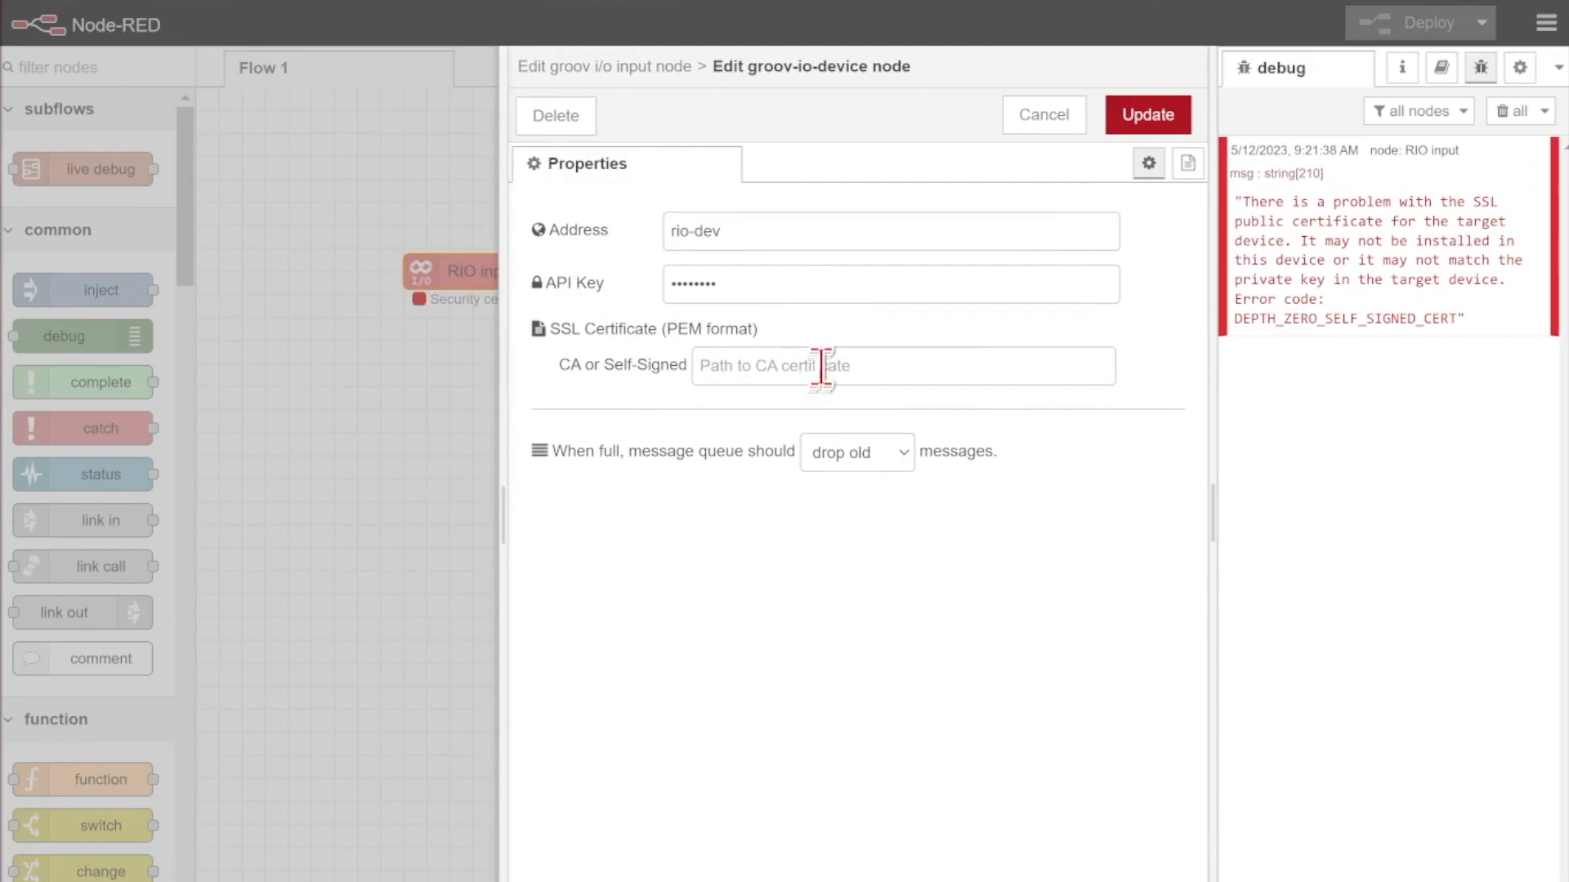
pyautogui.moveTo(948, 753)
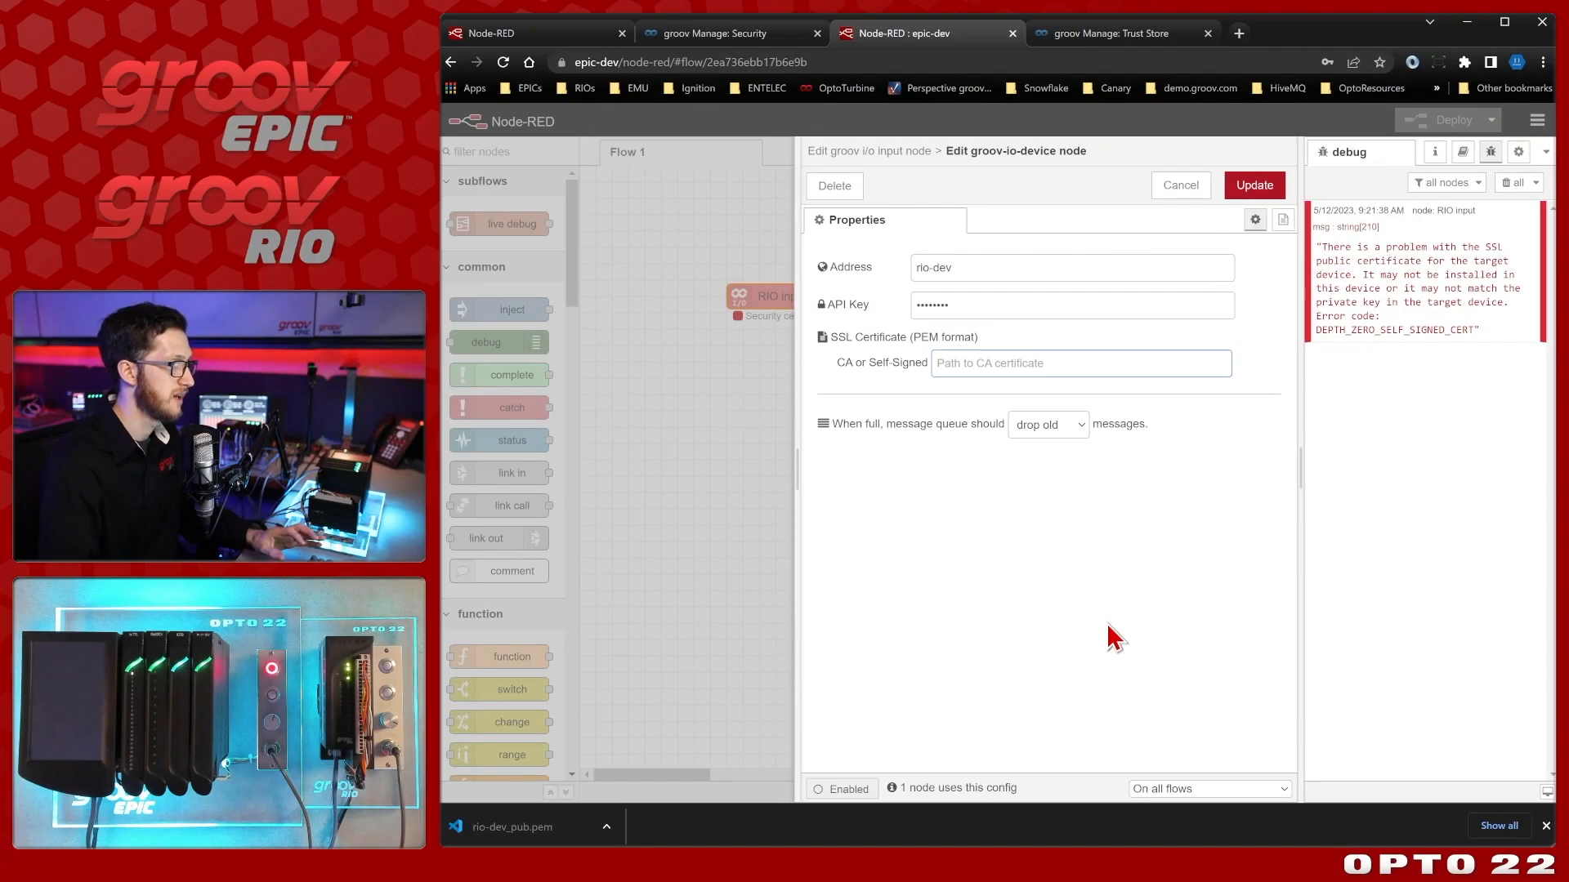
pyautogui.moveTo(1078, 606)
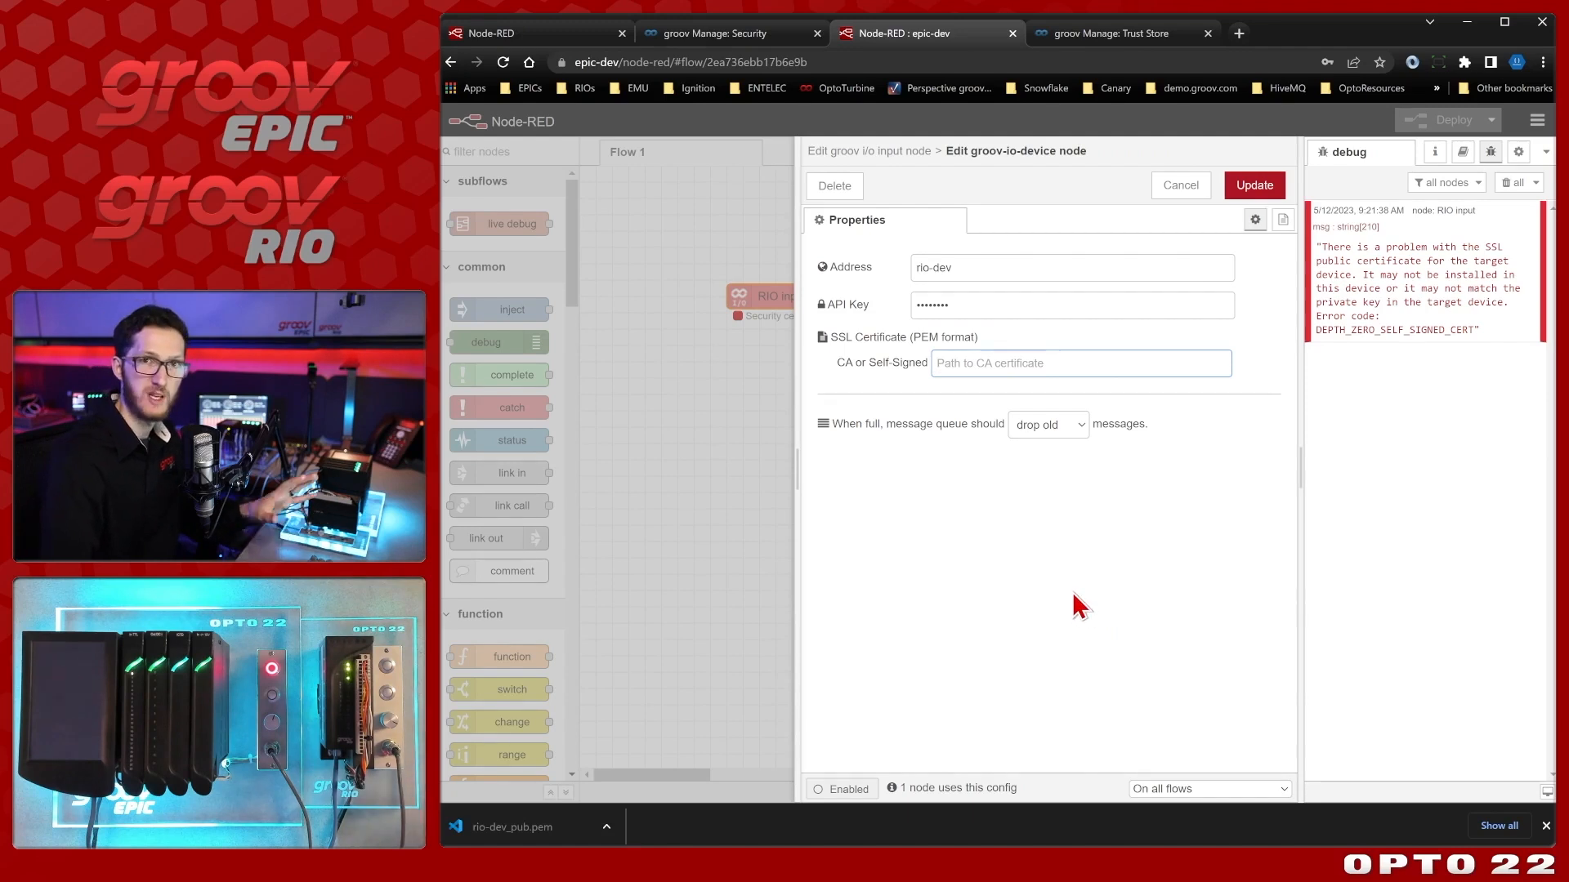
pyautogui.moveTo(926, 380)
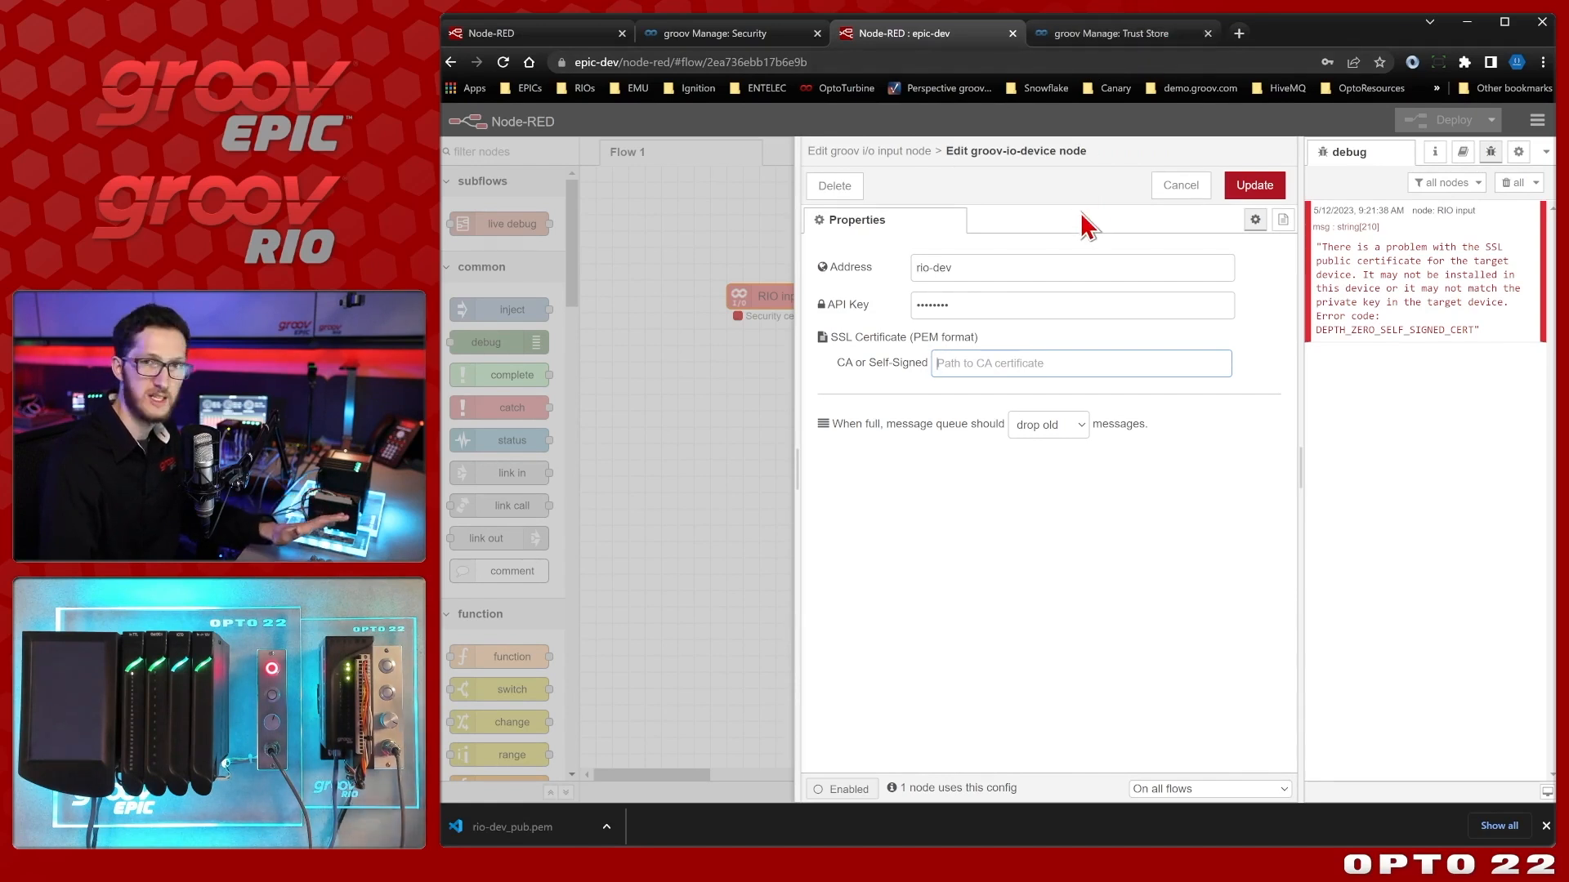
pyautogui.moveTo(985, 476)
pyautogui.write('rio-dev_pub.pe')
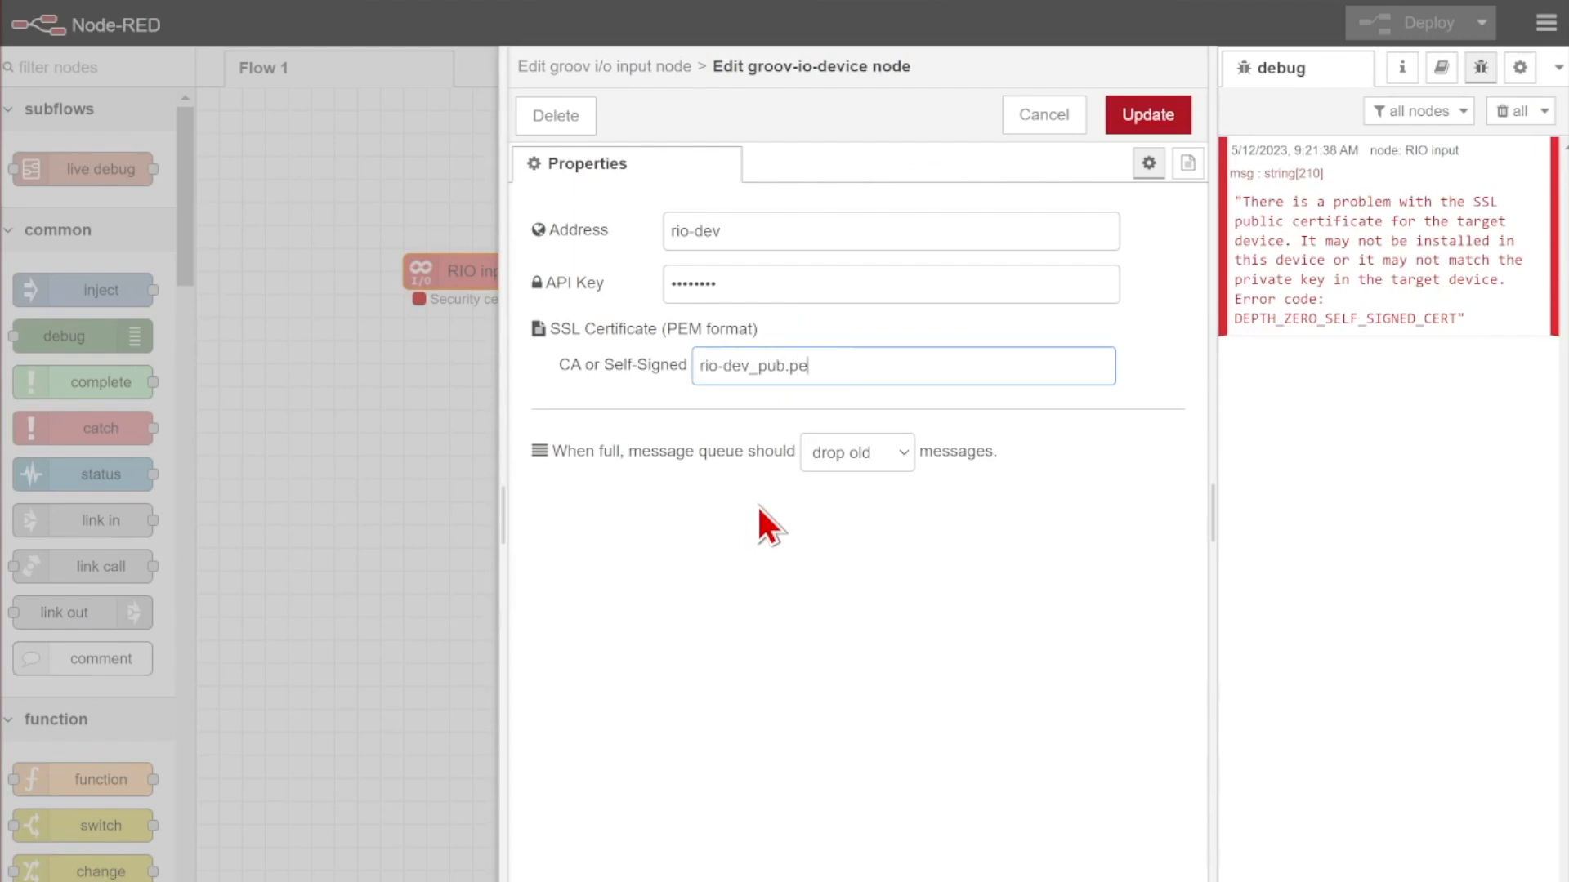
pyautogui.write('m')
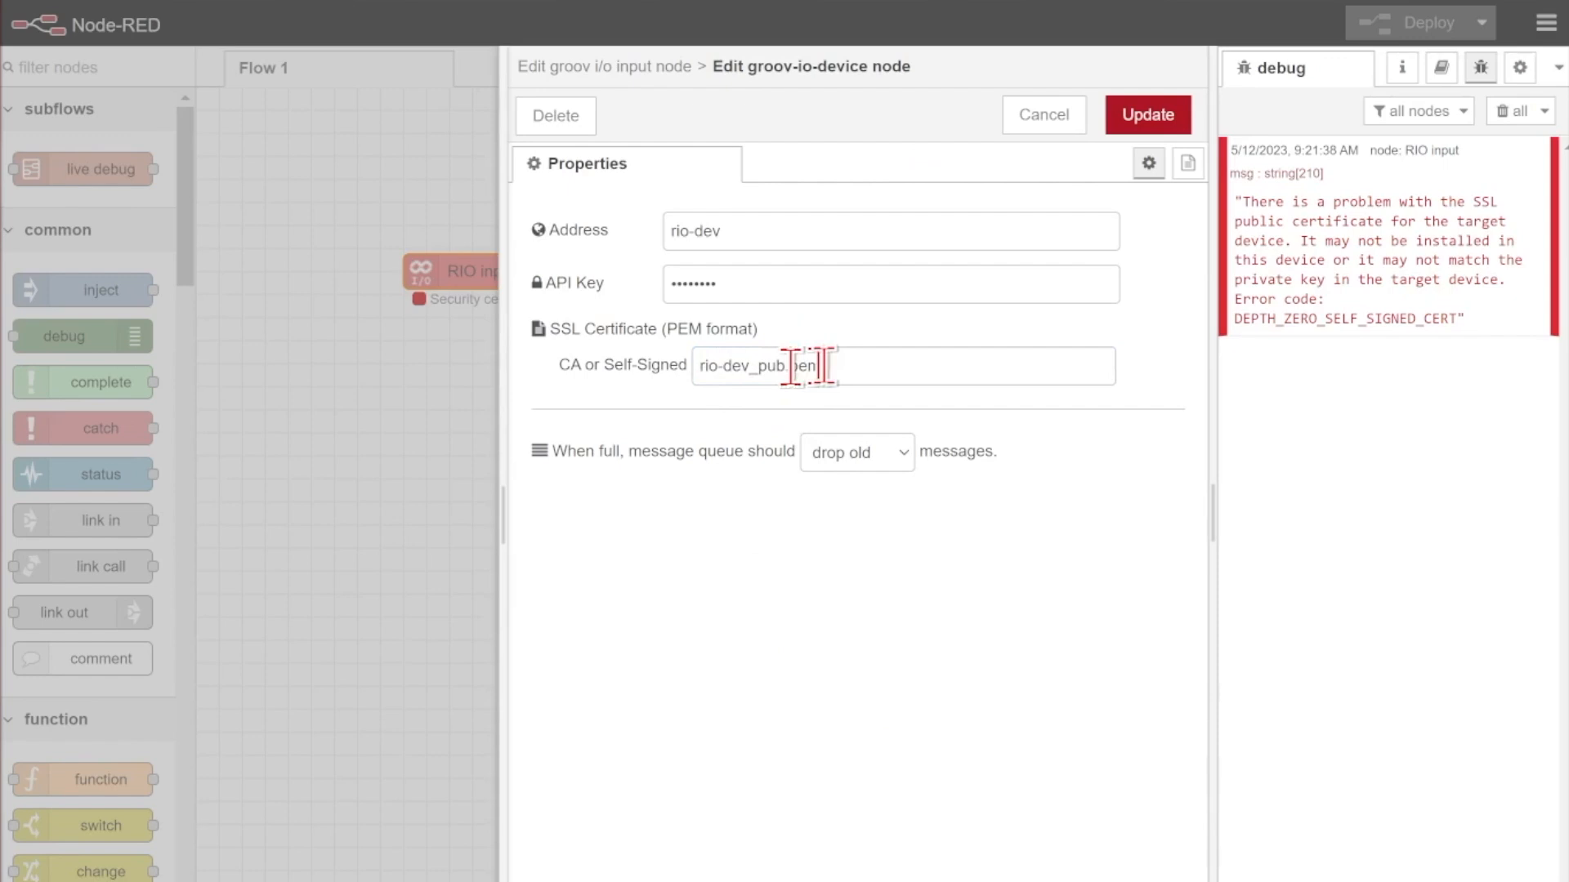
pyautogui.click(1145, 115)
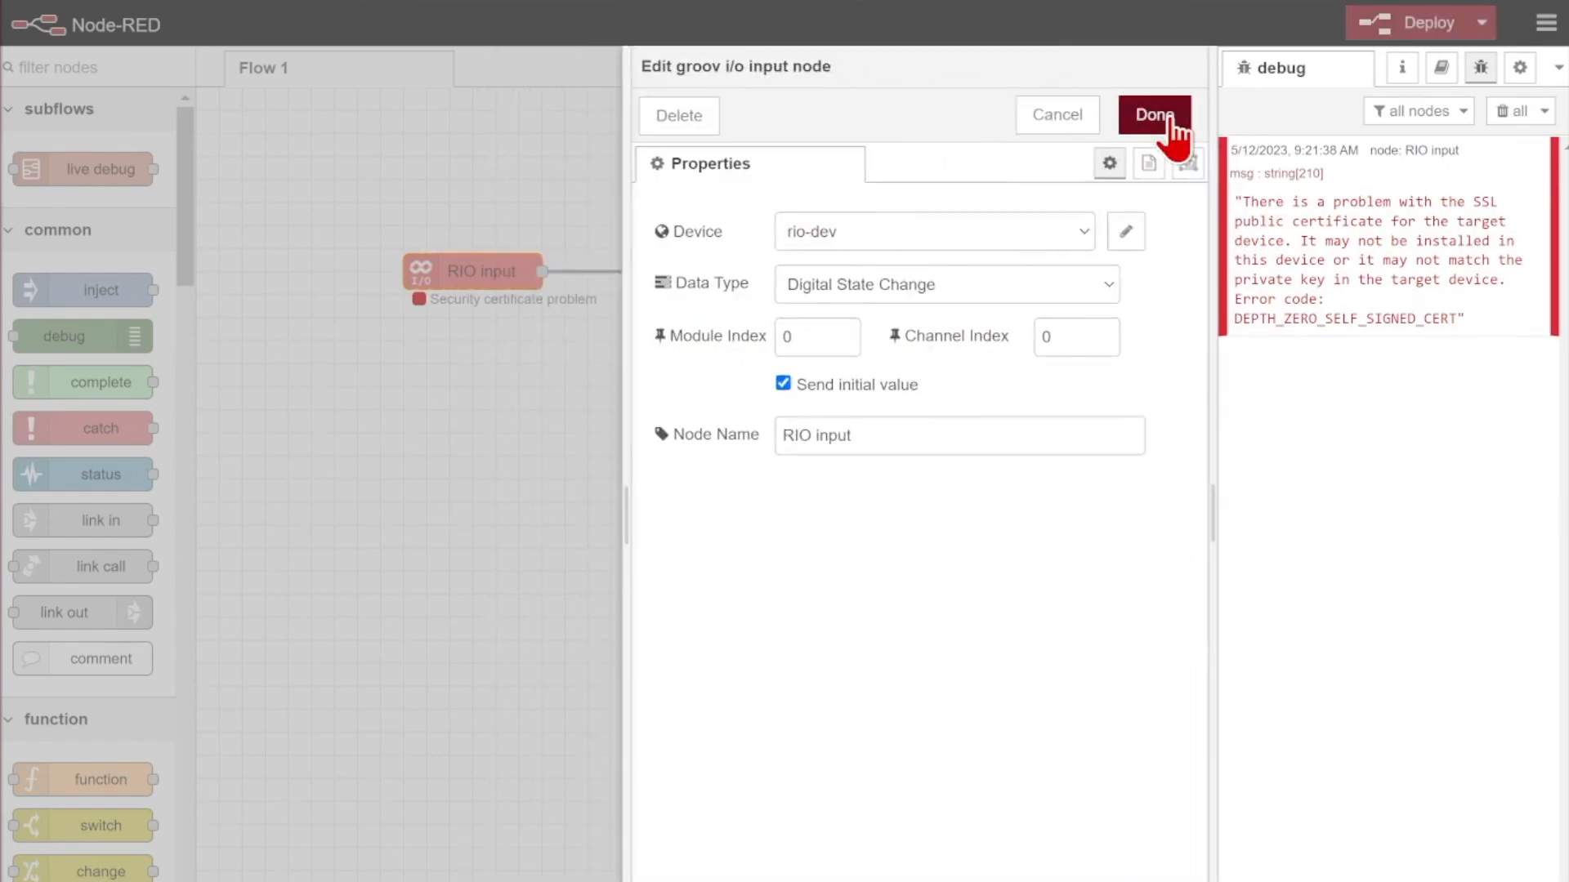
pyautogui.click(1153, 115)
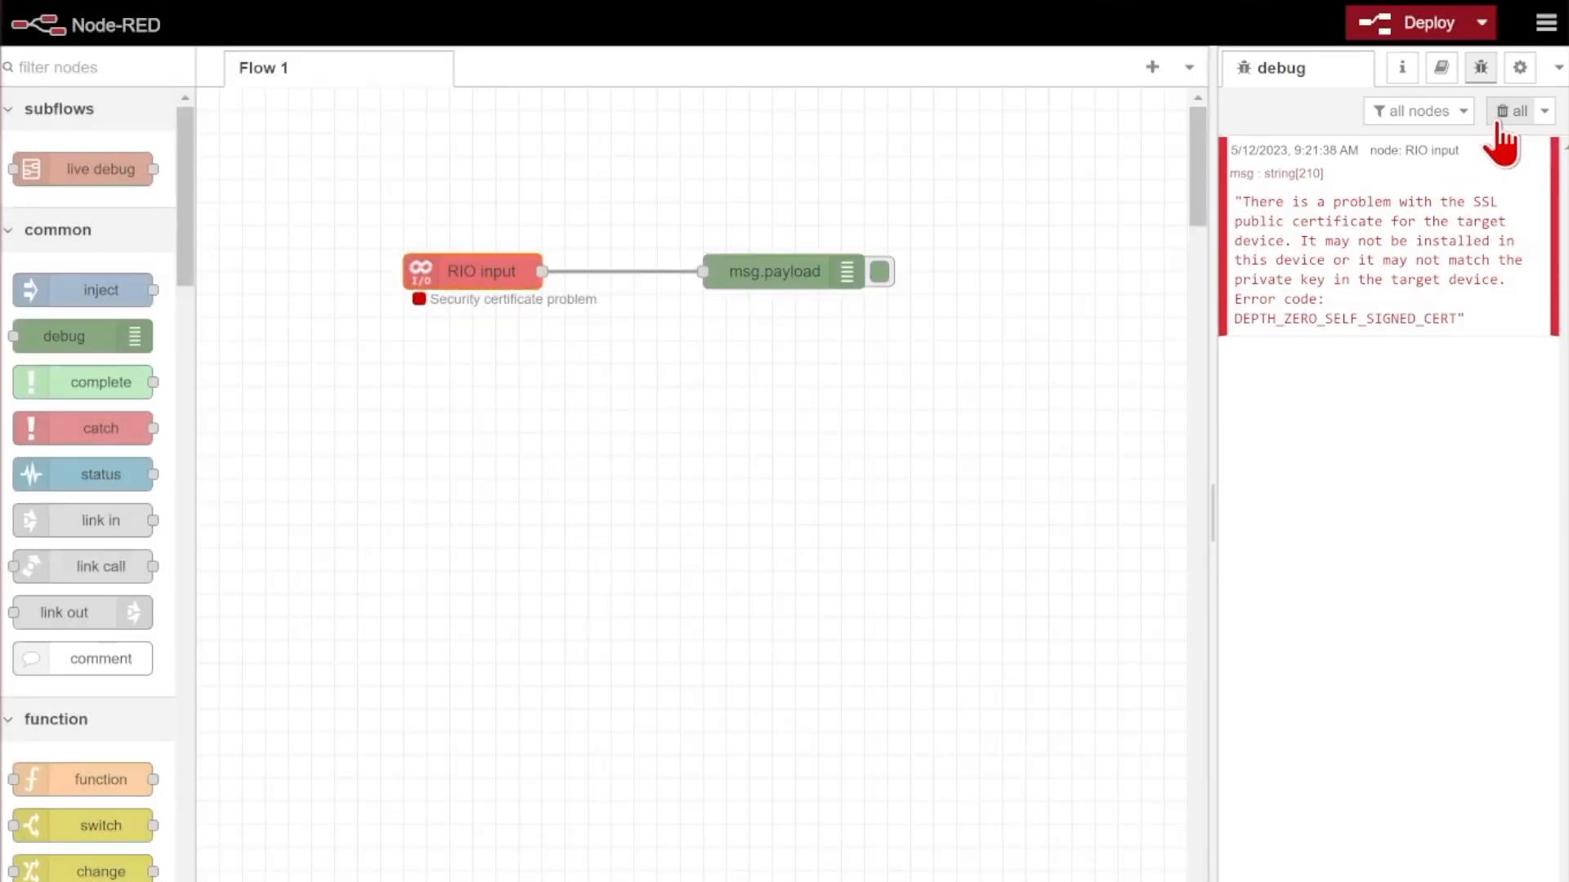
# Clear the old certificate error messages from the debug pane.
pyautogui.click(1417, 22)
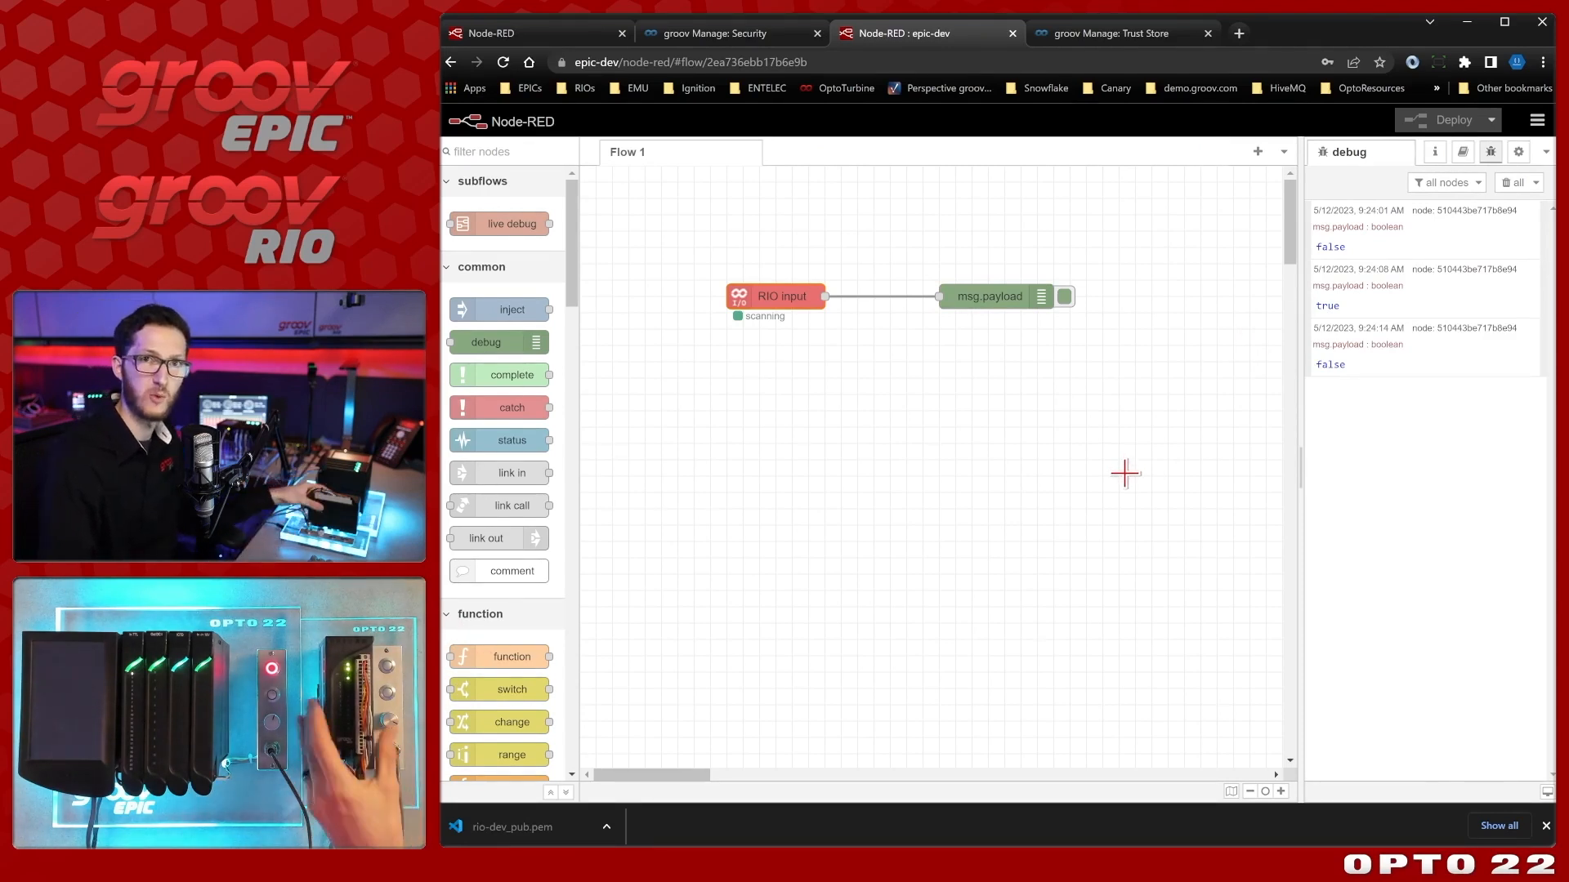
pyautogui.moveTo(1110, 436)
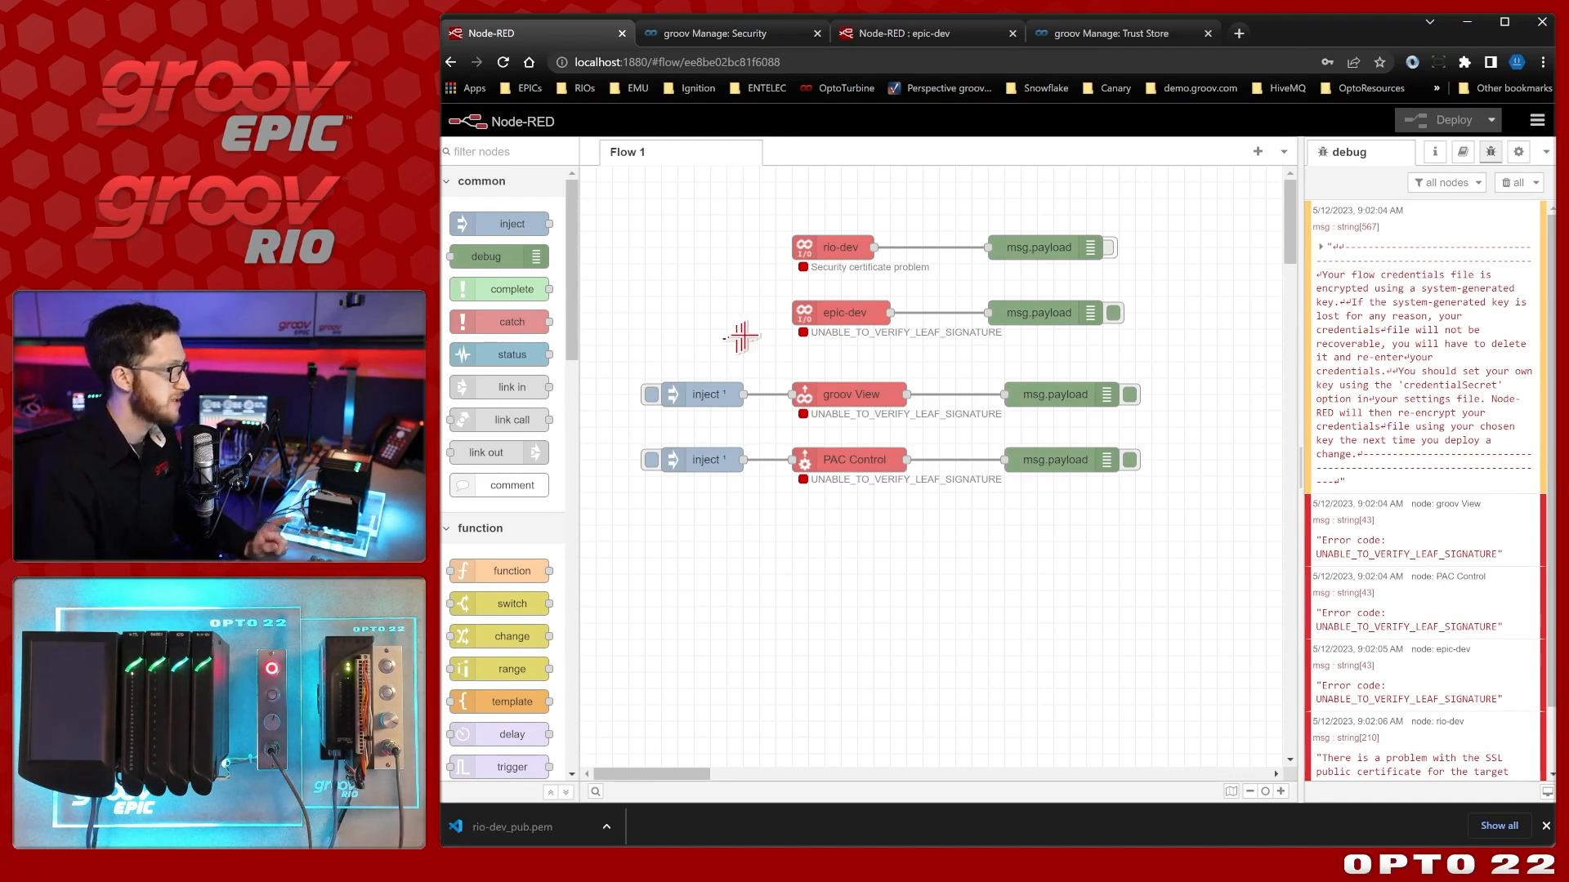
# Open the localhost rio-dev input node and edit its groov-io-device settings.
pyautogui.doubleClick(838, 246)
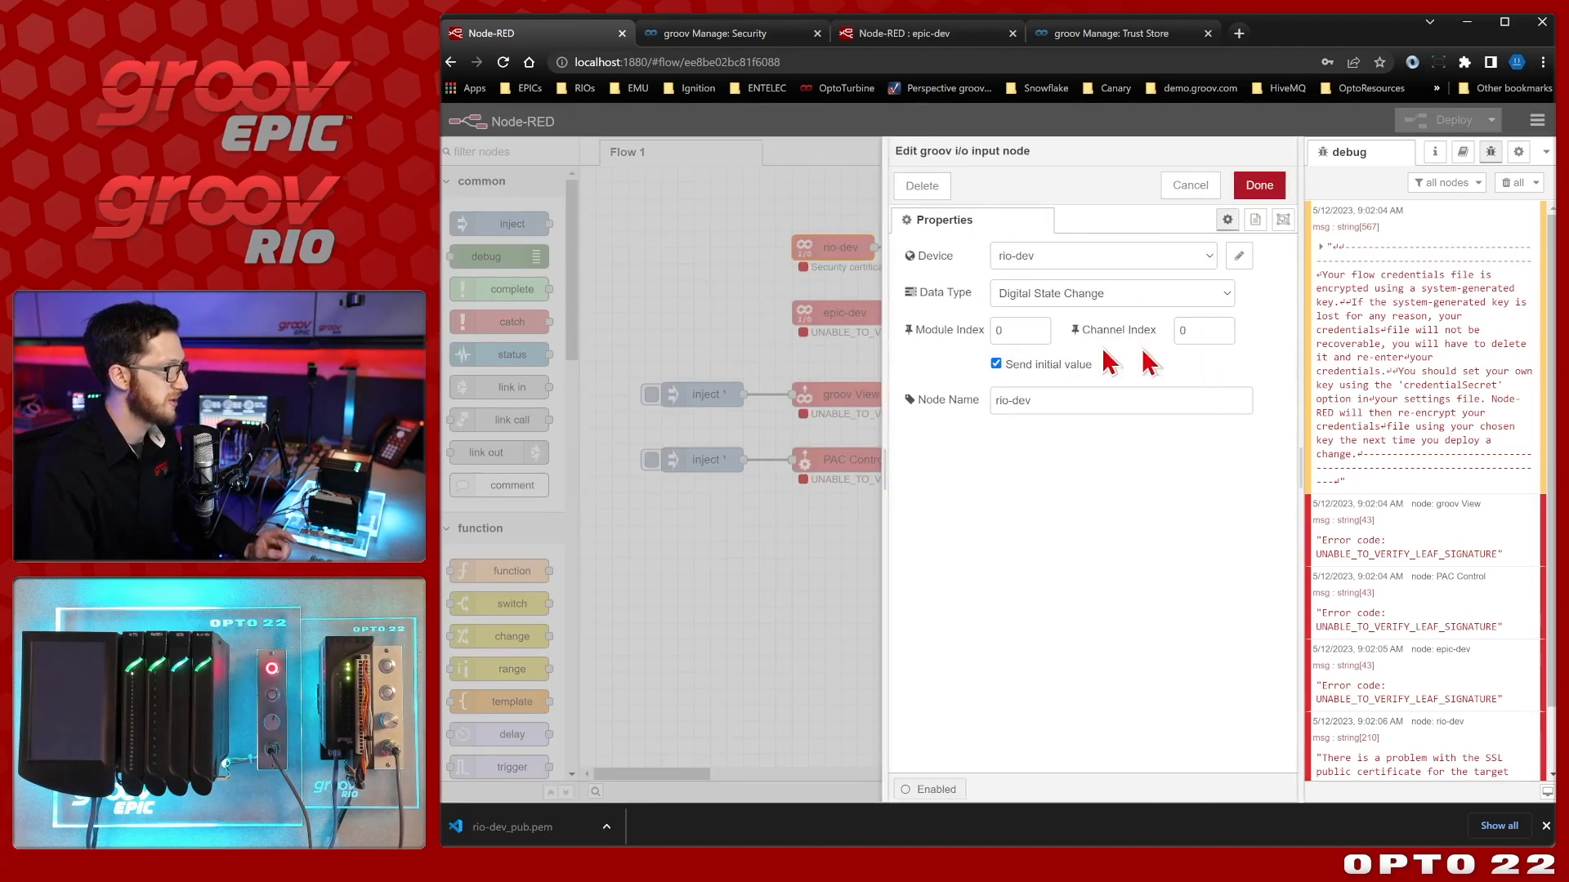
pyautogui.moveTo(1211, 280)
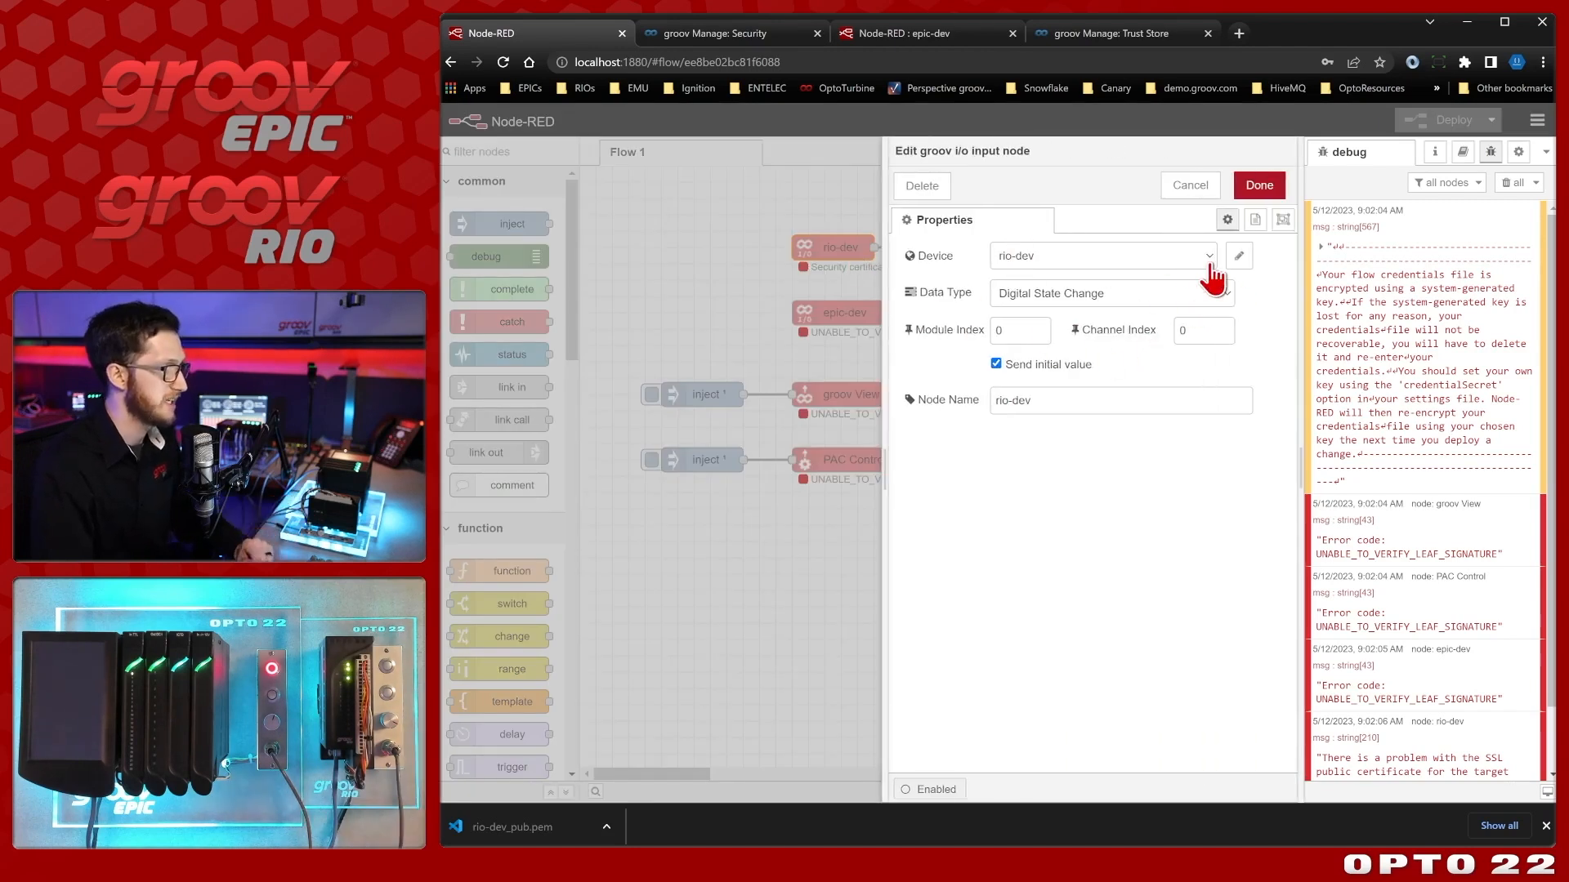
pyautogui.click(1238, 255)
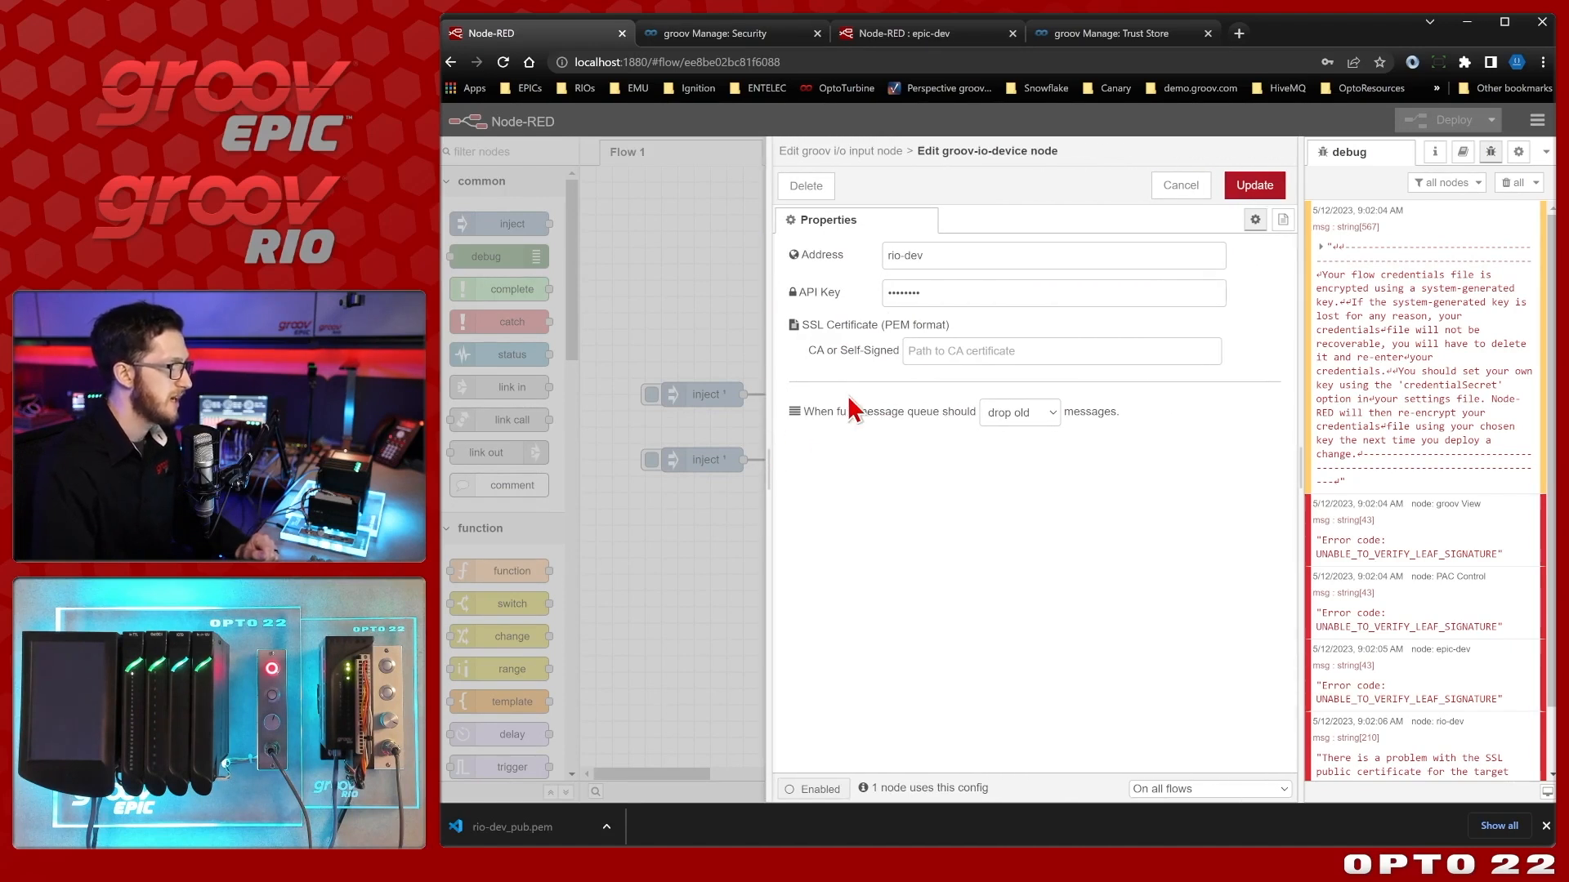
pyautogui.moveTo(1184, 556)
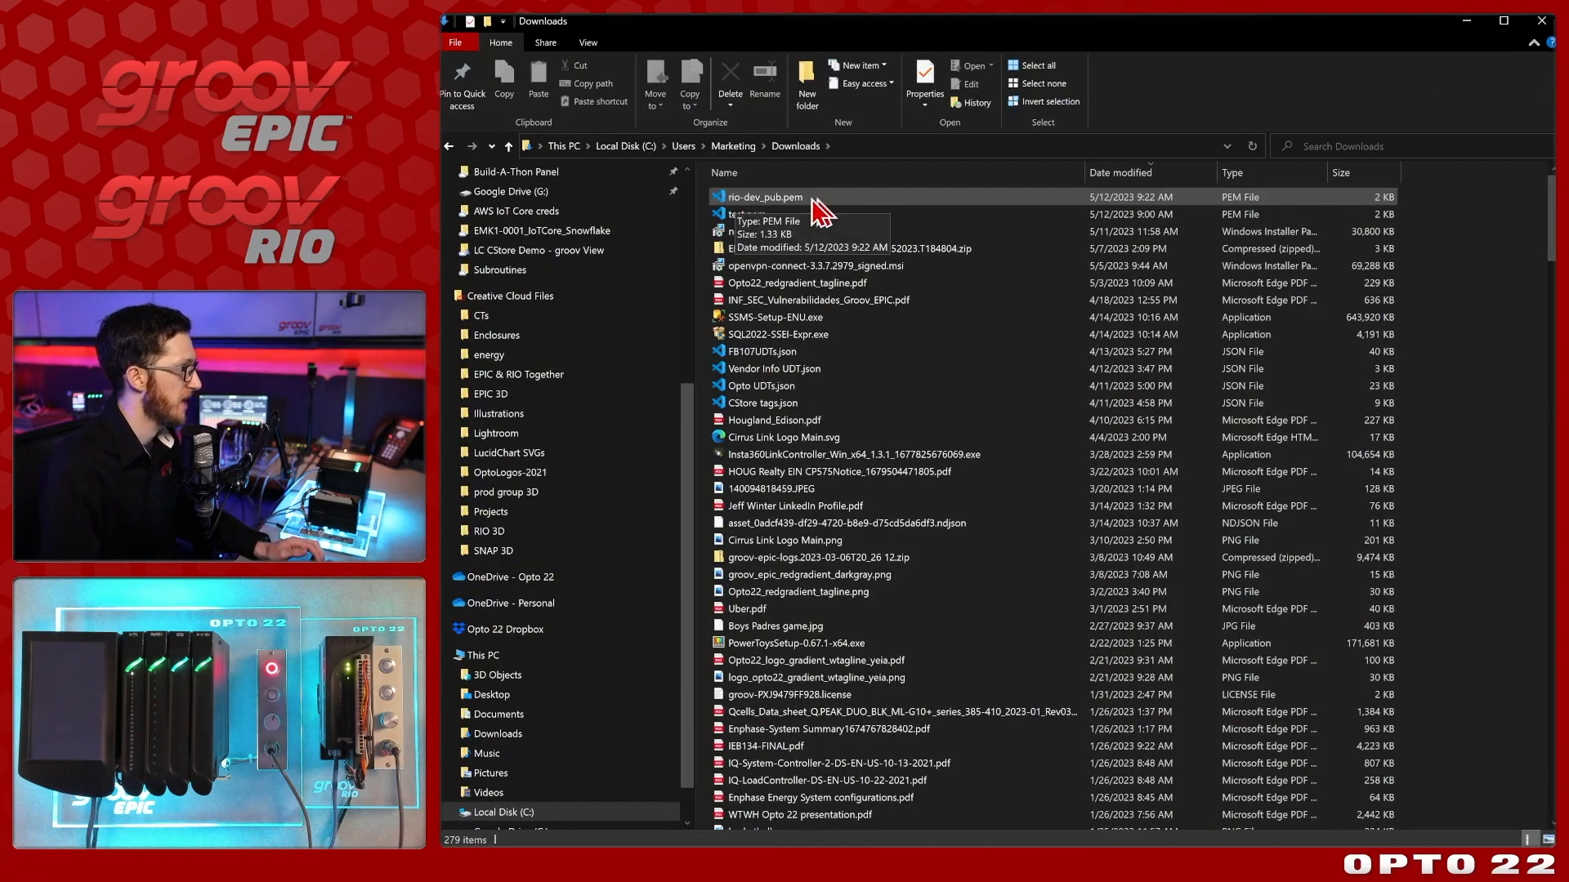
pyautogui.moveTo(888, 165)
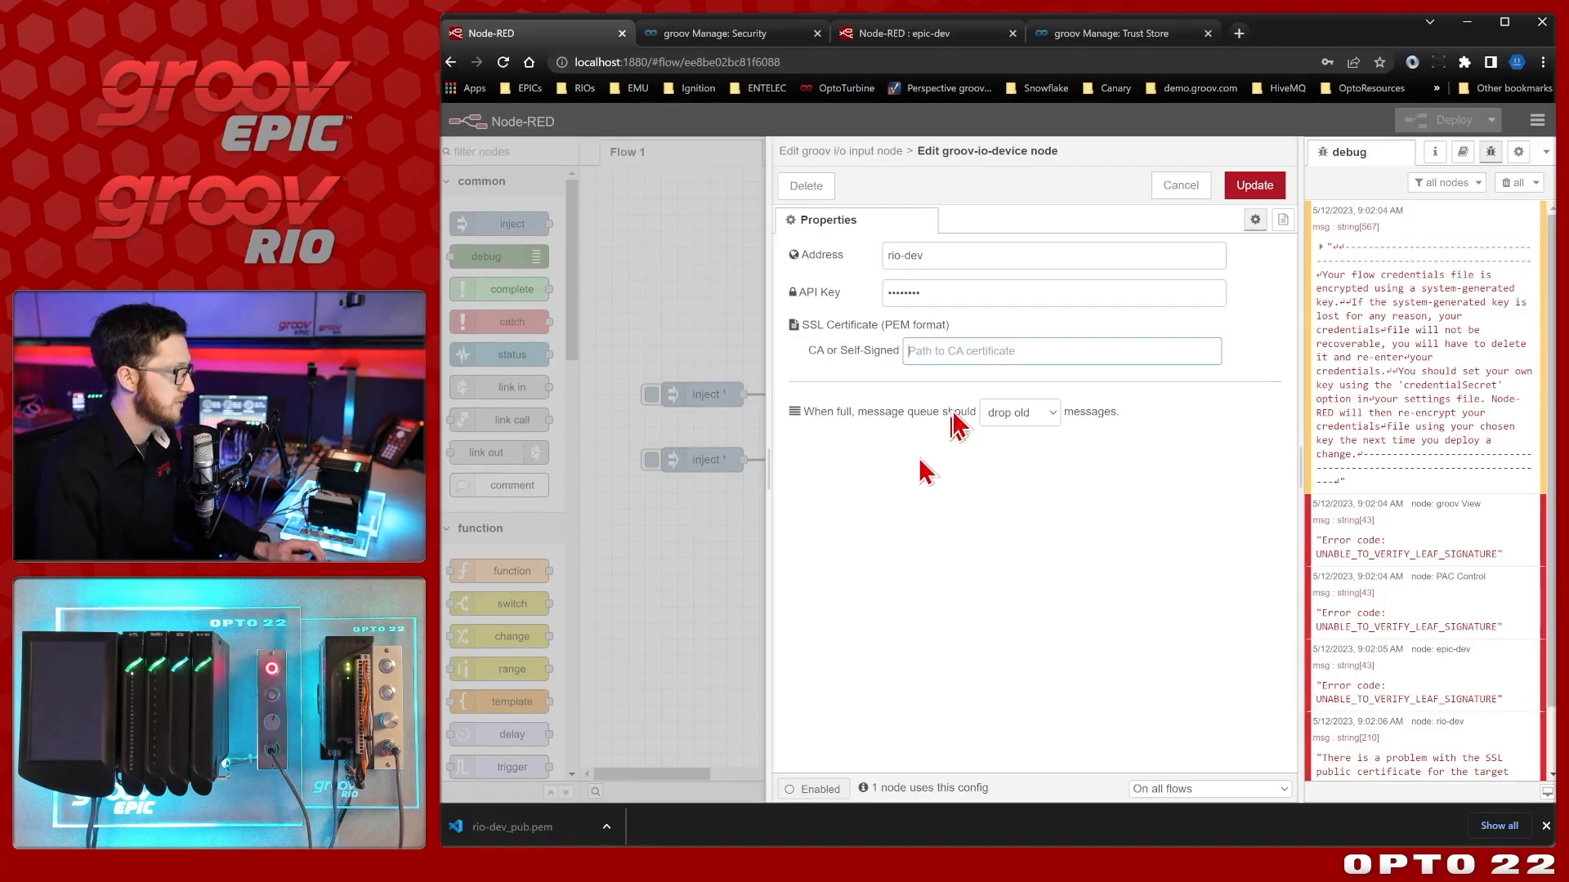
# Set the CA path to C:\Users\Marketing\Downloads\rio-dev_pub.pem, apply, and deploy.
pyautogui.write('C:\\Users\\Marketing\\Downloads\\')
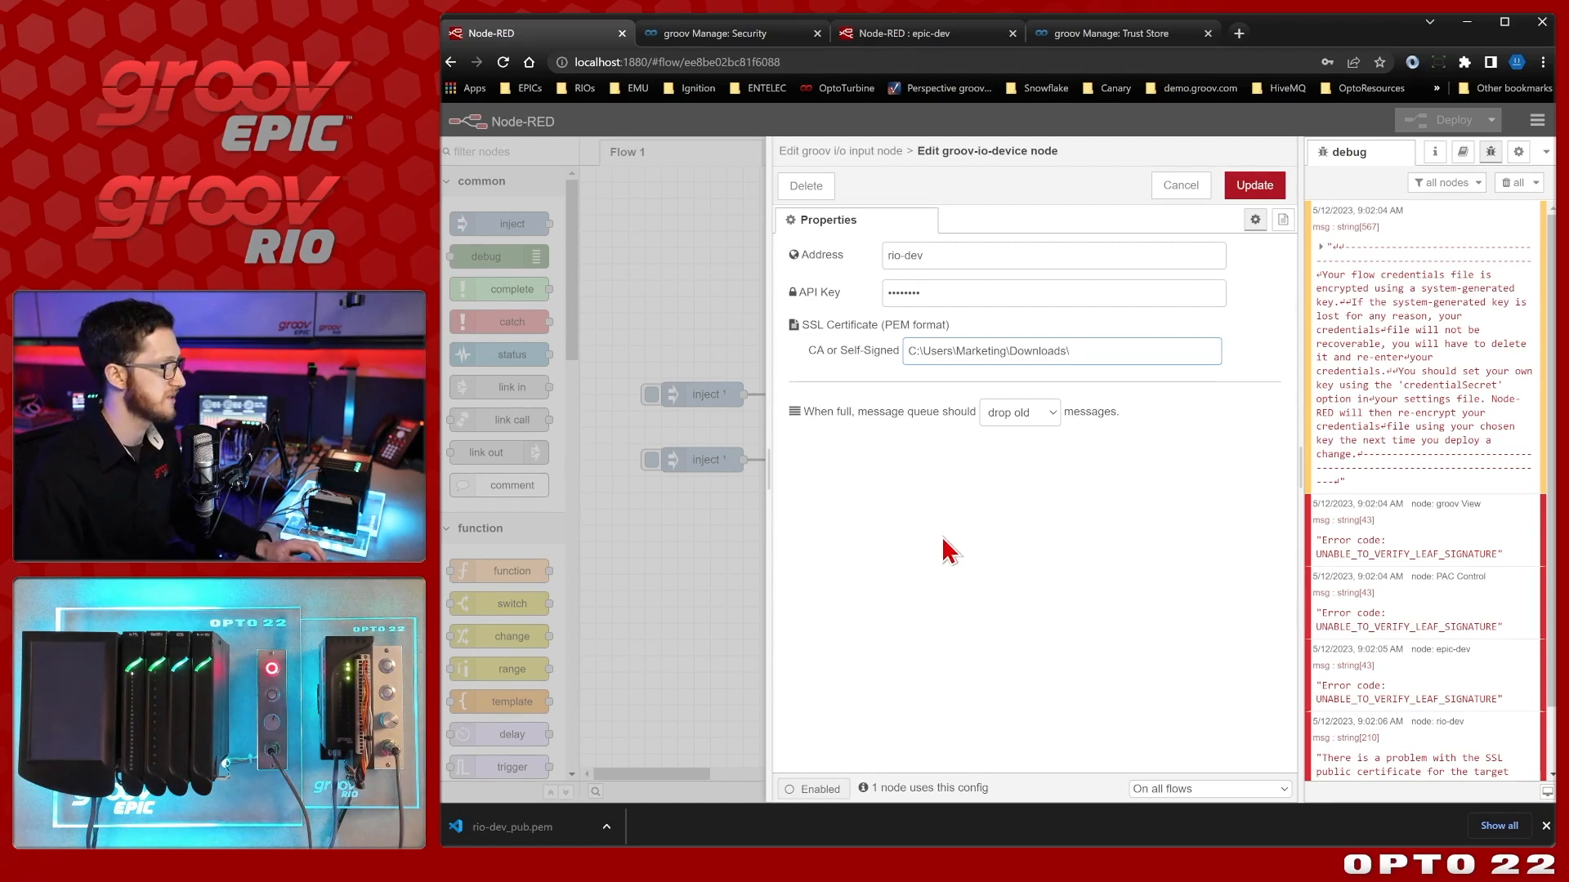
pyautogui.write('rio-dev')
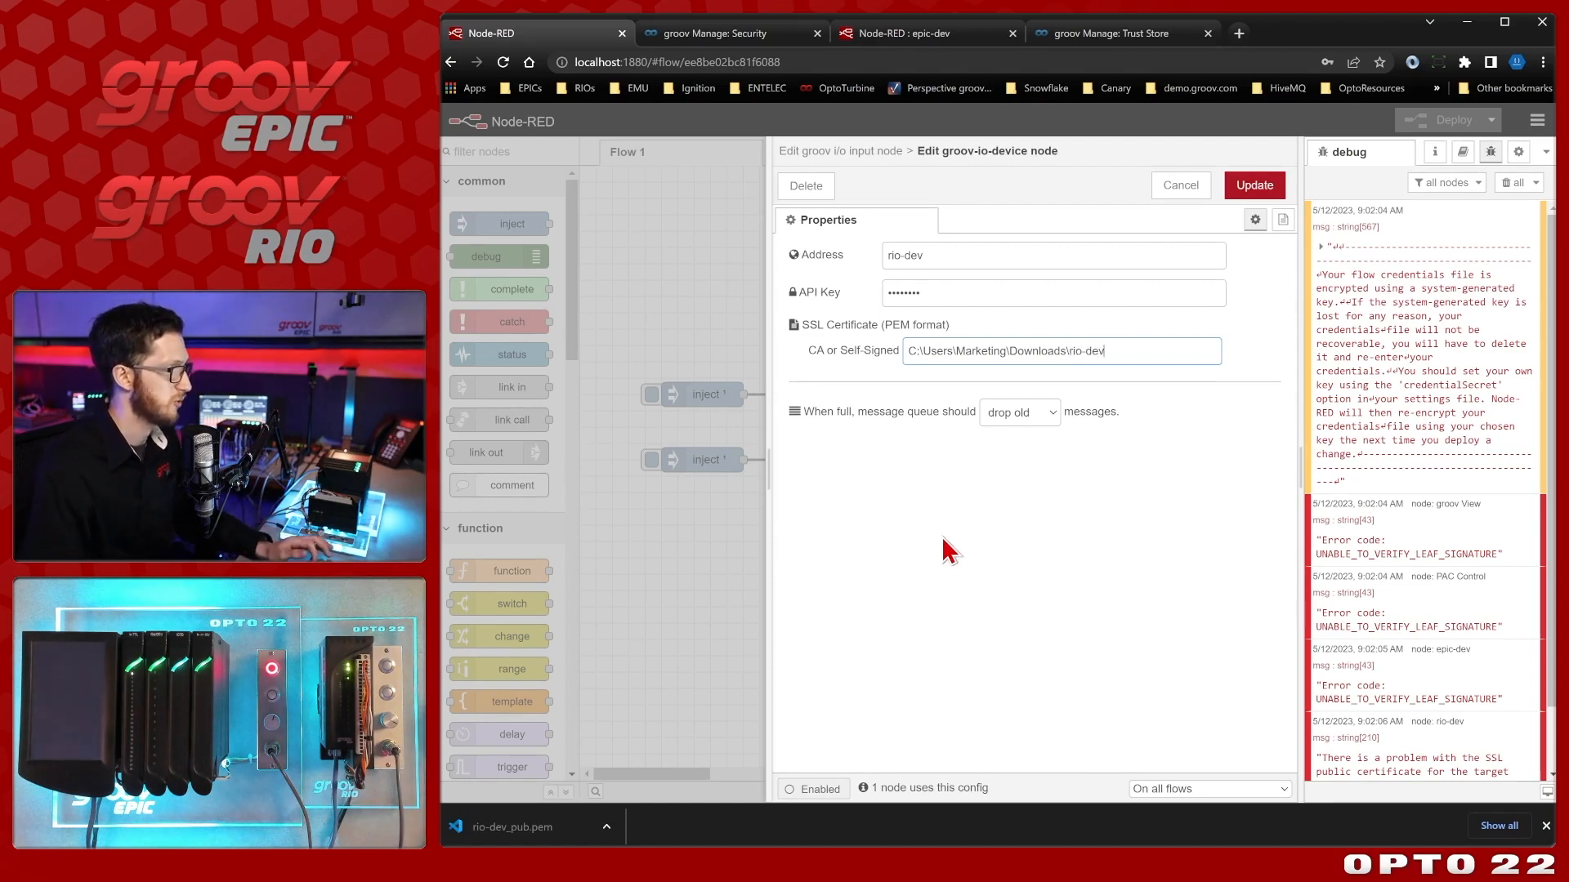
pyautogui.write('_pub.pem')
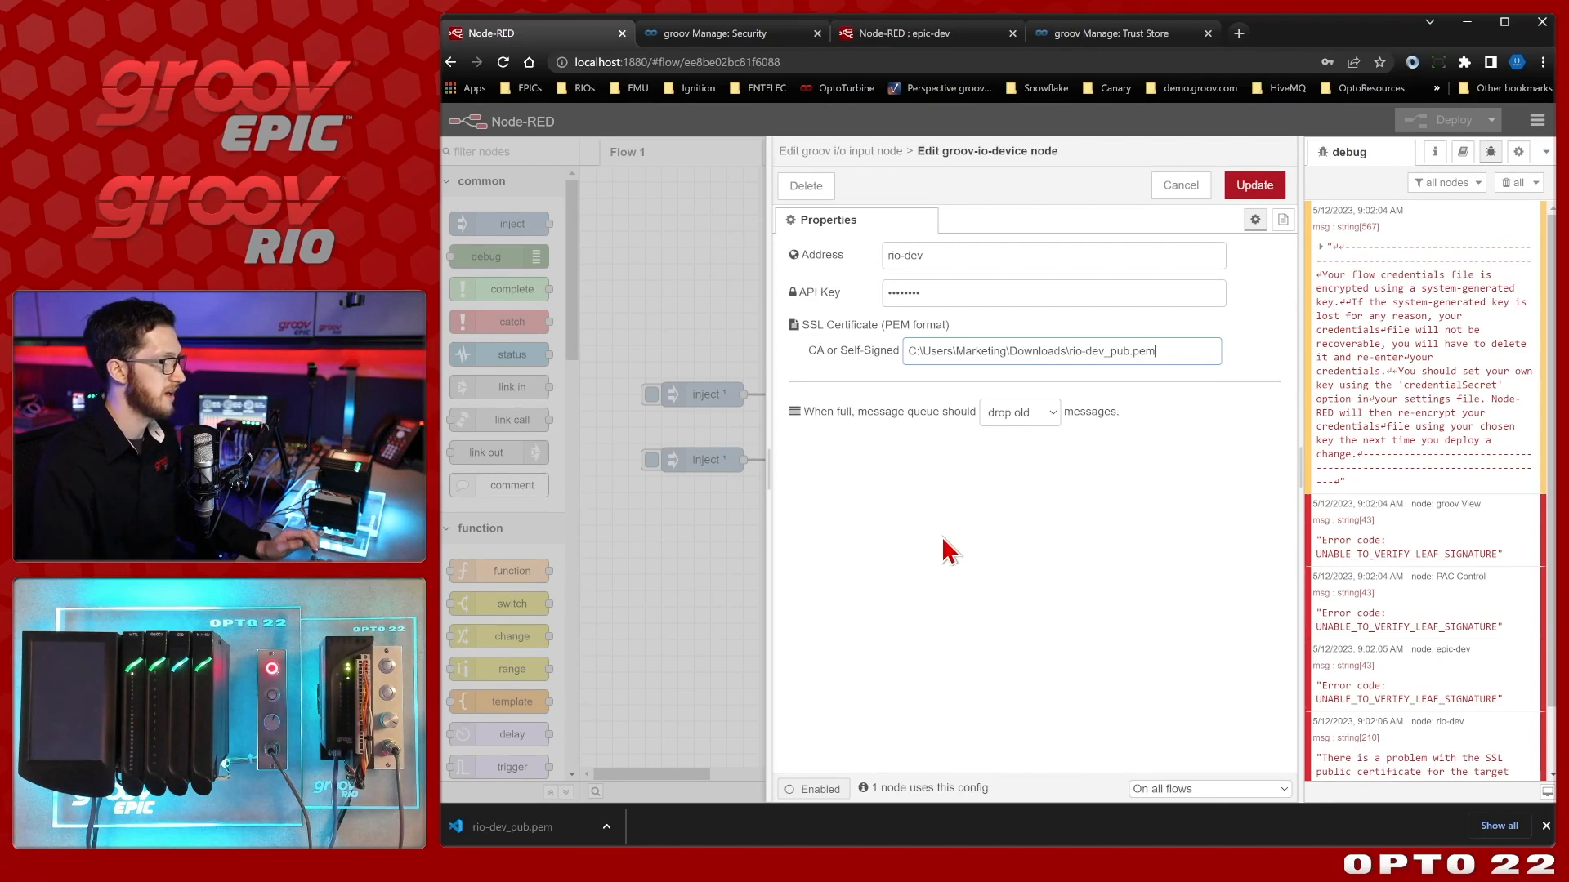
pyautogui.click(1253, 186)
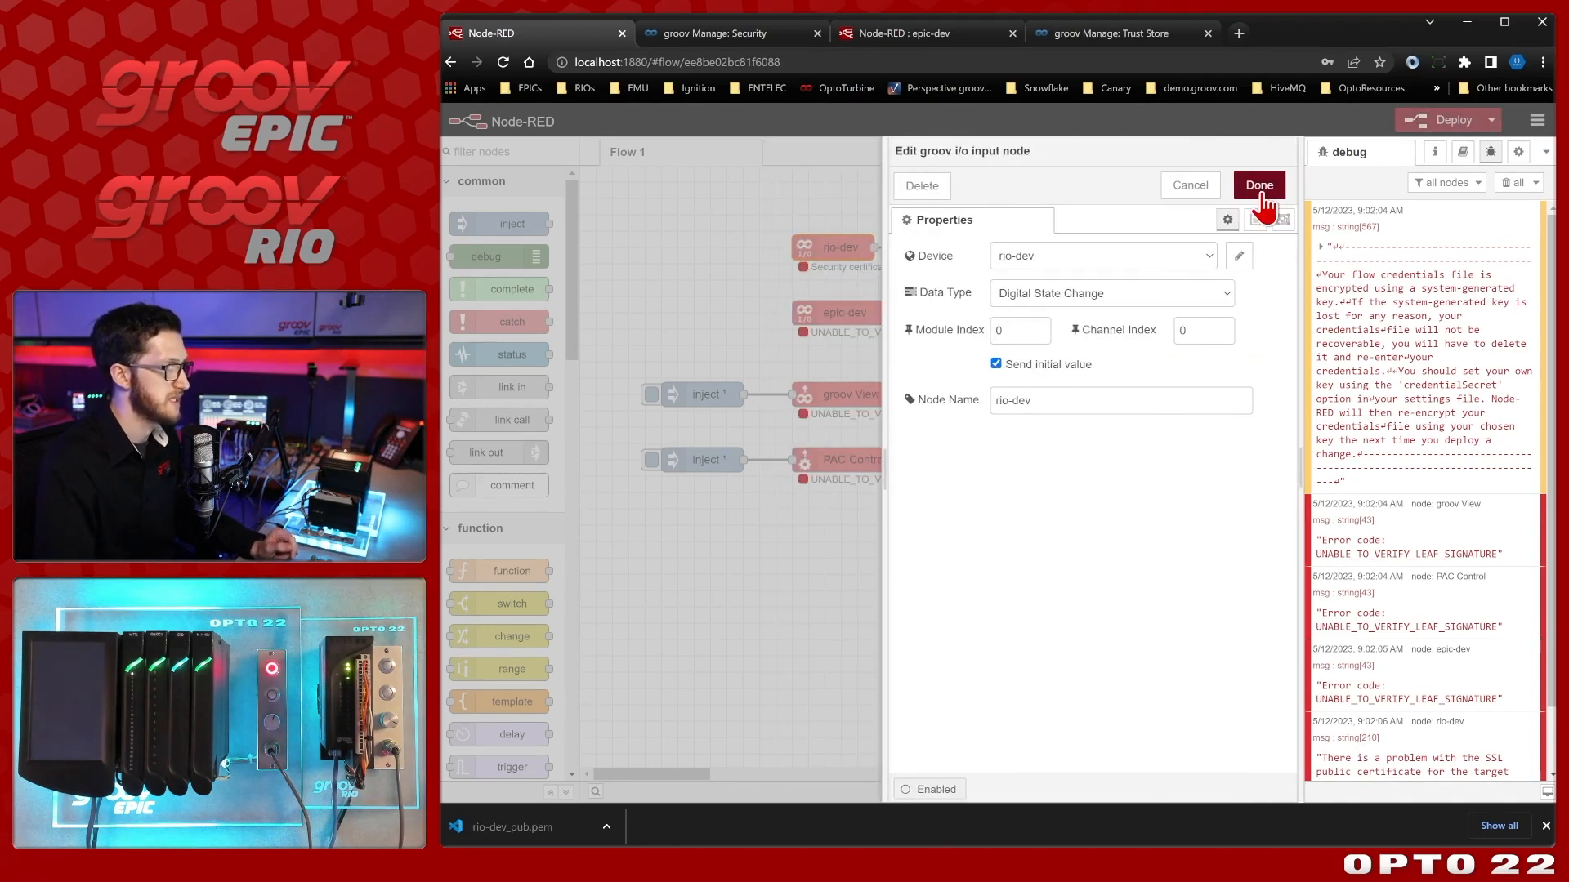
pyautogui.click(1258, 186)
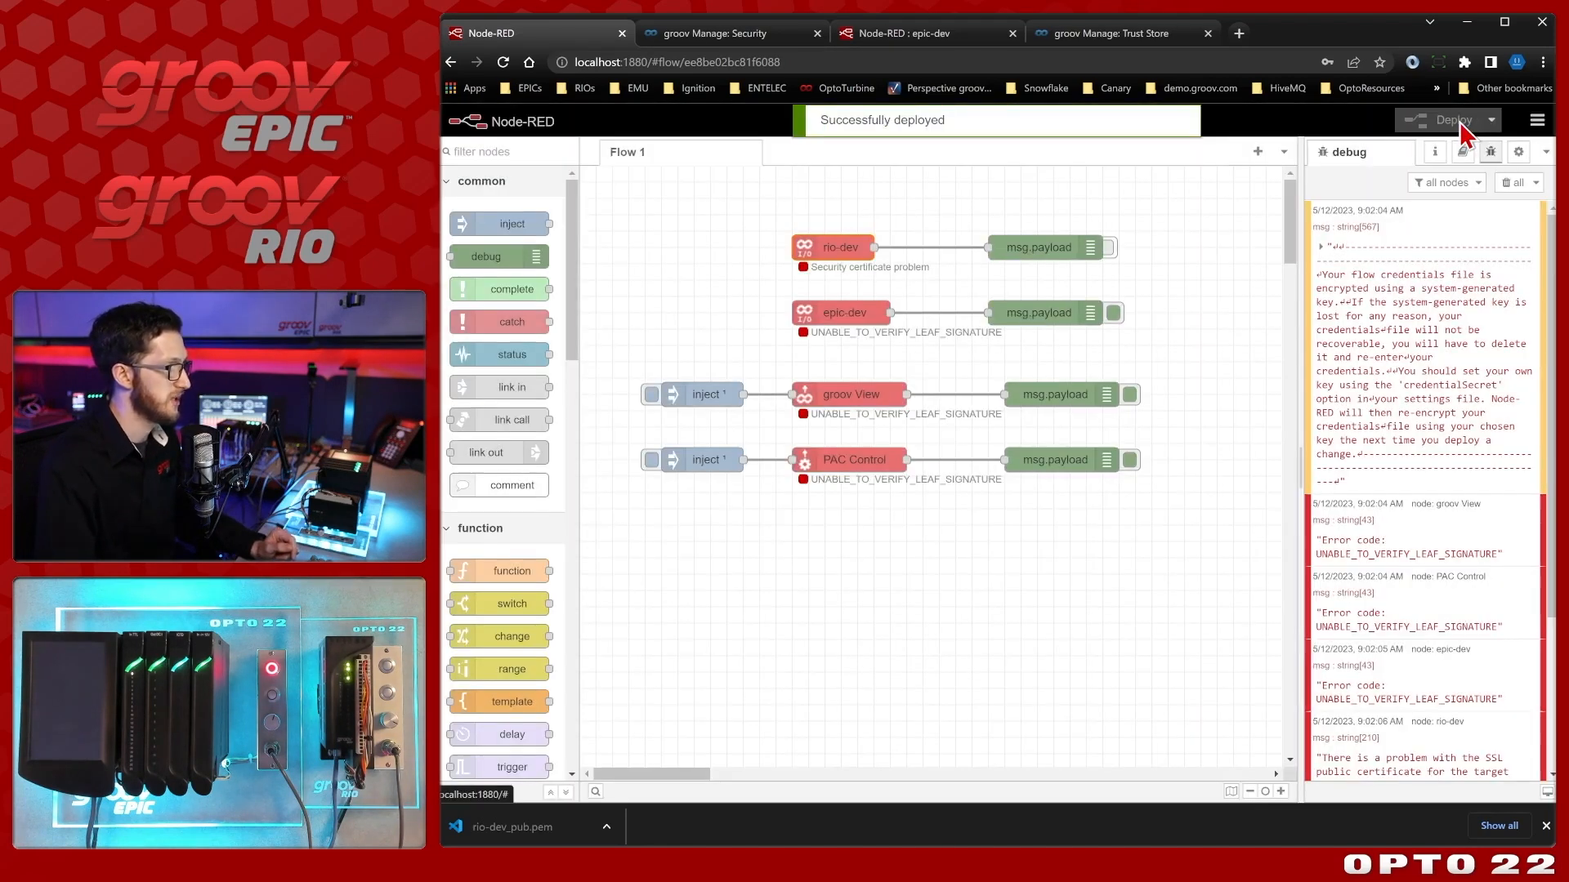
# Clear the debug pane, watch rio-dev log true/false values, then open the epic-dev node.
pyautogui.click(1513, 182)
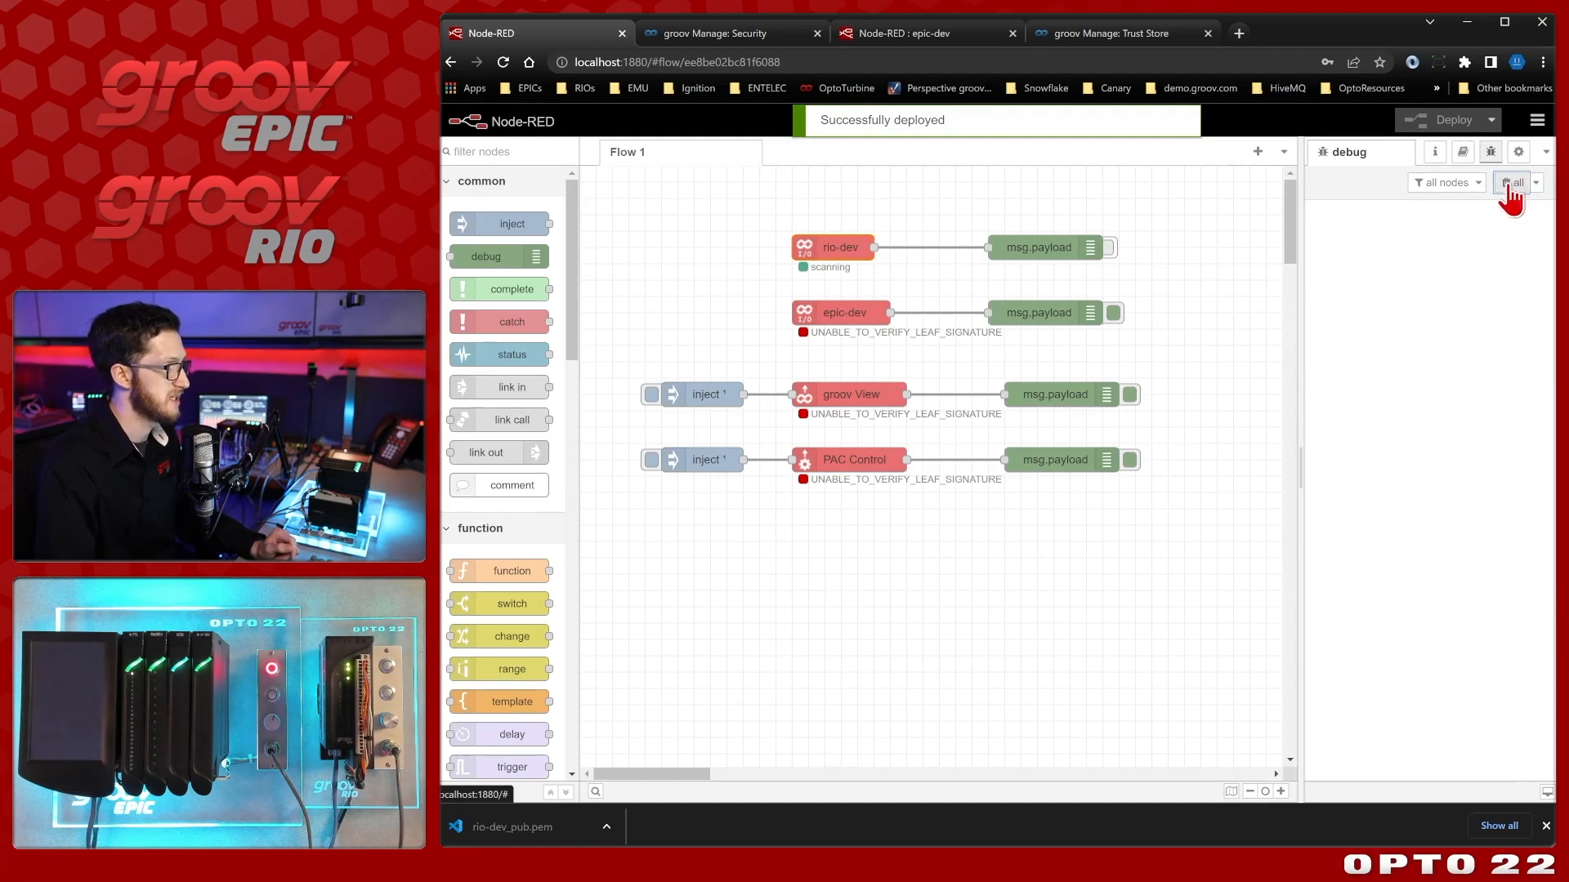
pyautogui.moveTo(852, 313)
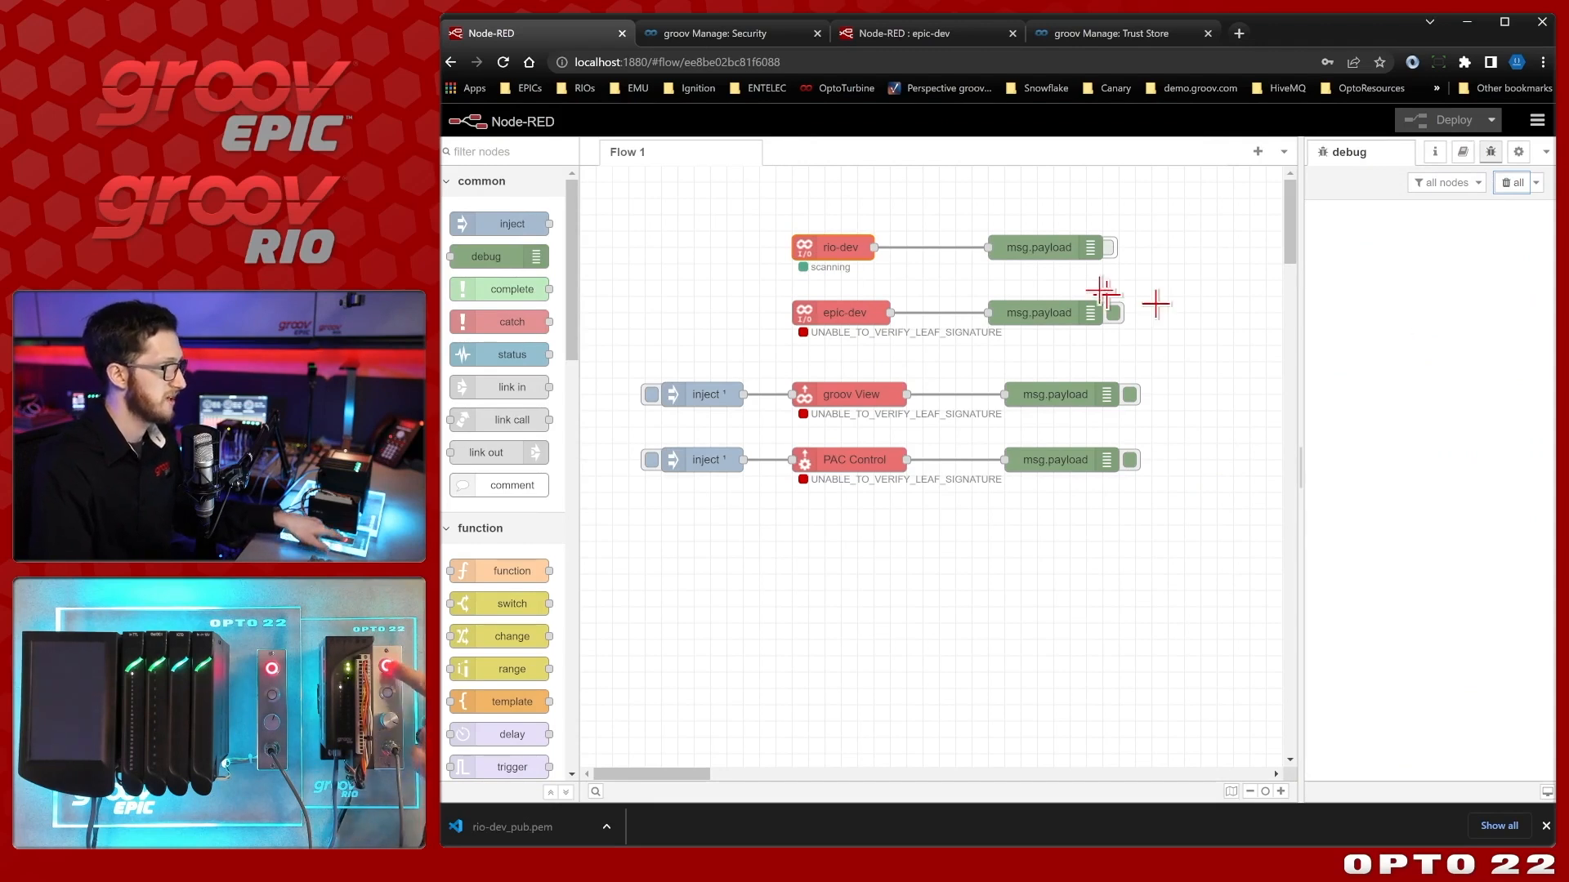
pyautogui.click(1111, 247)
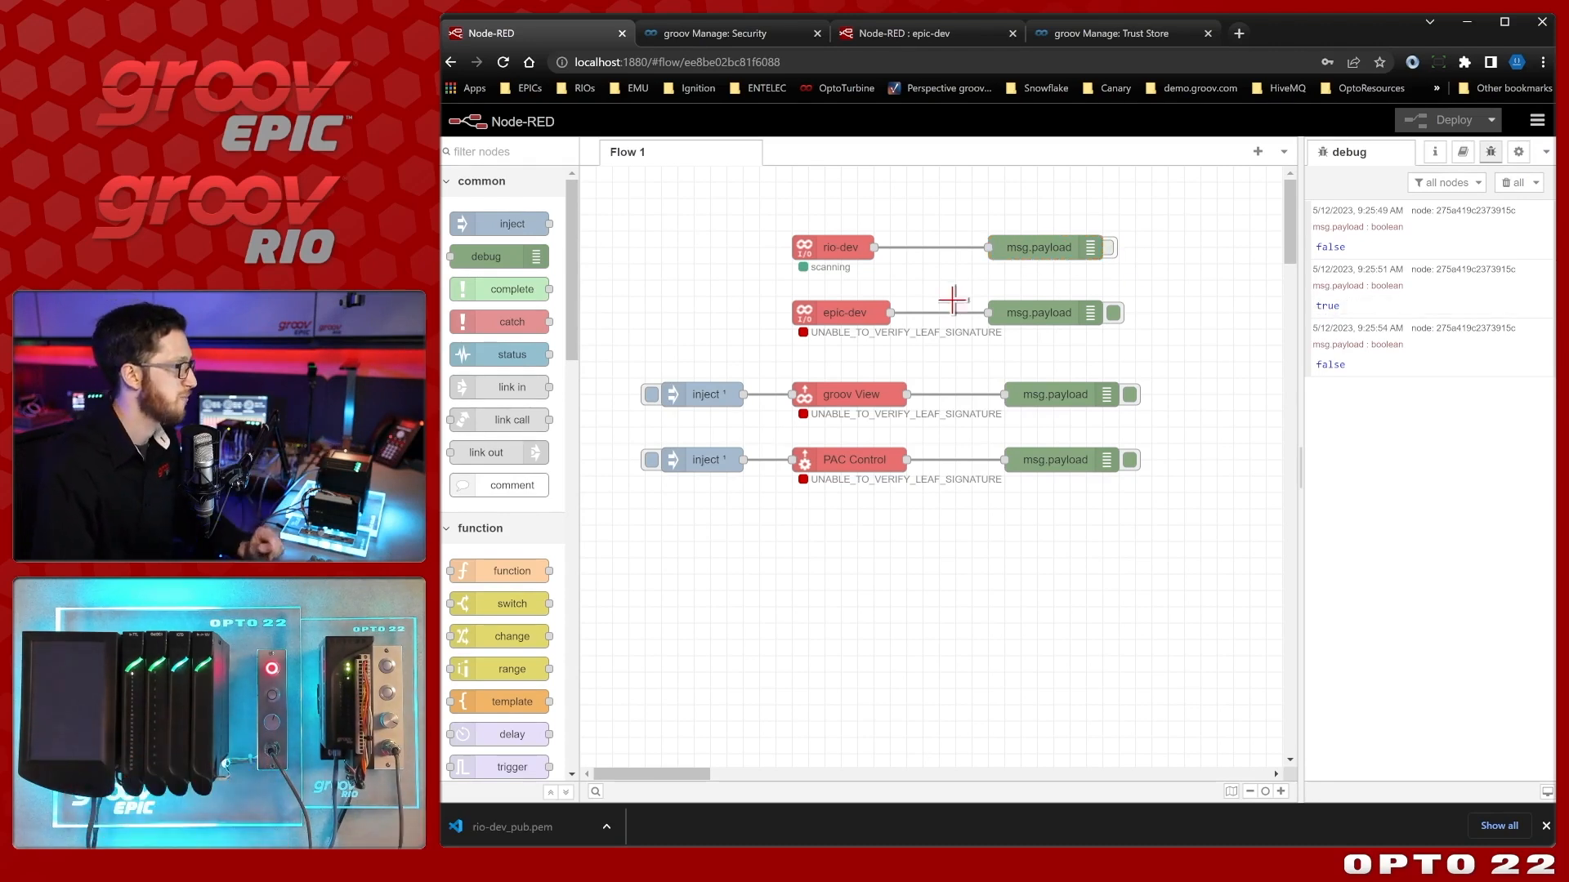
pyautogui.doubleClick(843, 312)
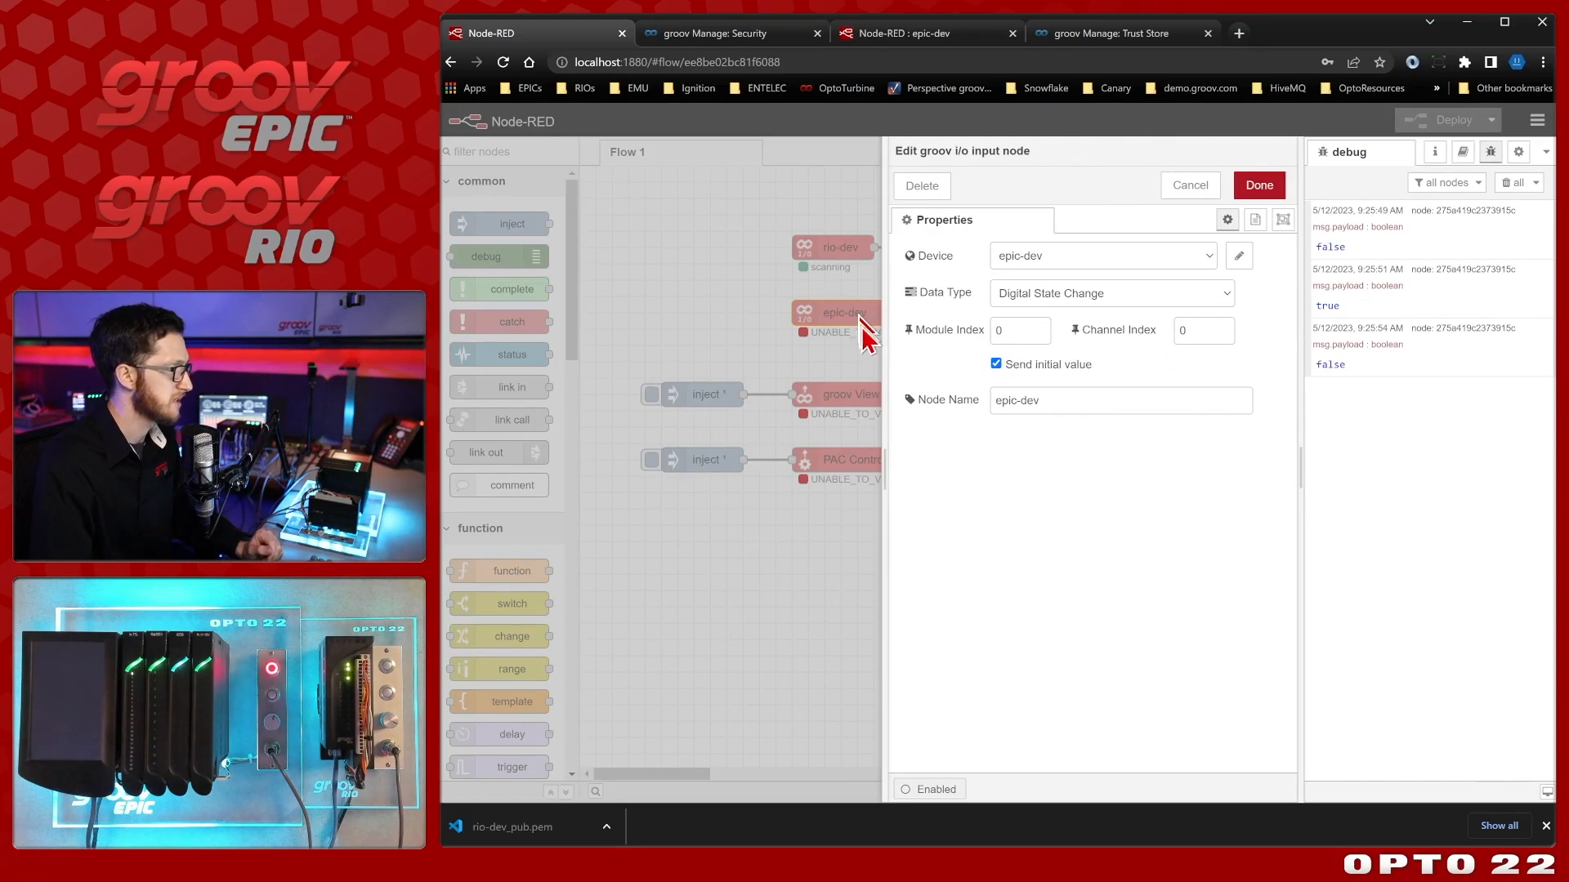
# Set epic-dev's CA certificate path to C:\Users\Marketing\Downloads\Opto22 CA.cer and redeploy.
pyautogui.click(1238, 255)
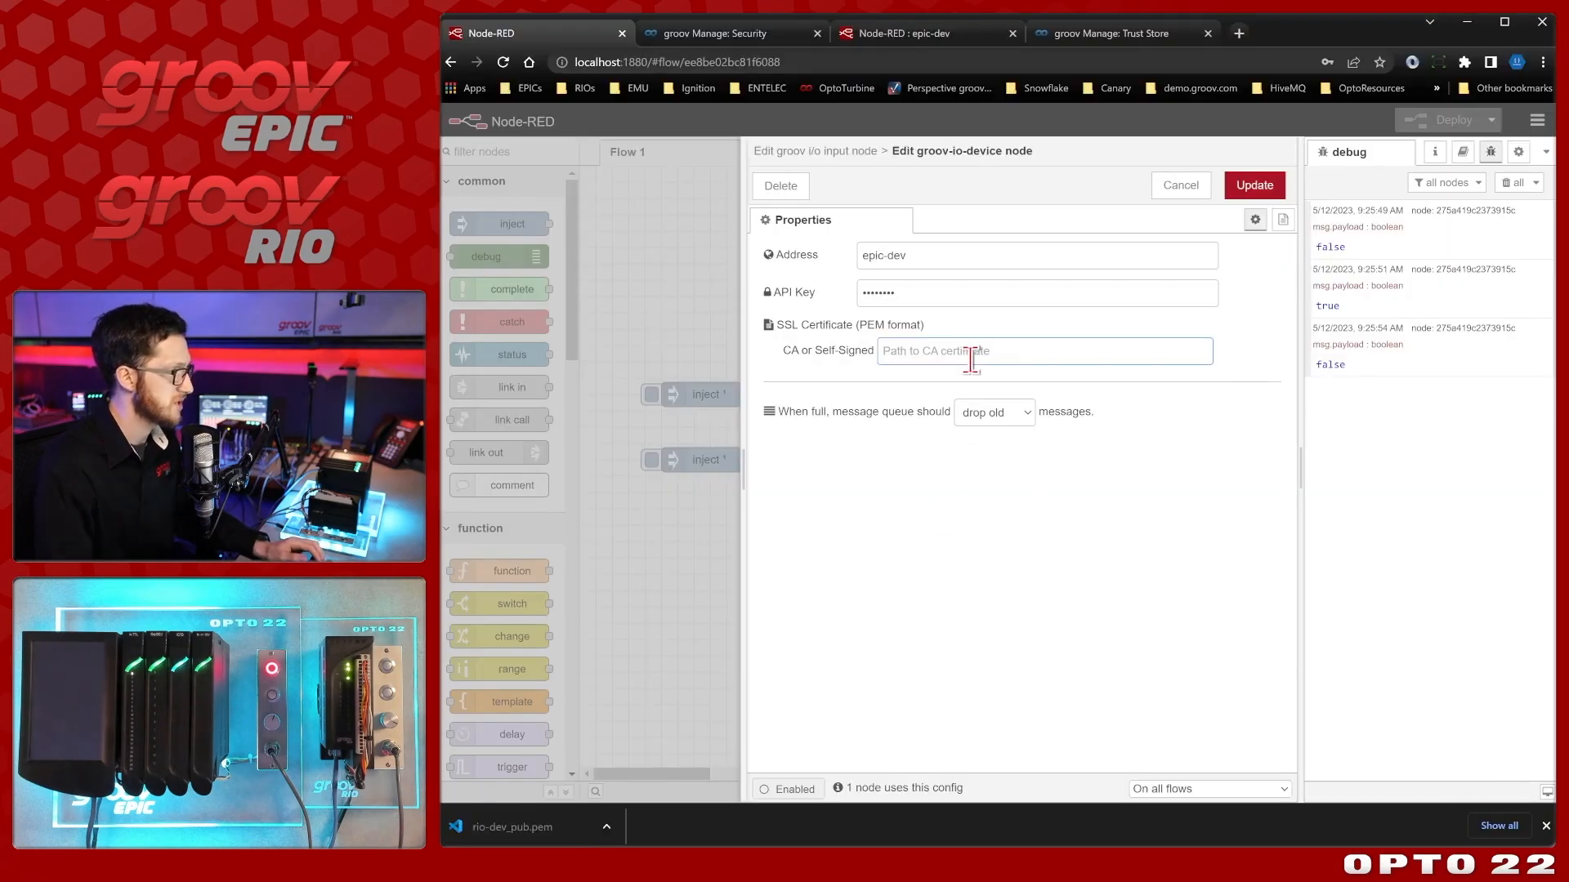
pyautogui.write('C:\\Users\\Marketing\\Downloads\\Opto22 CA.cer')
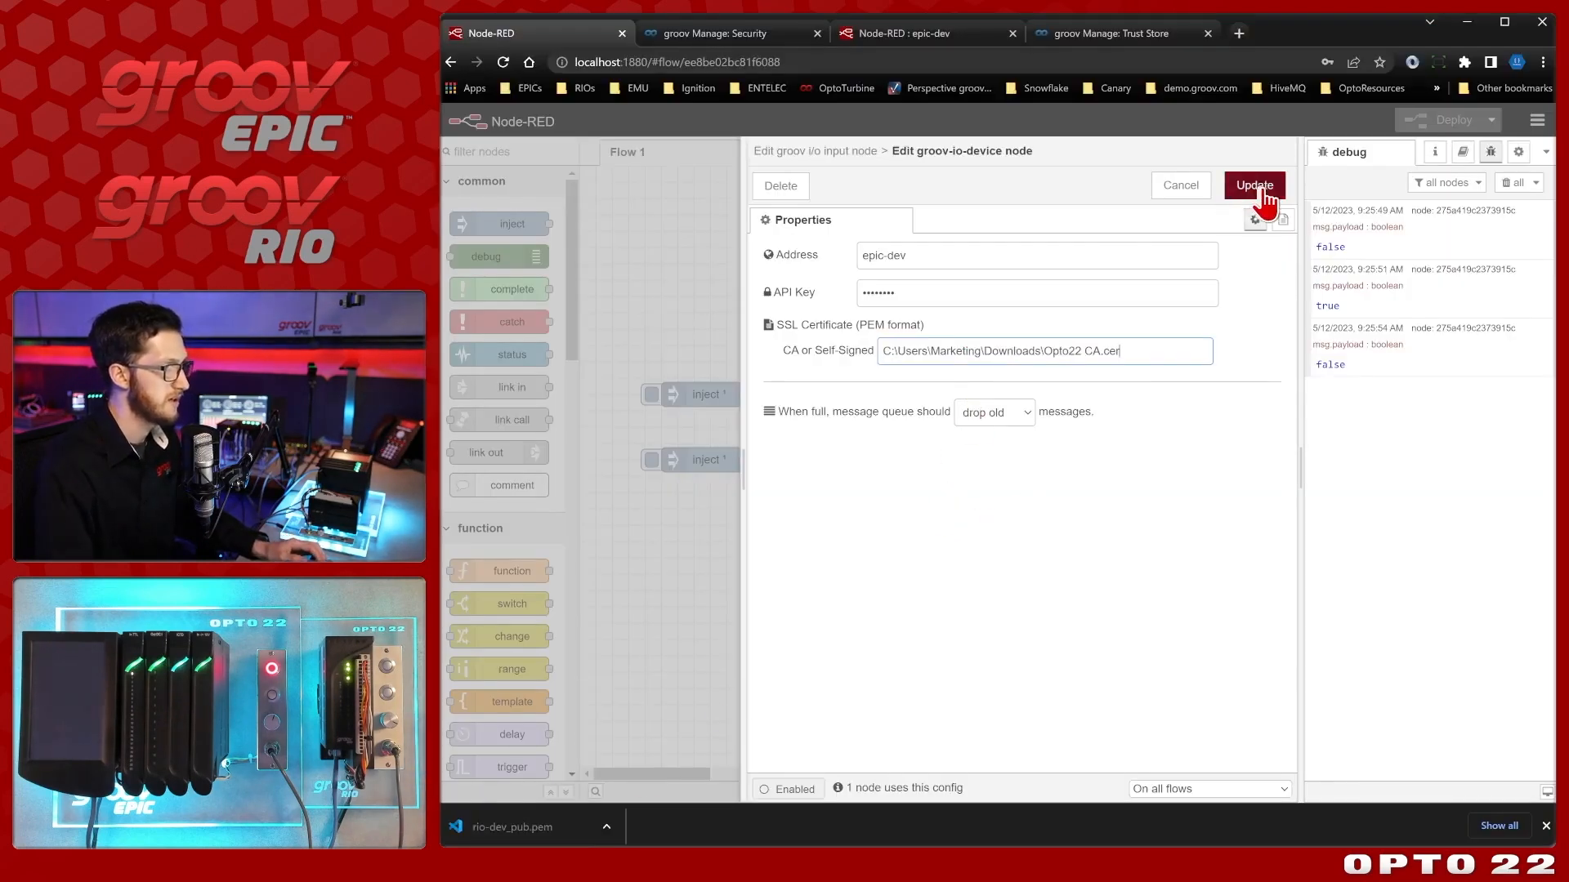
pyautogui.click(1253, 185)
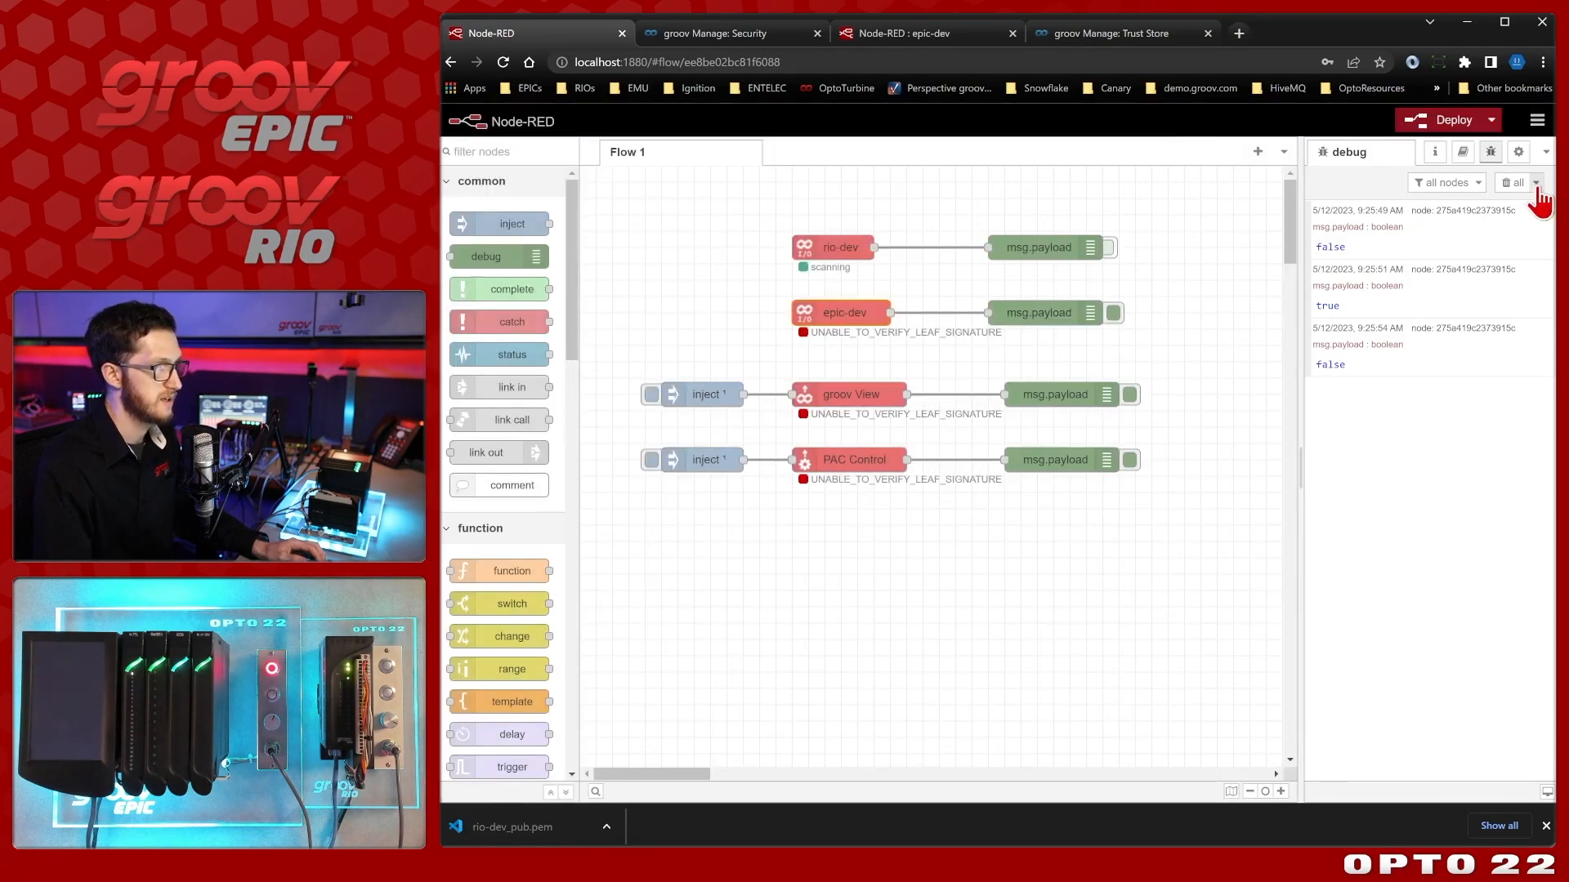
pyautogui.click(1447, 119)
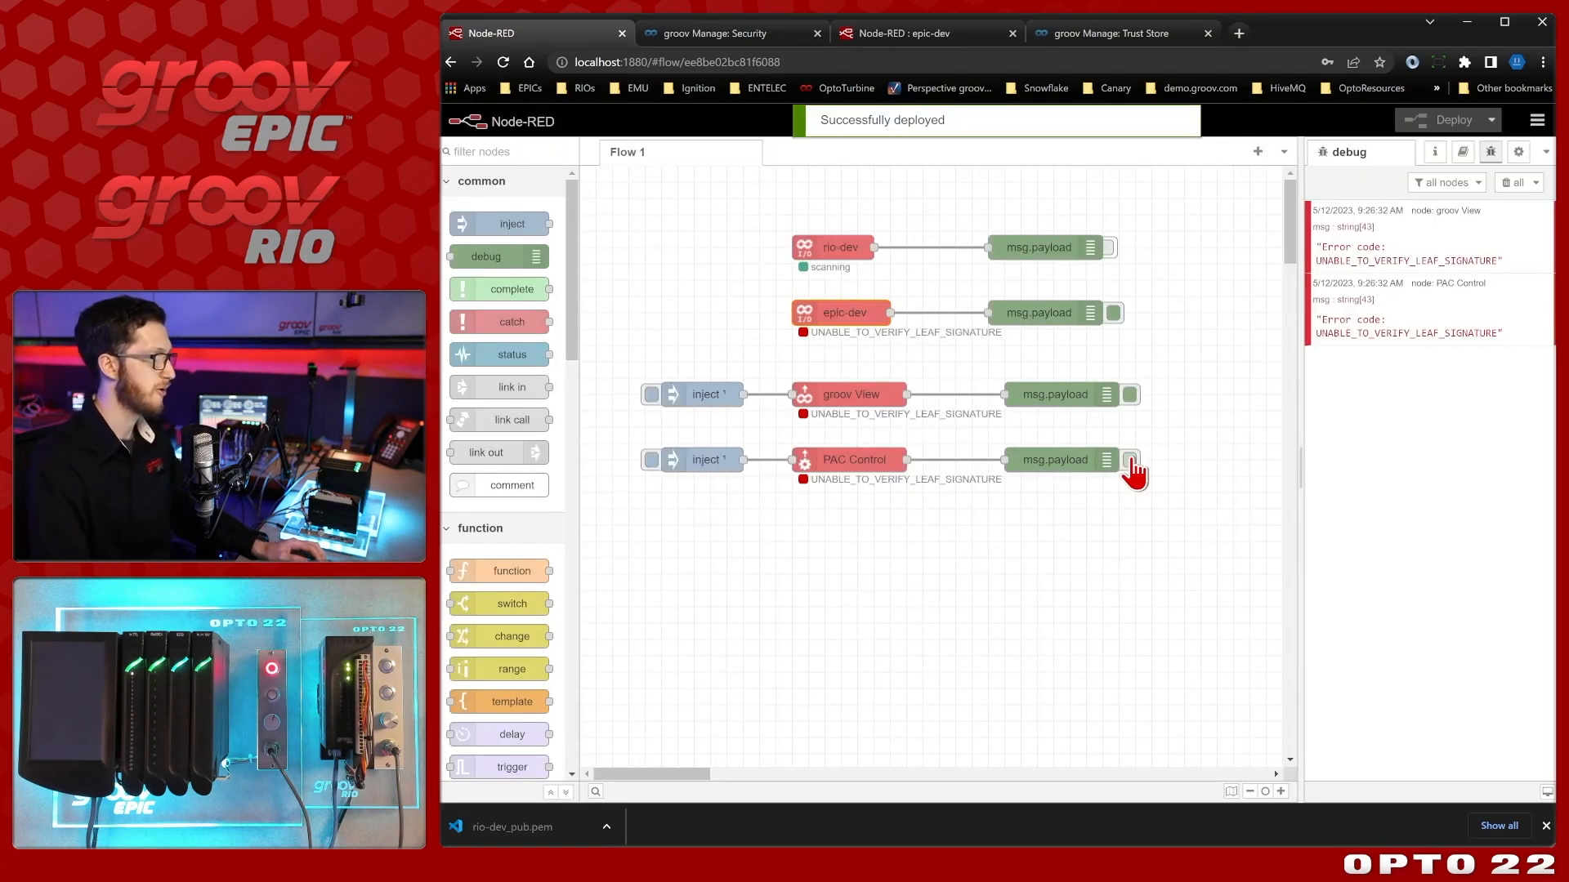
# Reopen the epic-dev device settings and select the .cer extension in the certificate path.
pyautogui.click(1132, 468)
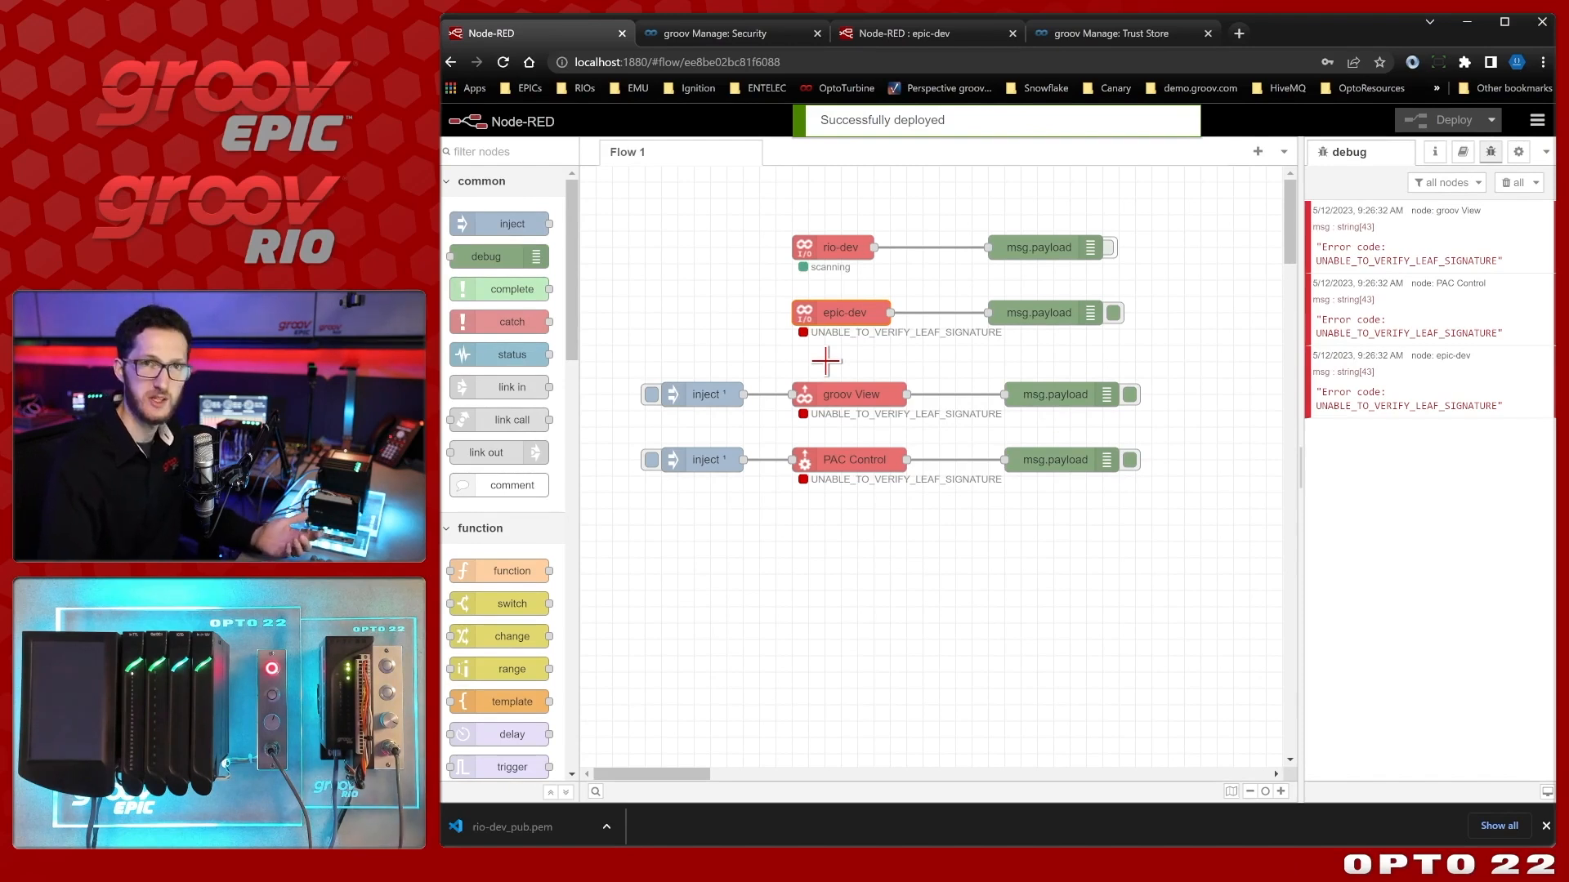
pyautogui.doubleClick(843, 312)
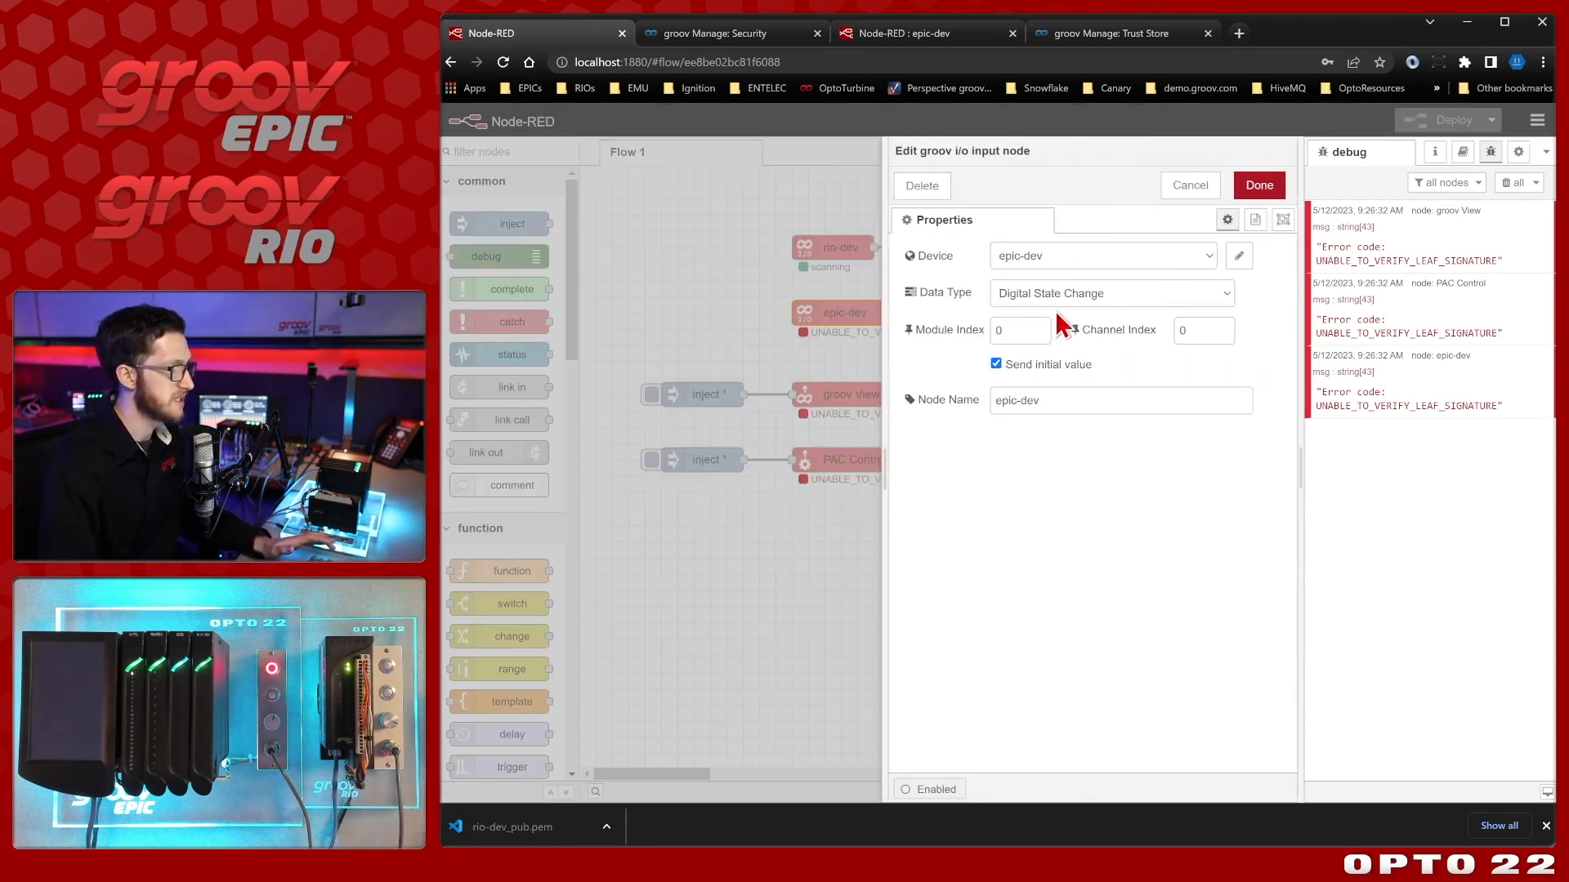
pyautogui.click(1237, 255)
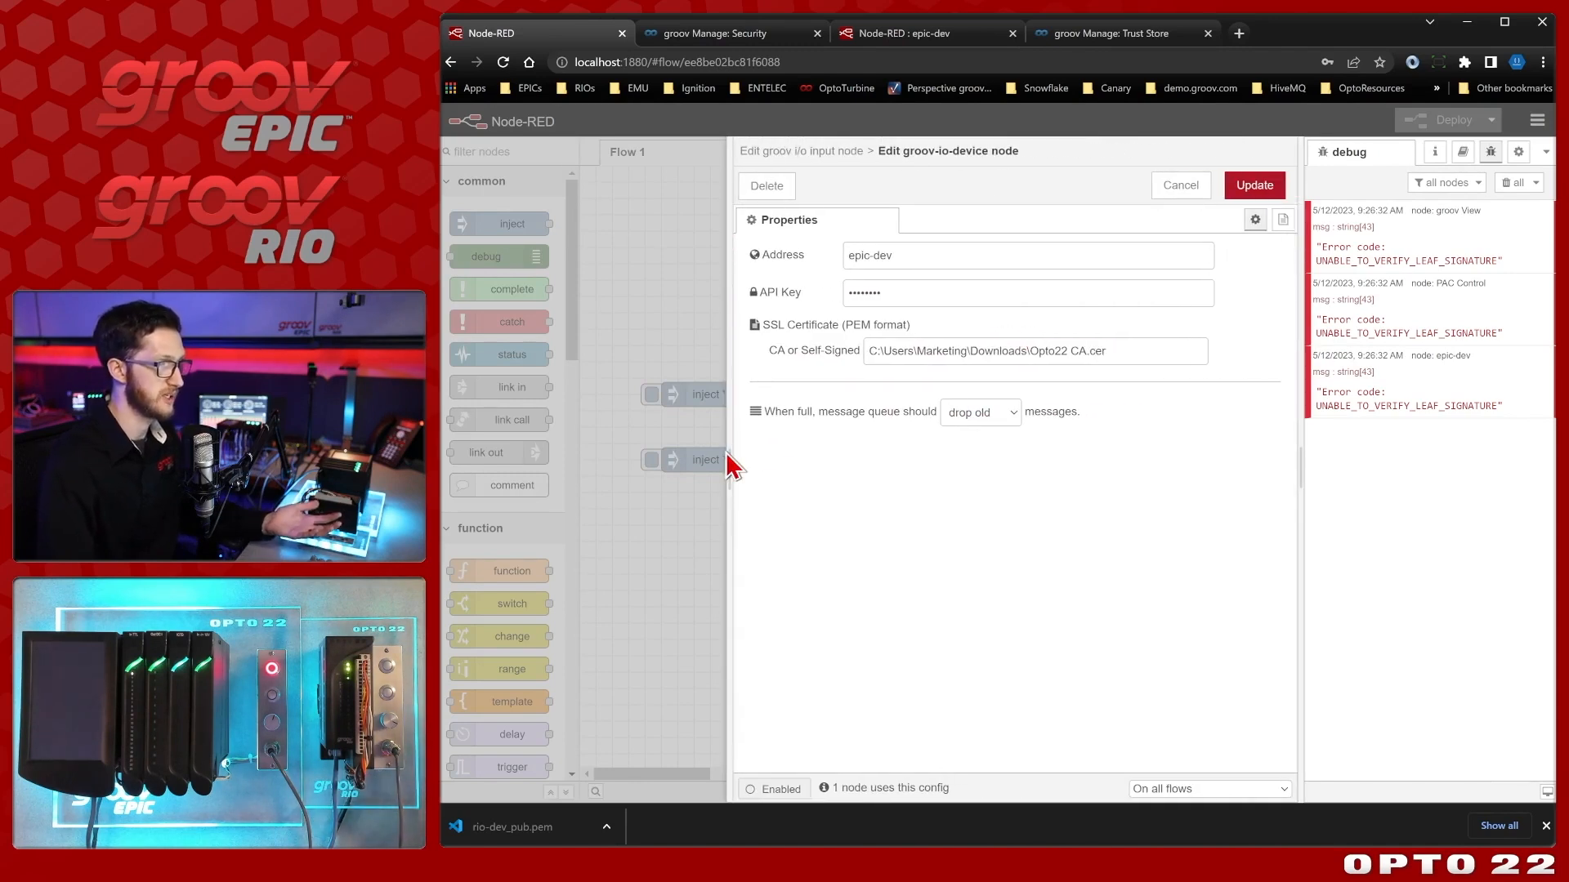
pyautogui.moveTo(1040, 391)
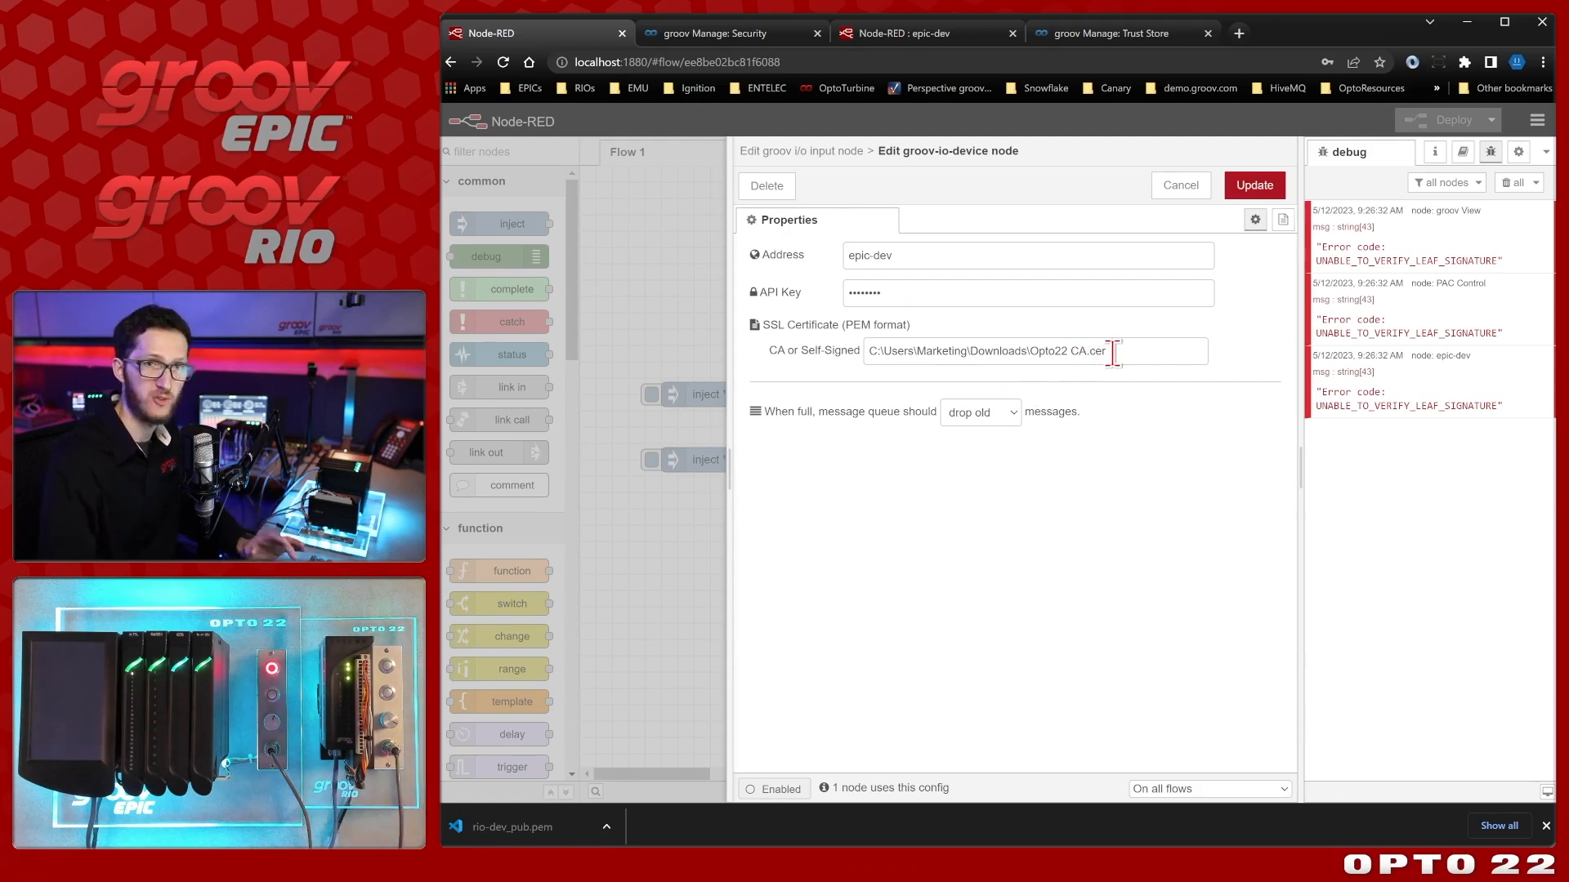
pyautogui.moveTo(847, 347)
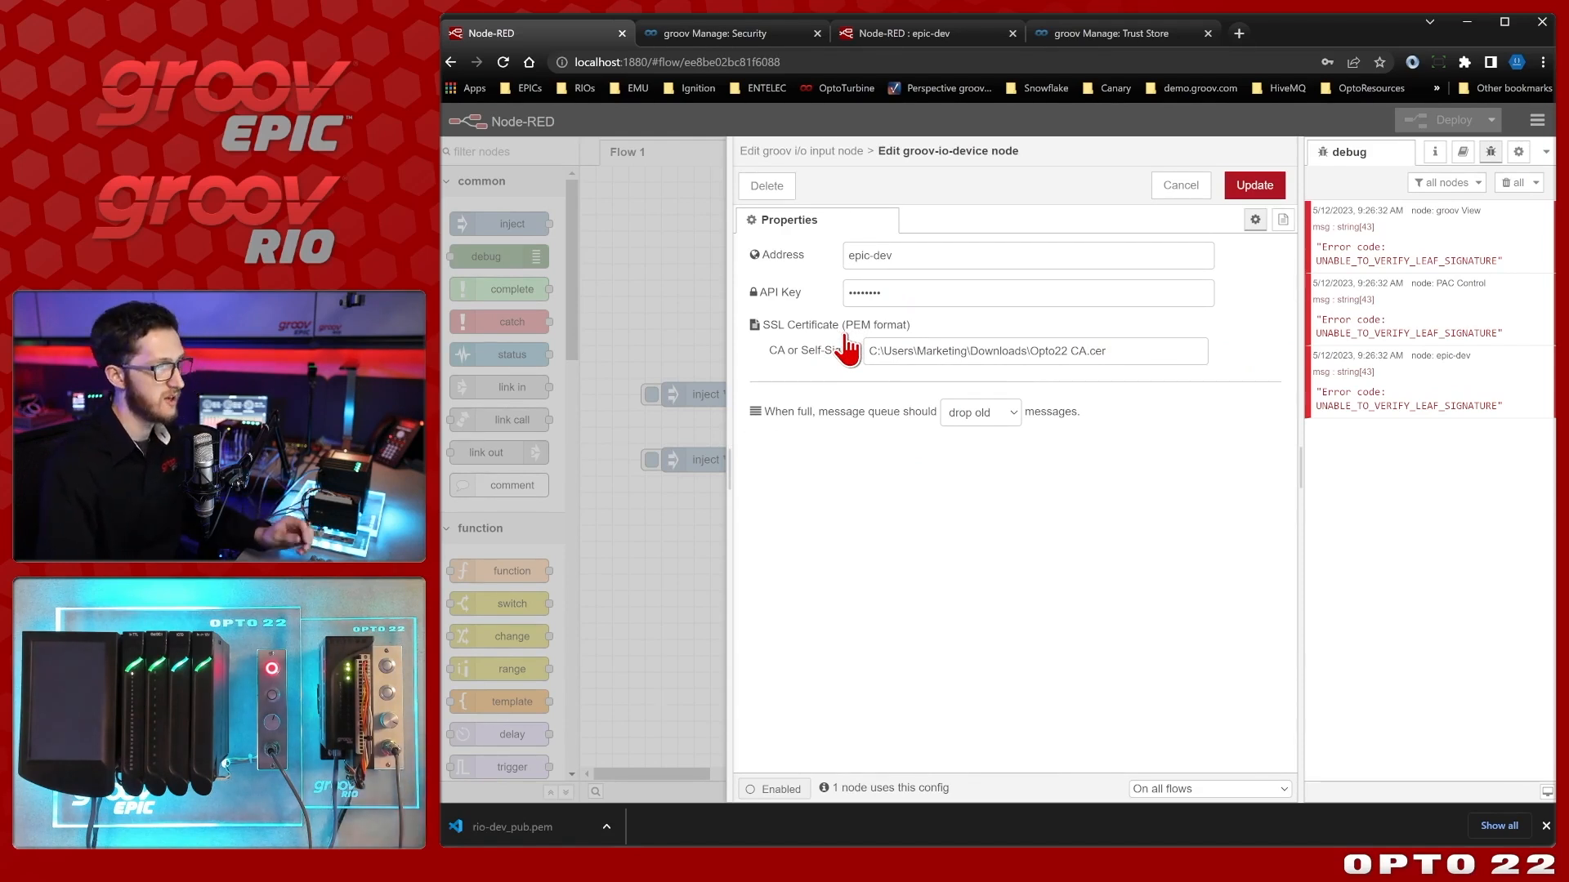
pyautogui.moveTo(1091, 350)
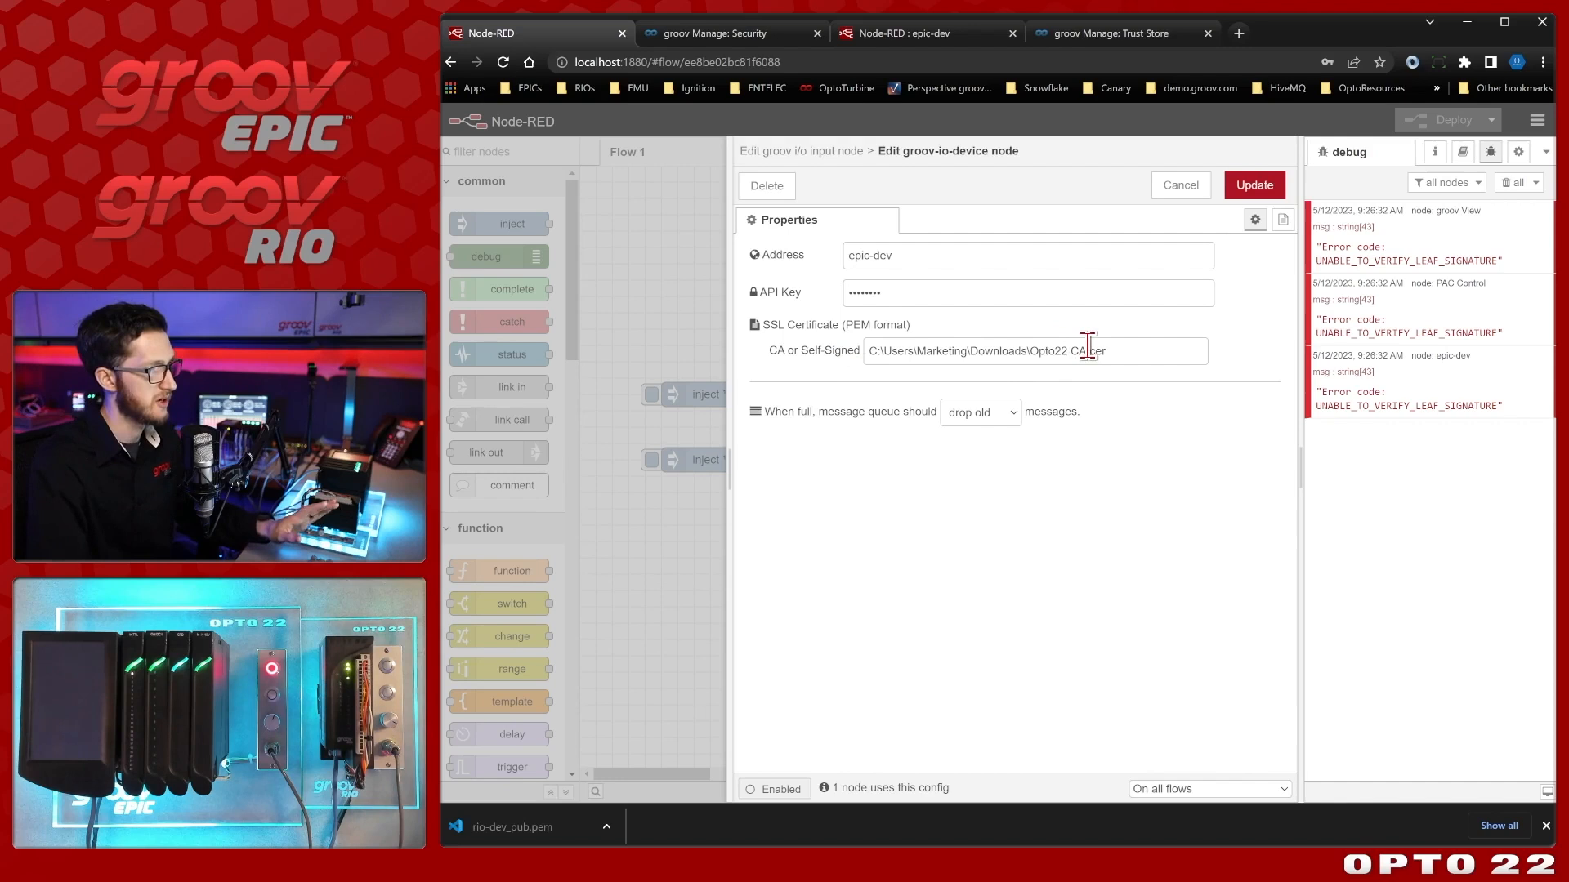
pyautogui.doubleClick(1091, 350)
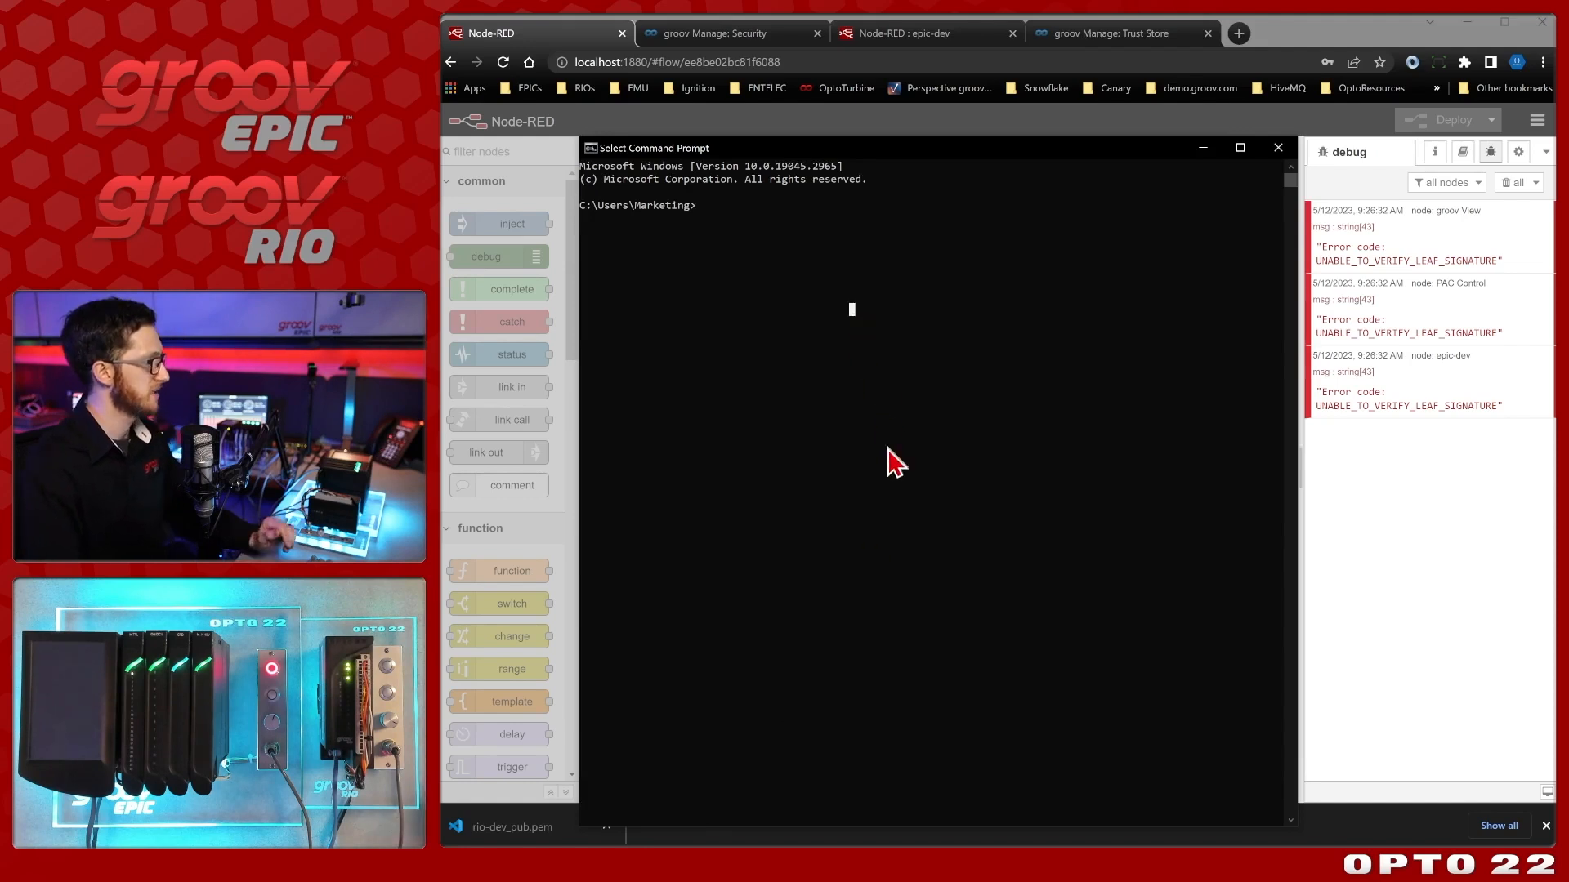
# Check the installed OpenSSL version with 'openssl version'.
pyautogui.write('open')
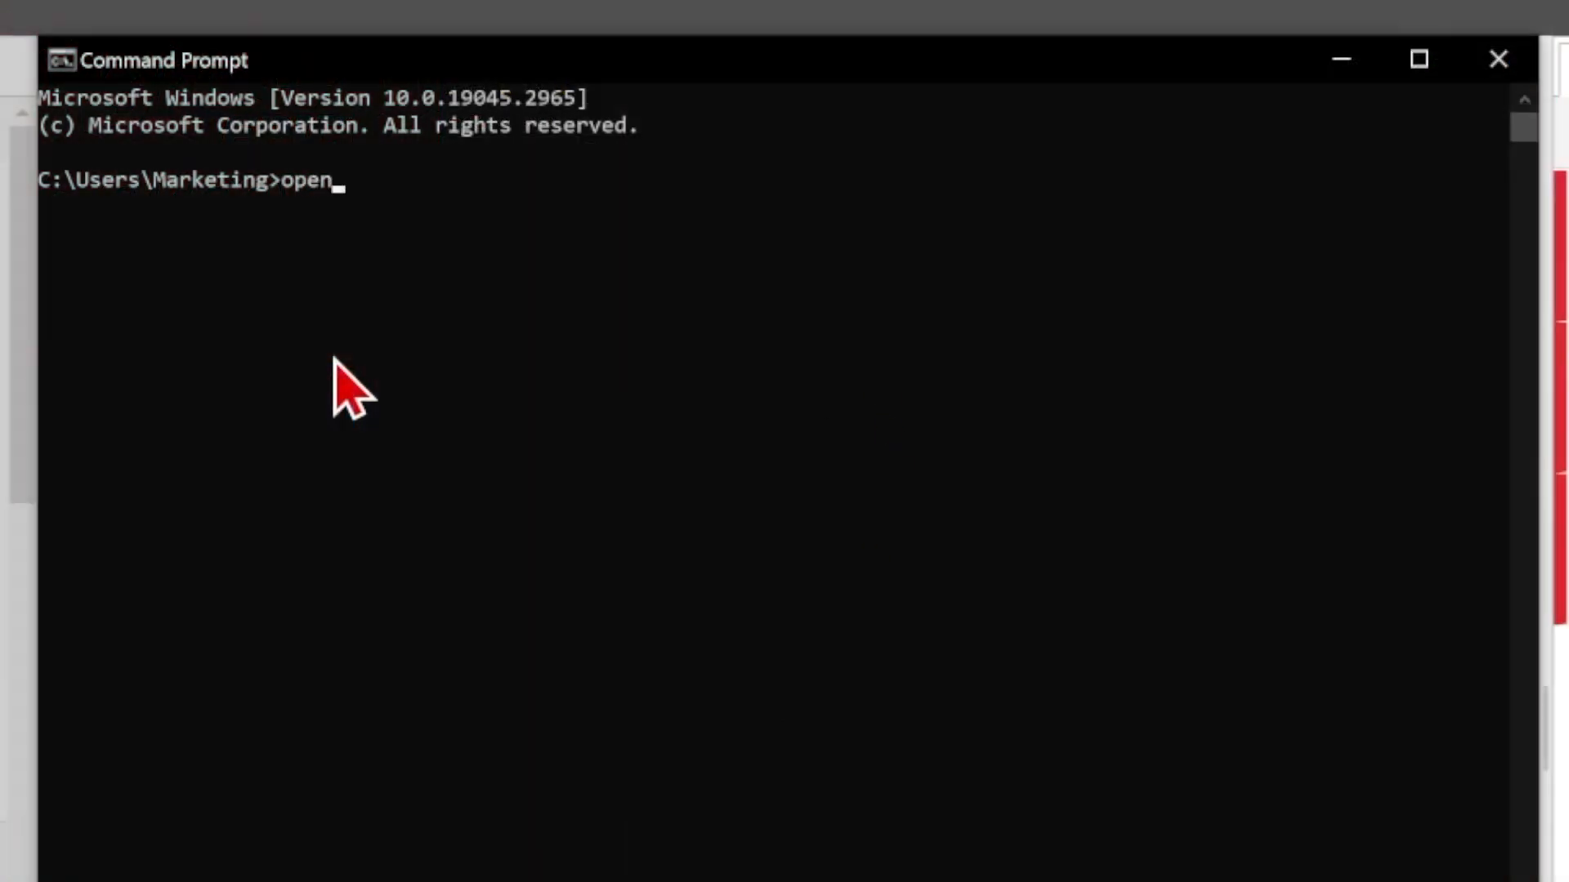
pyautogui.write('ssl ver')
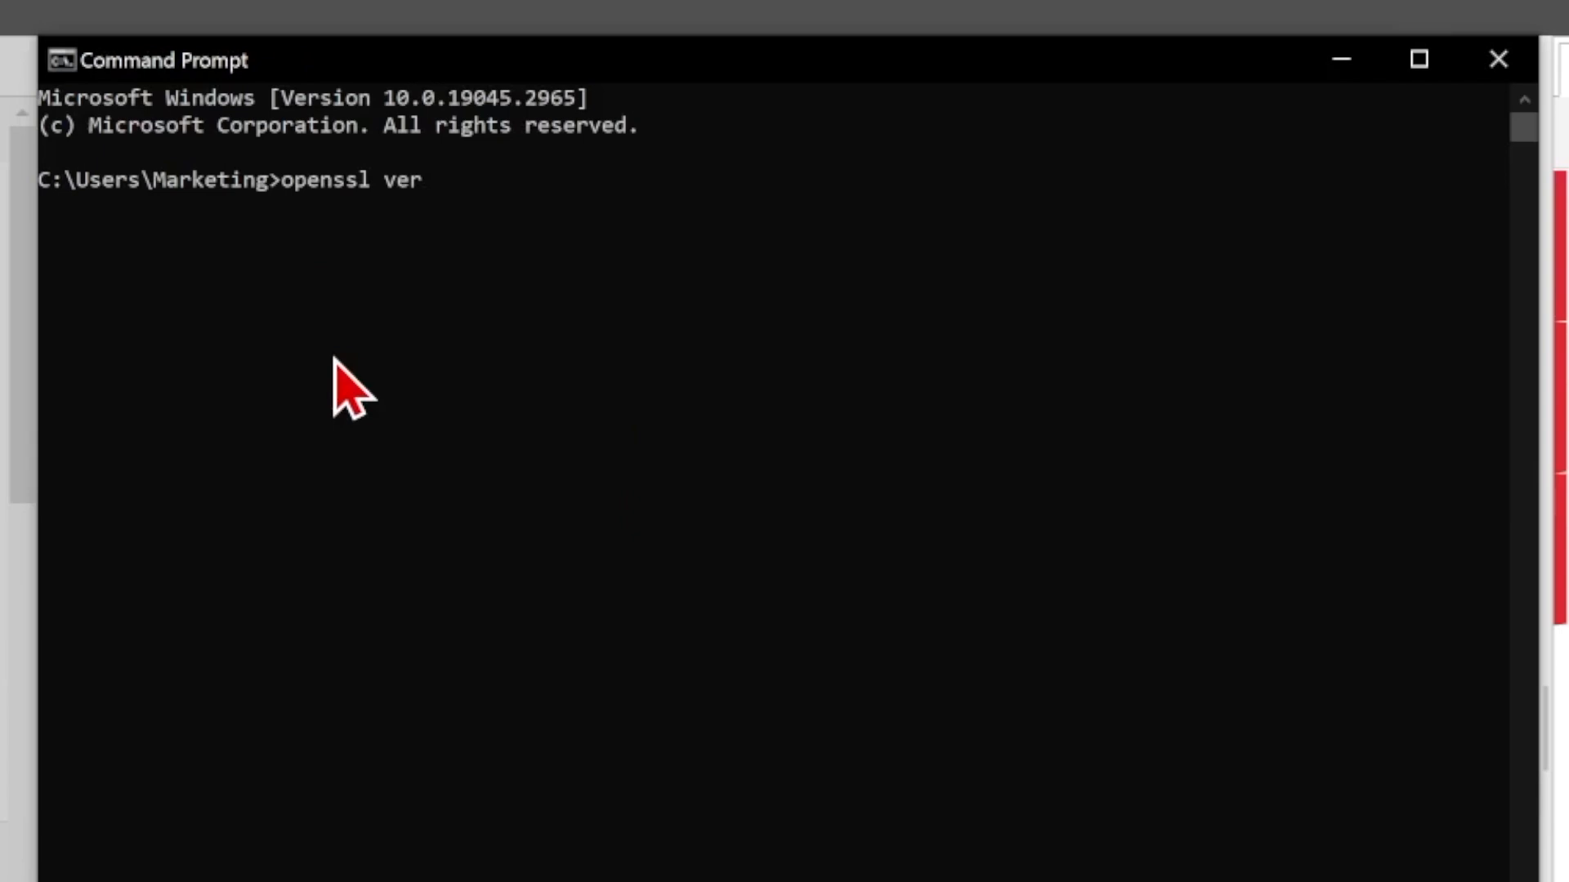
pyautogui.press('Return')
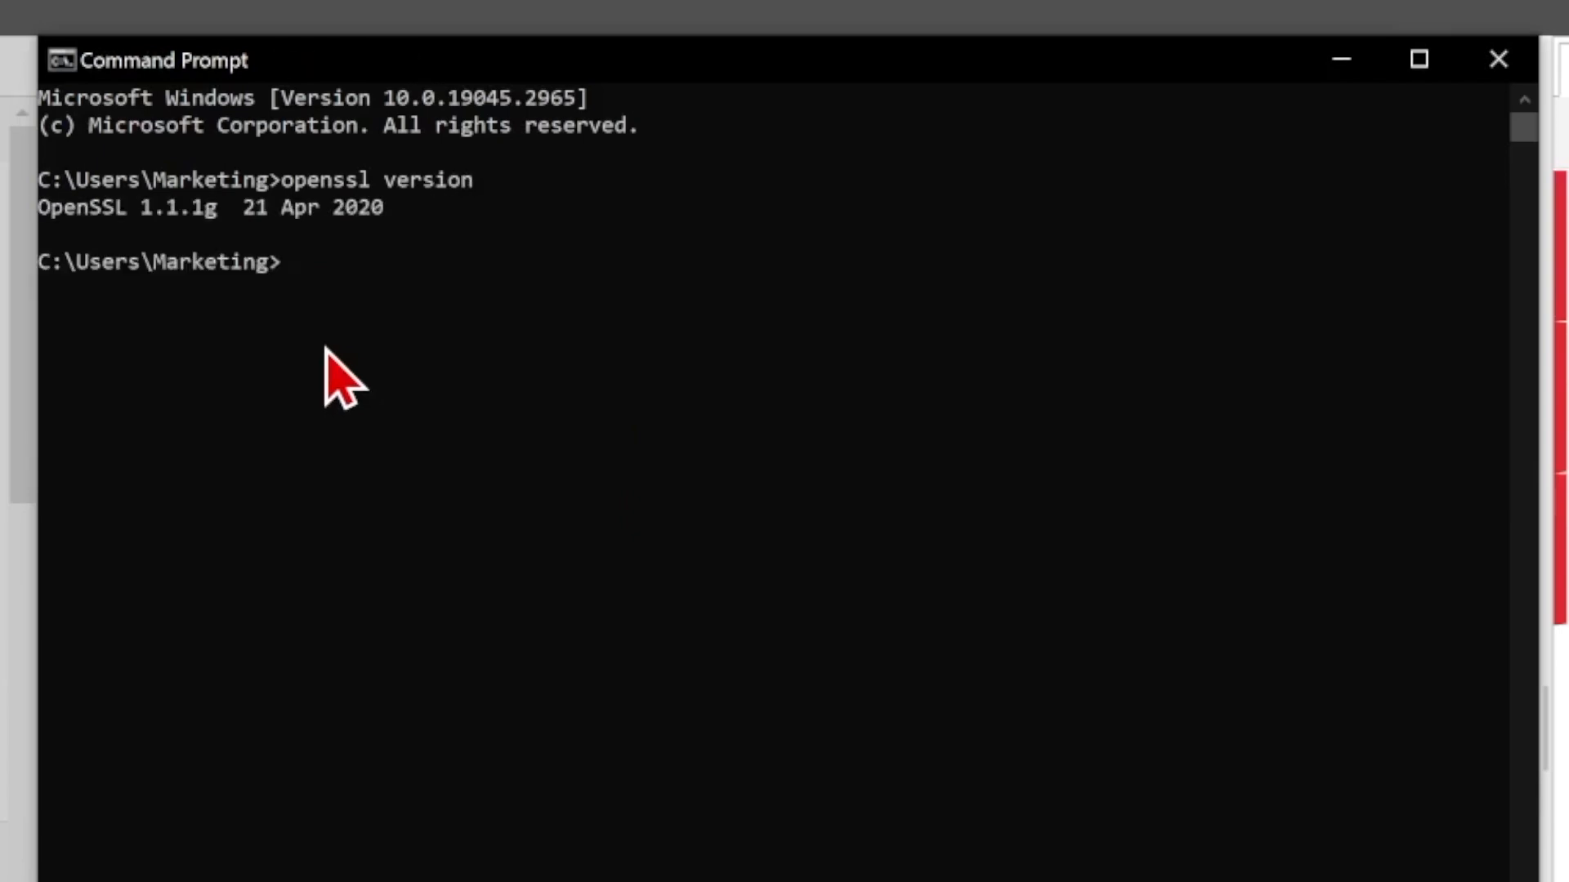
# Run openssl x509 -inform der converting Opto22 CA.cer to Opto22CApem.pem.
pyautogui.write('open')
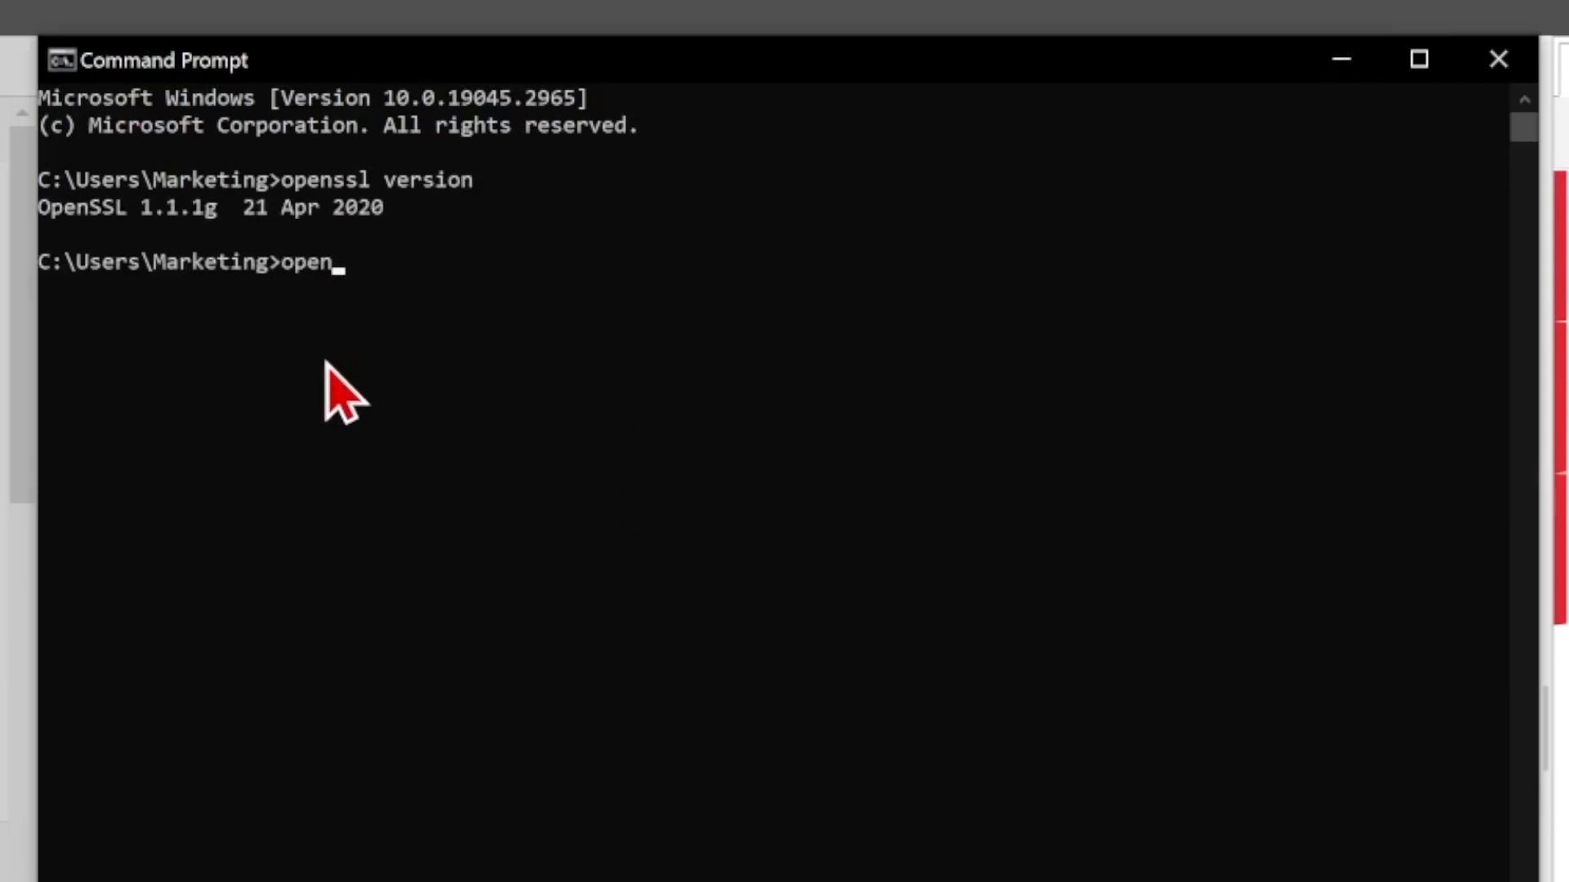
pyautogui.write('ssl')
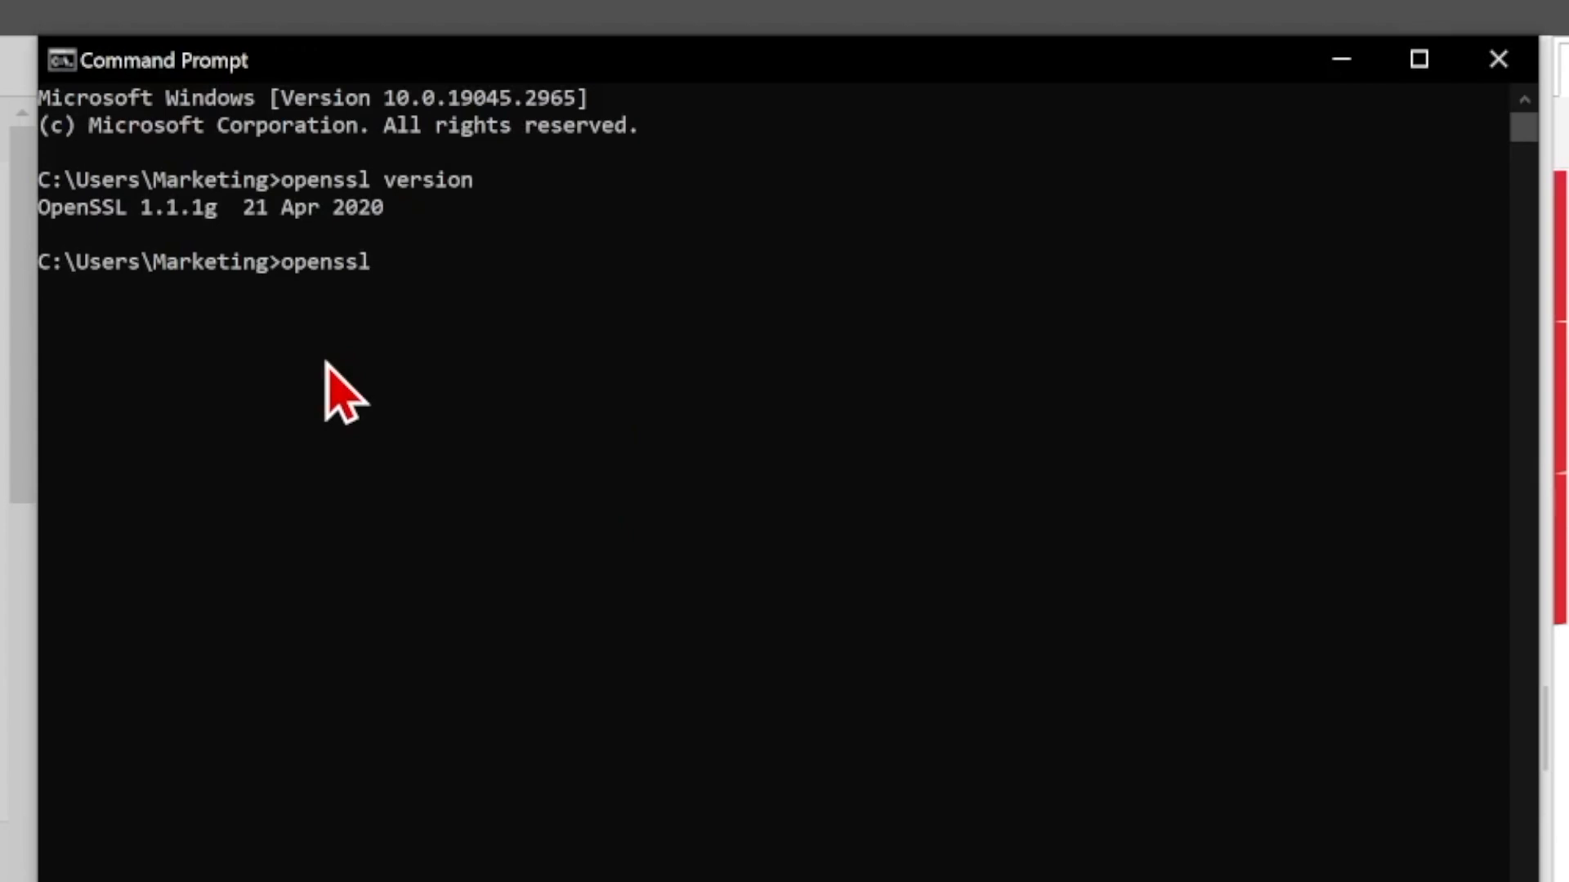
pyautogui.write('x509')
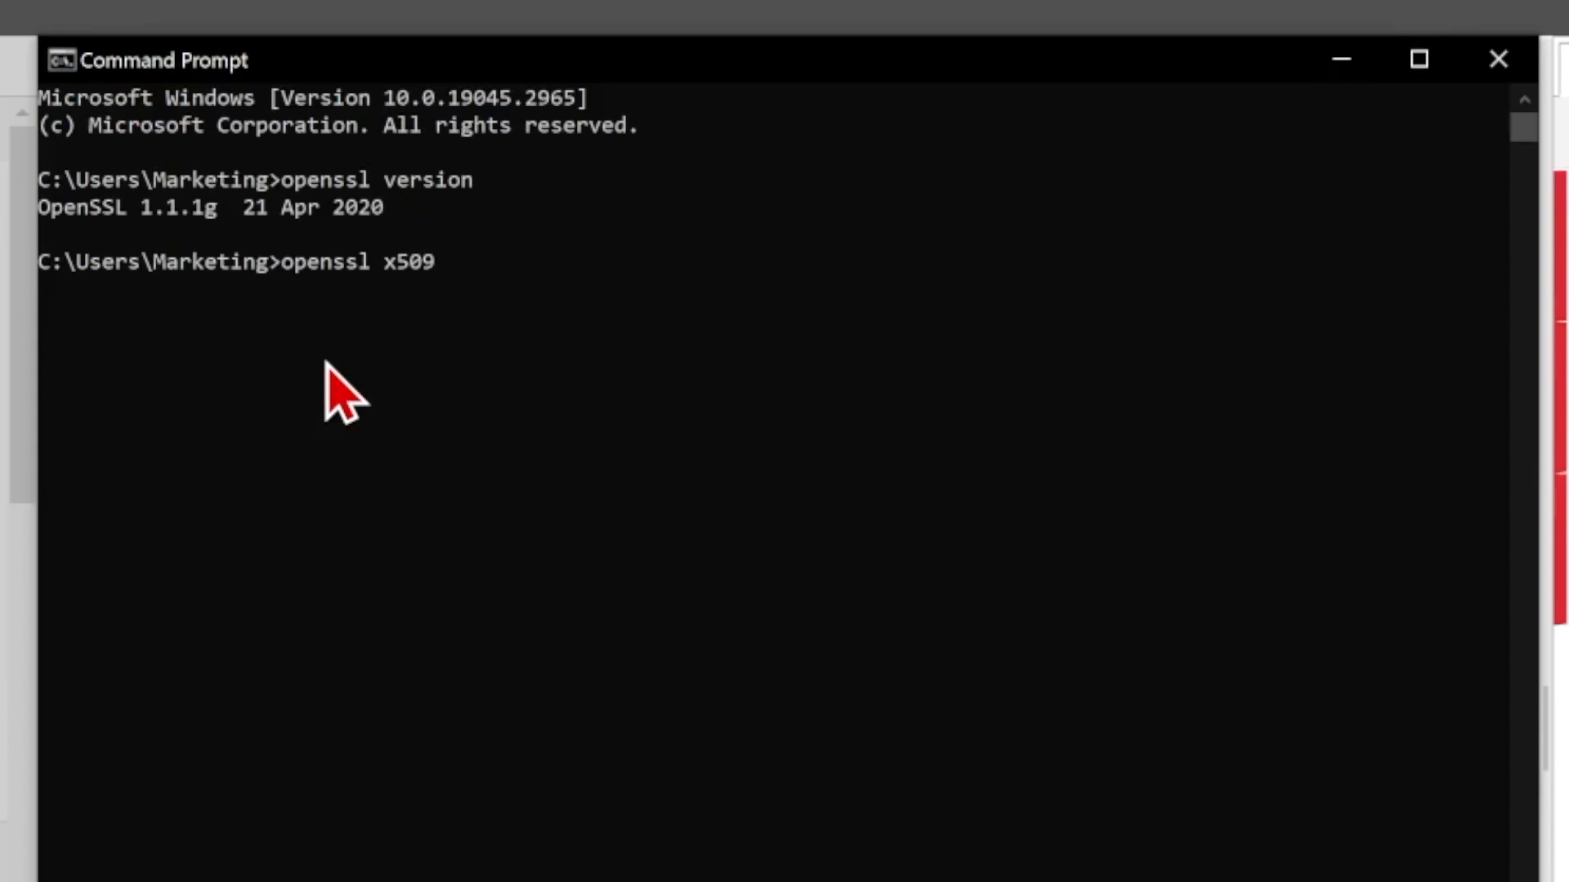
pyautogui.write('-inf')
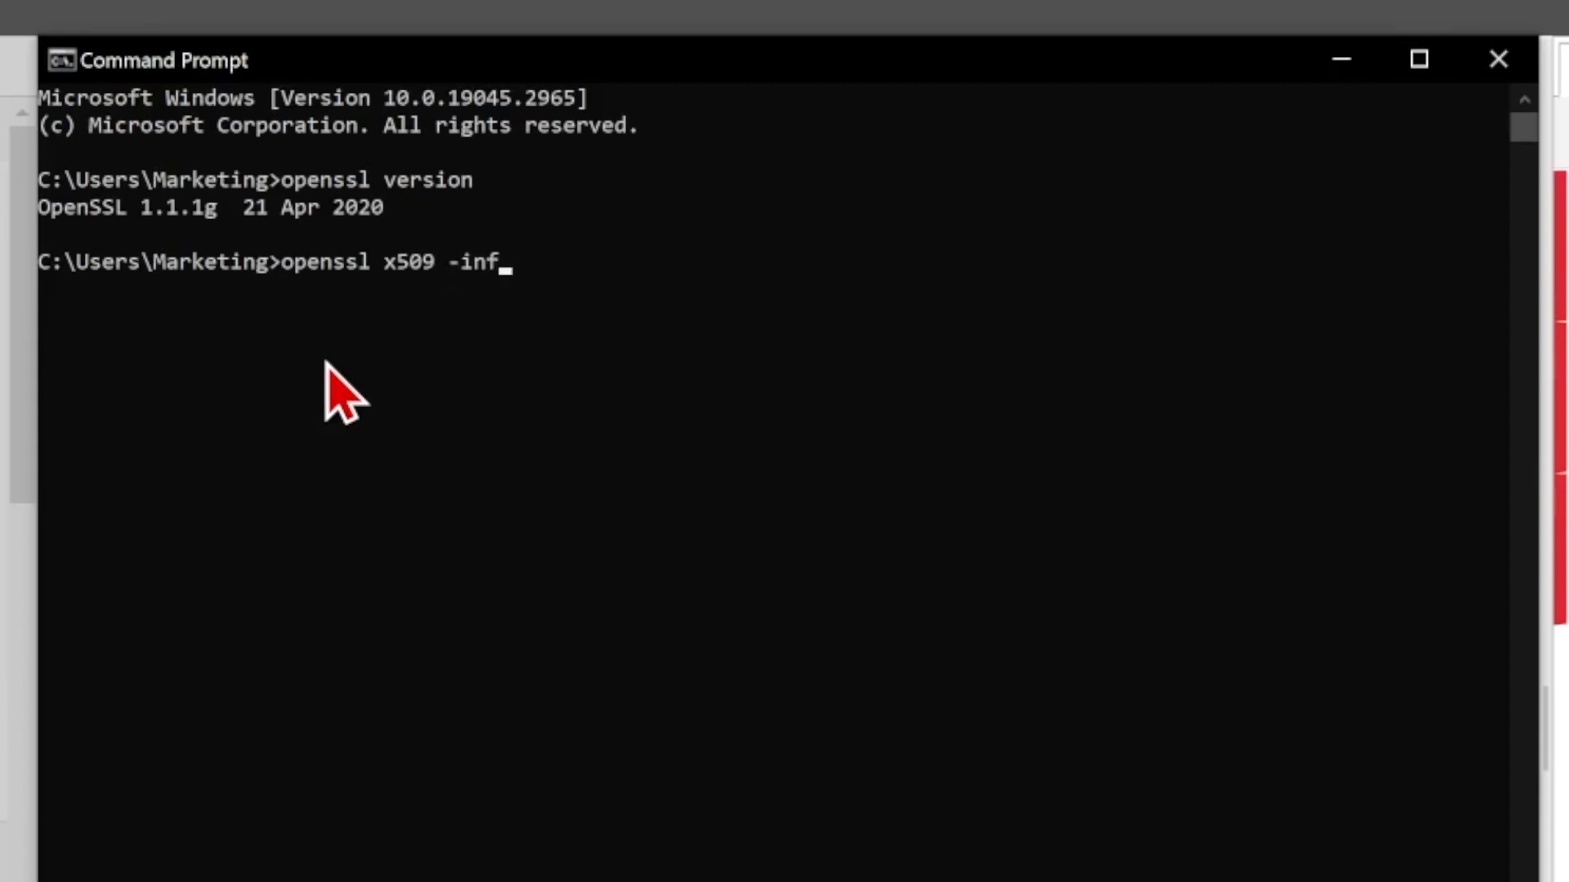
pyautogui.write('orm')
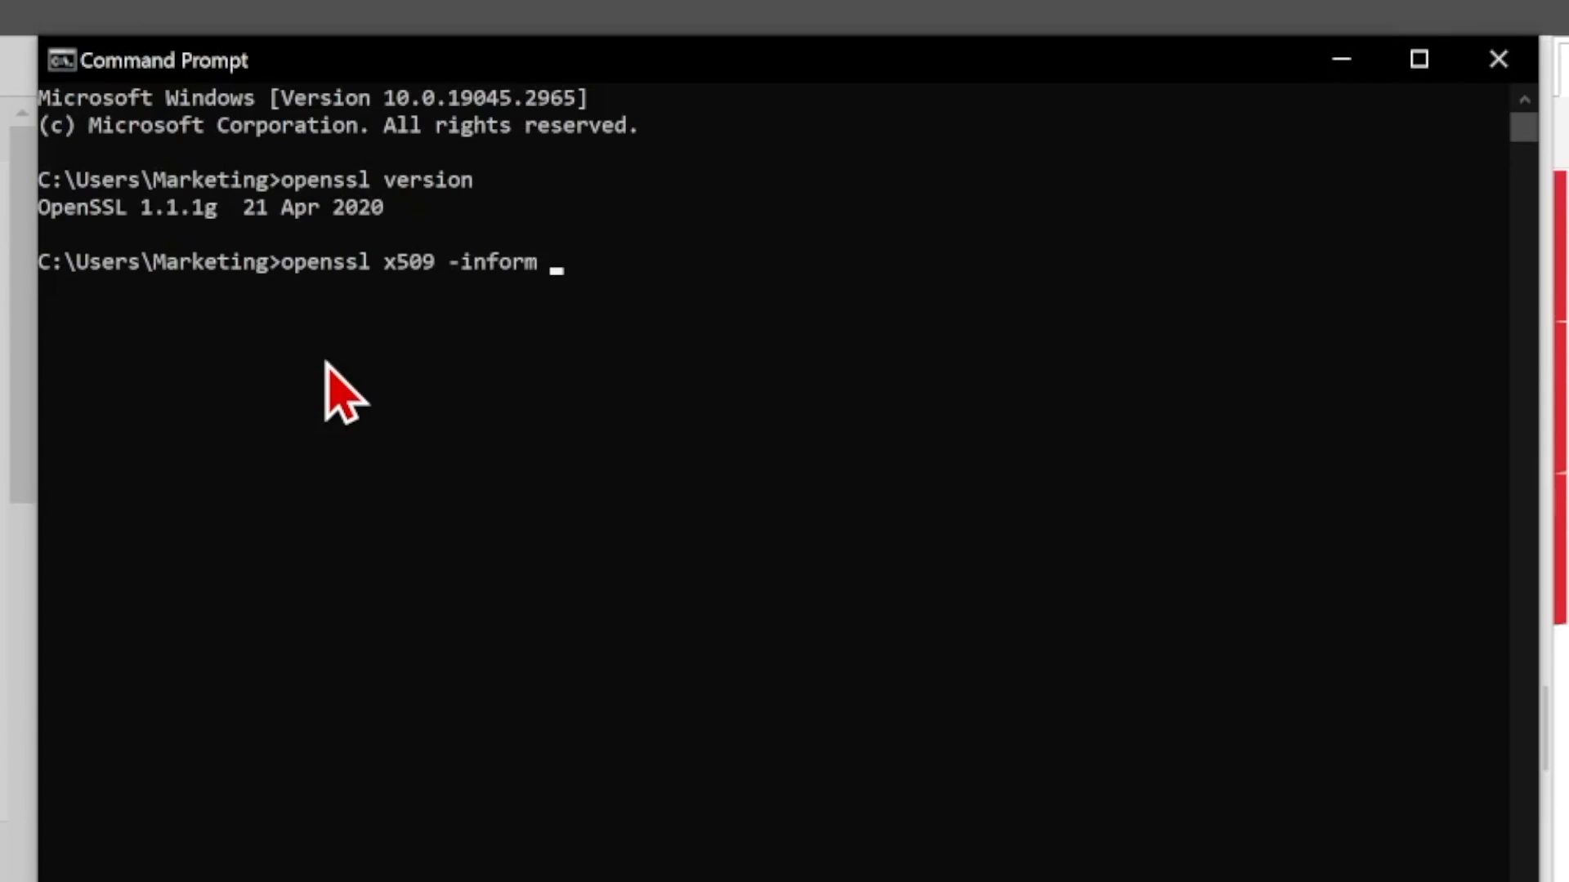
pyautogui.write('der')
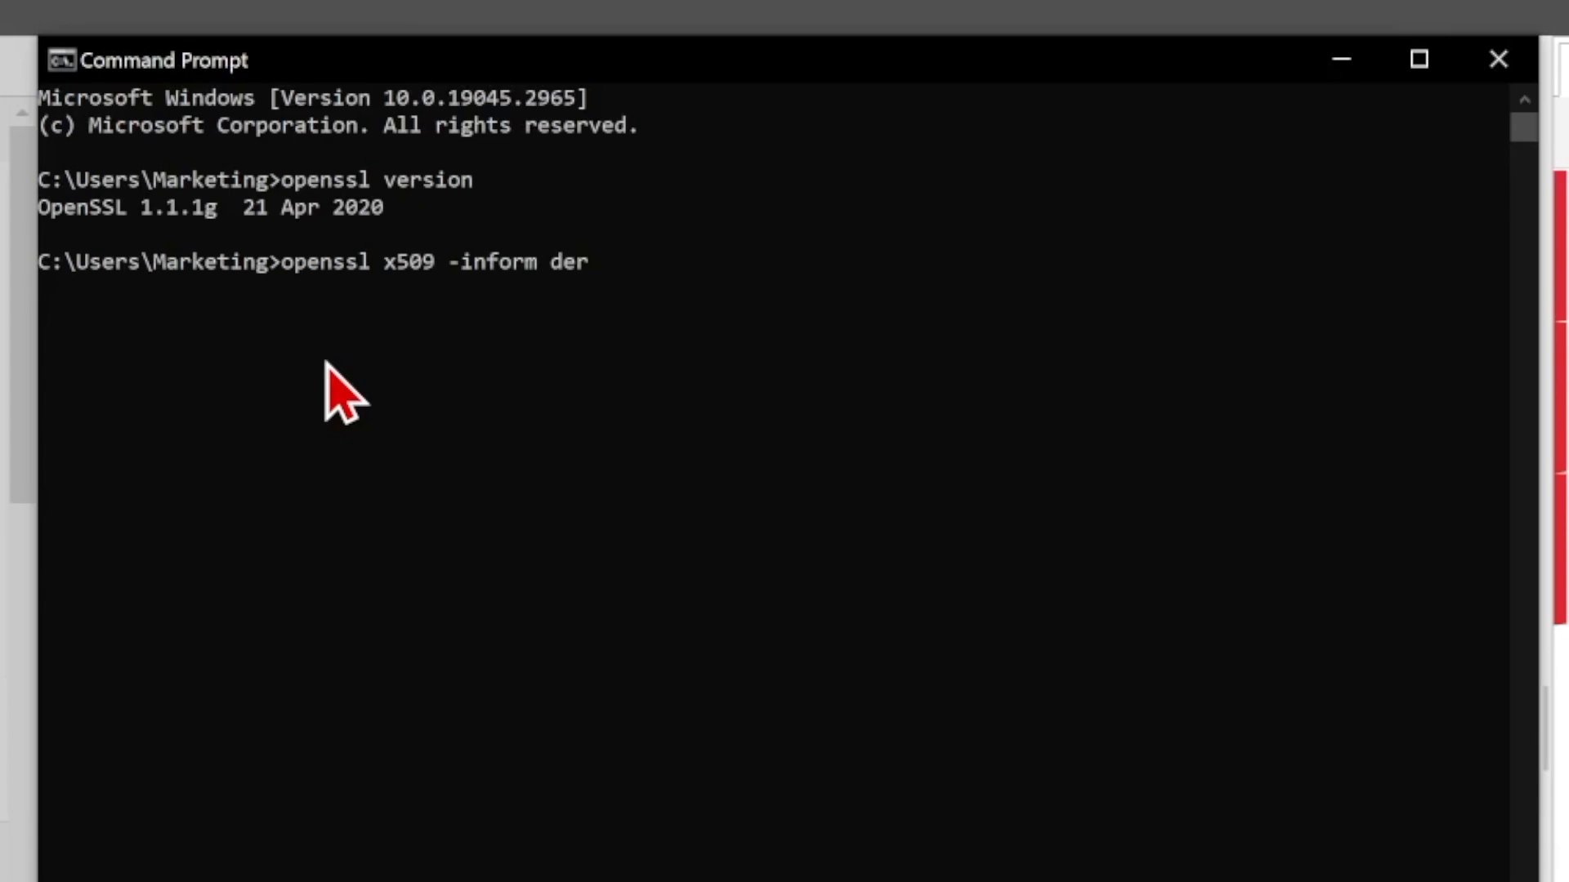
pyautogui.write('-in')
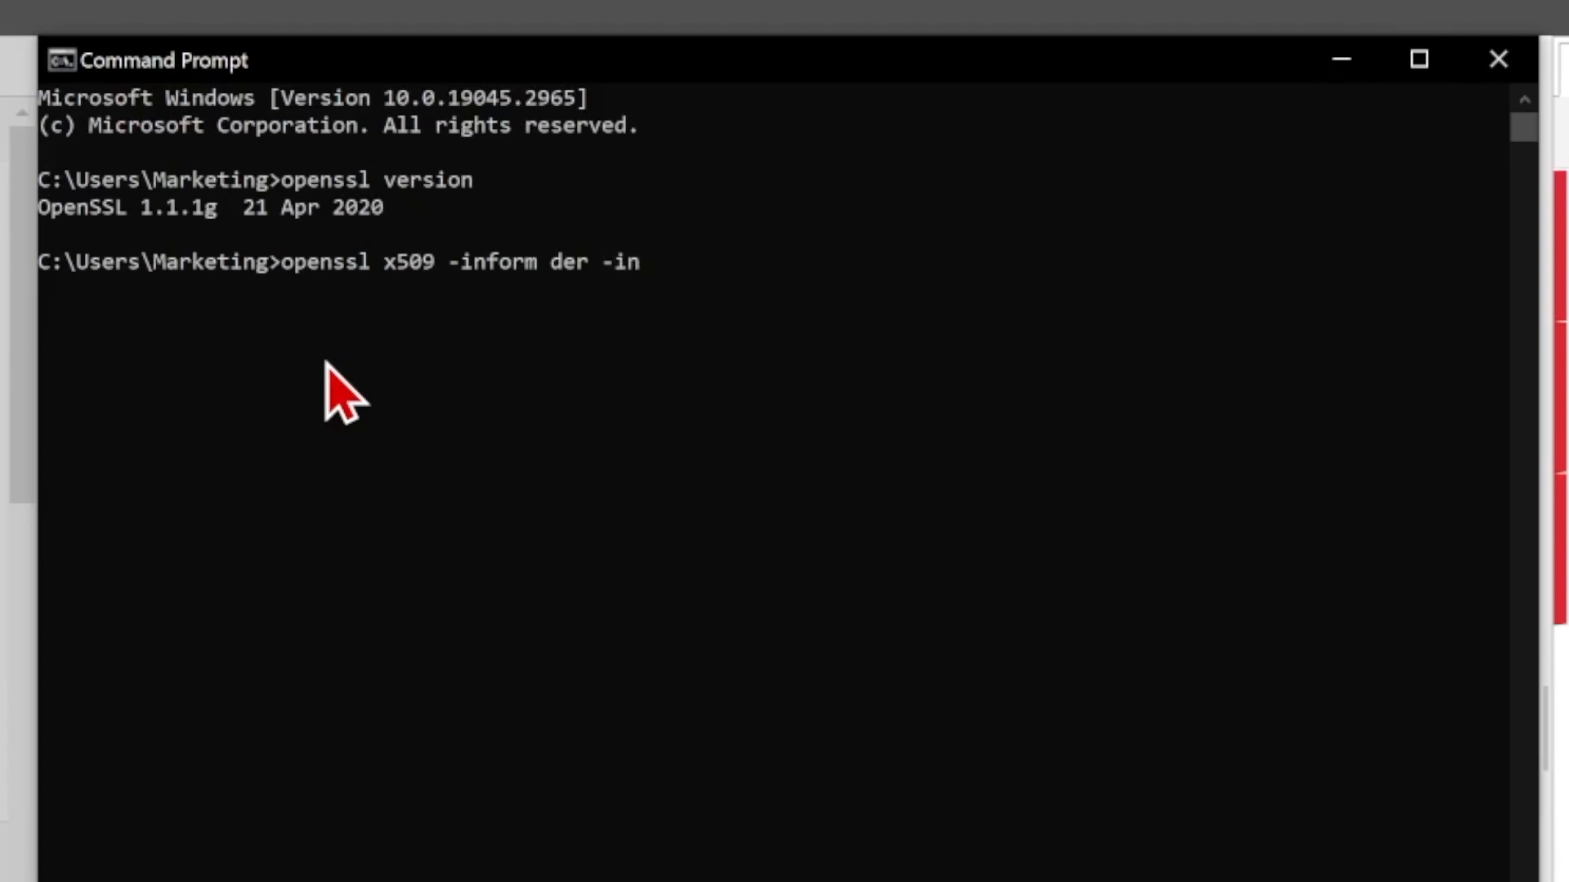
pyautogui.write('"')
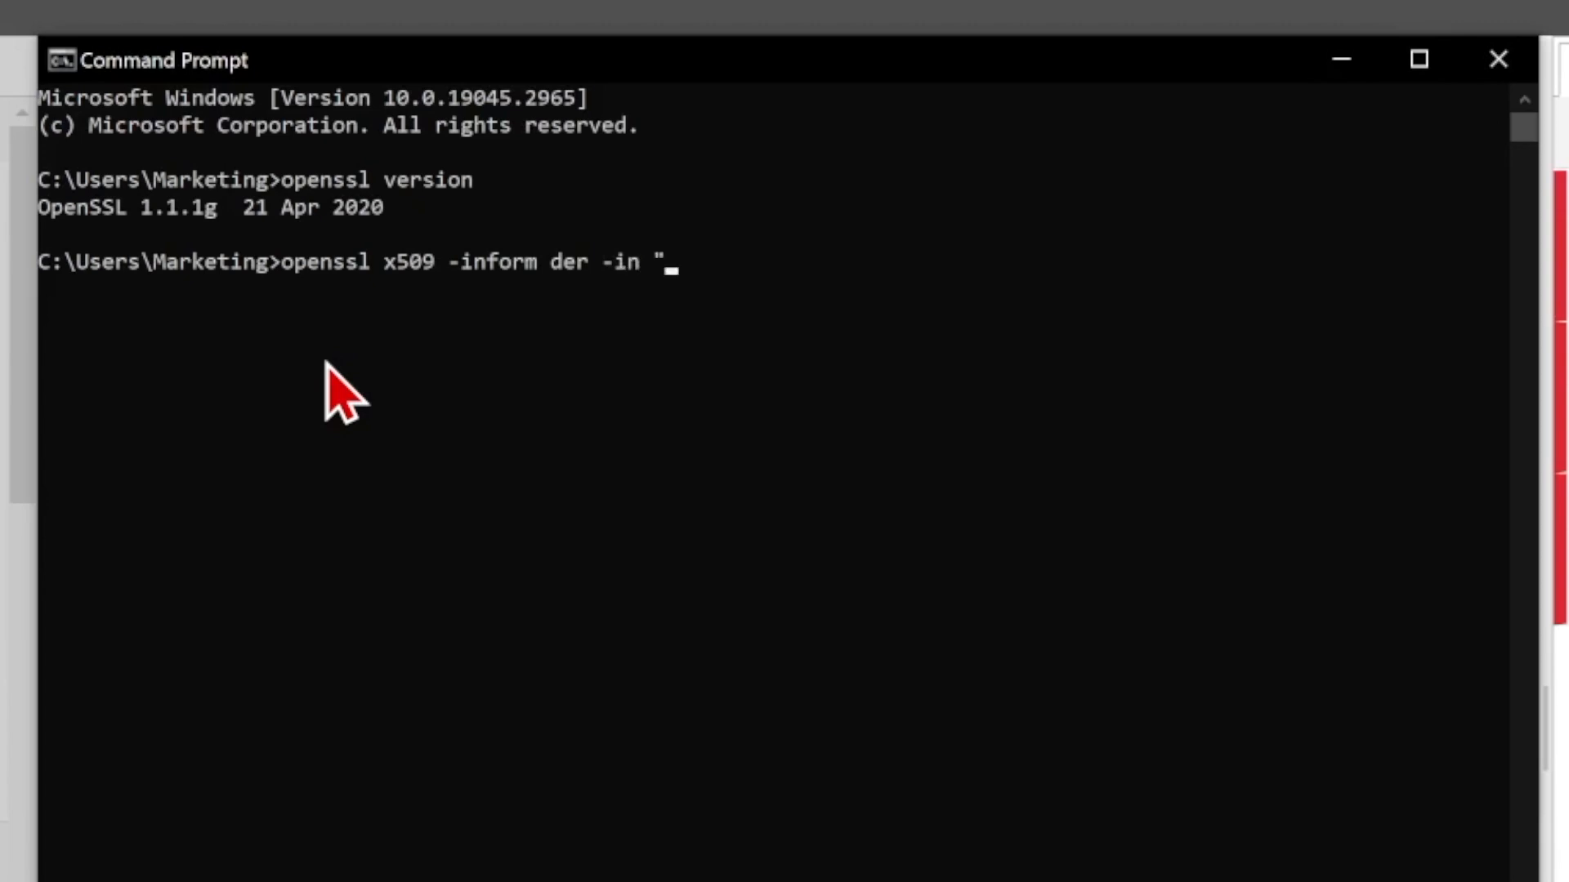
pyautogui.write('C:\\Users\\Marketing\\Downloads\\Opto22 CA.cer')
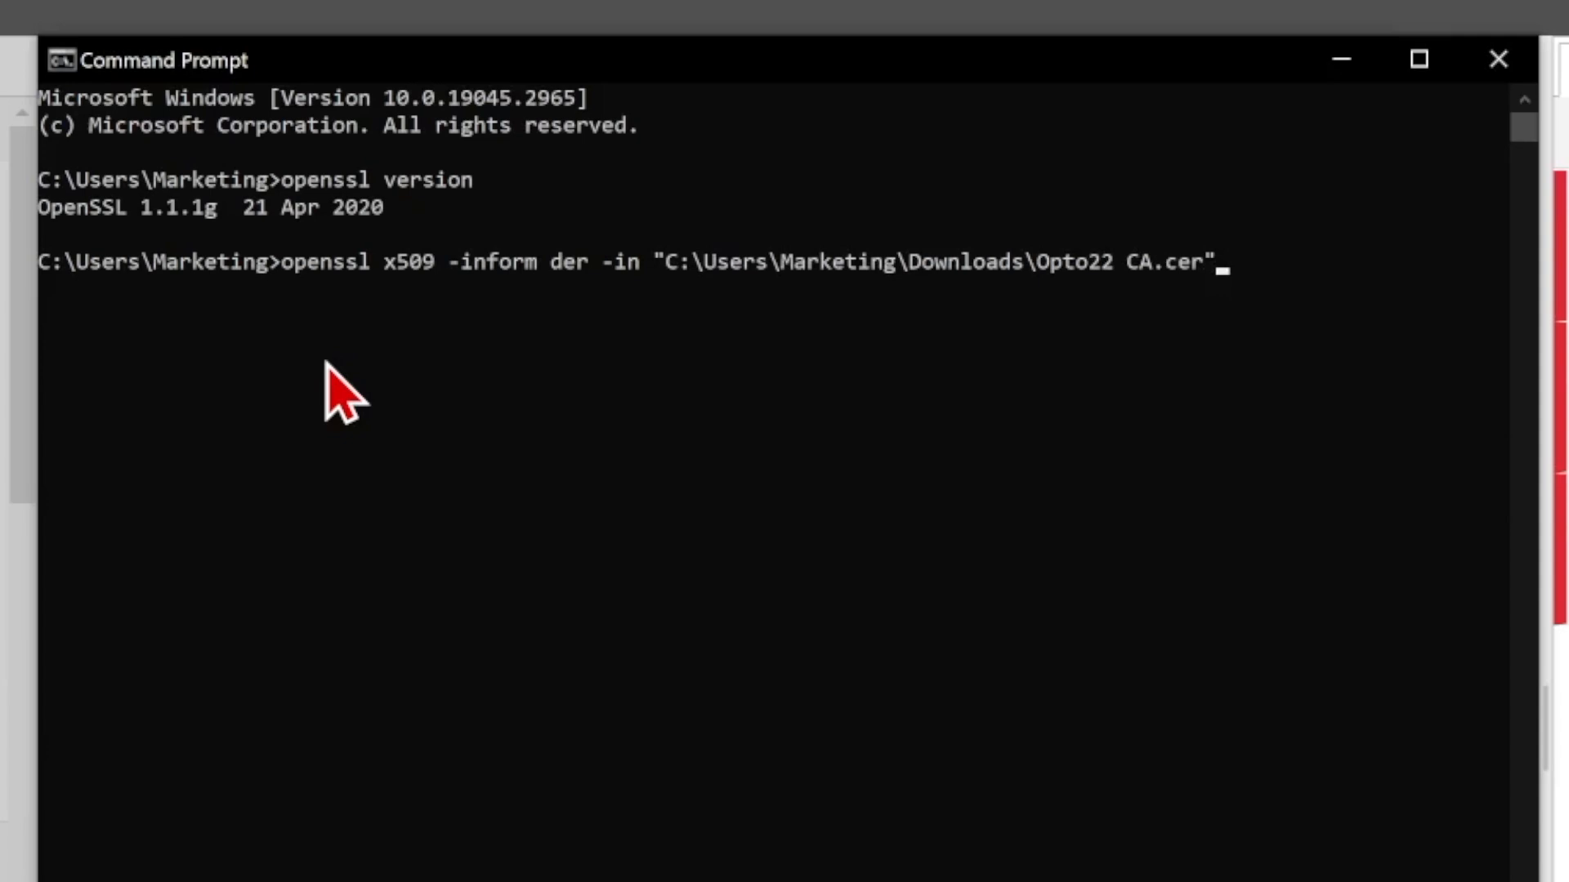
pyautogui.moveTo(1155, 335)
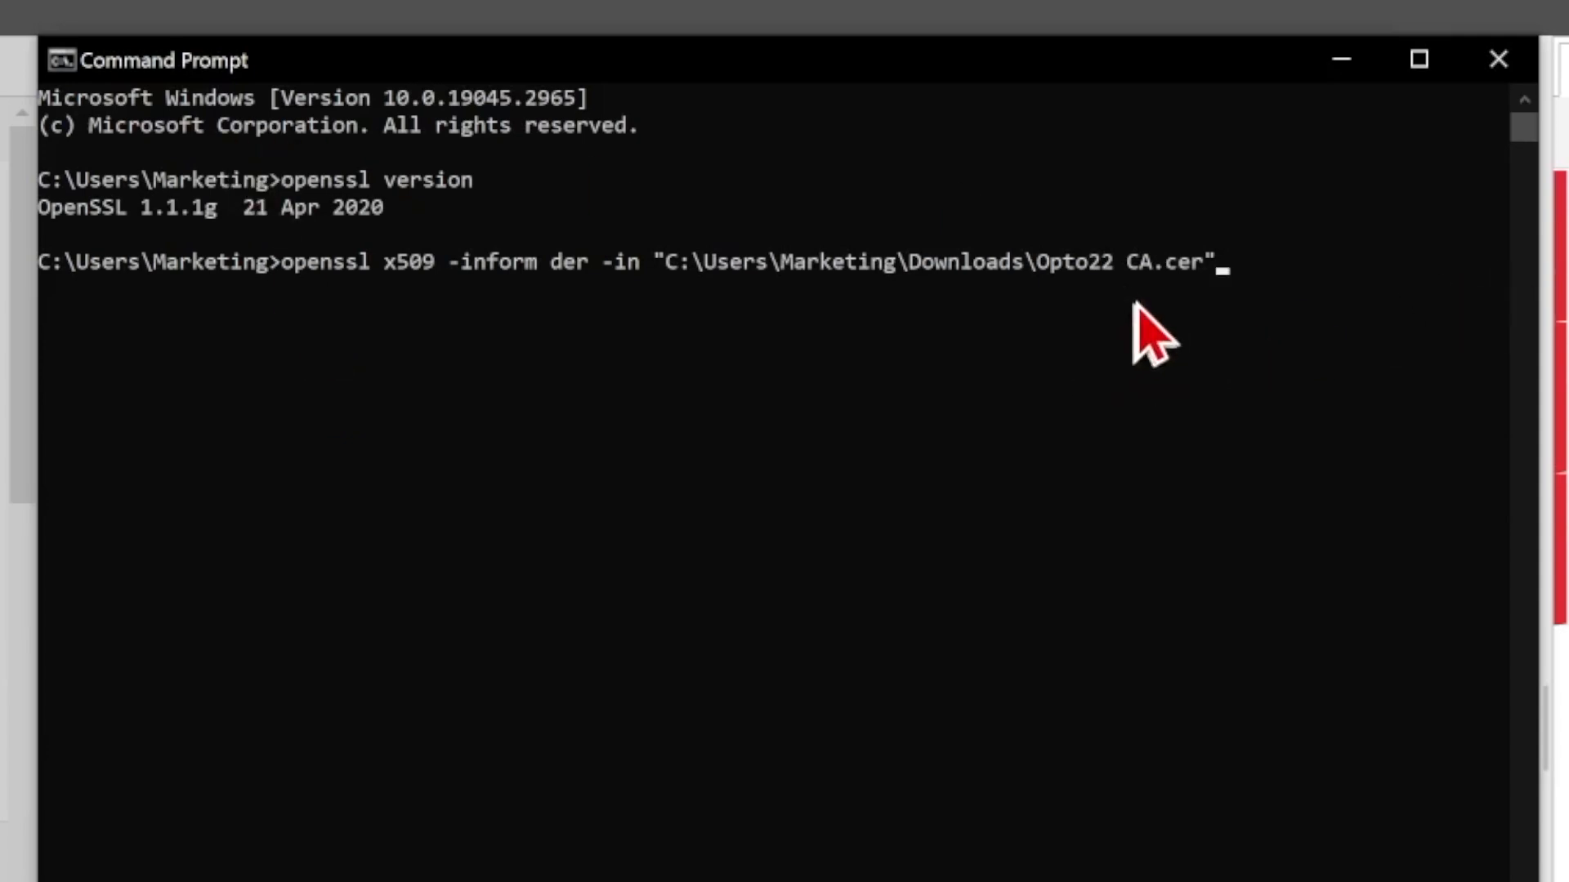
pyautogui.moveTo(1149, 300)
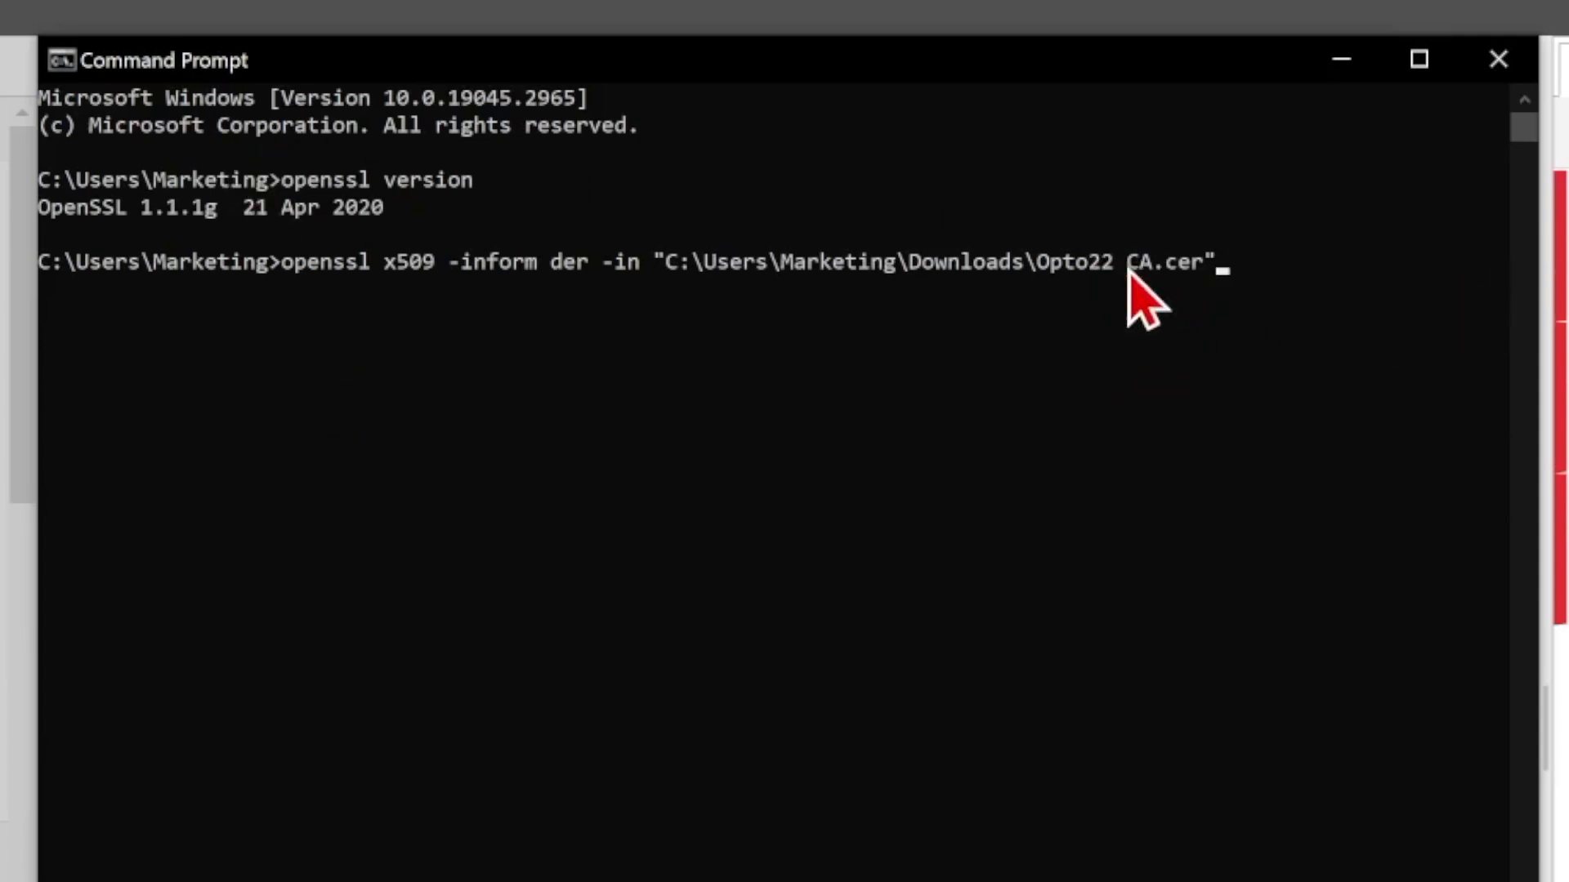
pyautogui.moveTo(1110, 575)
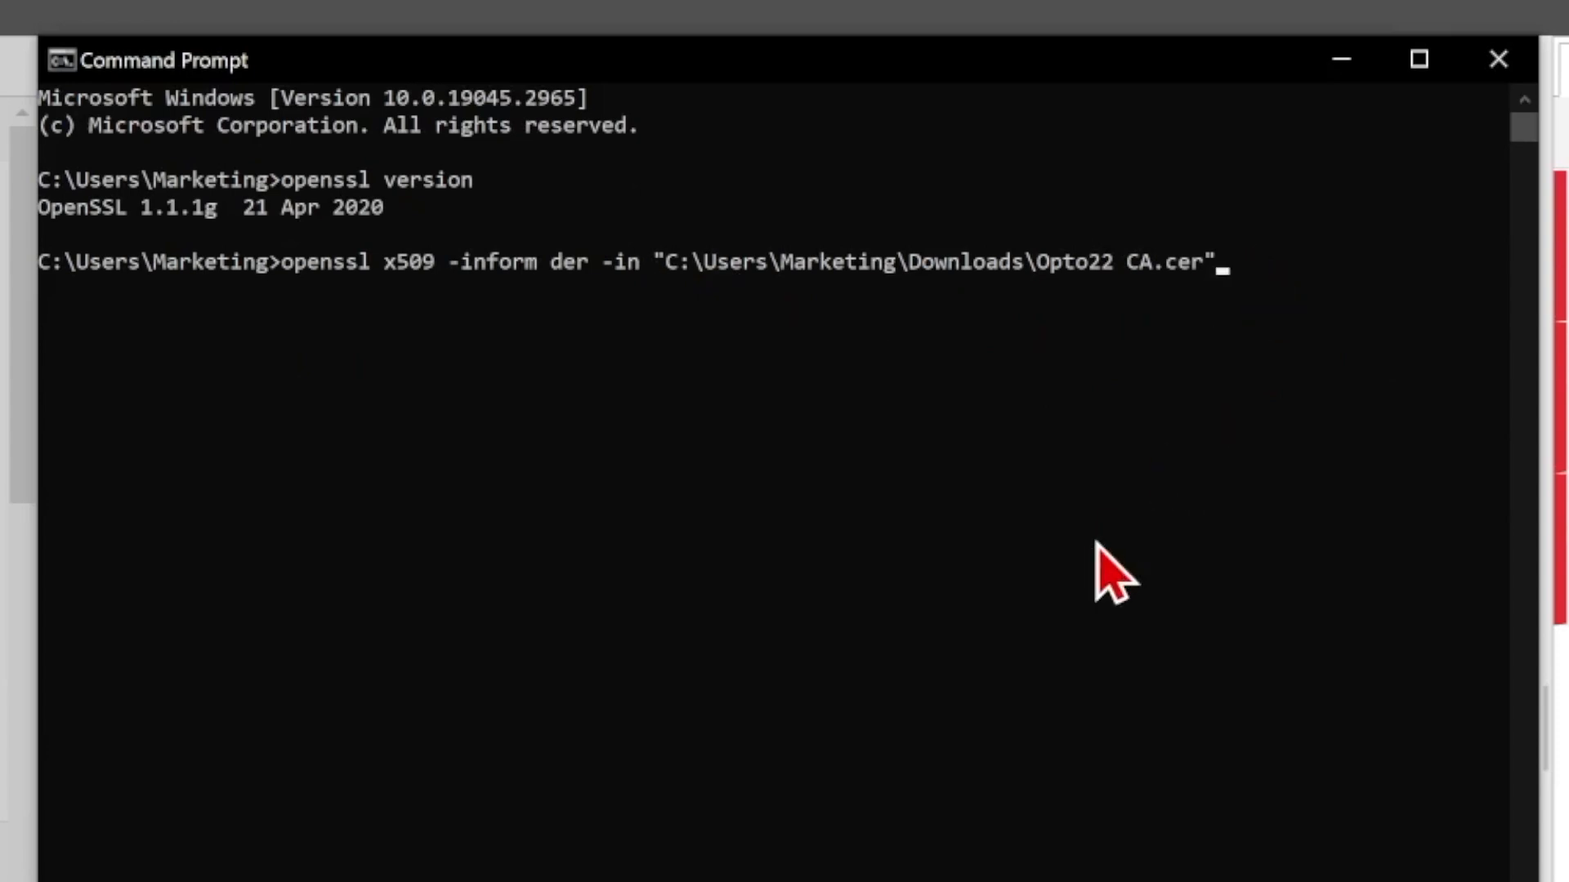
pyautogui.write('-out "C:\\Users\\Marketing\\Downloads\\Opto22 CA.ce')
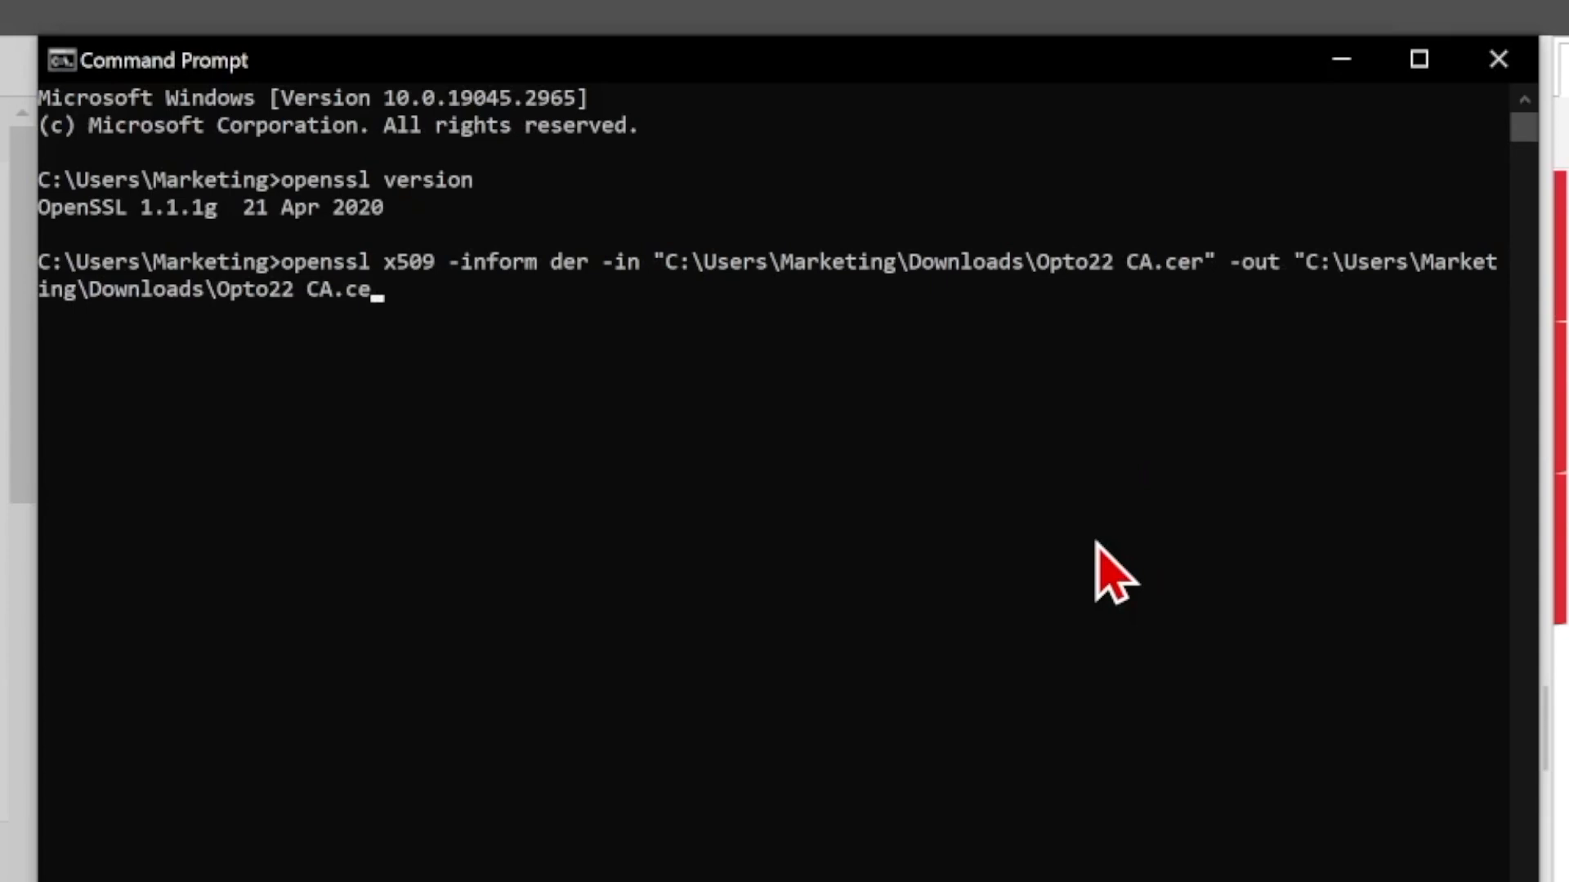
pyautogui.press('Backspace')
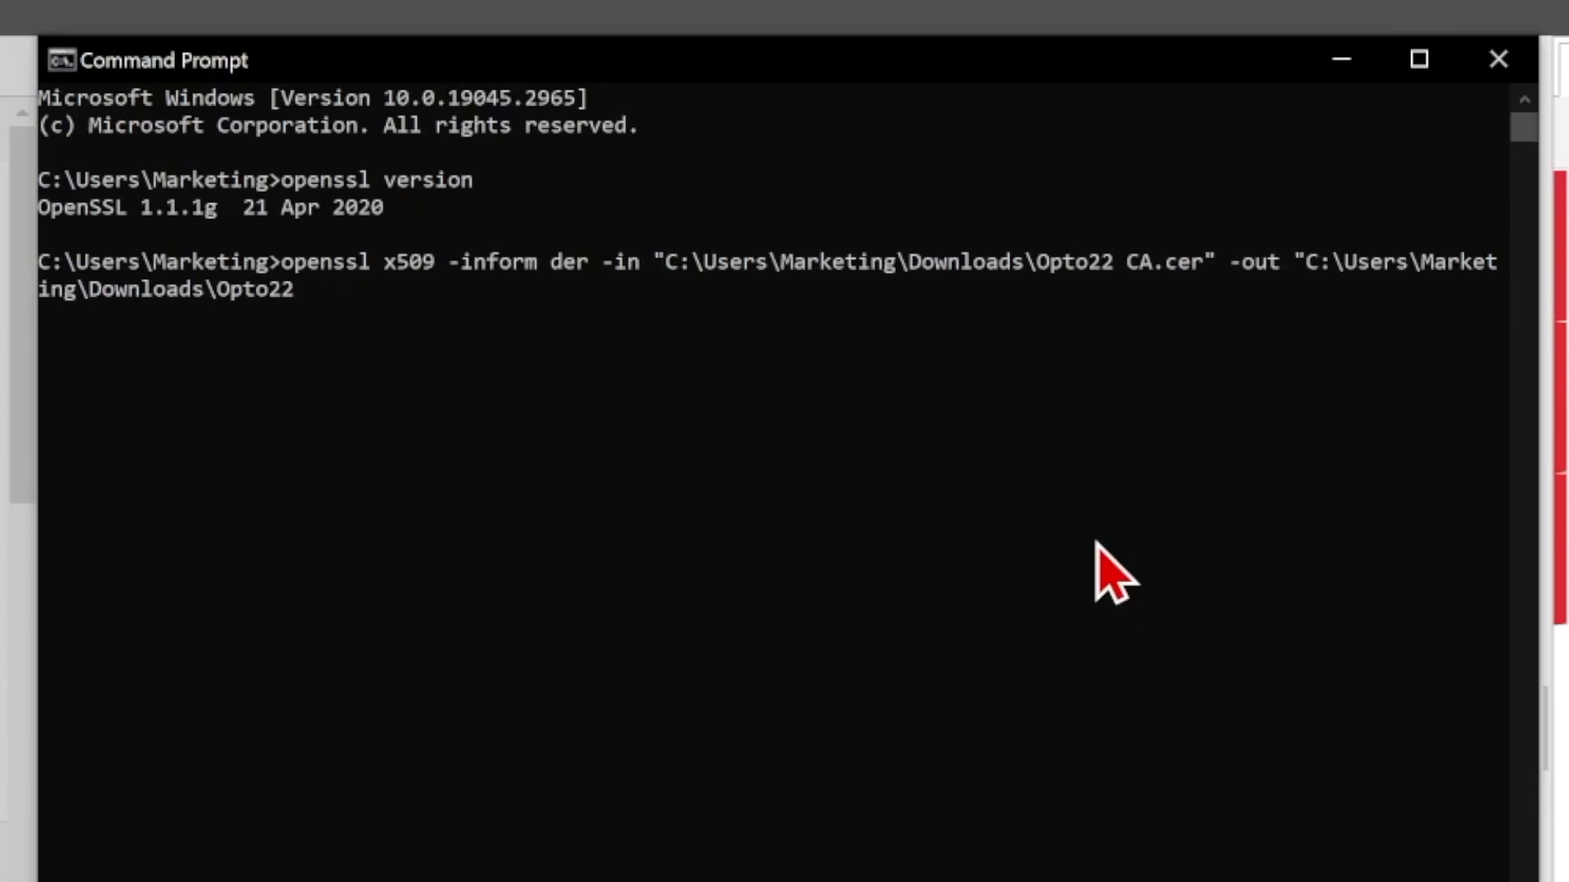
pyautogui.write('CA')
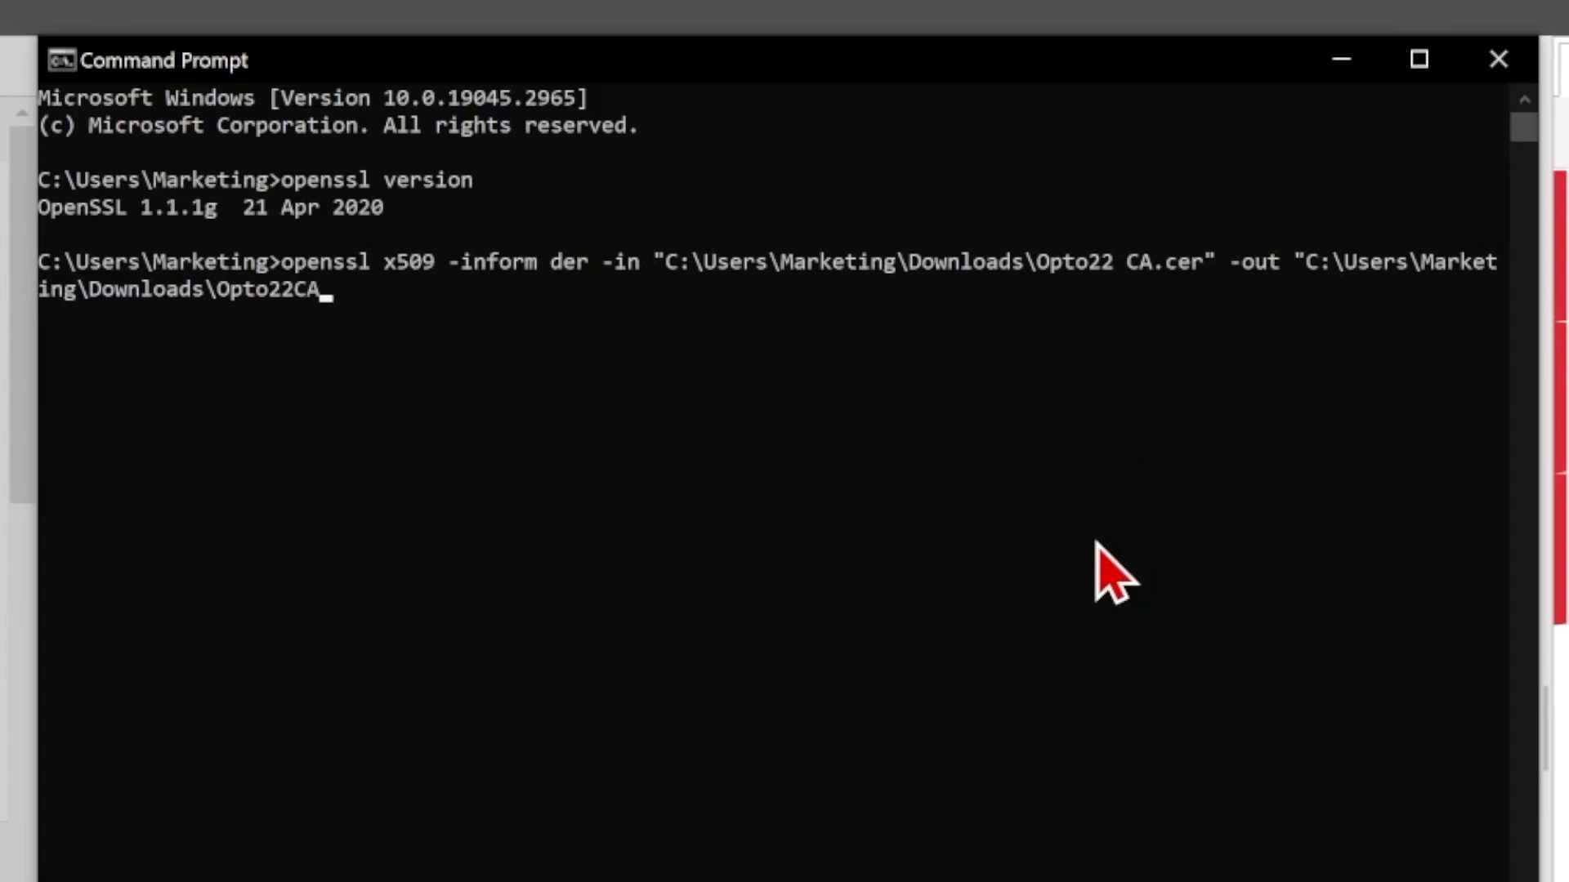
pyautogui.write('pem.pem"')
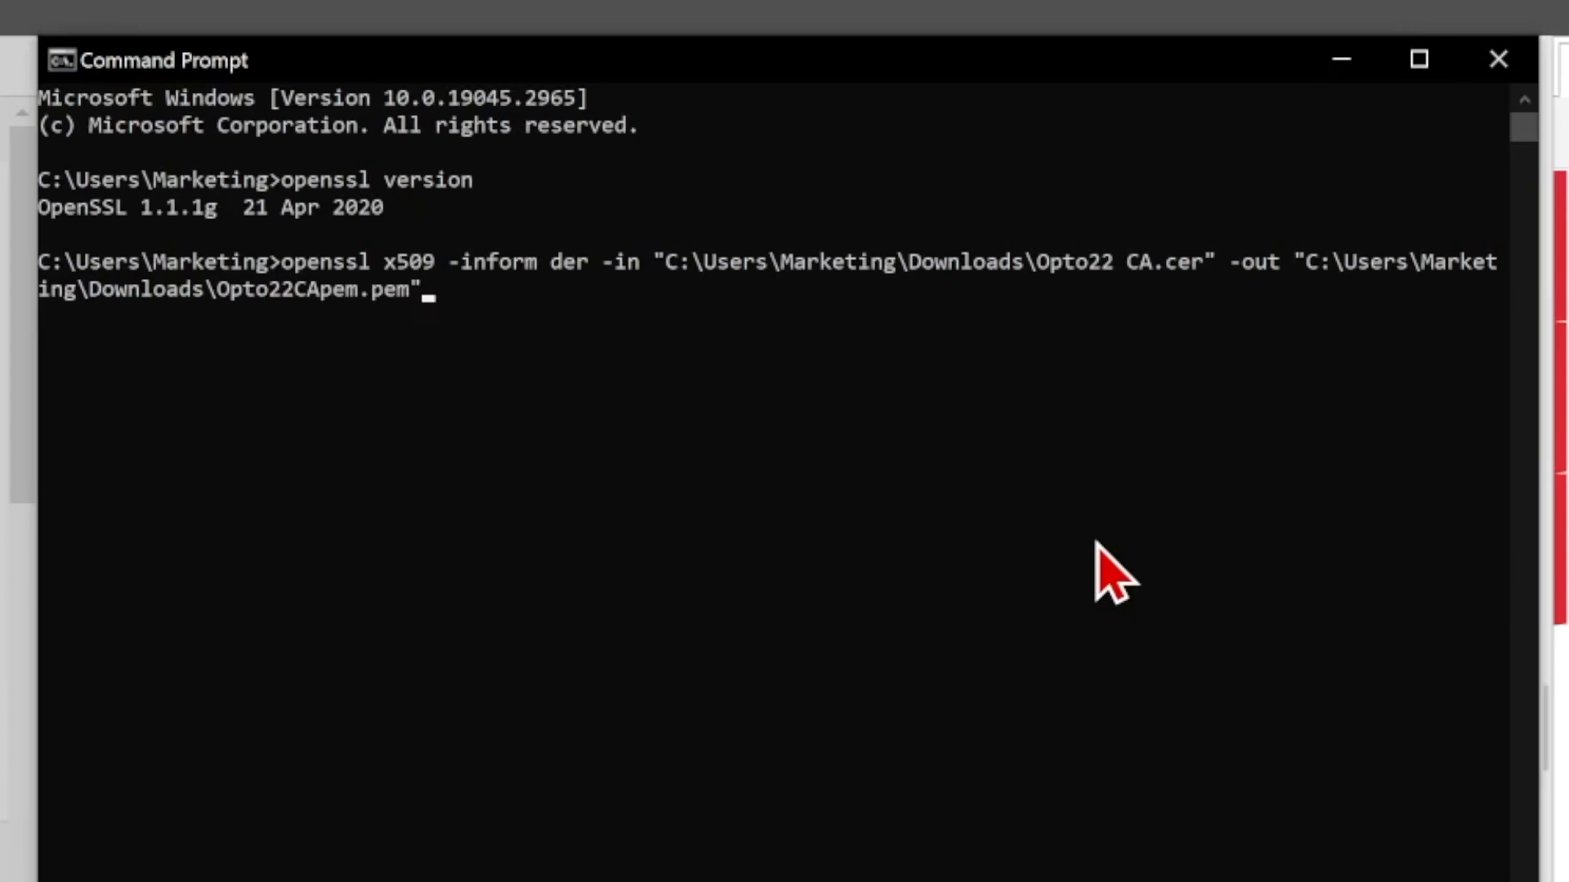
pyautogui.moveTo(321, 280)
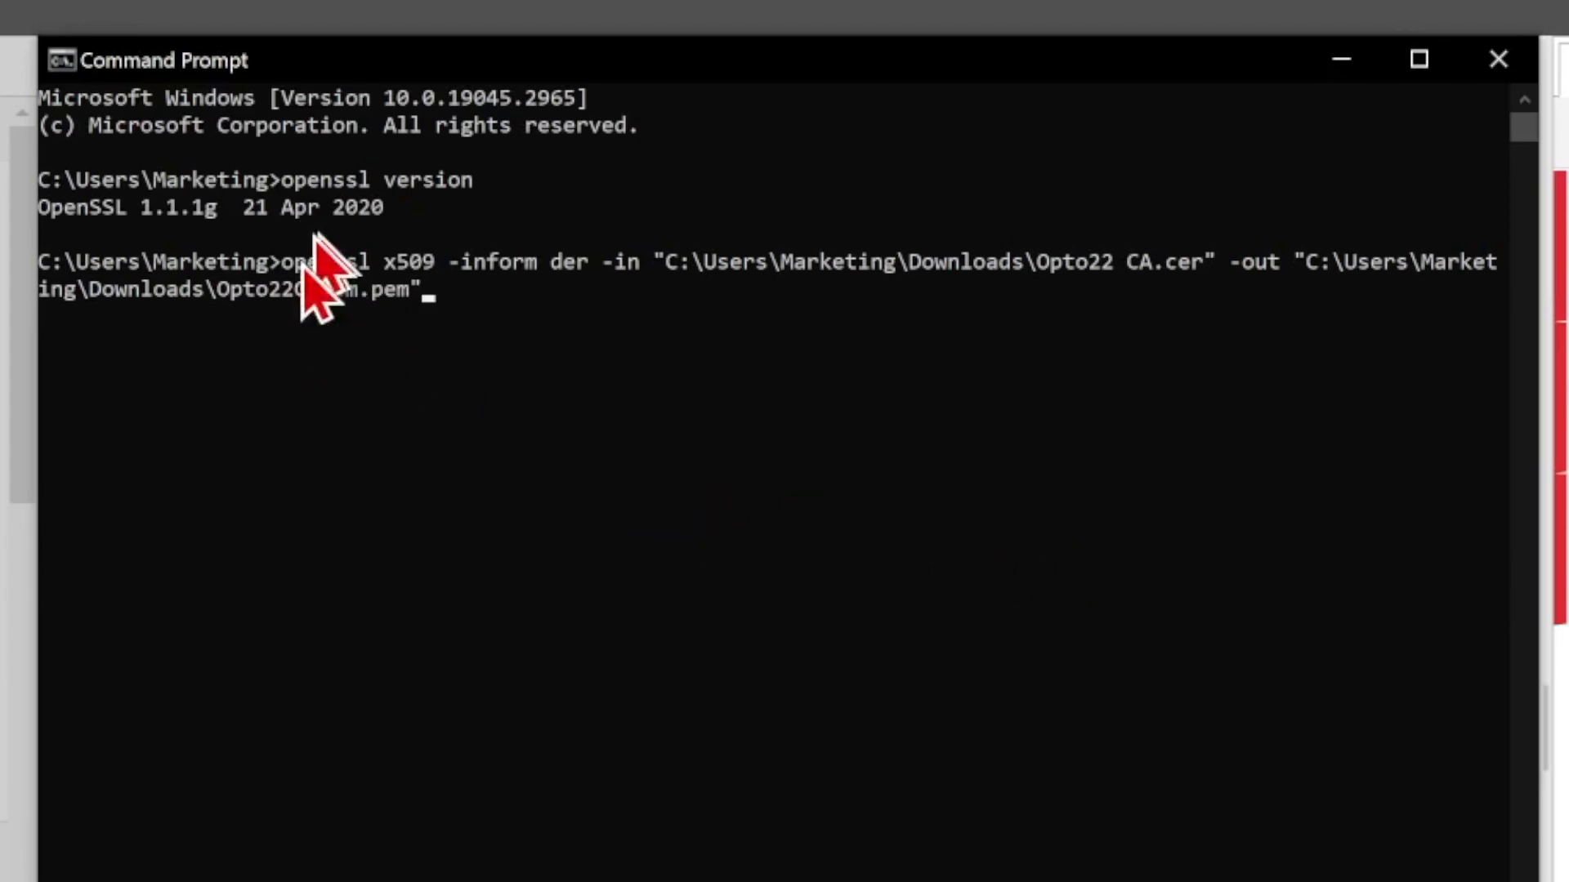
pyautogui.moveTo(478, 333)
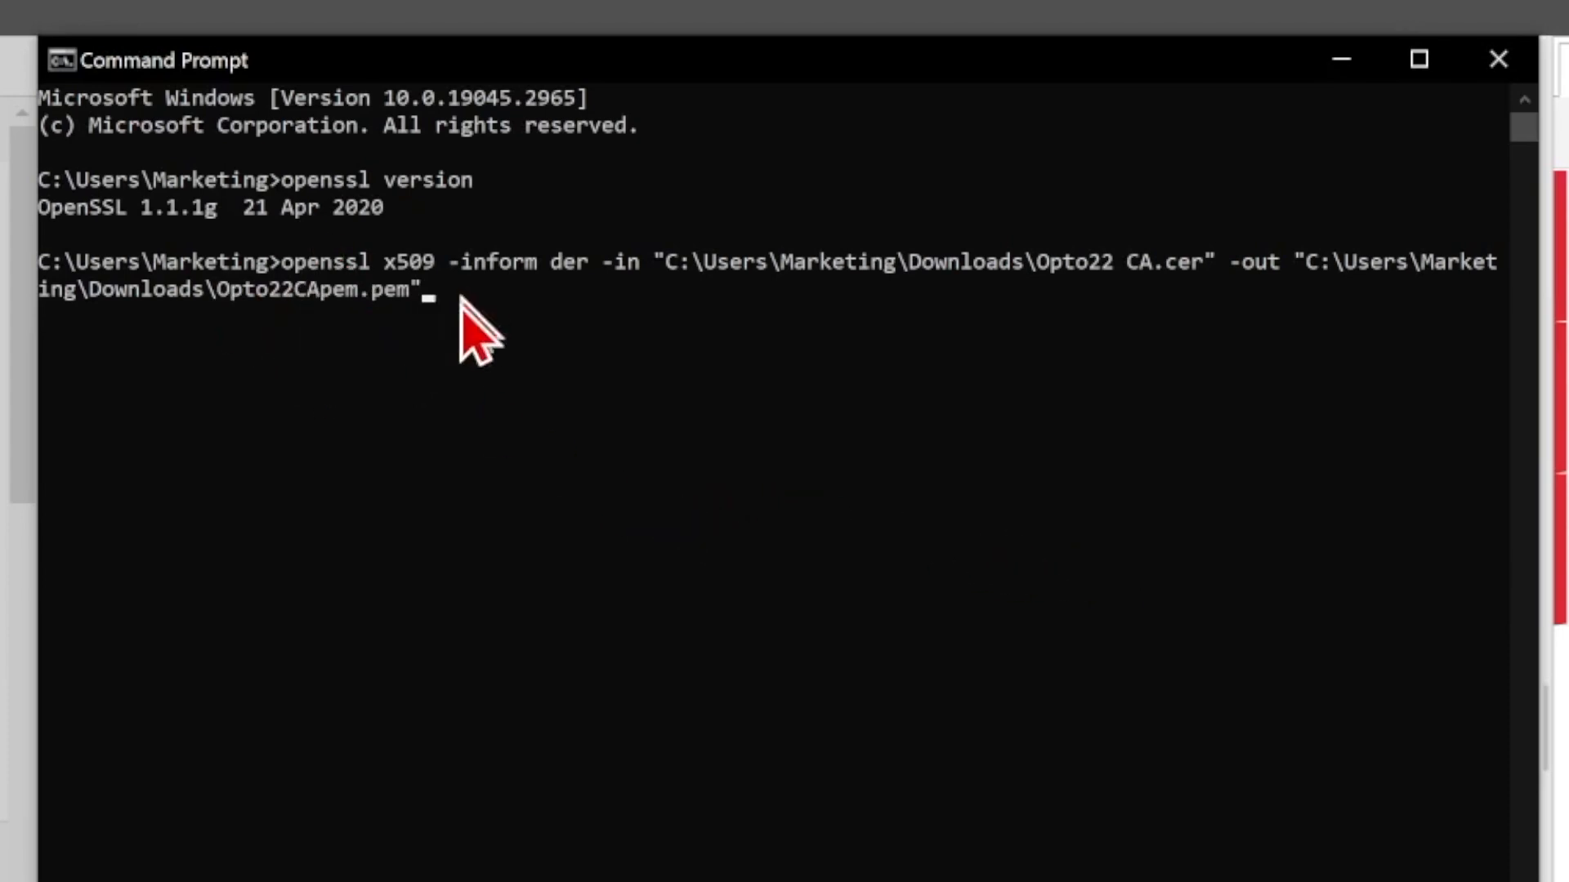
pyautogui.press('Return')
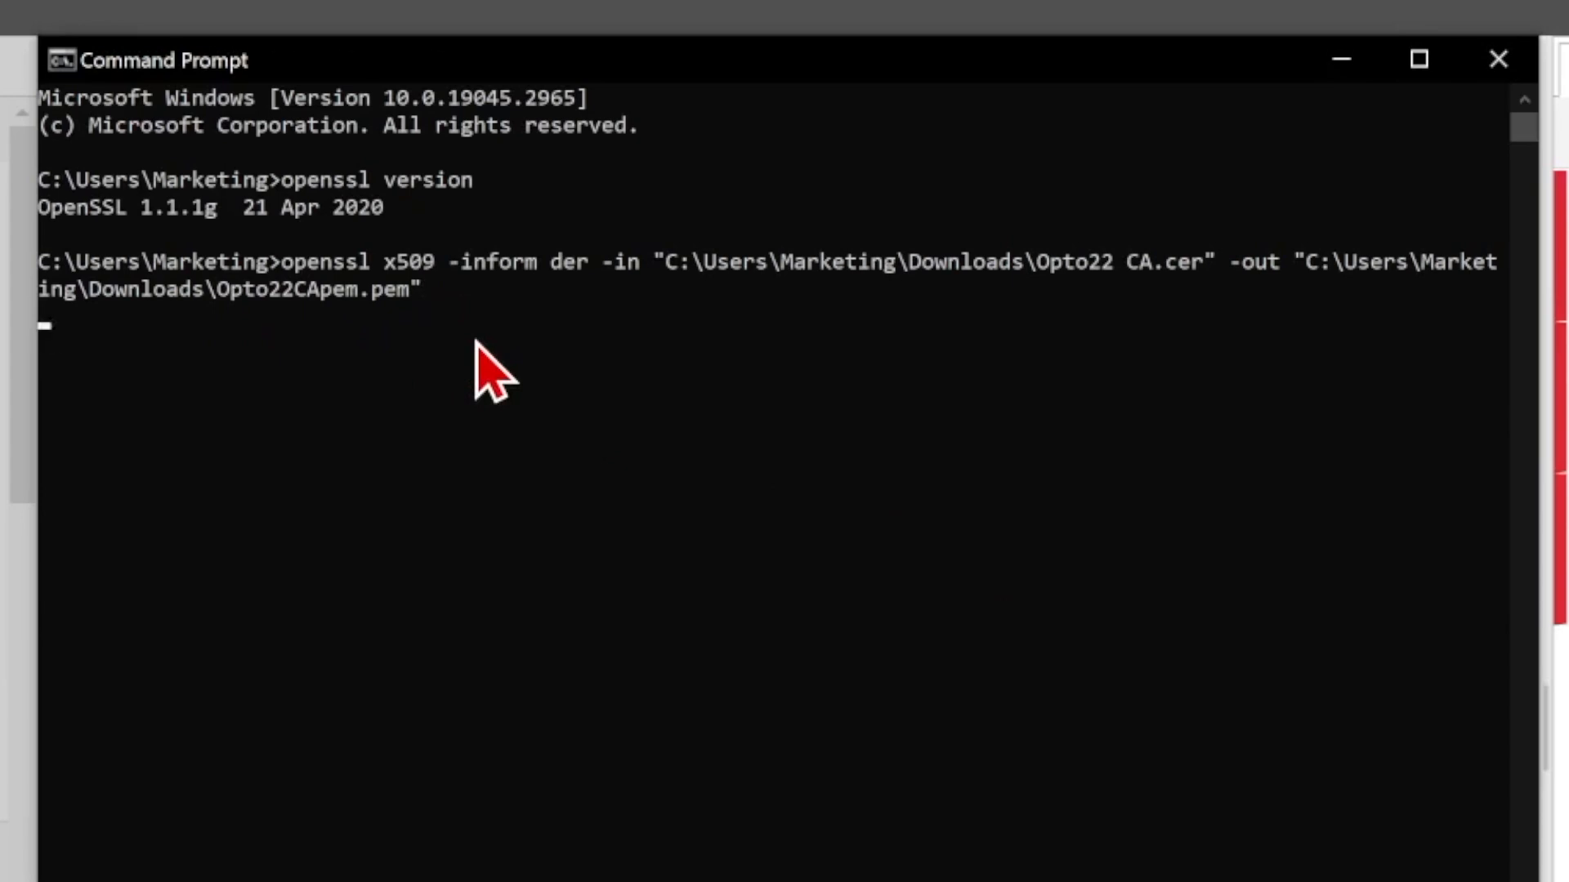
pyautogui.press('Return')
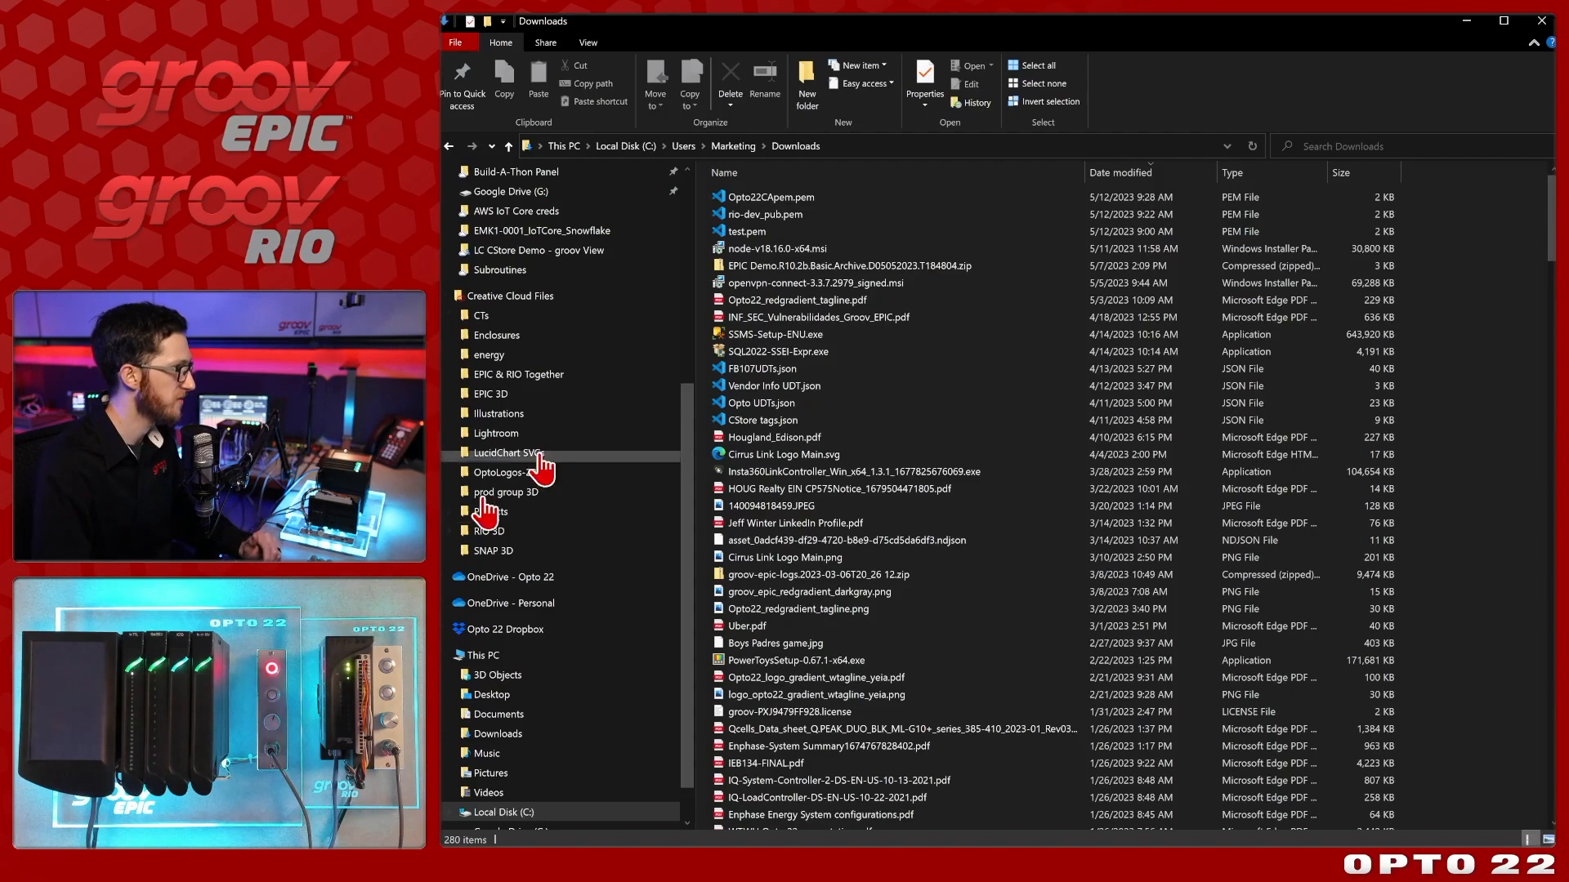
pyautogui.moveTo(779, 197)
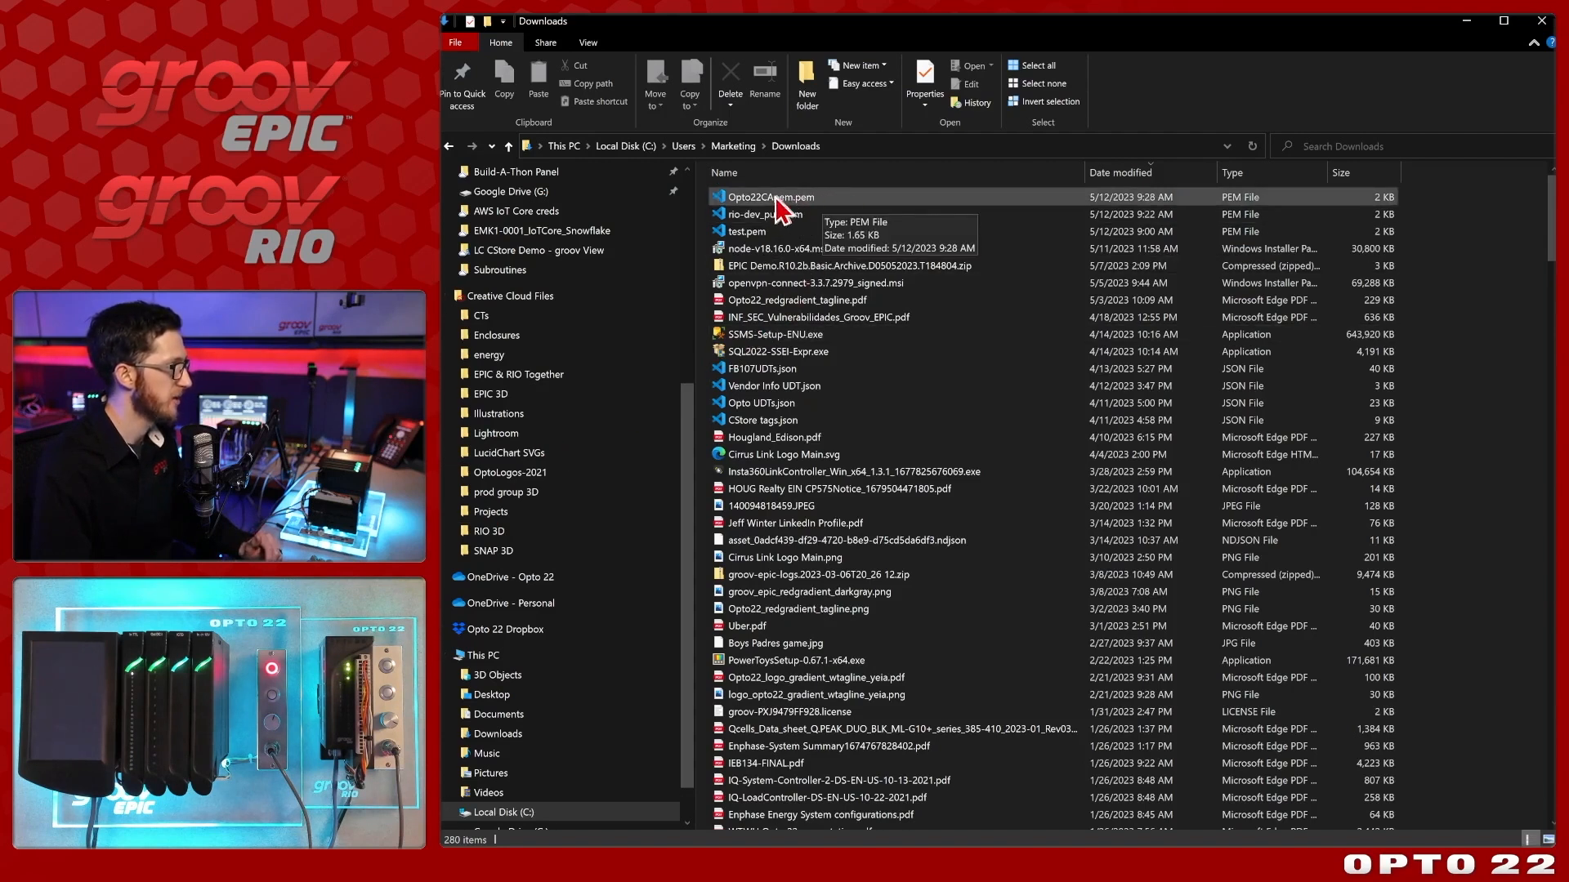
pyautogui.moveTo(790, 219)
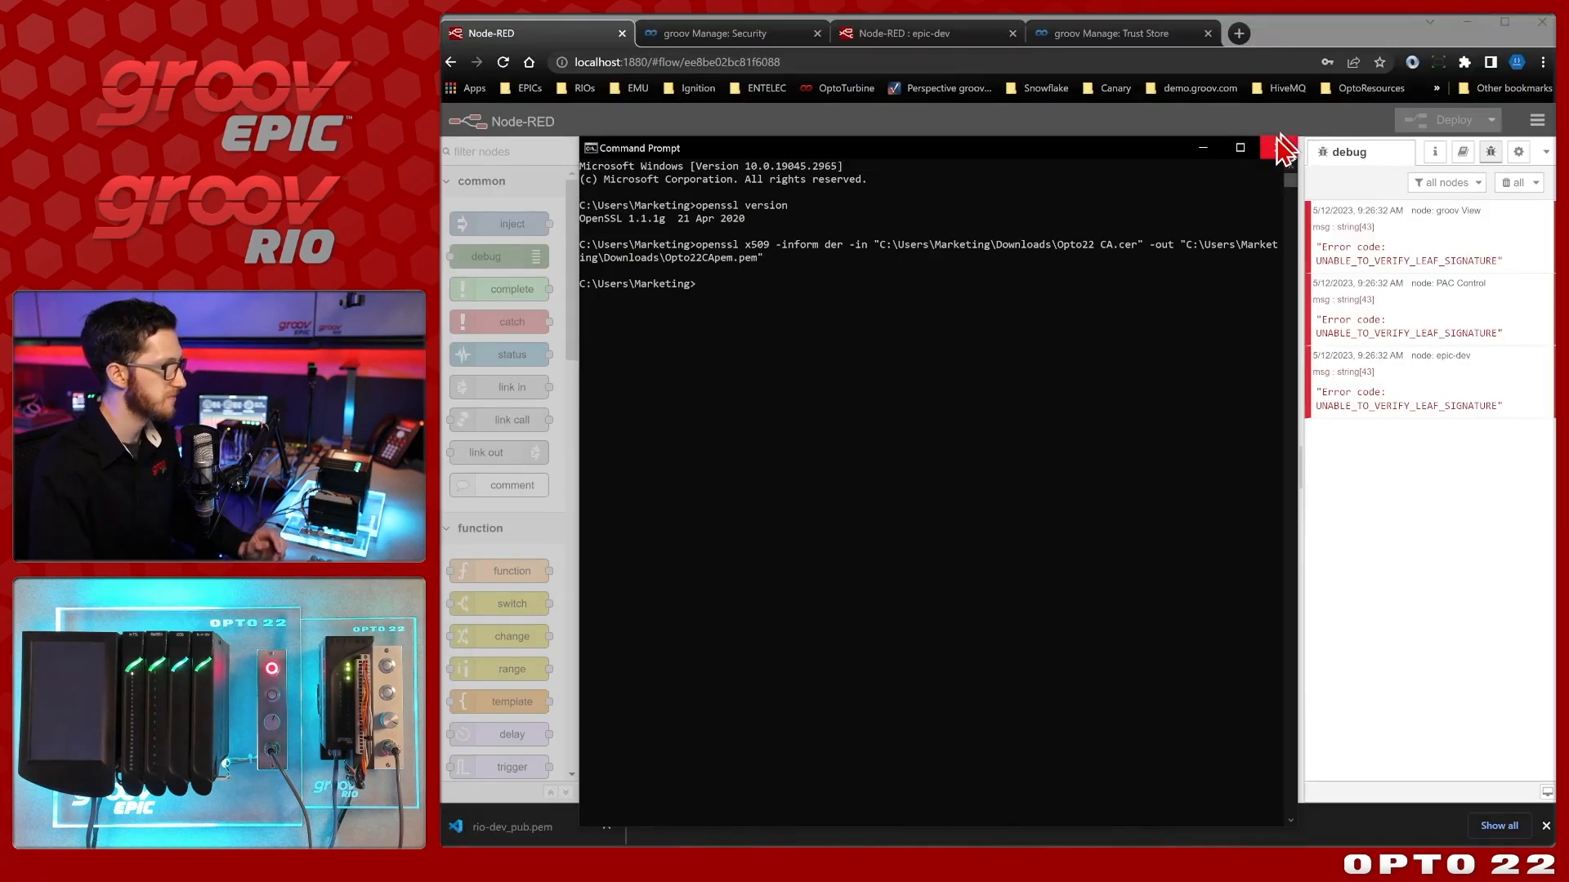
# Change epic-dev's CA path to end in Opto22CApem.pem and save the device.
pyautogui.click(1279, 147)
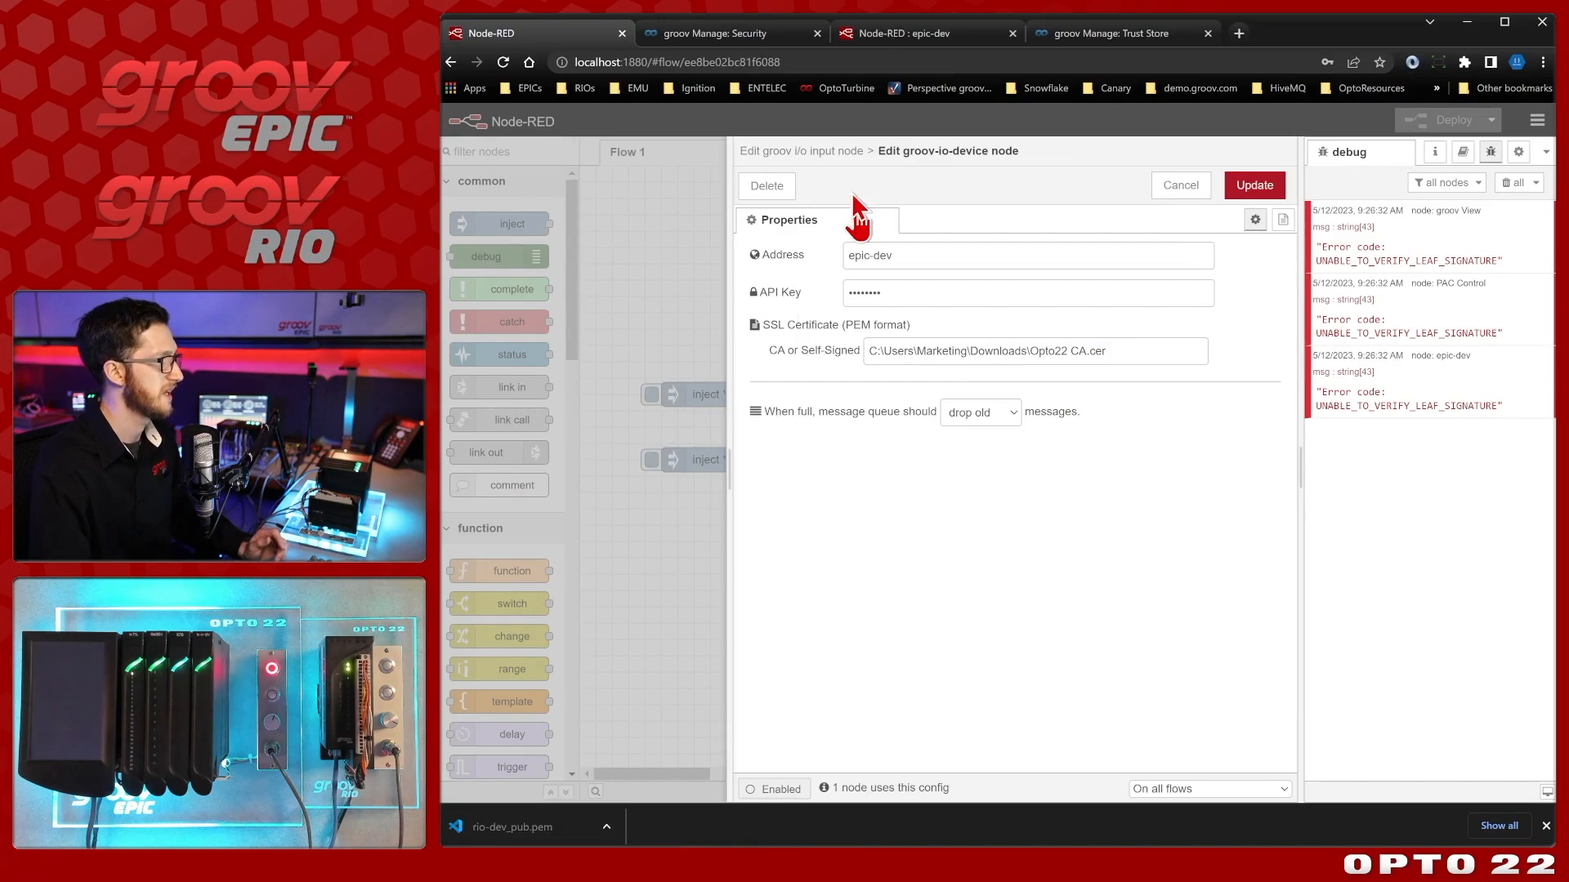
pyautogui.doubleClick(1088, 351)
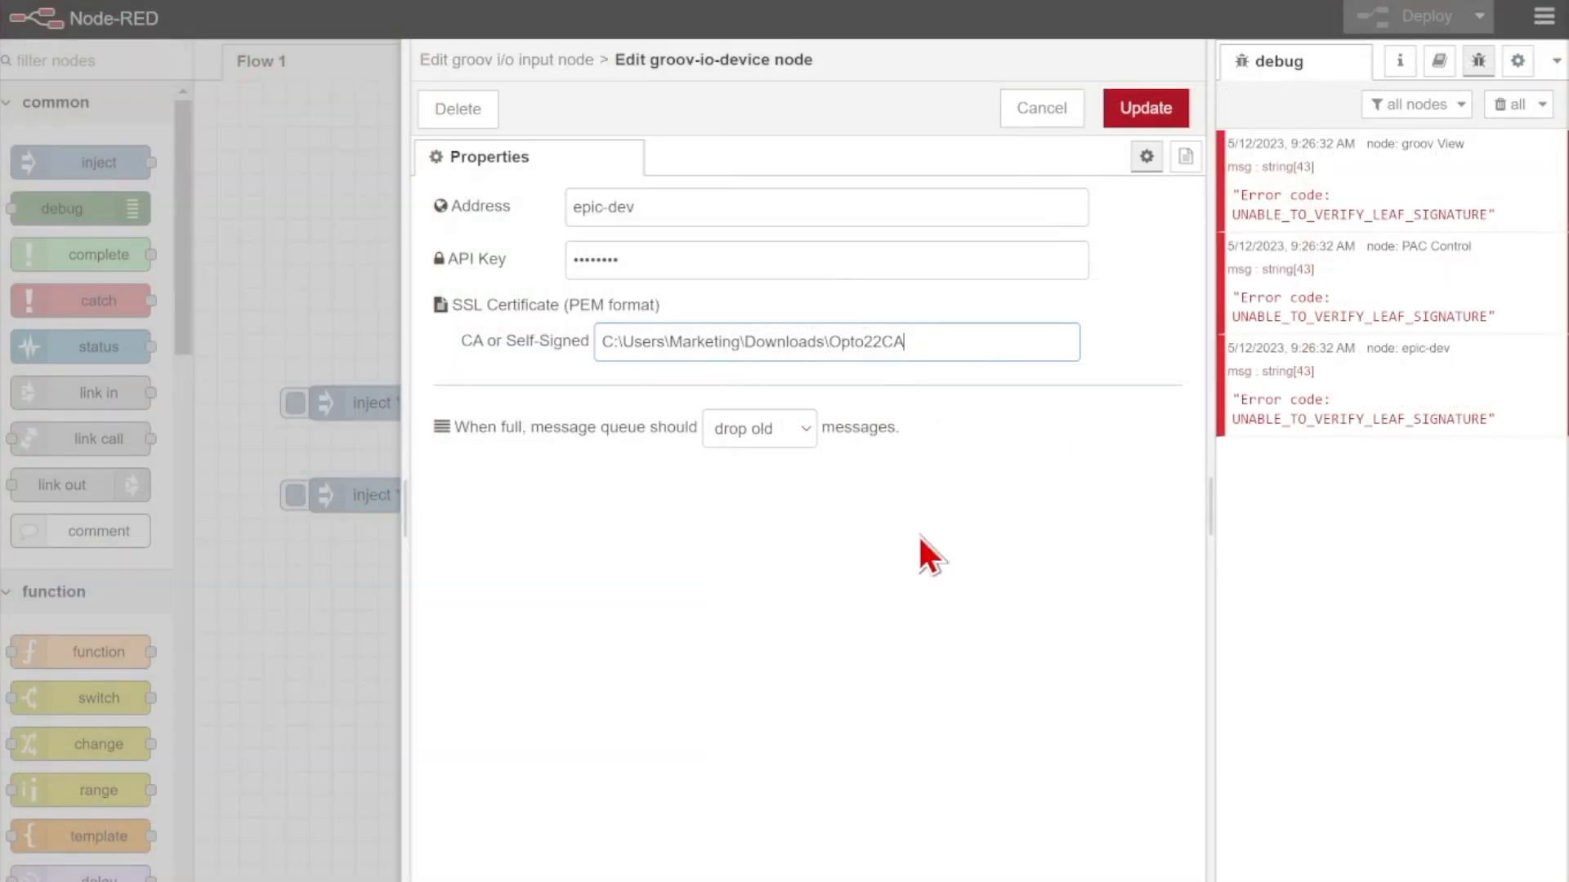
pyautogui.write('pem.pem')
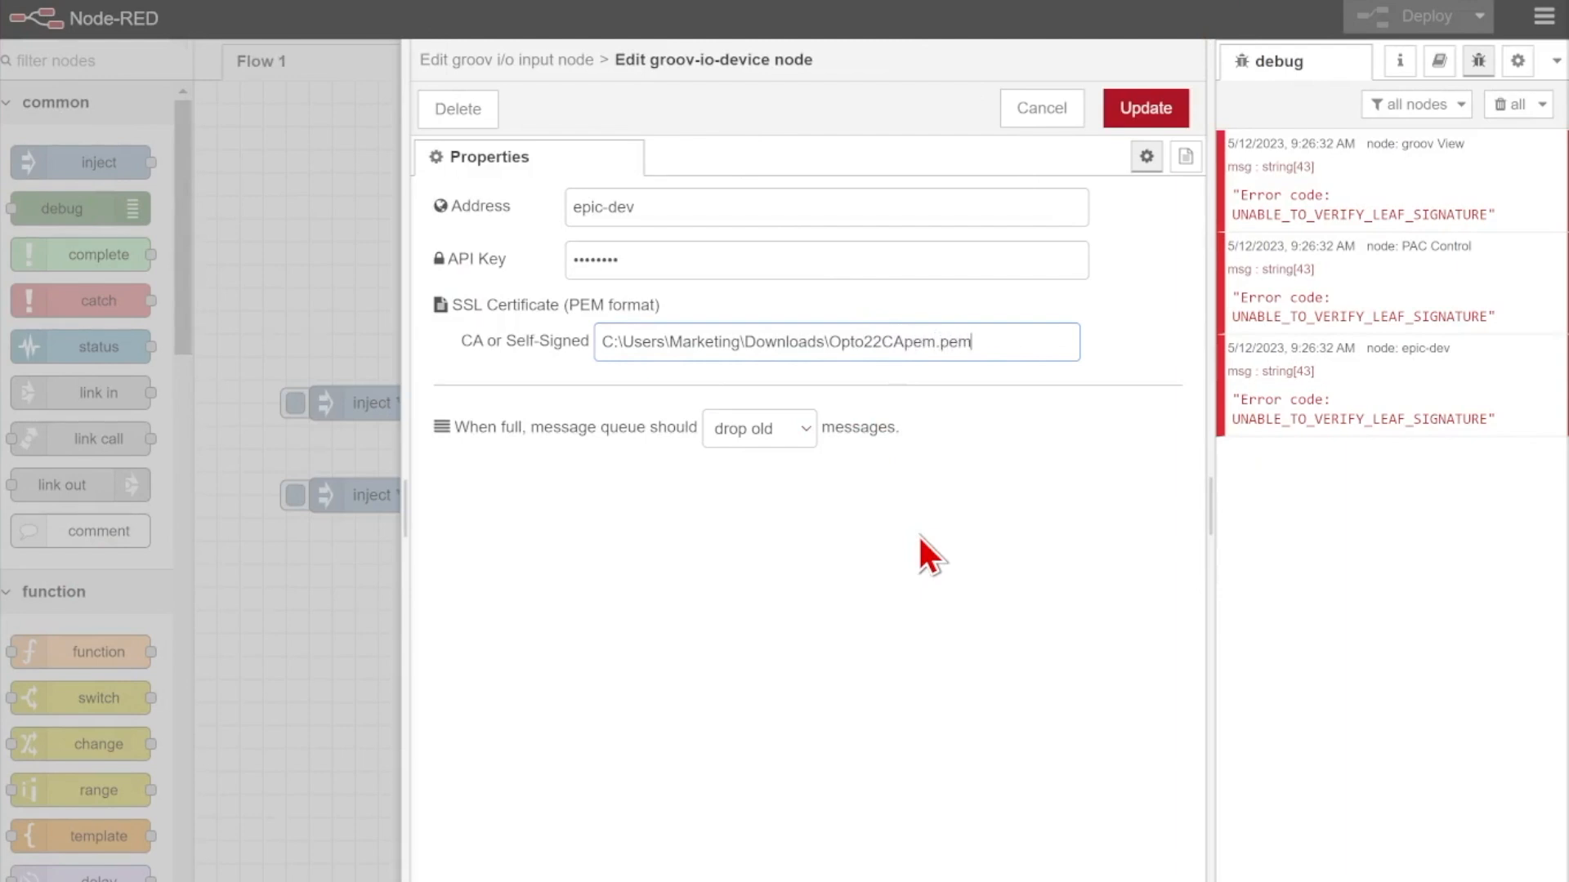
pyautogui.tripleClick(784, 342)
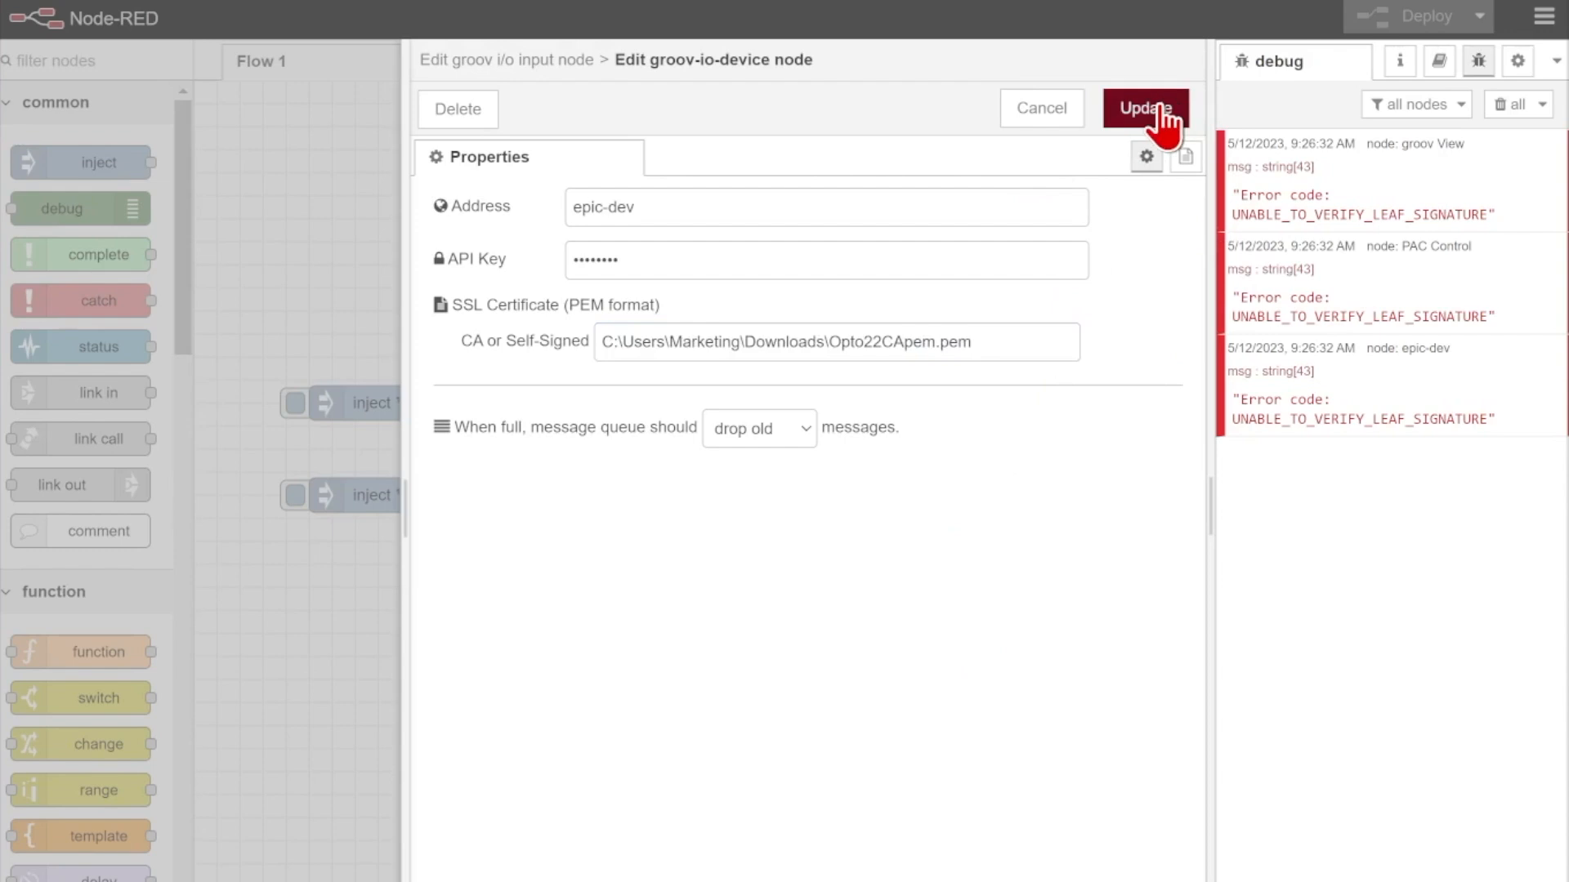
pyautogui.click(1145, 108)
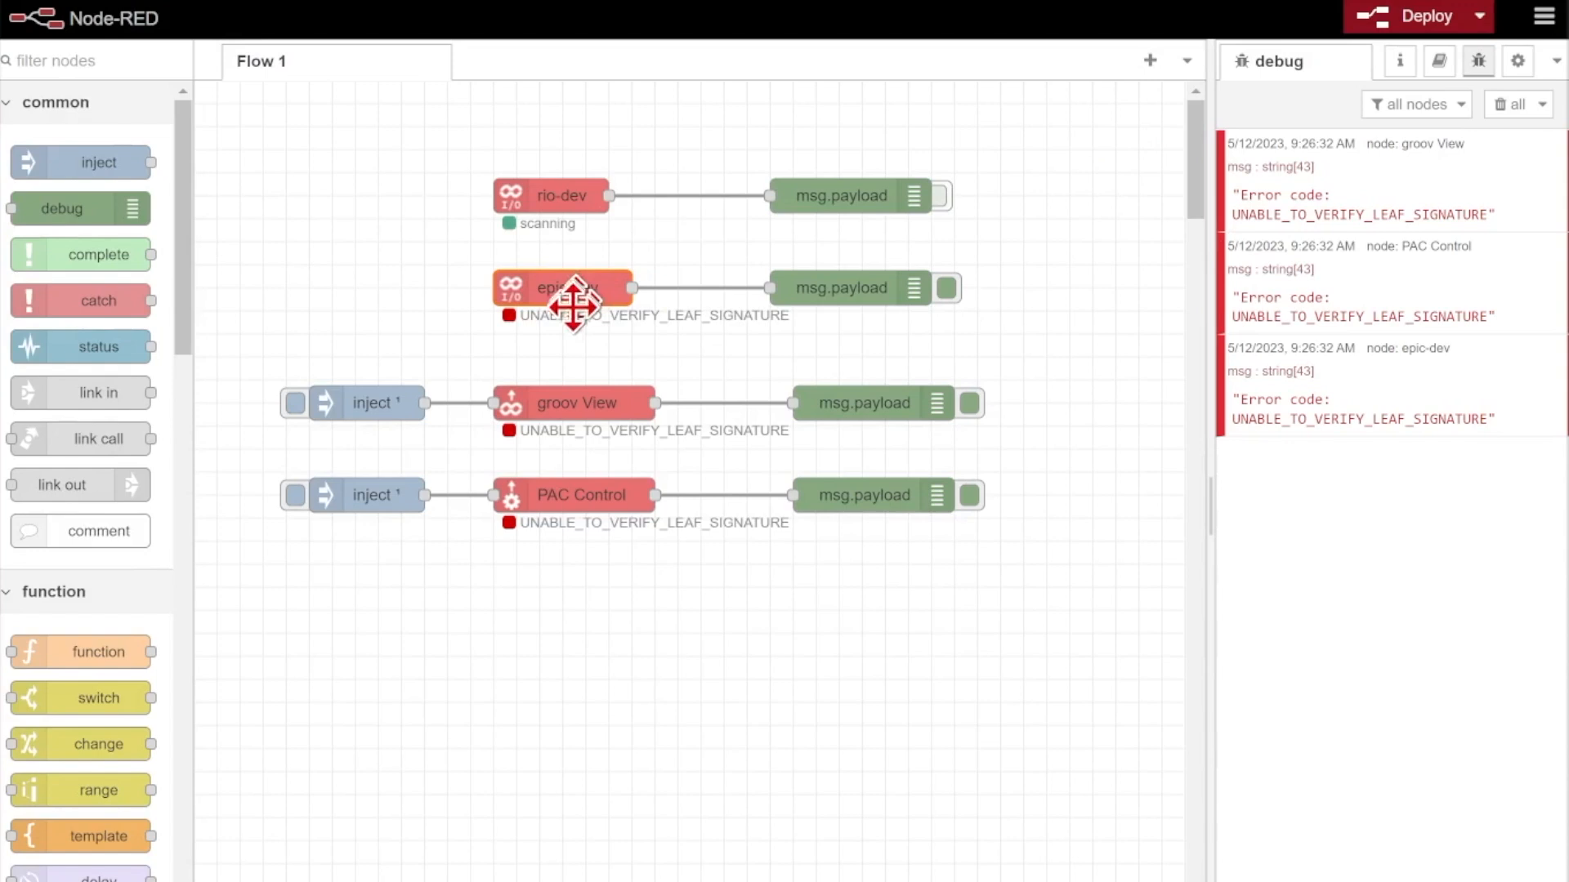
pyautogui.moveTo(575, 406)
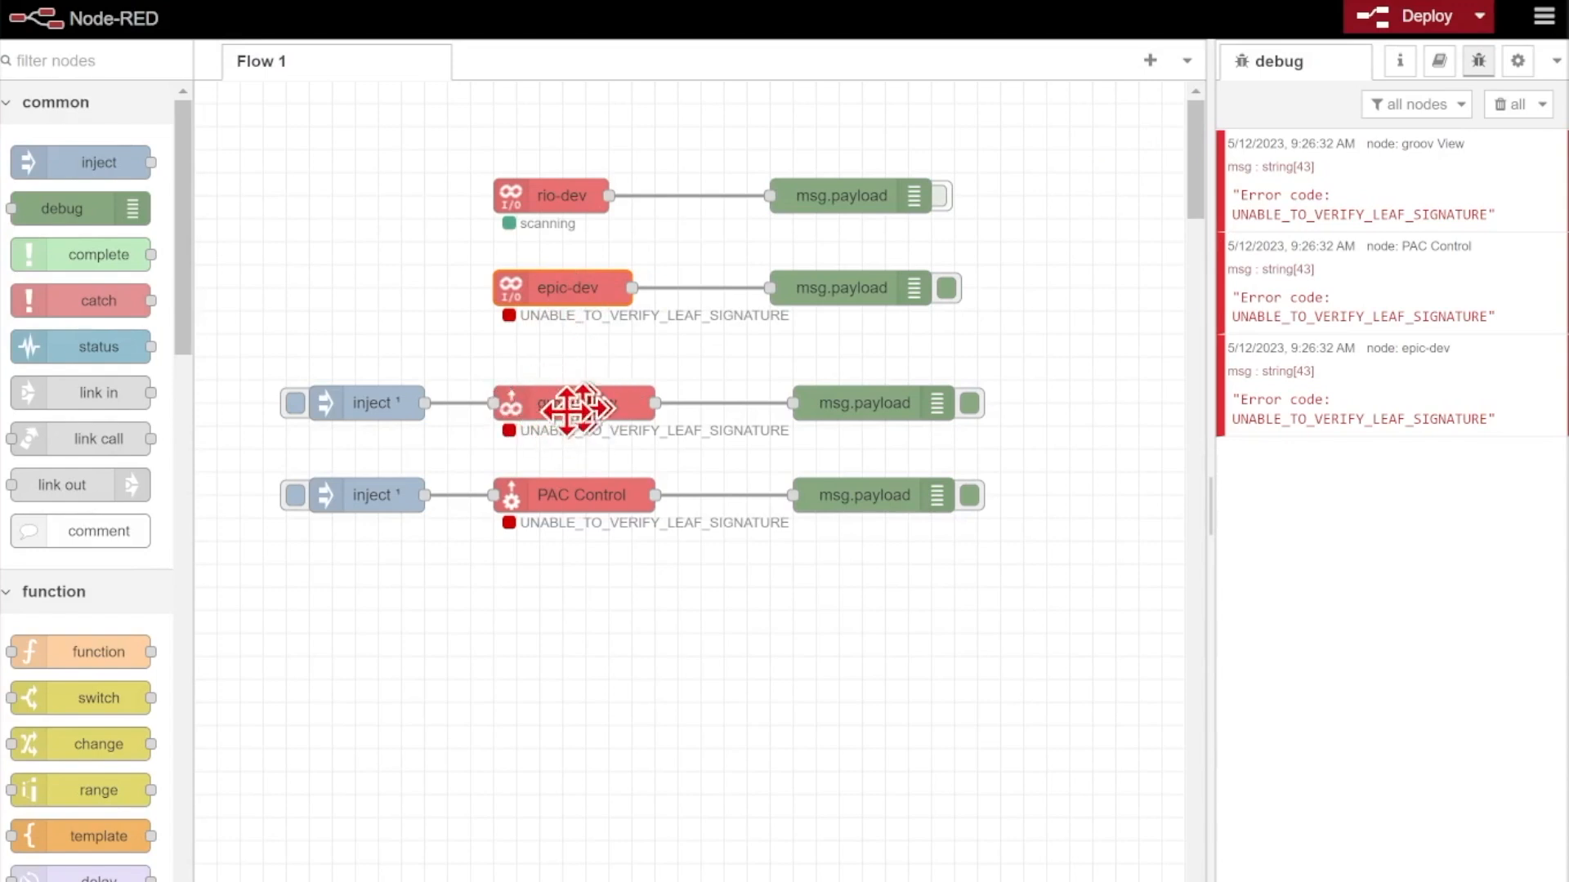
pyautogui.moveTo(569, 553)
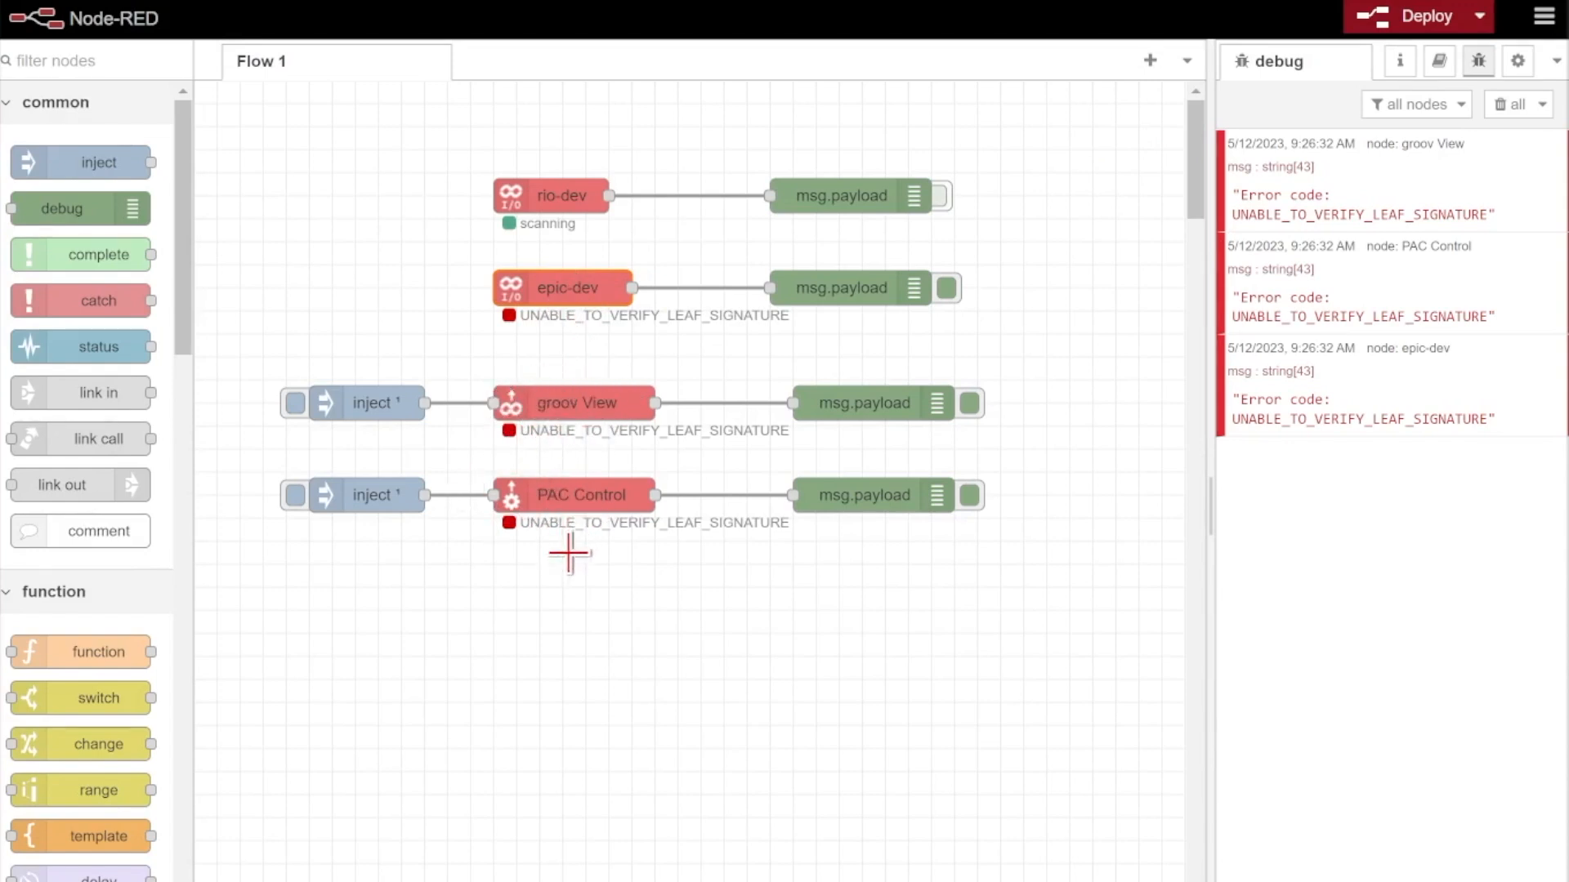
# Clear debug and give the epic-dev PAC device the Downloads\Opto22CApem.pem certificate path.
pyautogui.click(1512, 104)
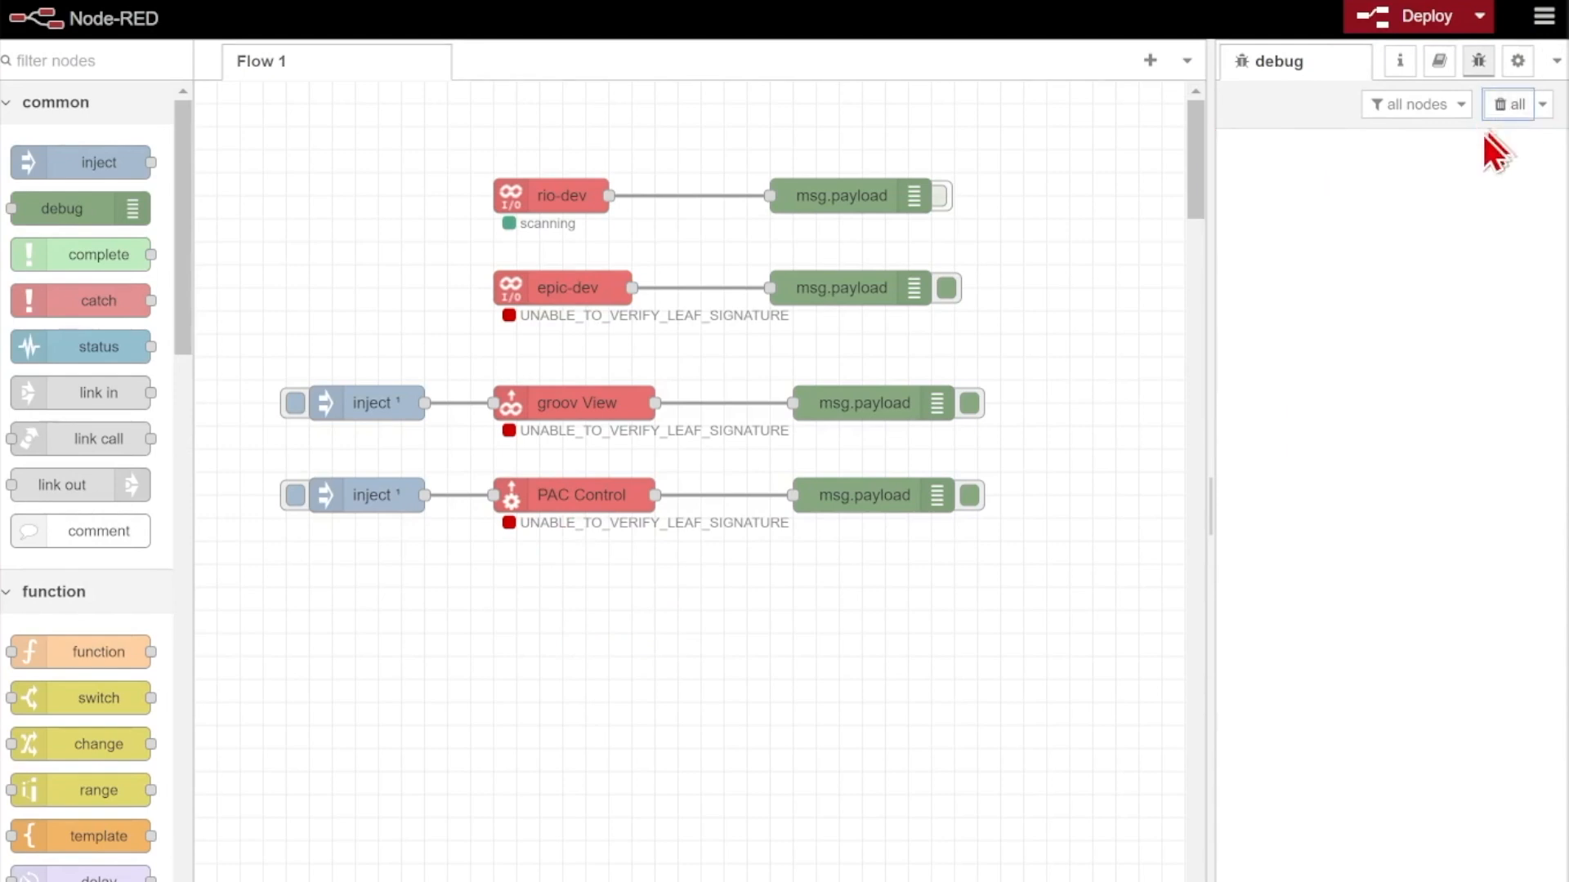
pyautogui.moveTo(558, 495)
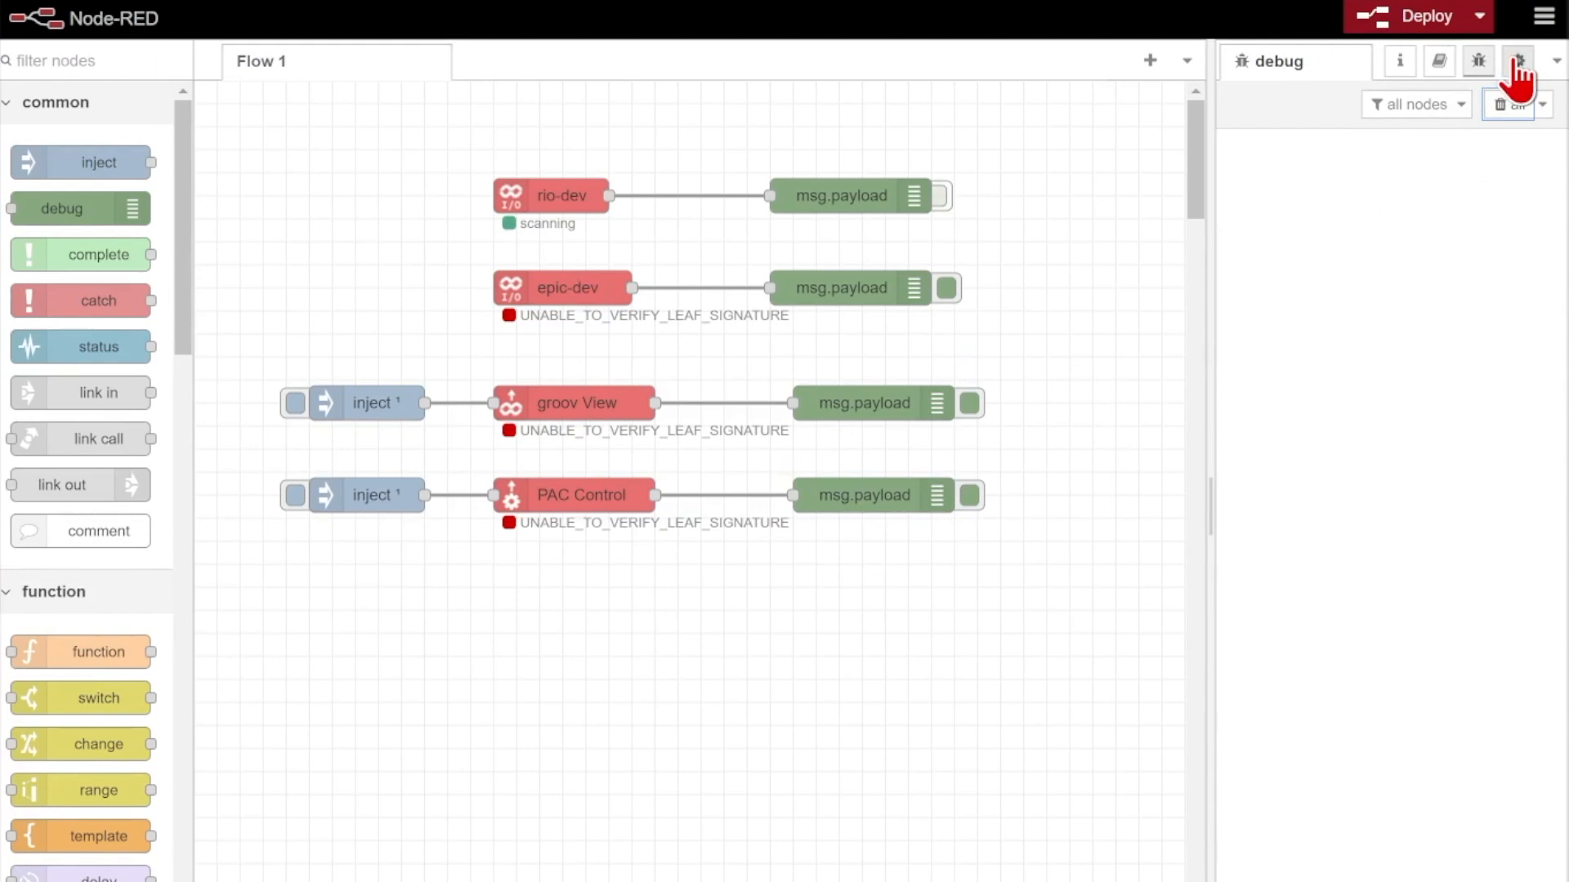
pyautogui.click(1519, 61)
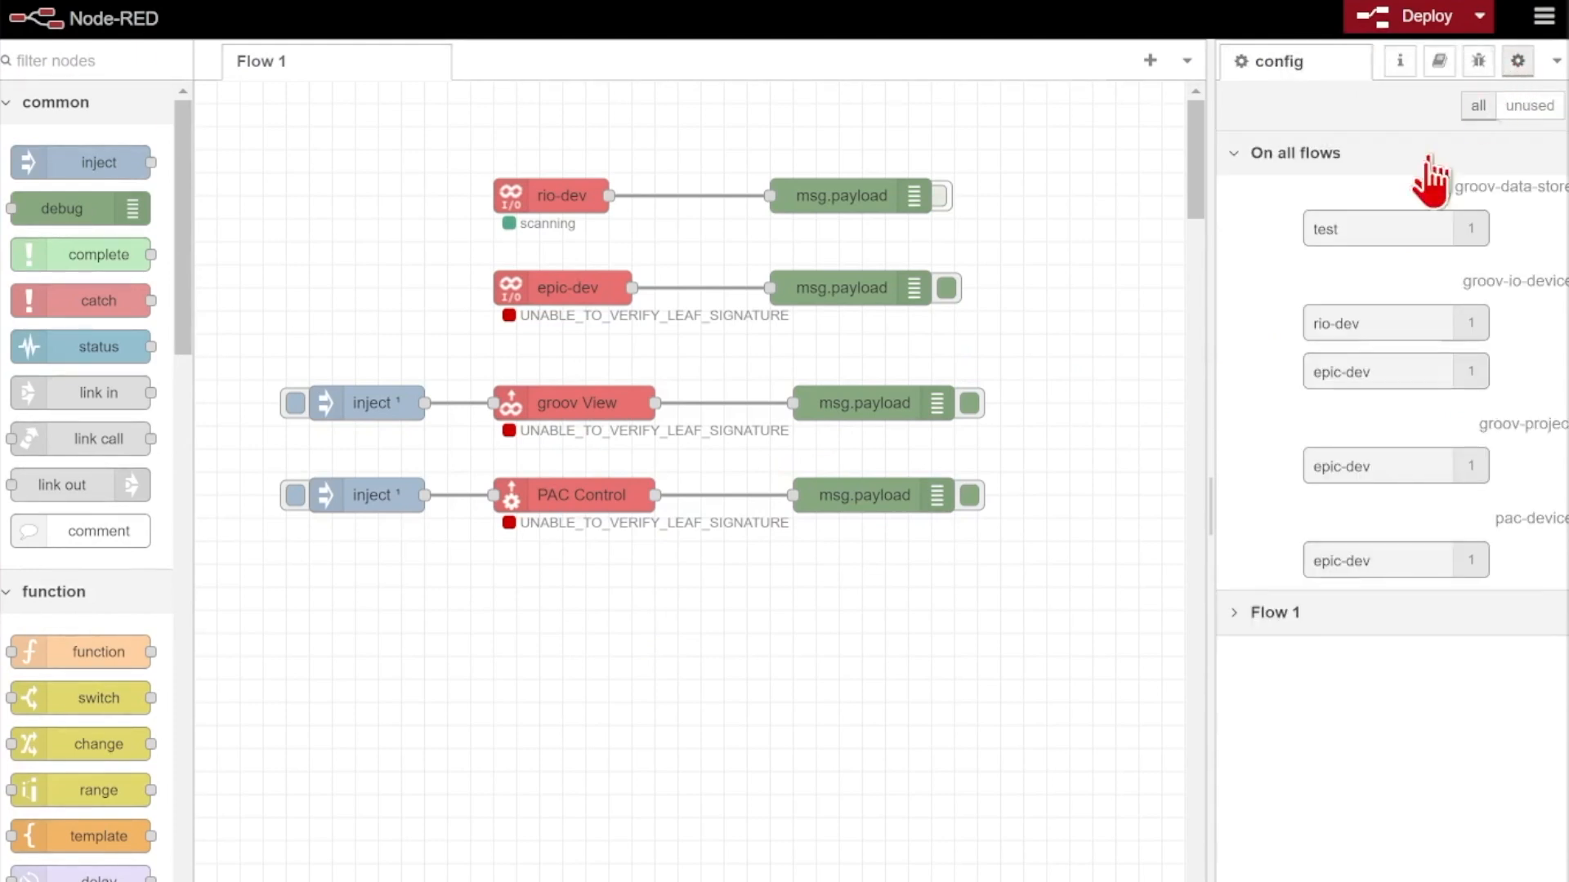
pyautogui.click(1394, 322)
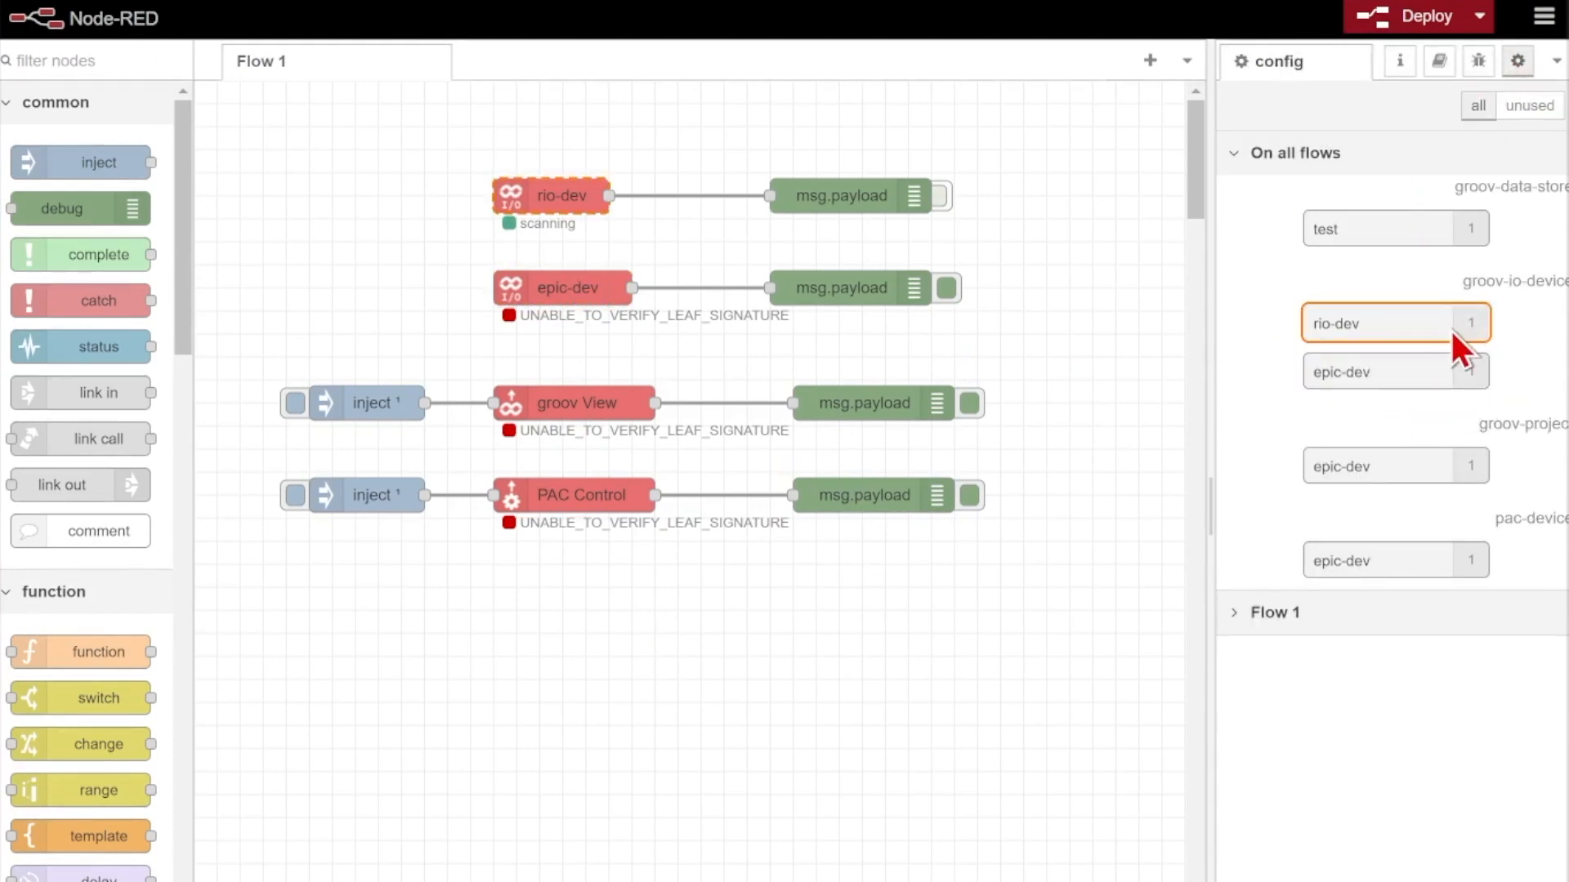
pyautogui.click(1394, 465)
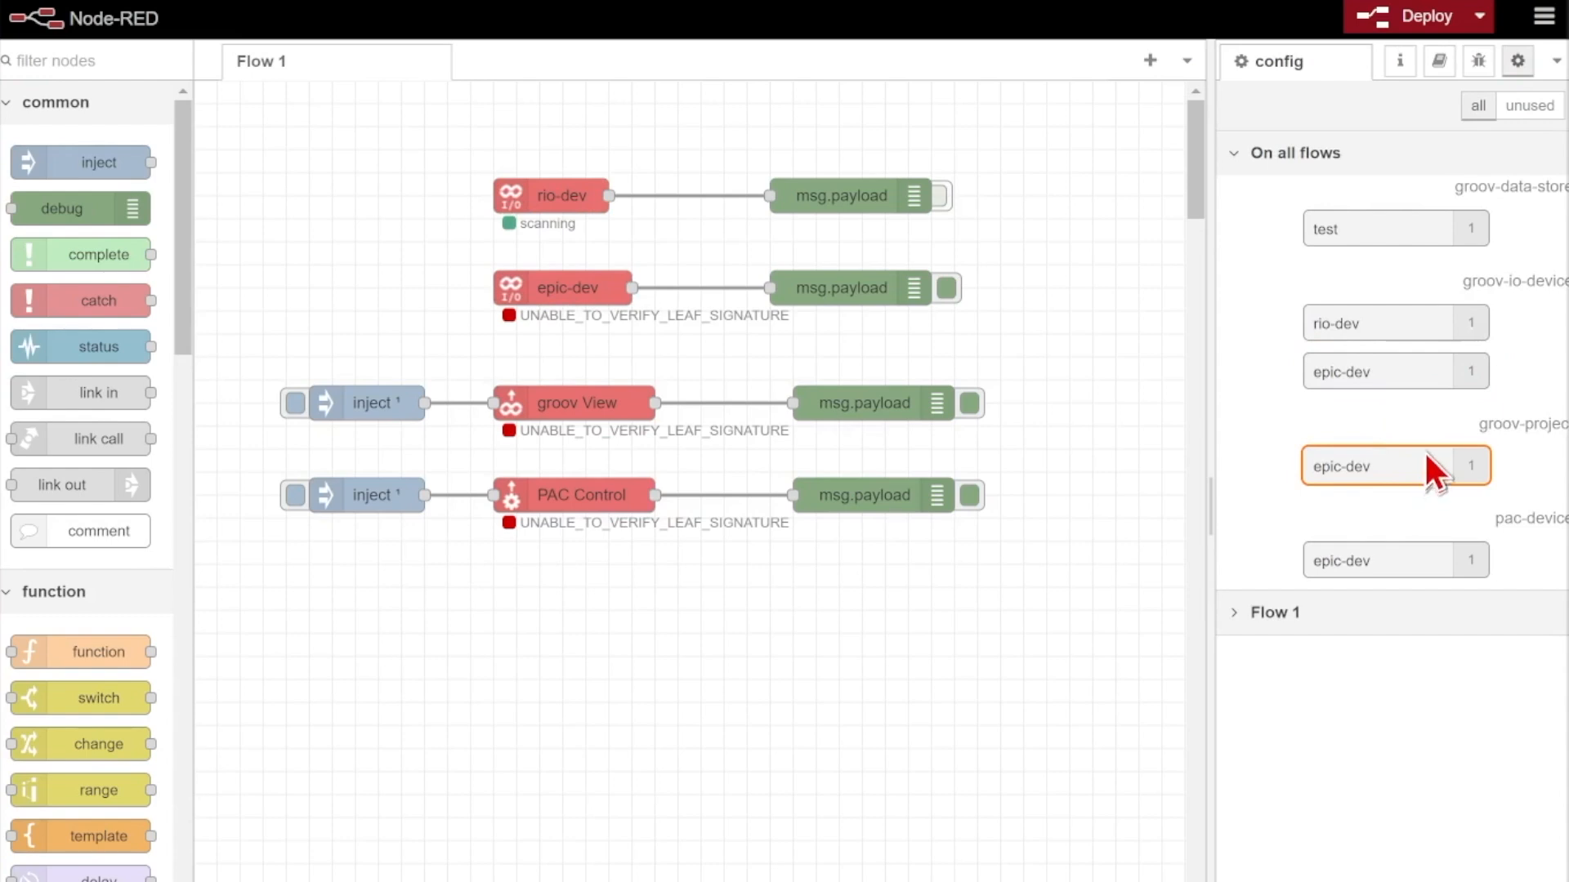
pyautogui.doubleClick(1386, 465)
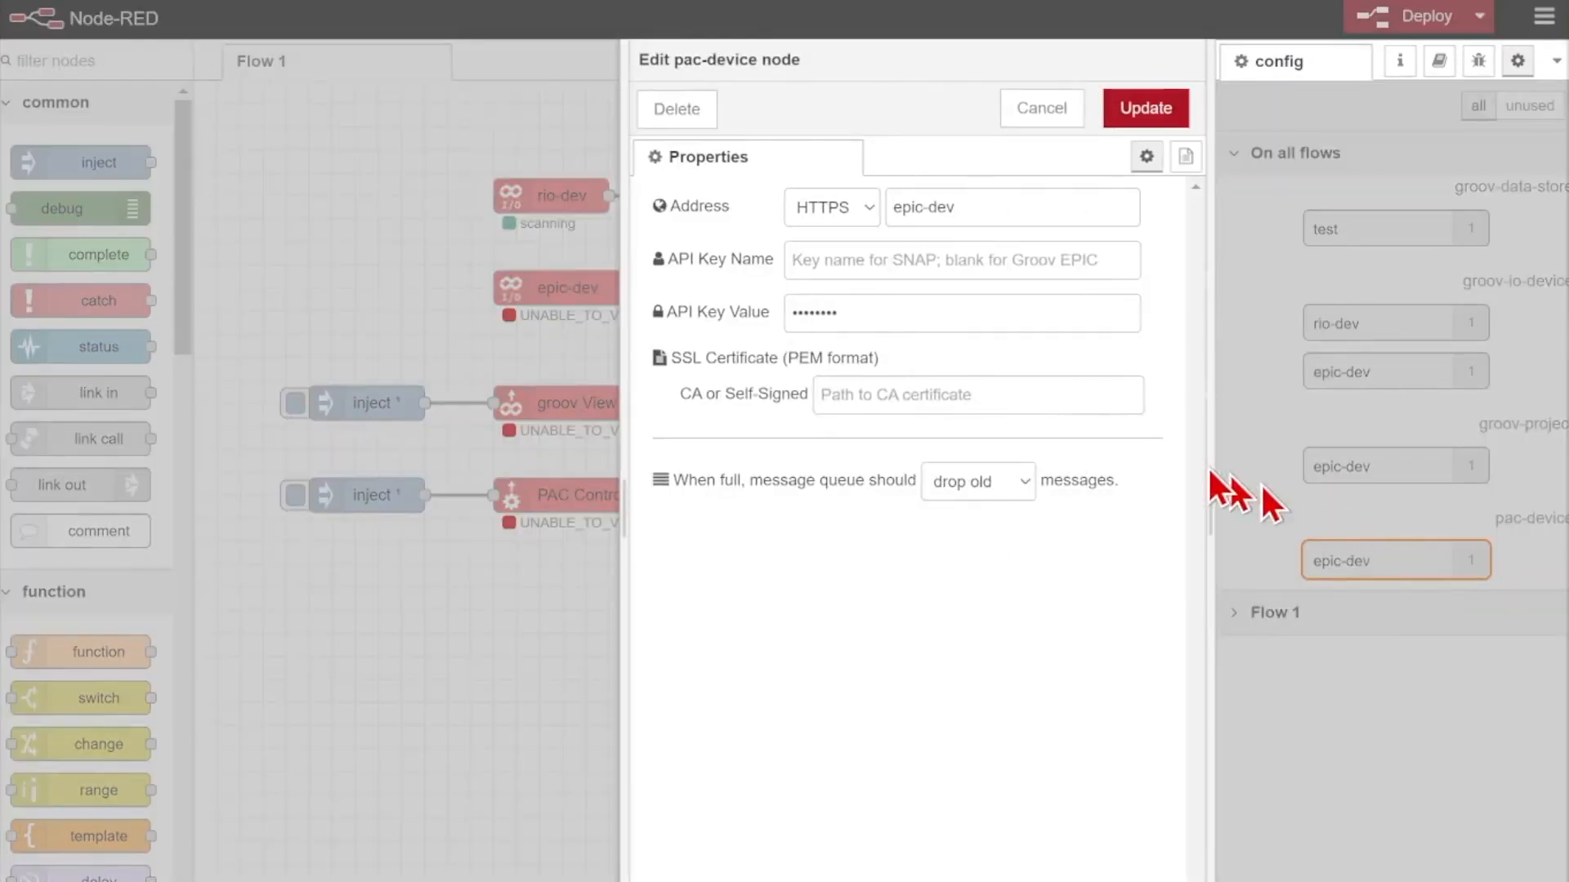
pyautogui.write('ers\\Marketing\\Downloads\\Opto22CApem.pem')
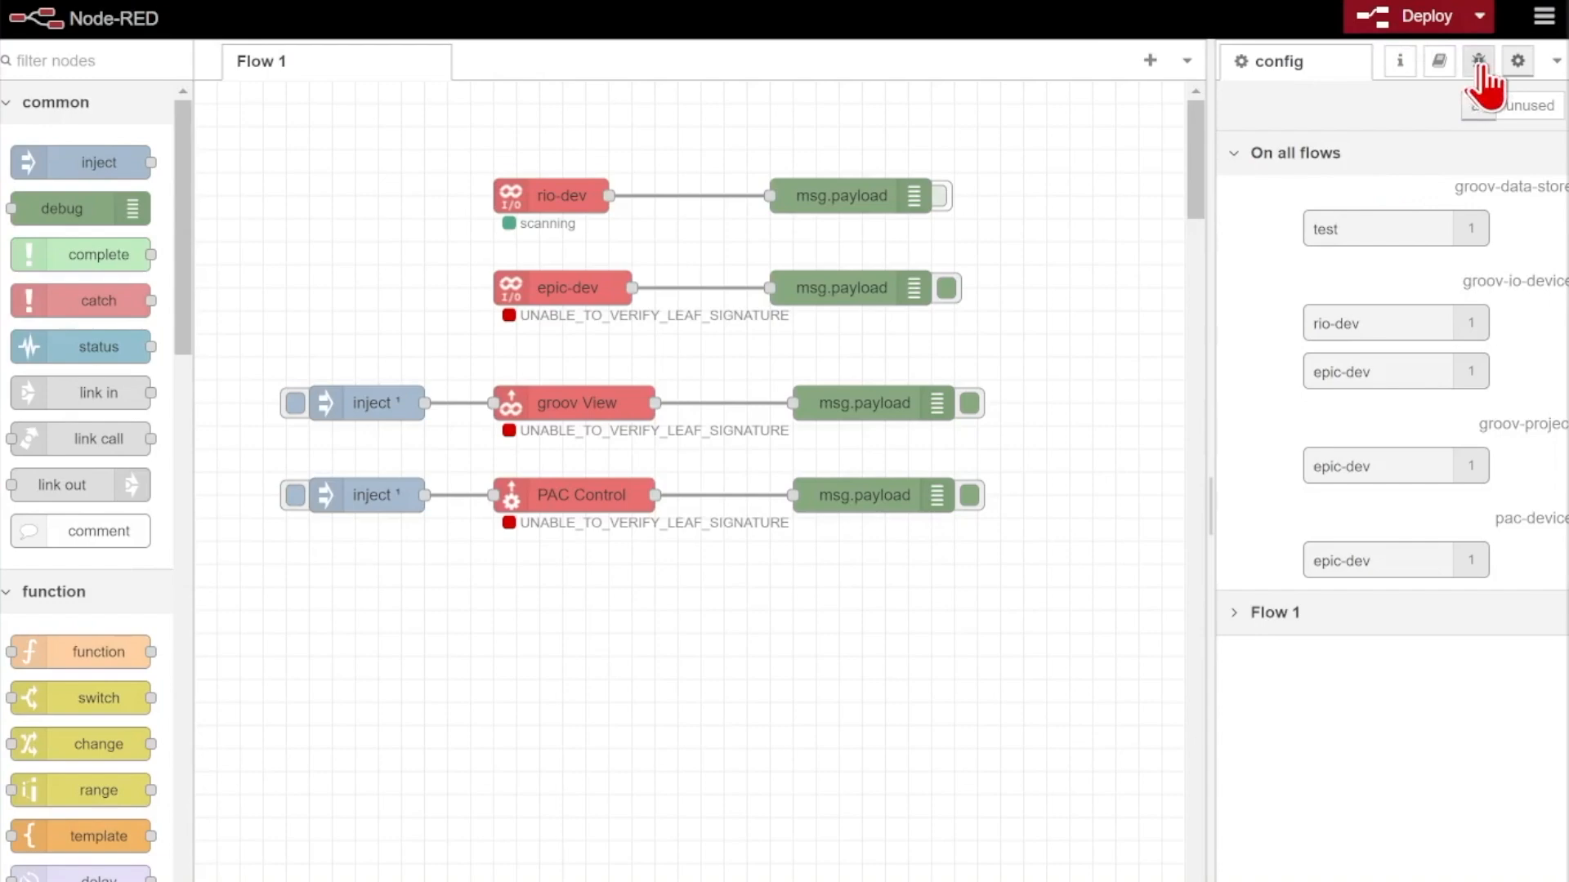
pyautogui.click(1478, 62)
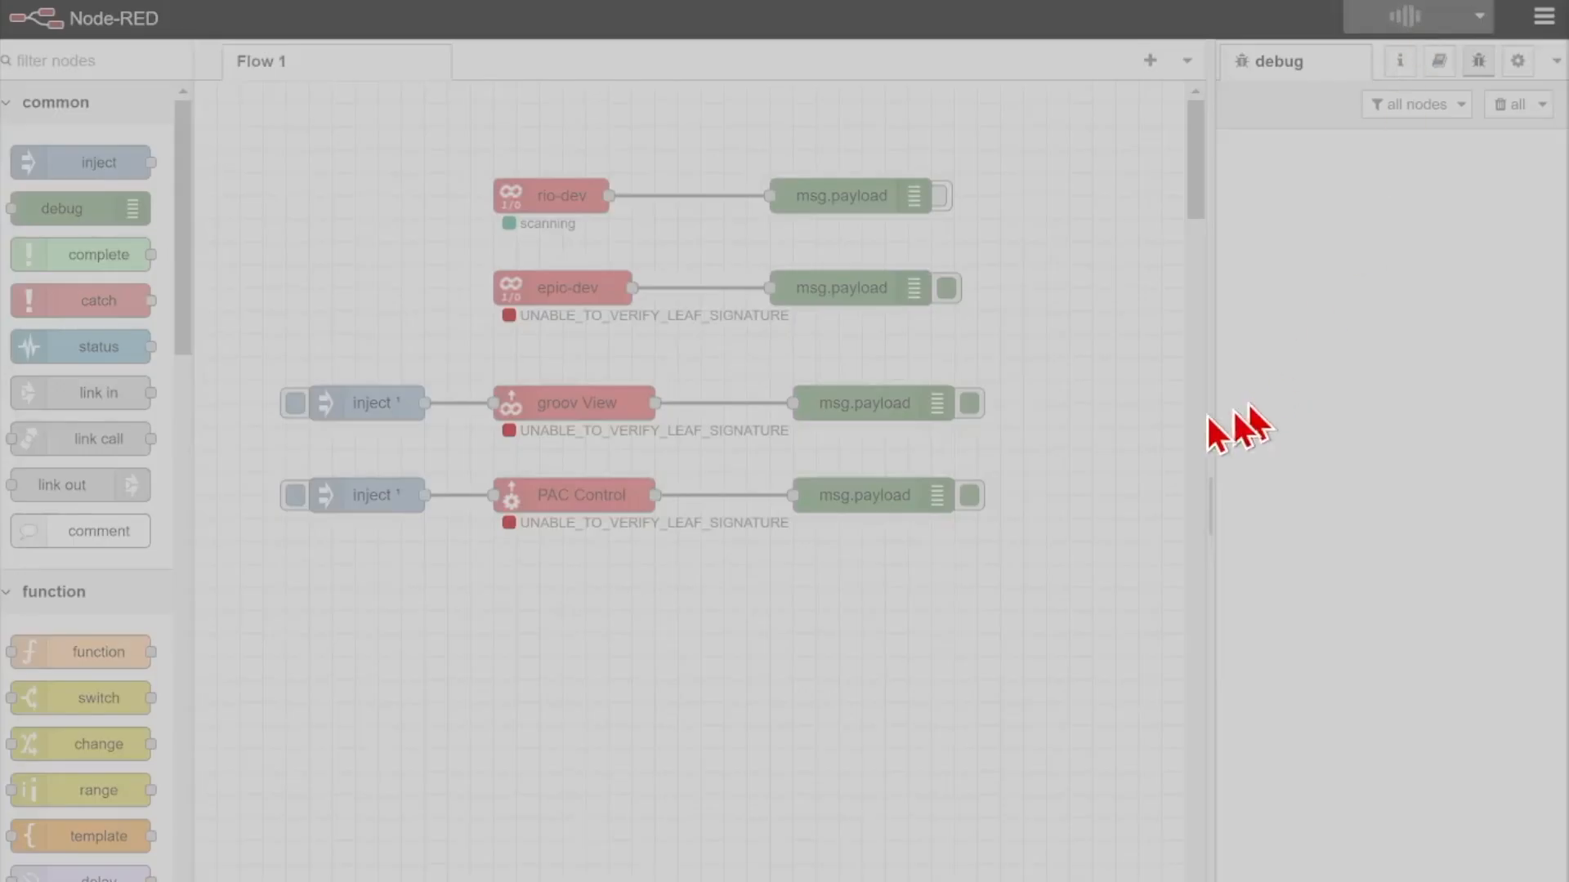
# Confirm the deploy succeeded and watch number, array and boolean values arrive in debug.
pyautogui.click(1414, 16)
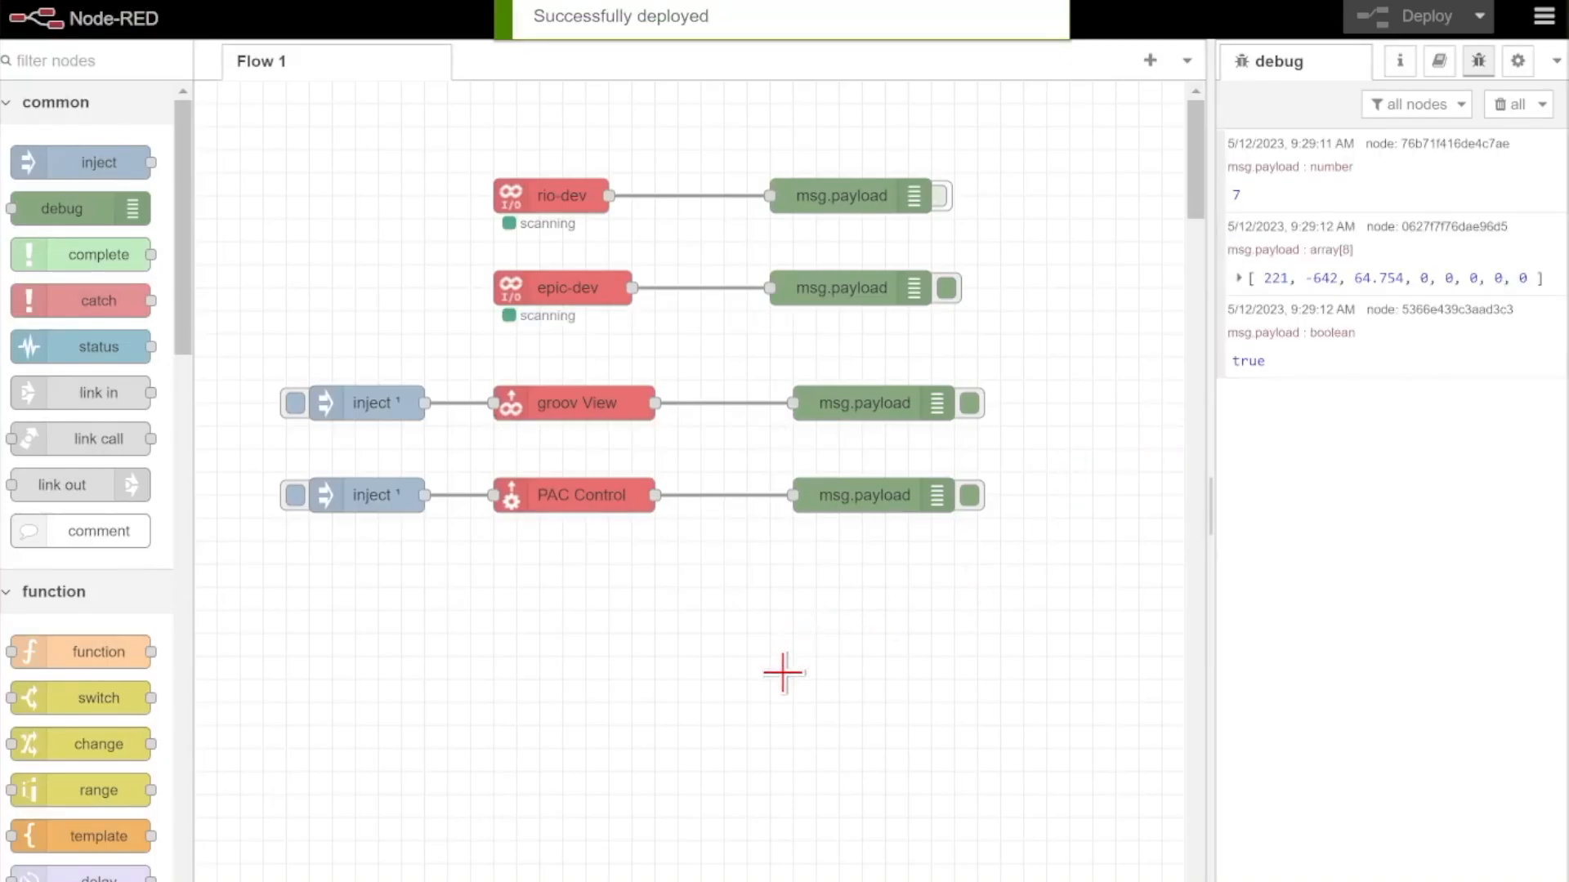
pyautogui.moveTo(540, 529)
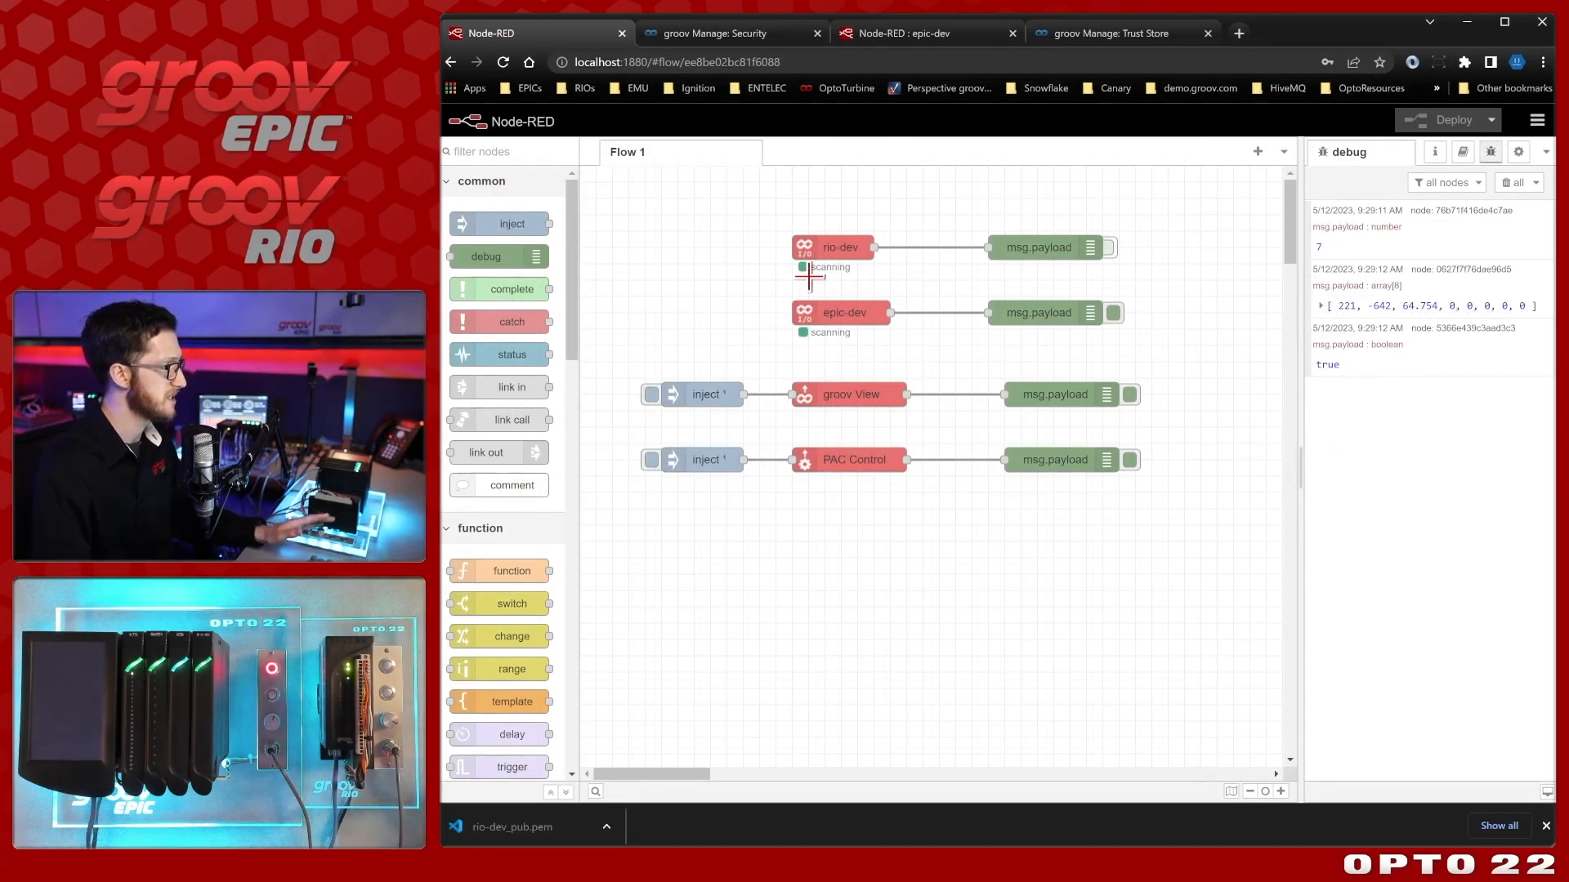
pyautogui.moveTo(808, 246)
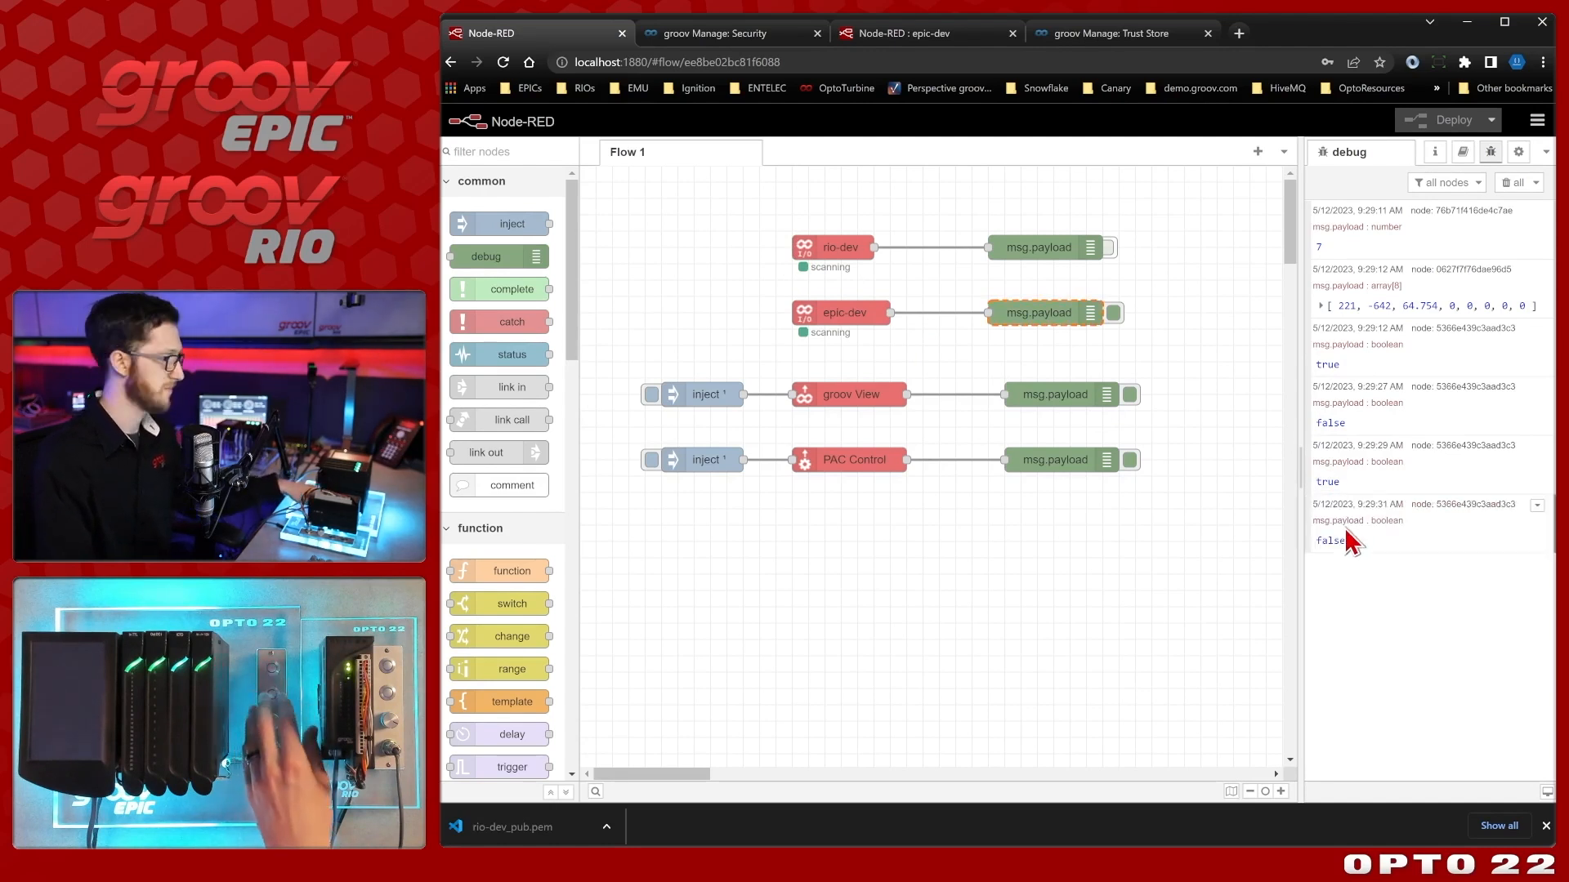
pyautogui.moveTo(1349, 526)
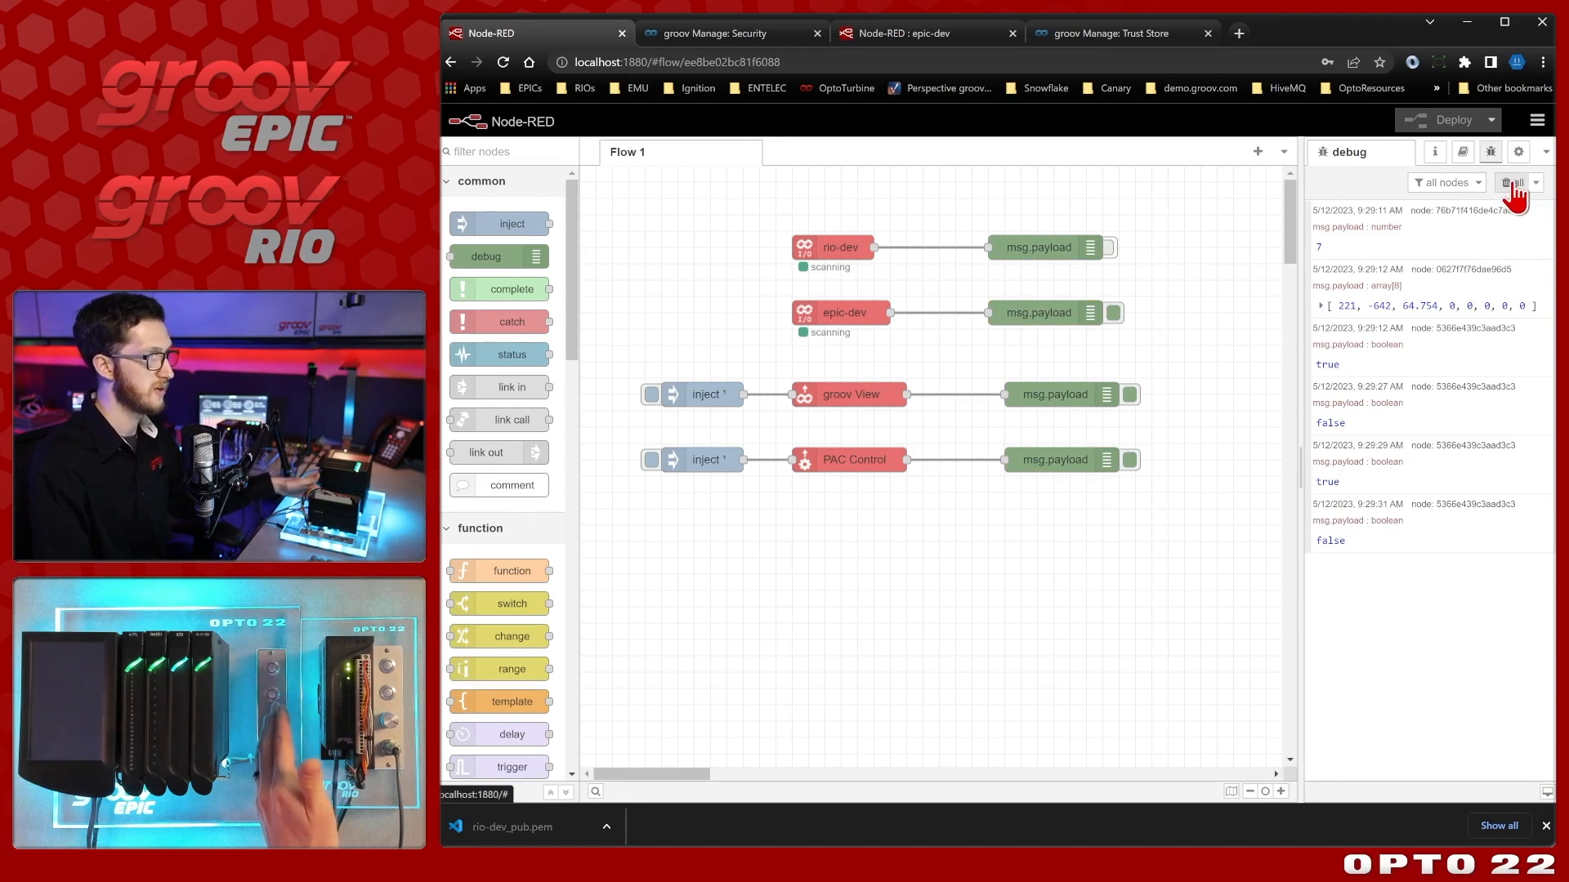
# Clear debug and load the epic-dev groov View page in a new browser tab.
pyautogui.click(1511, 182)
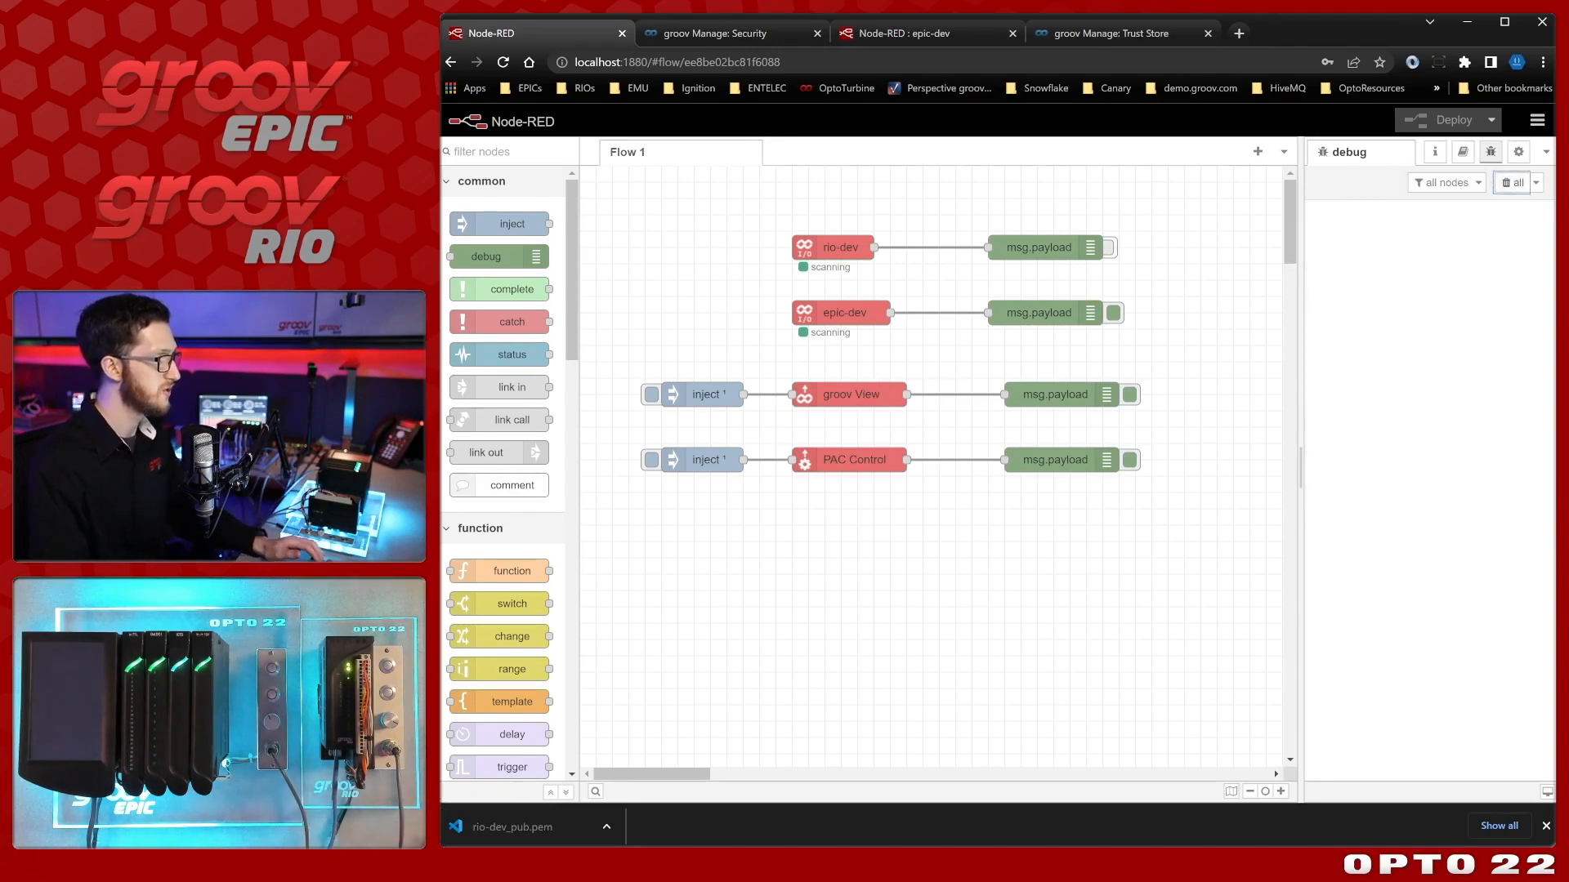
pyautogui.moveTo(1076, 135)
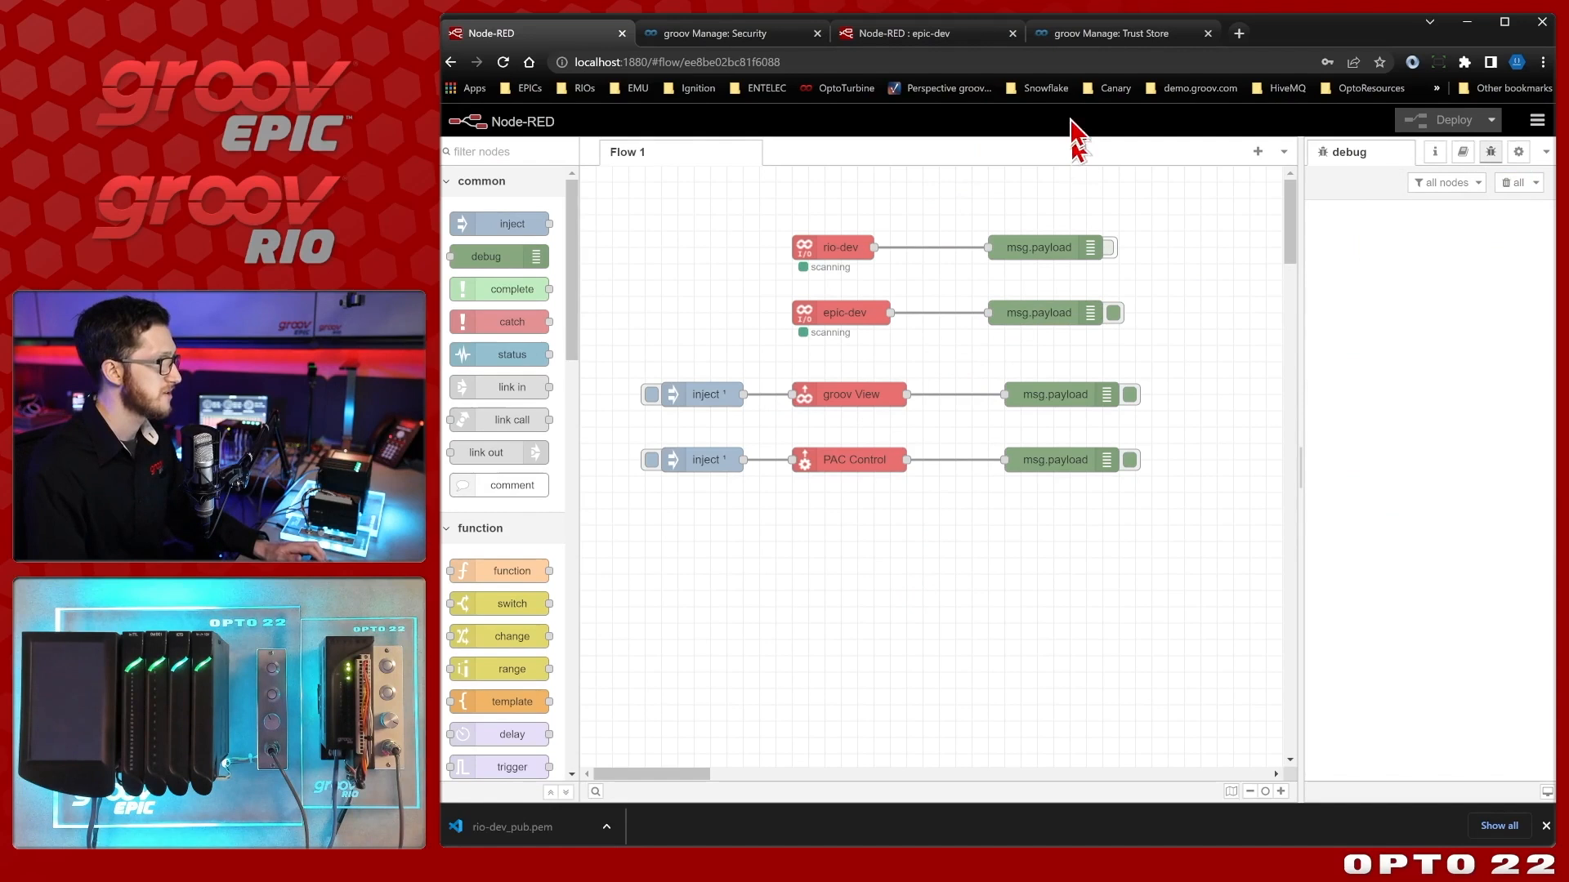
pyautogui.click(1239, 33)
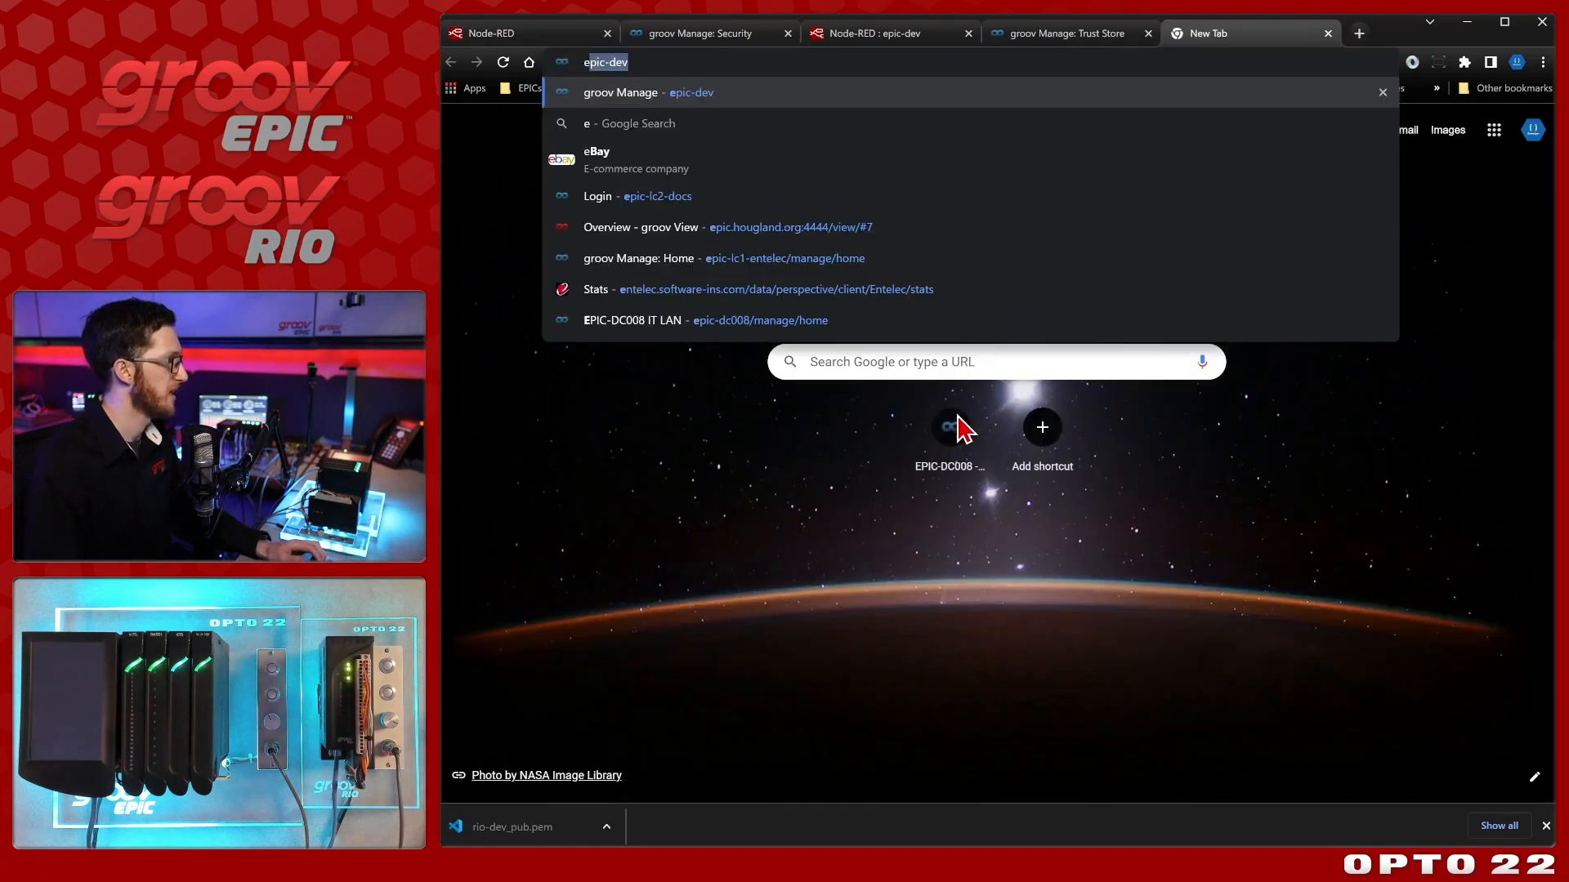
pyautogui.write('/v')
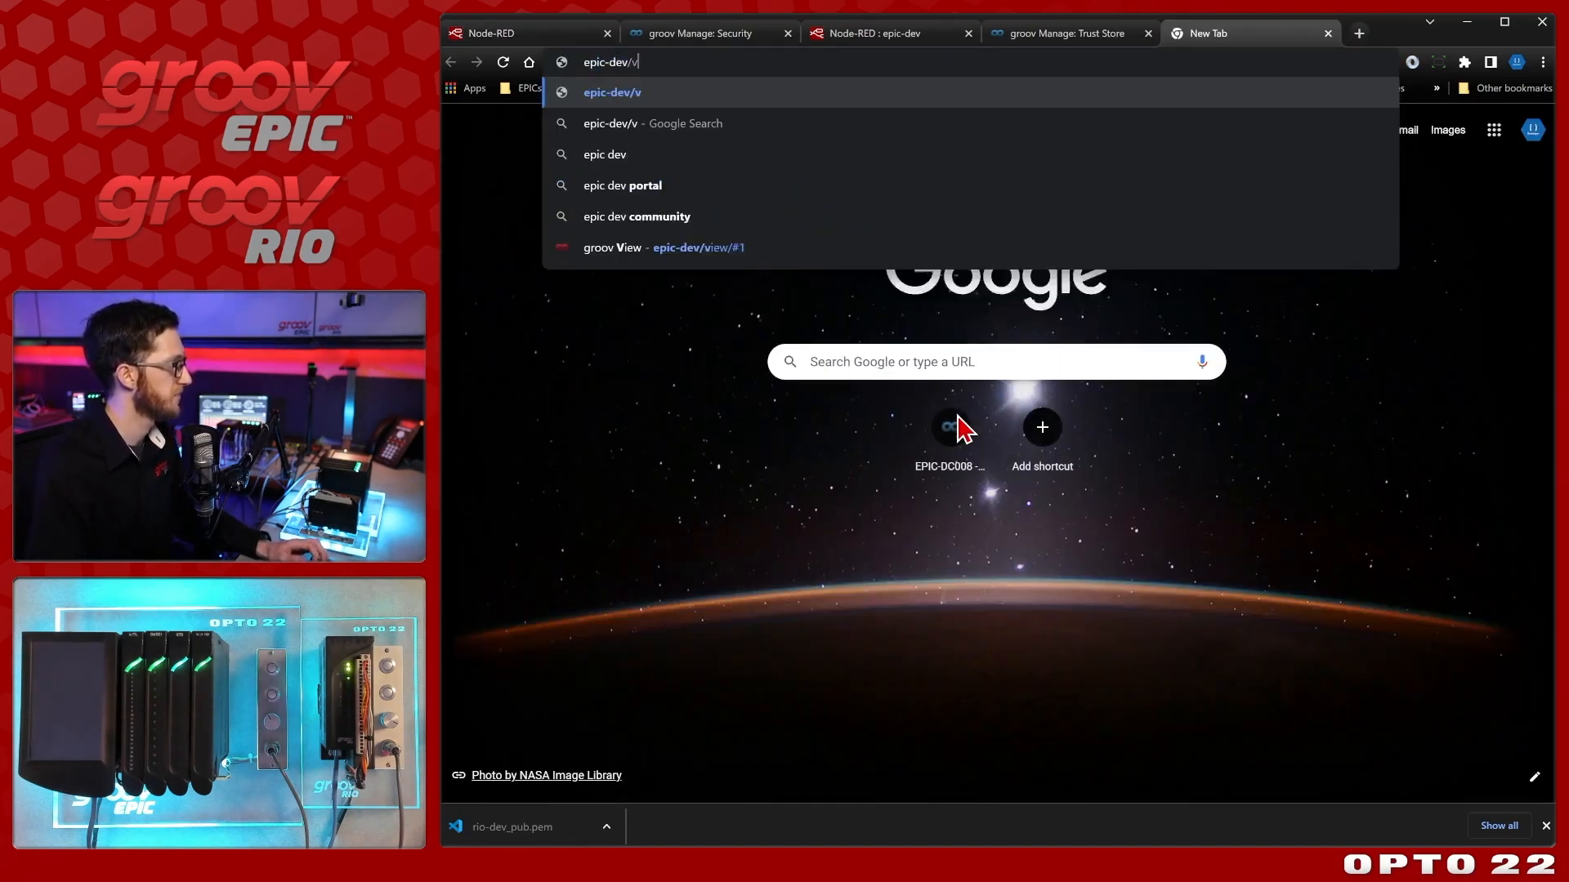
pyautogui.click(697, 247)
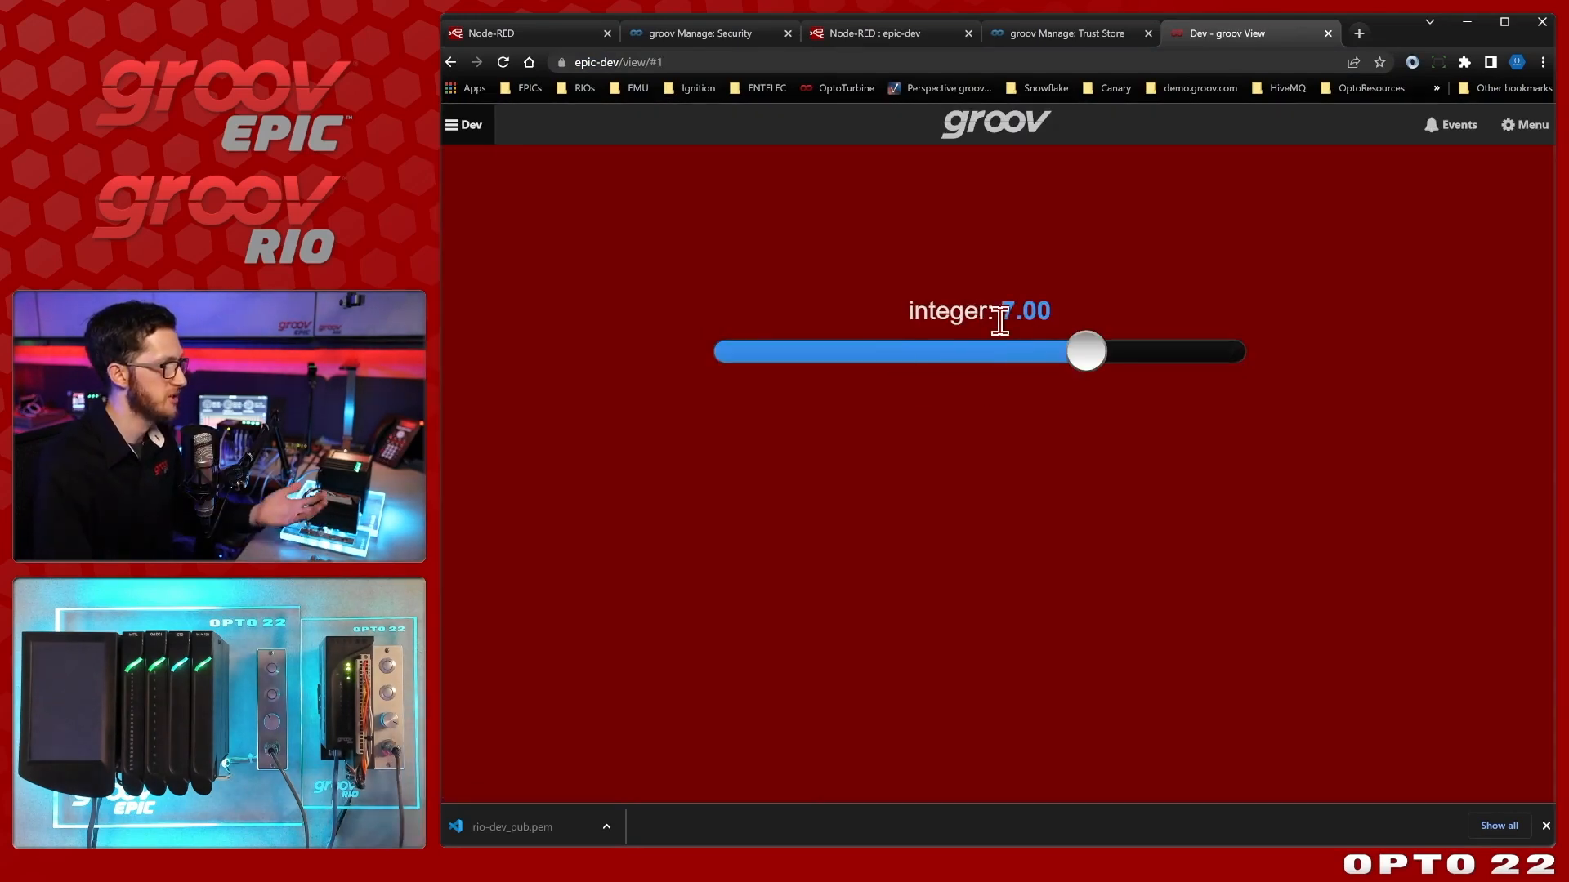
# Inject the groov View read, check the page integer, and read again (7, then 3).
pyautogui.click(491, 32)
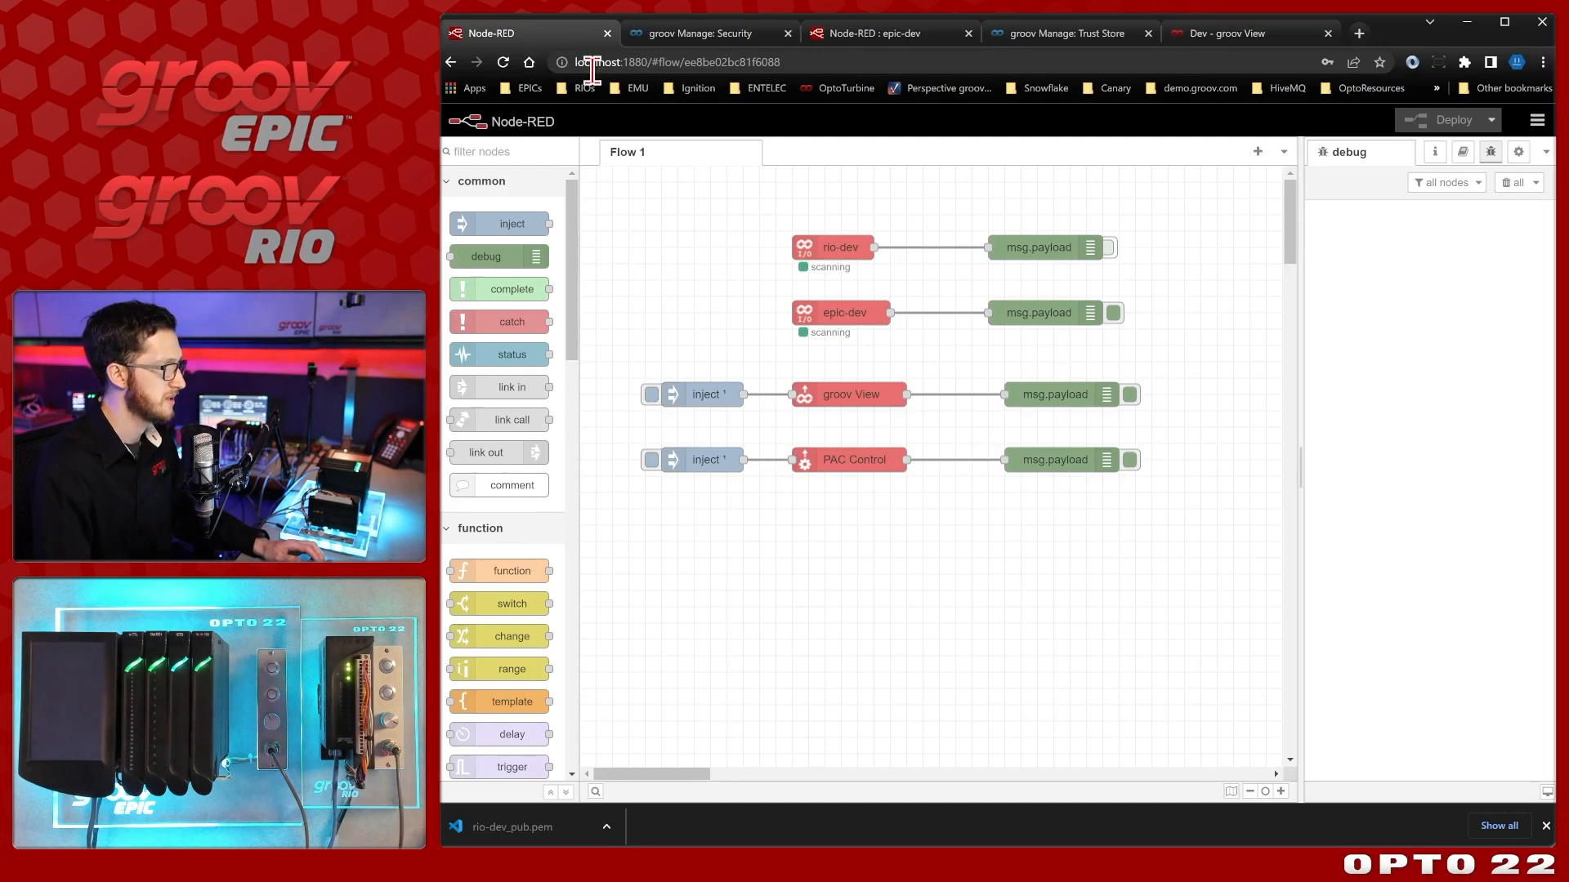
pyautogui.click(651, 393)
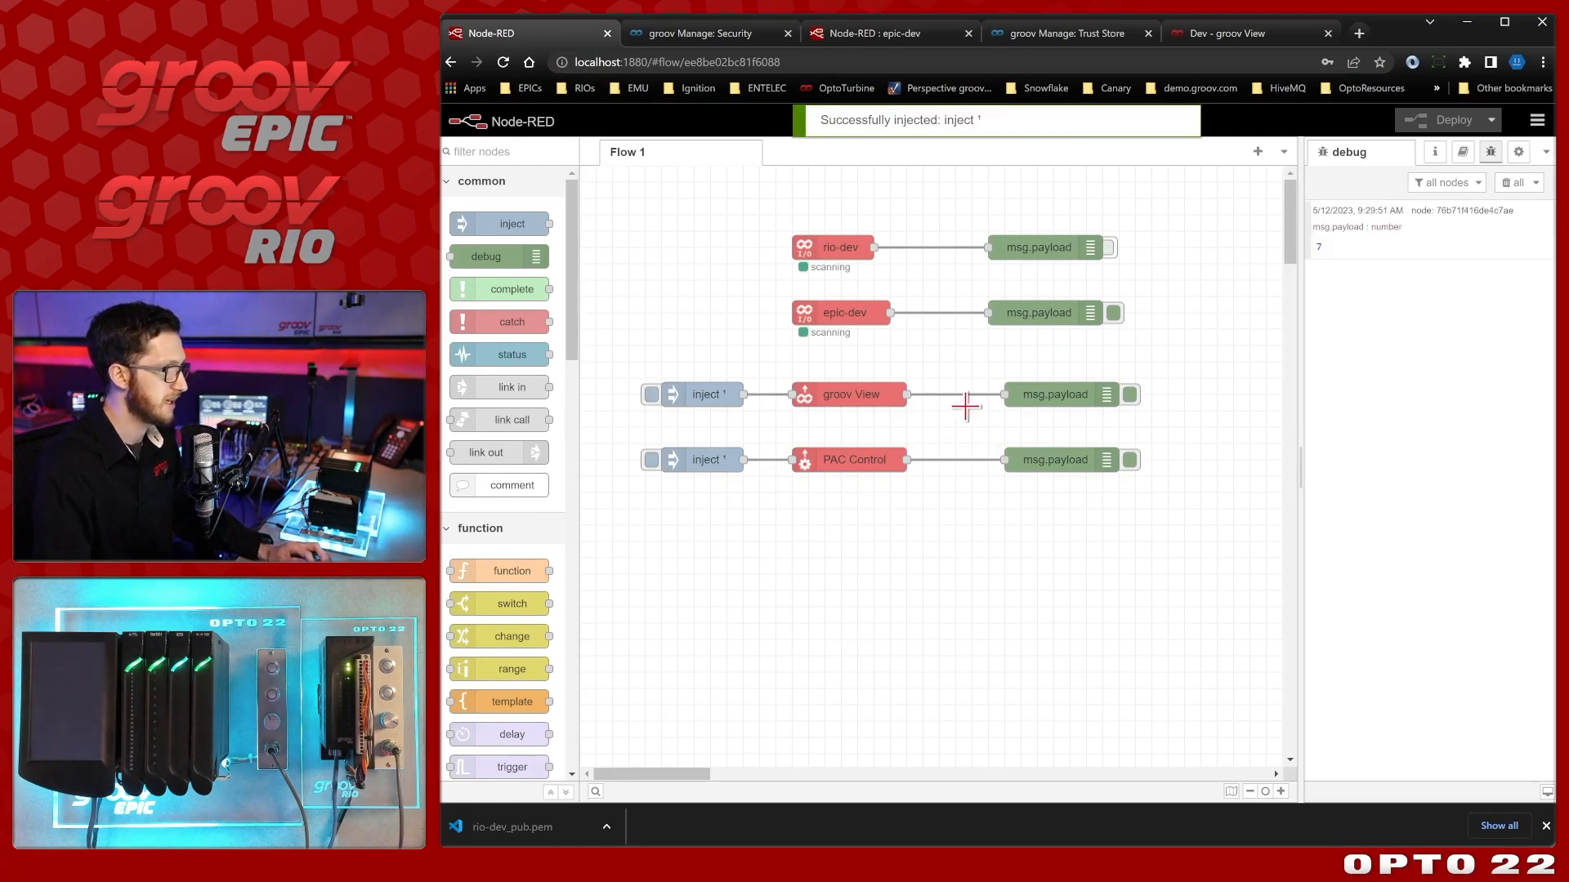
pyautogui.click(1246, 33)
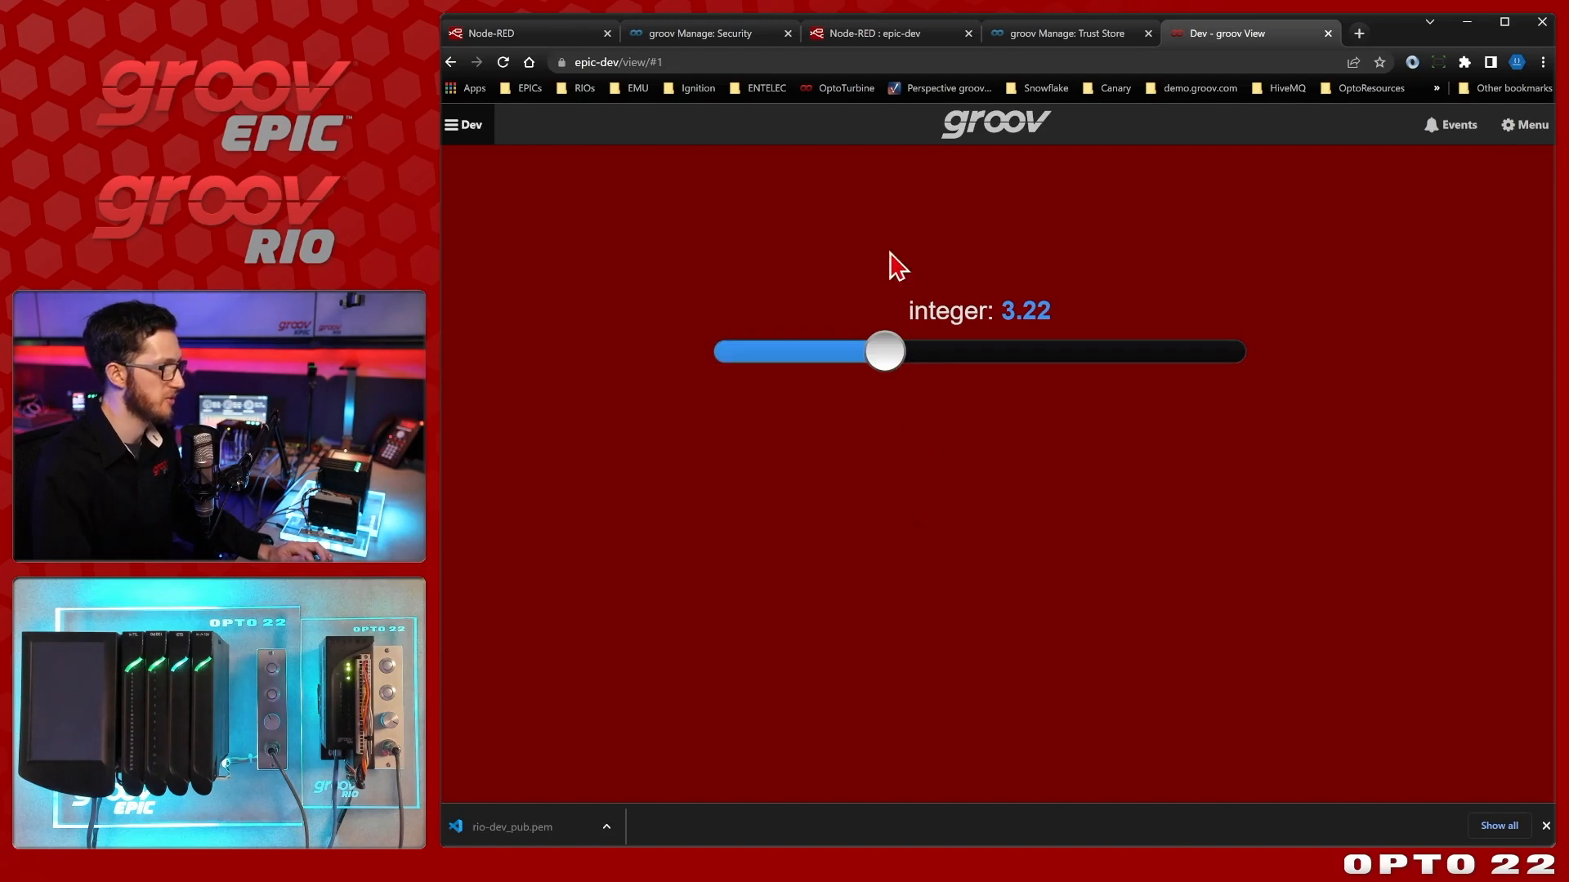
pyautogui.click(490, 33)
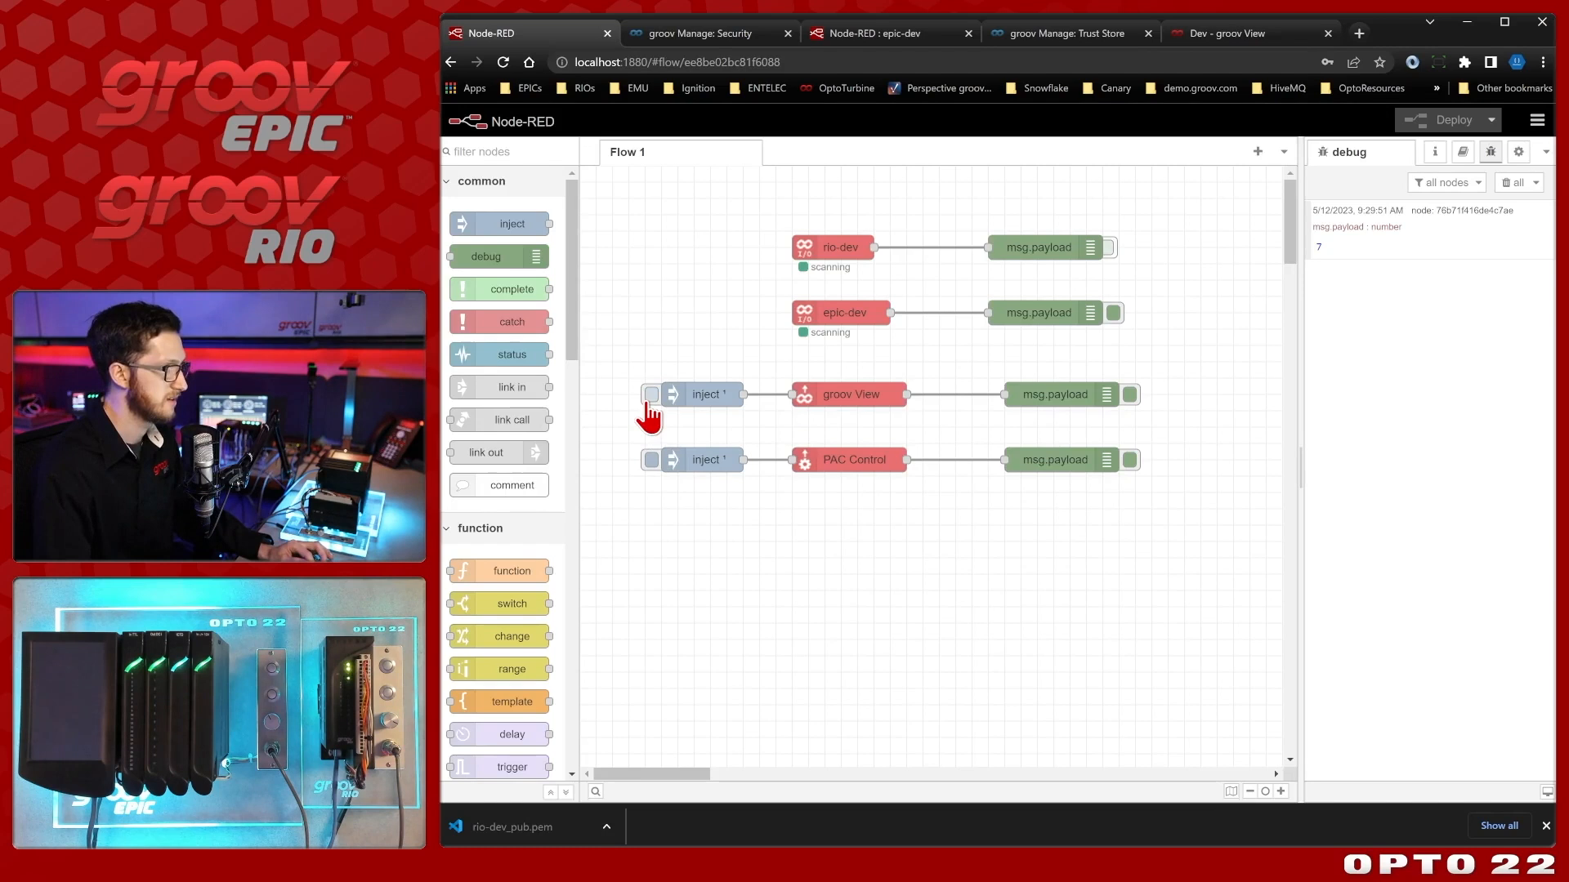
pyautogui.click(651, 393)
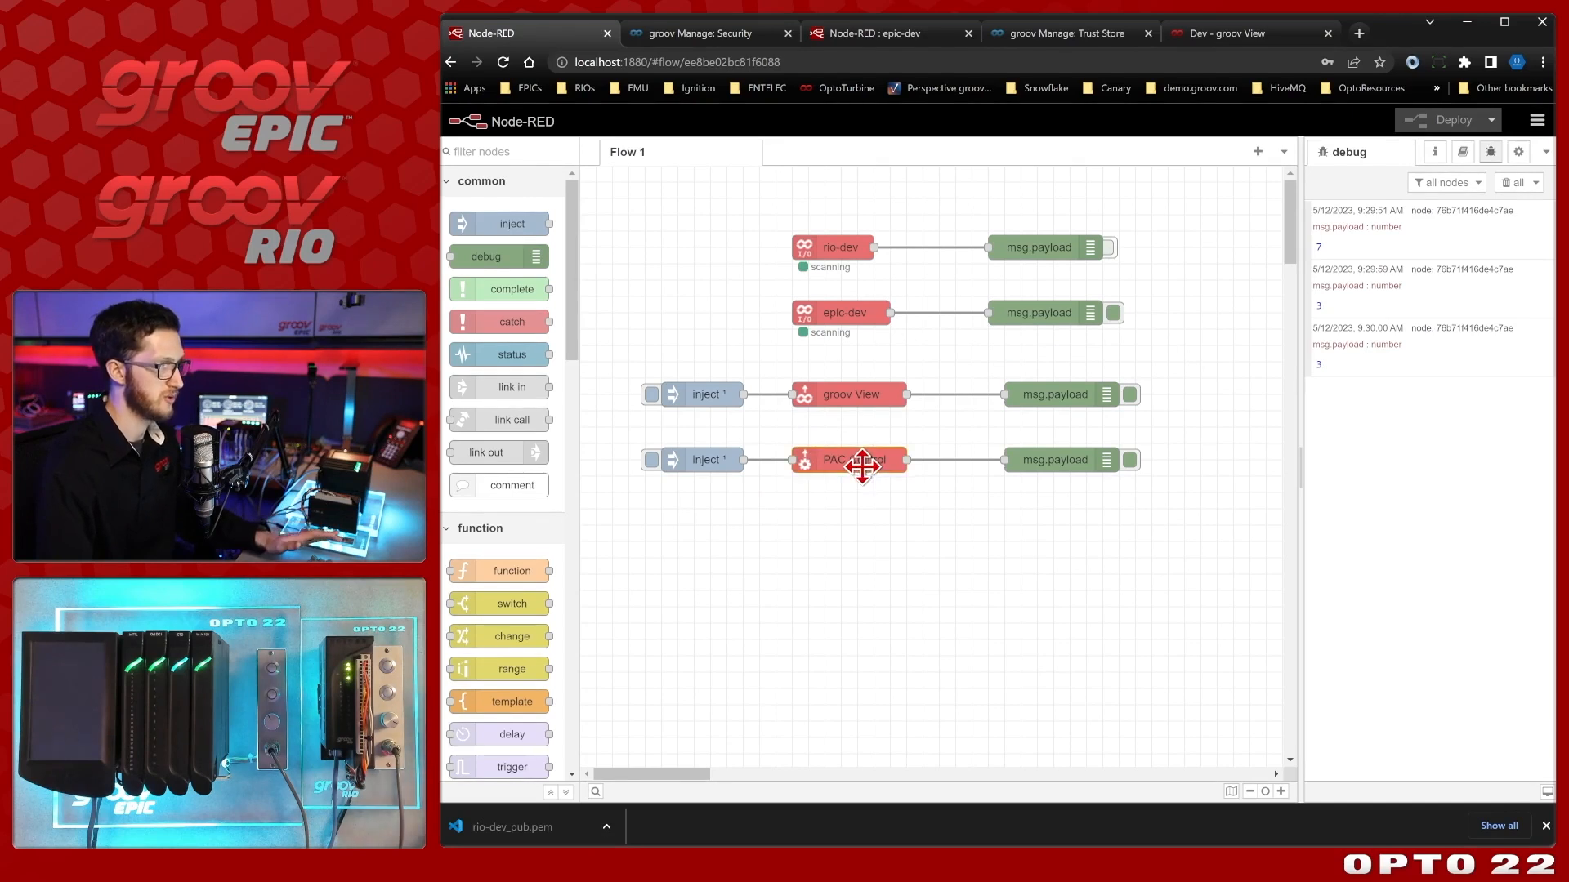
# Check the PAC Control node settings, then inject the random float table read twice.
pyautogui.doubleClick(848, 459)
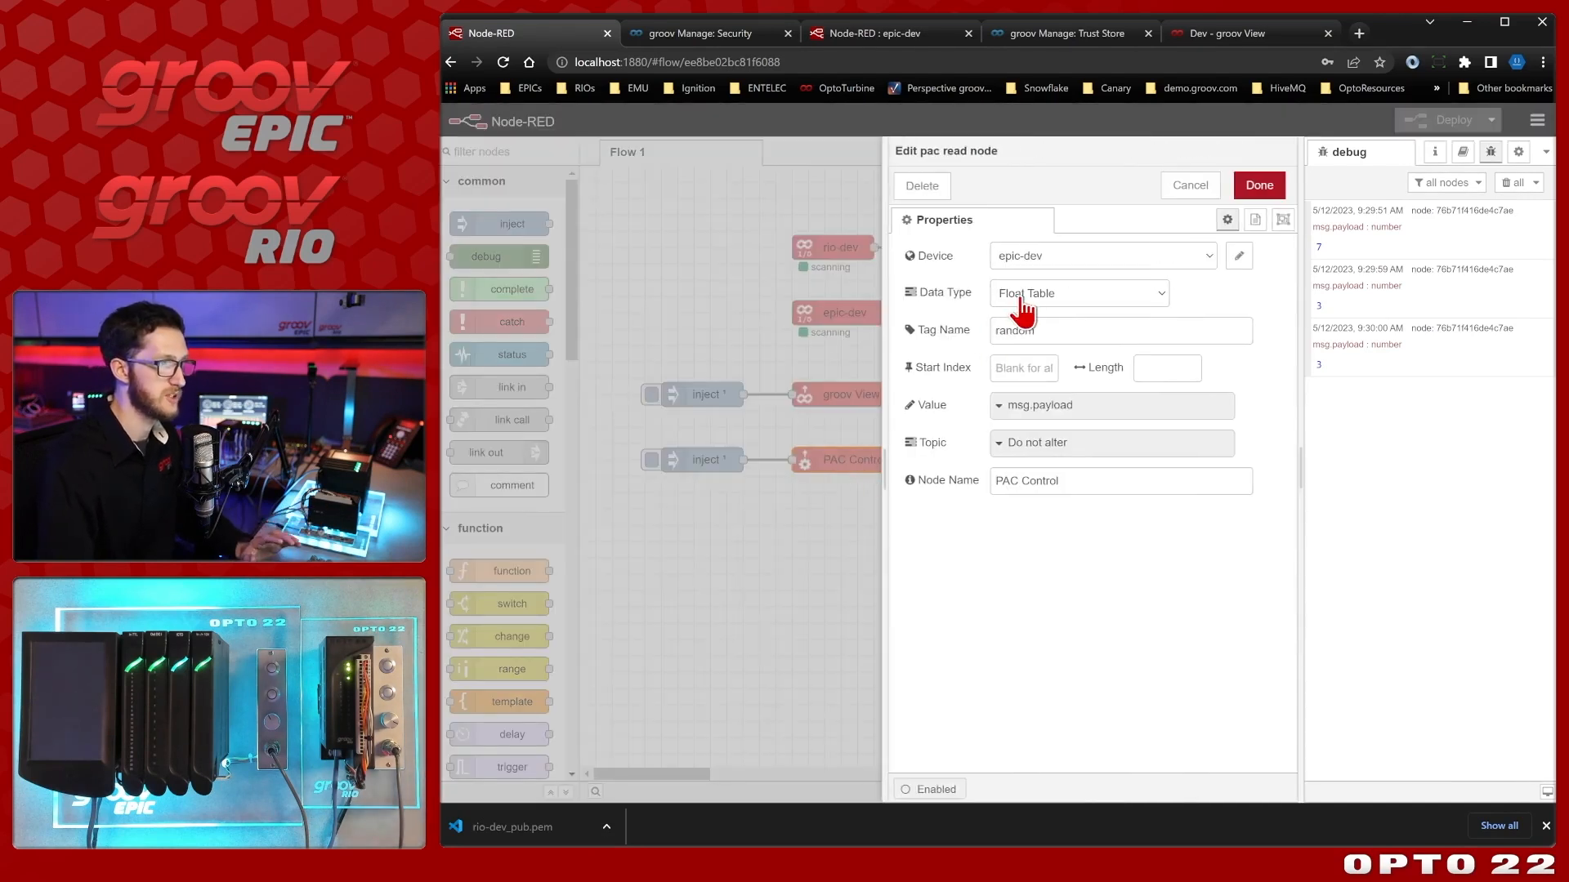
pyautogui.moveTo(1057, 330)
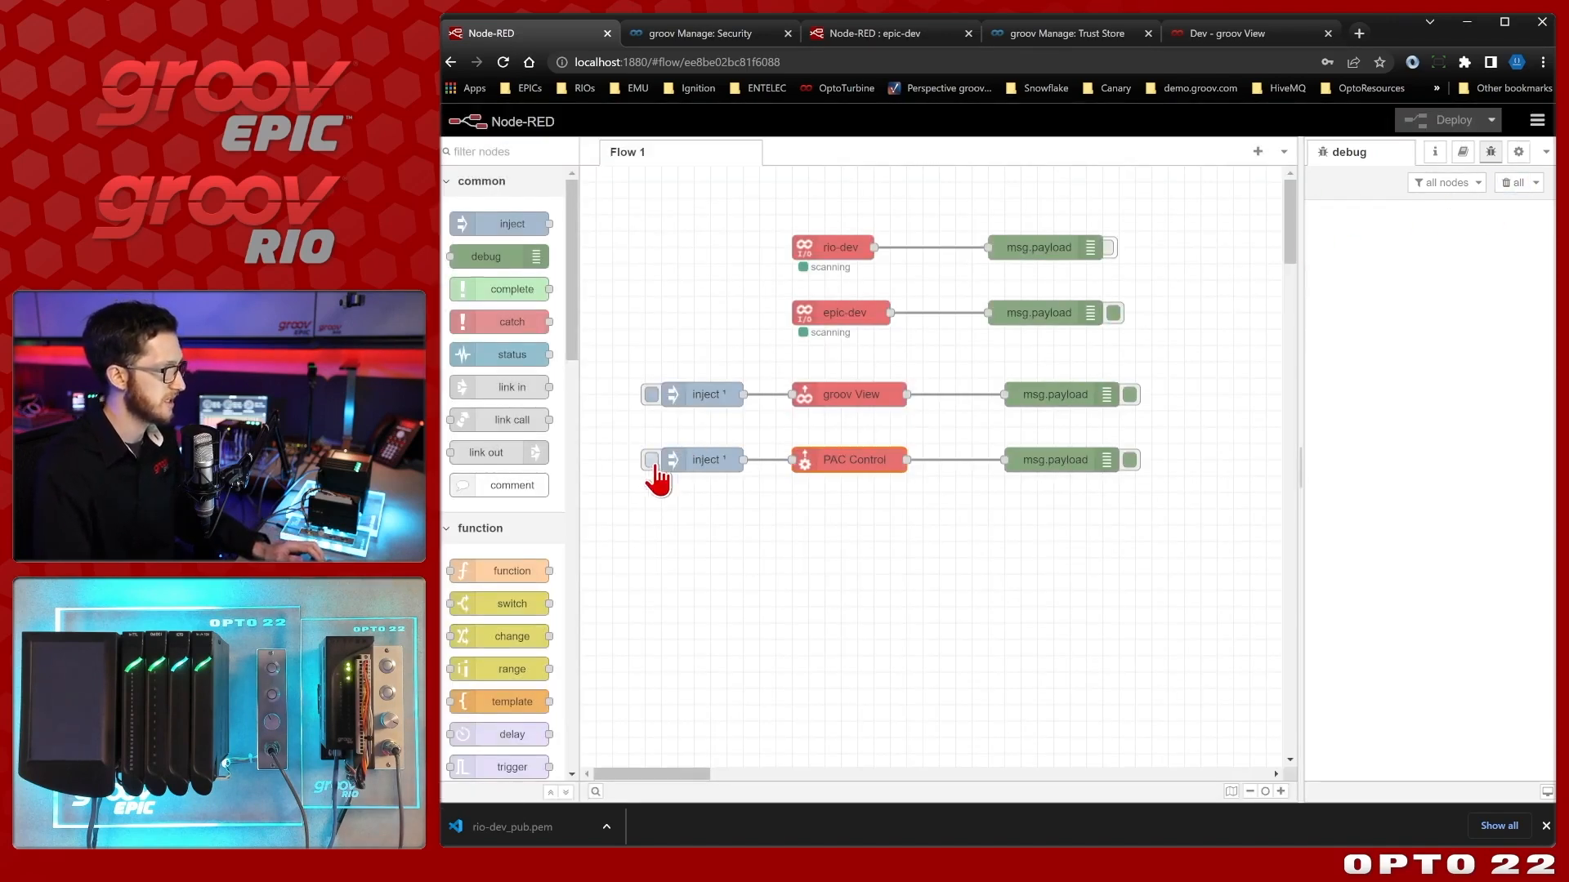
pyautogui.click(651, 459)
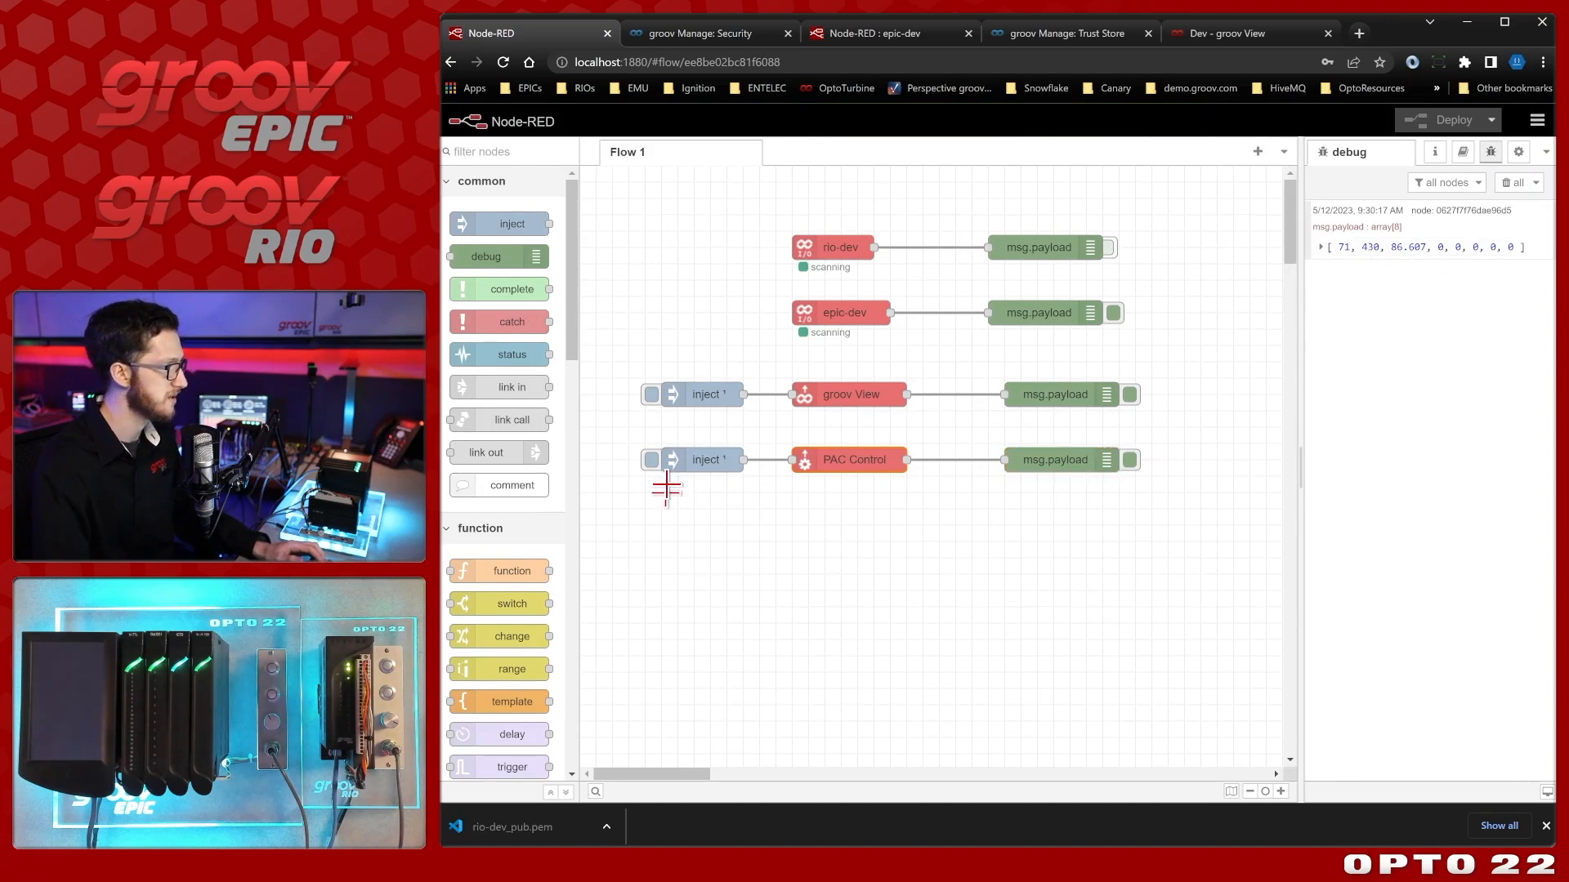
pyautogui.click(652, 393)
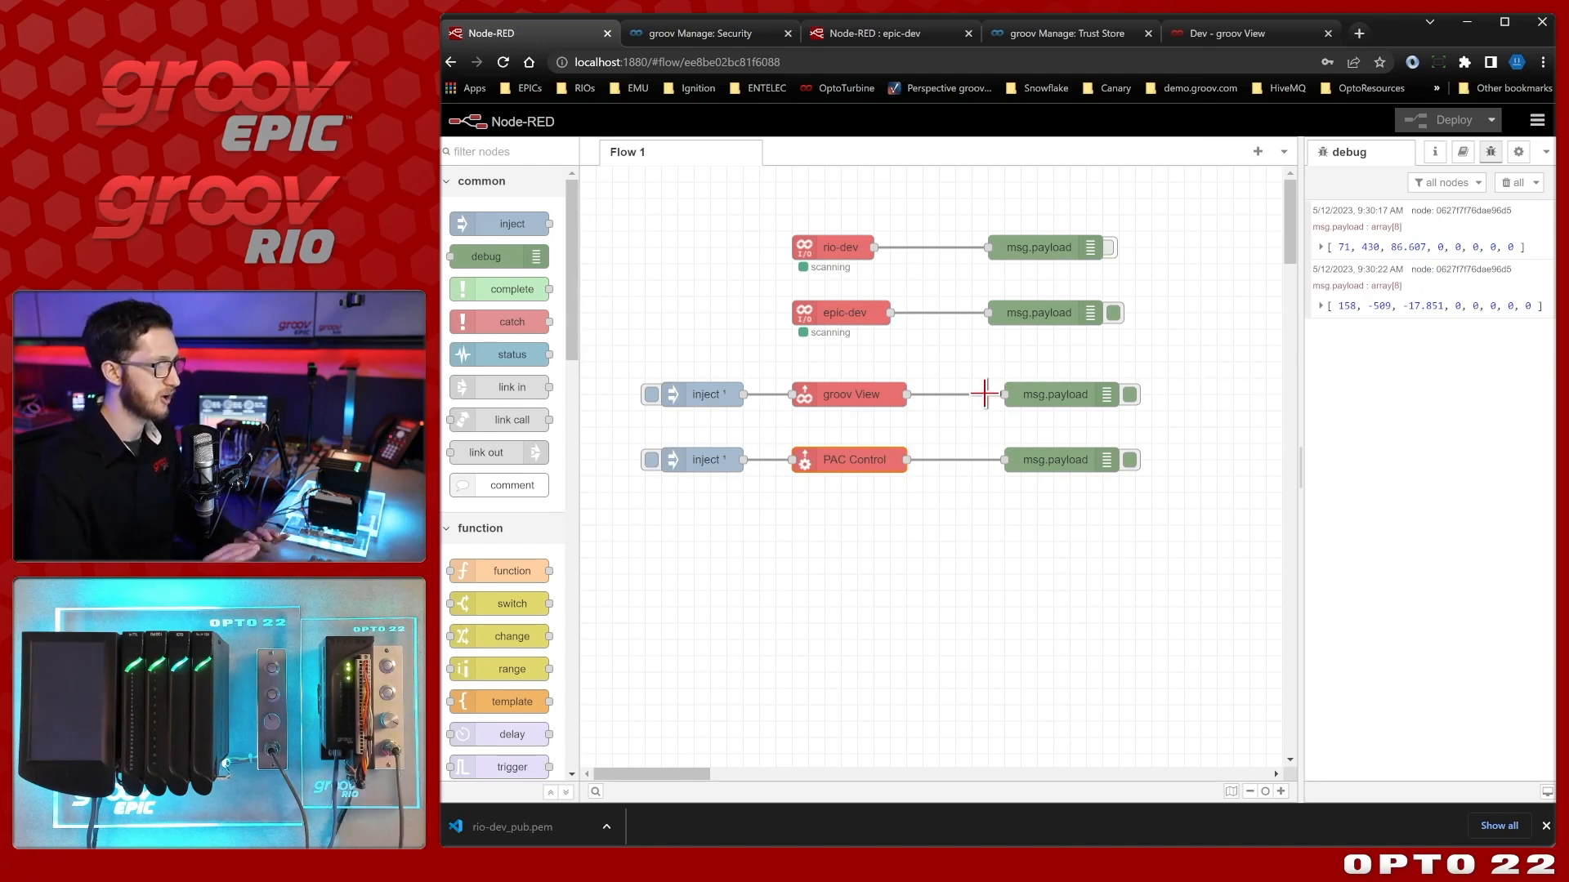
pyautogui.moveTo(950, 530)
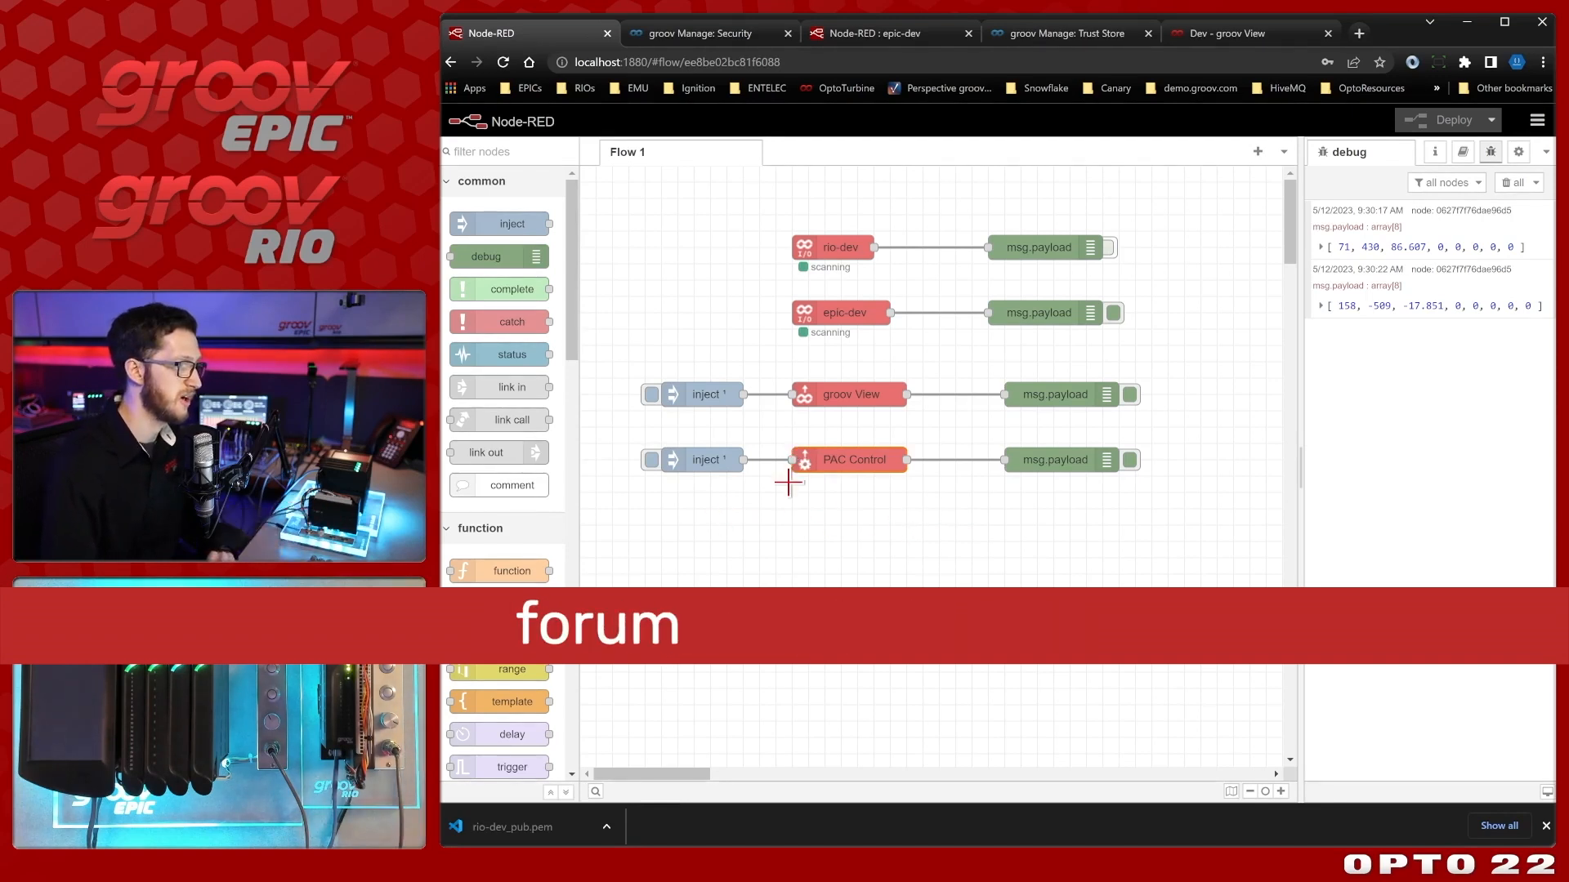
pyautogui.moveTo(758, 548)
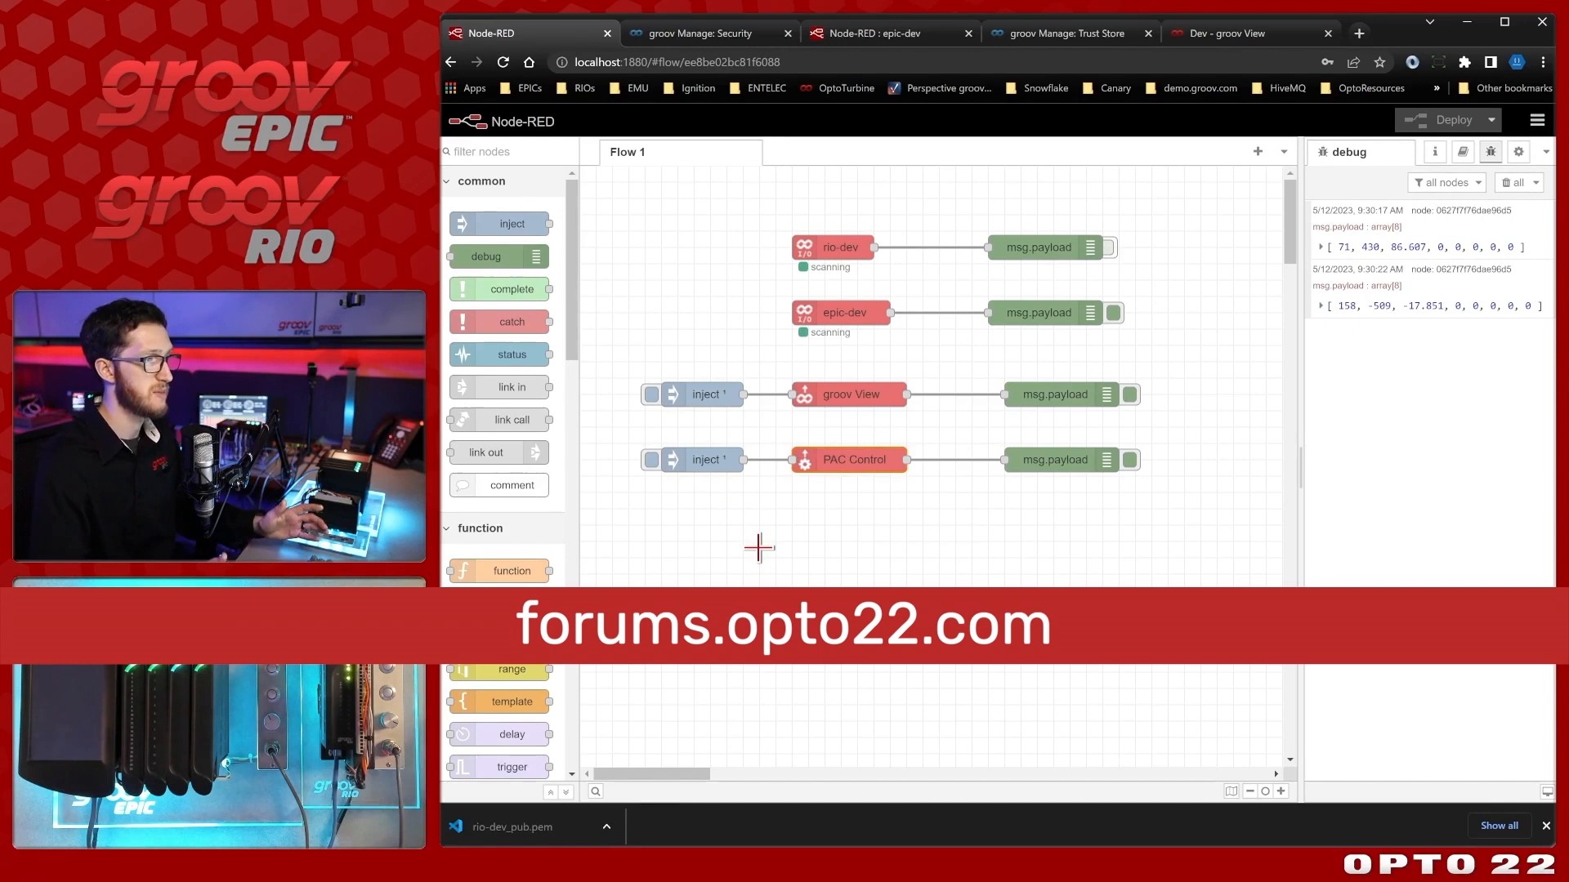